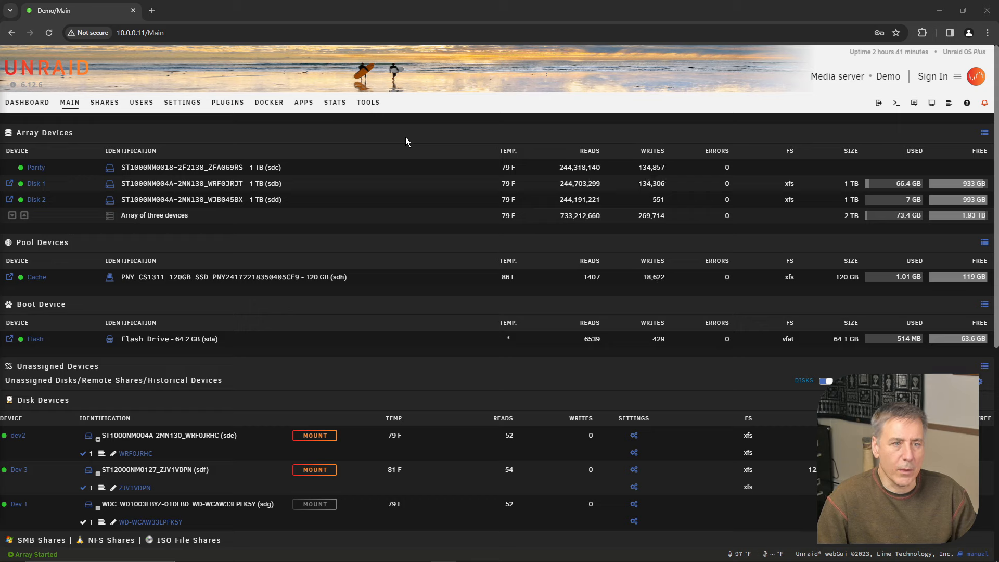
pyautogui.moveTo(274, 138)
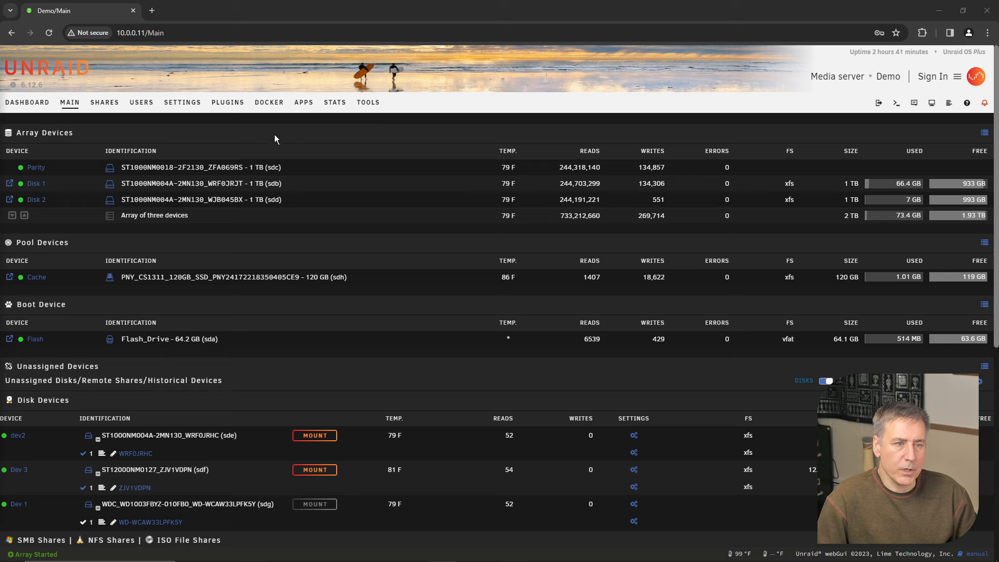
# Create a new user share named 'media' with the comment 'Data share for media'
pyautogui.click(104, 102)
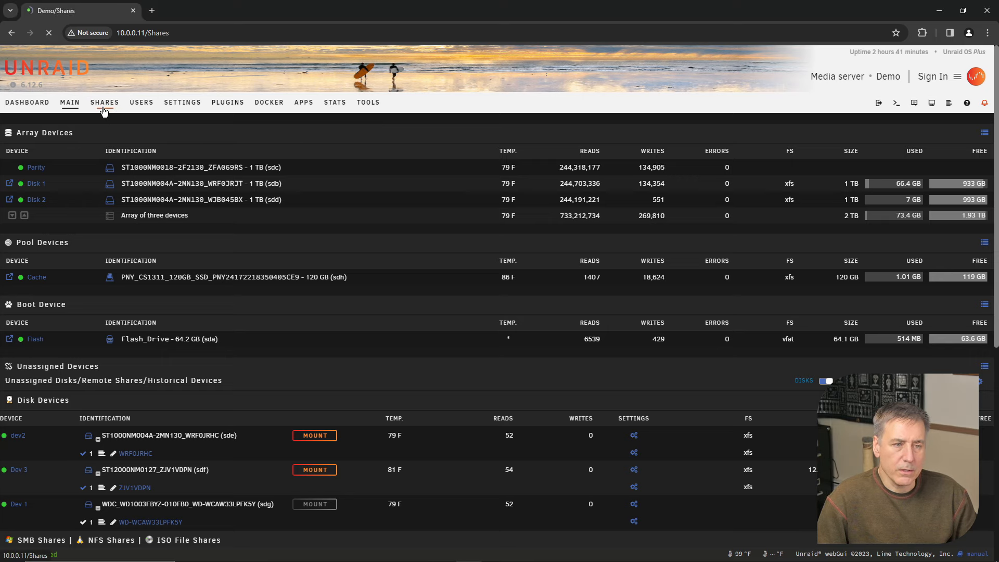
pyautogui.click(104, 102)
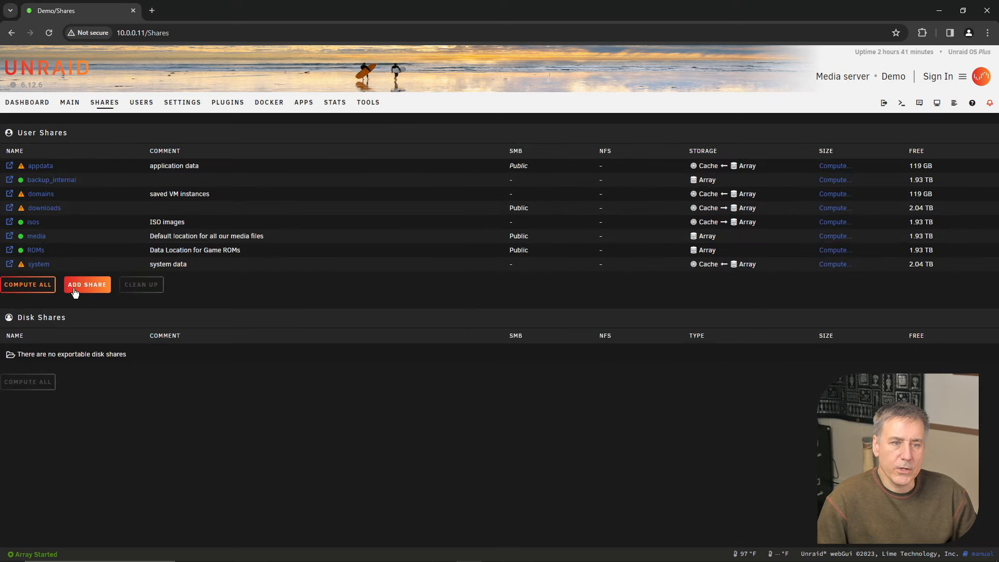
pyautogui.click(87, 284)
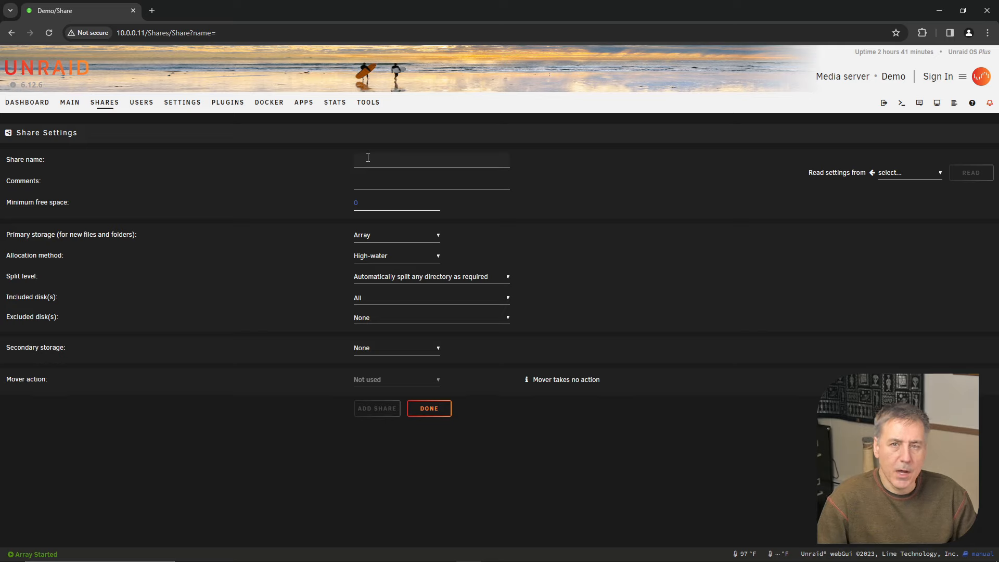
pyautogui.write('media')
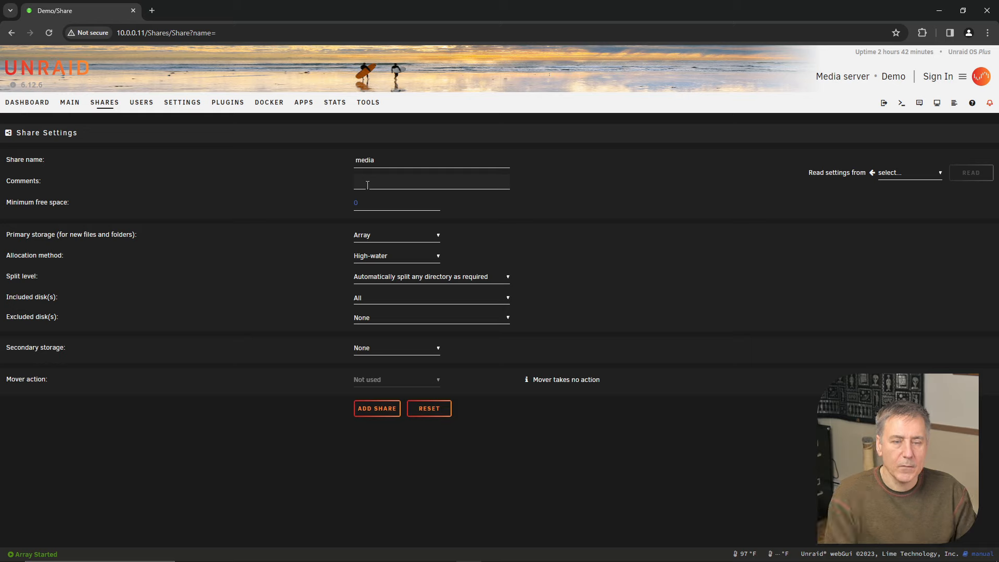
pyautogui.write('Dtat')
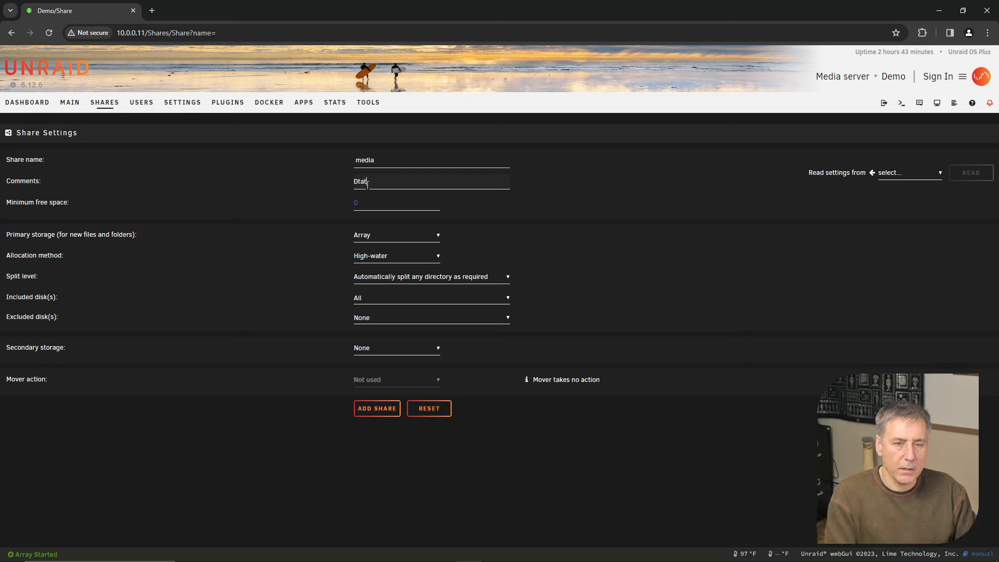
pyautogui.write('Data share for')
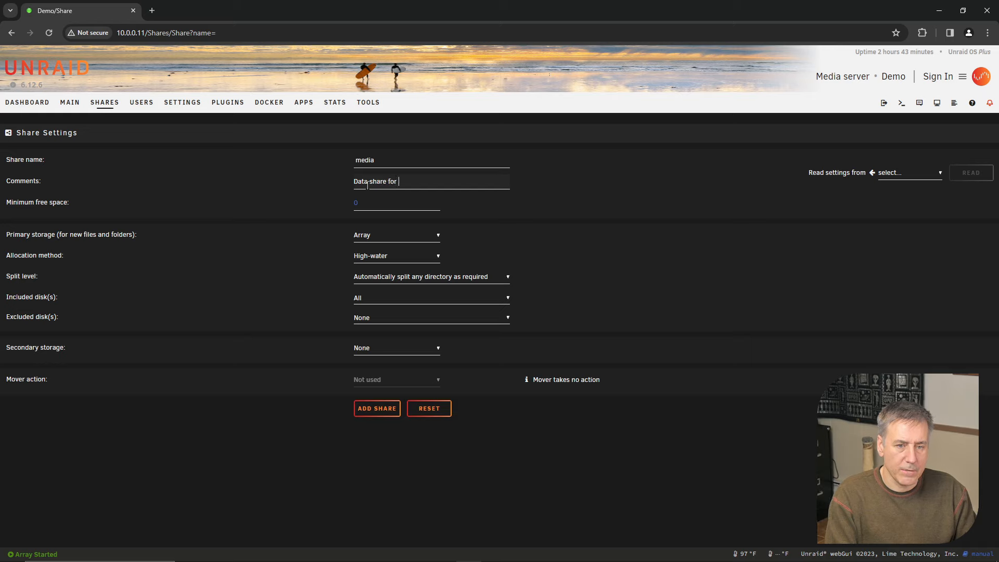
pyautogui.write('media')
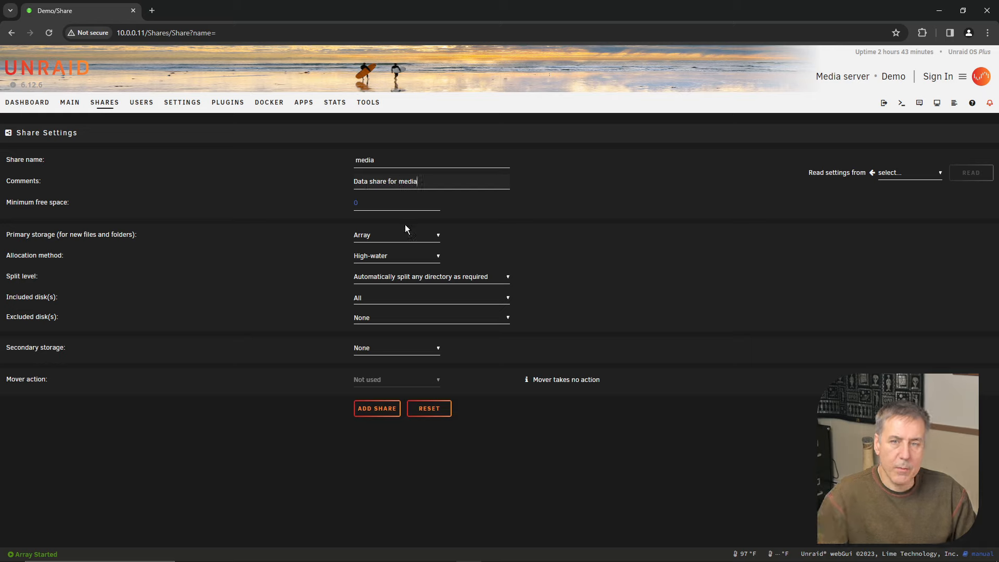
pyautogui.moveTo(376, 408)
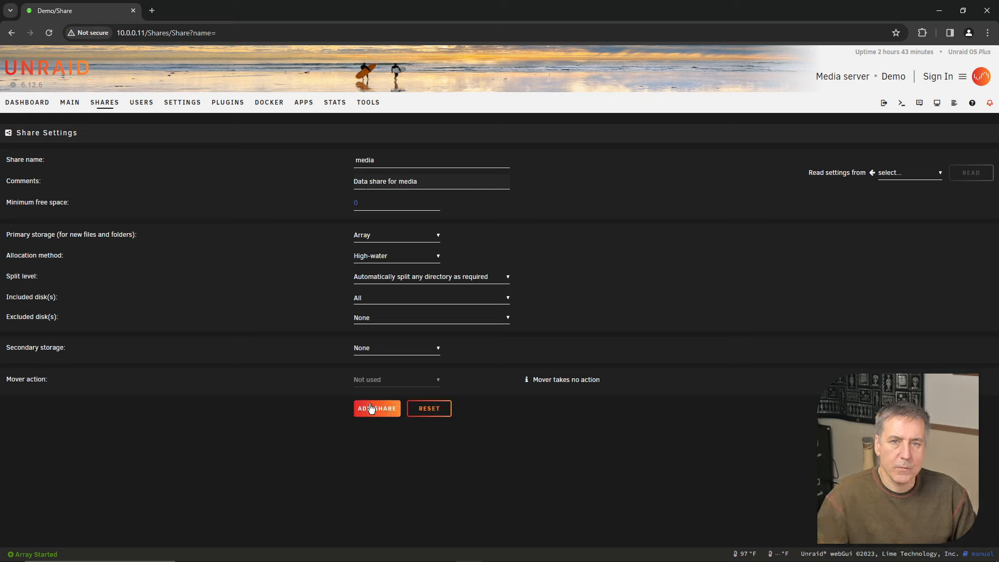
pyautogui.click(377, 408)
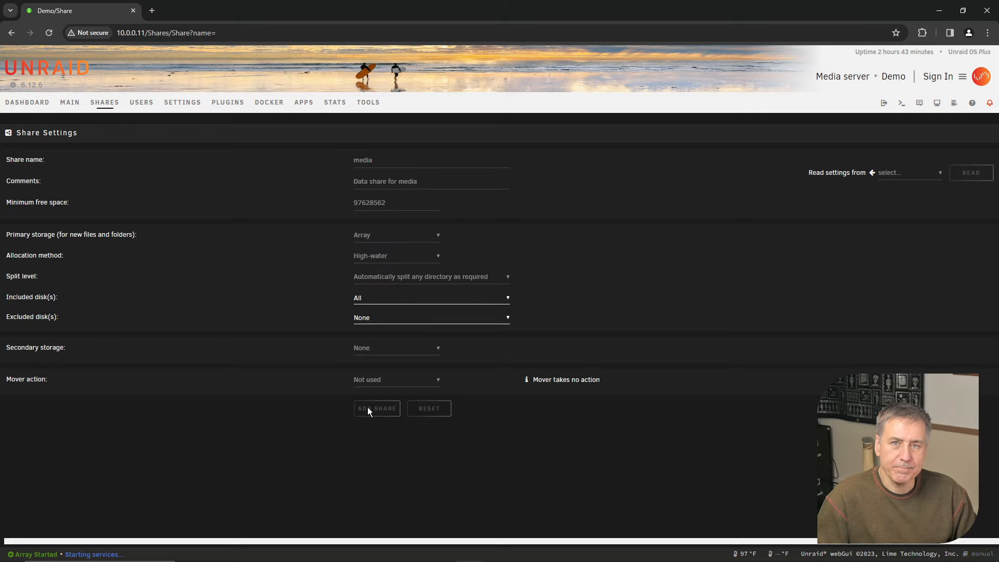
pyautogui.click(376, 408)
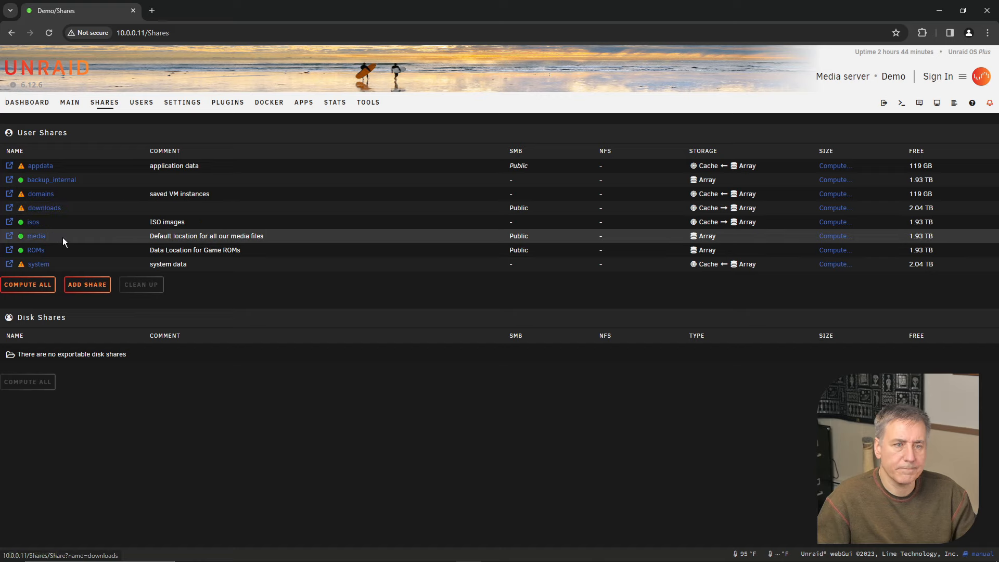
# Review the media share's SMB settings and leave them unchanged with Done
pyautogui.click(37, 236)
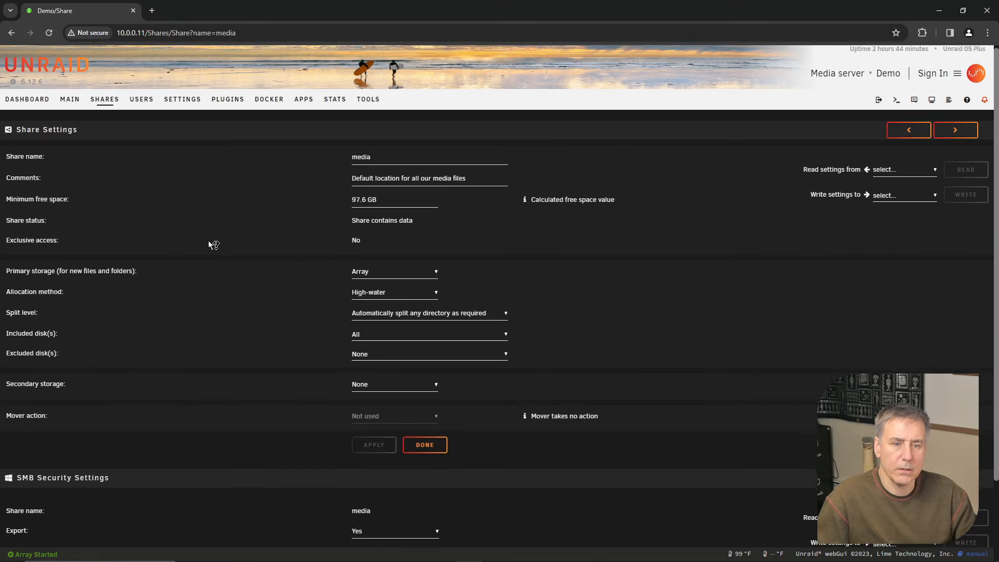
pyautogui.scroll(-3)
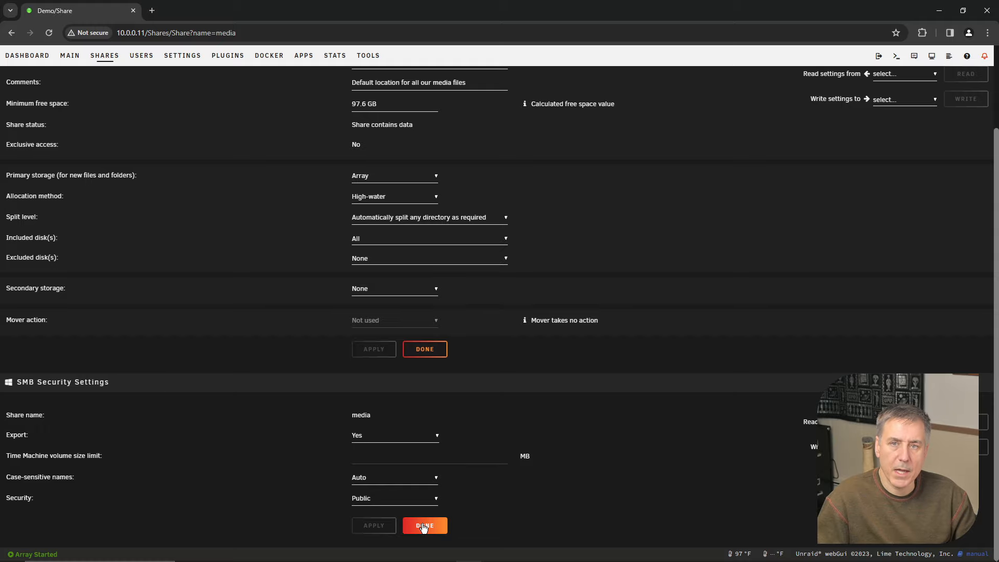
pyautogui.click(424, 525)
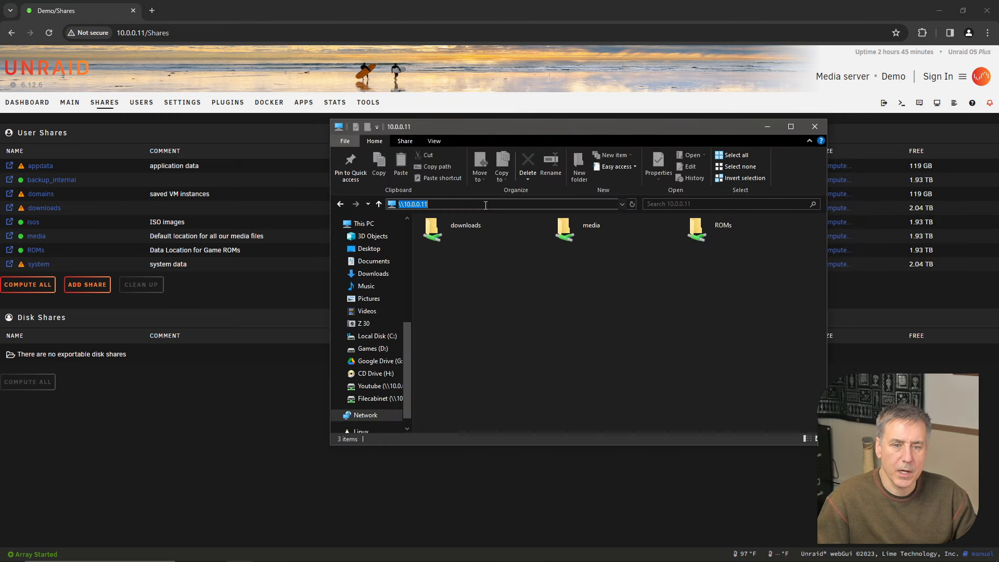
# Browse to \\10.0.0.11 in File Explorer and enter the media share folder
pyautogui.write('\\\\10')
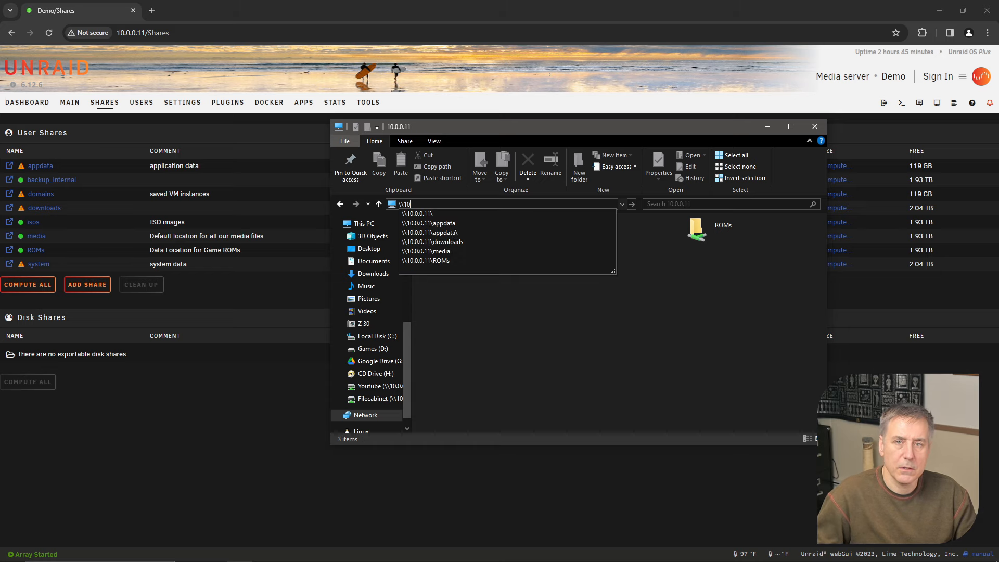
pyautogui.write('0.0.1')
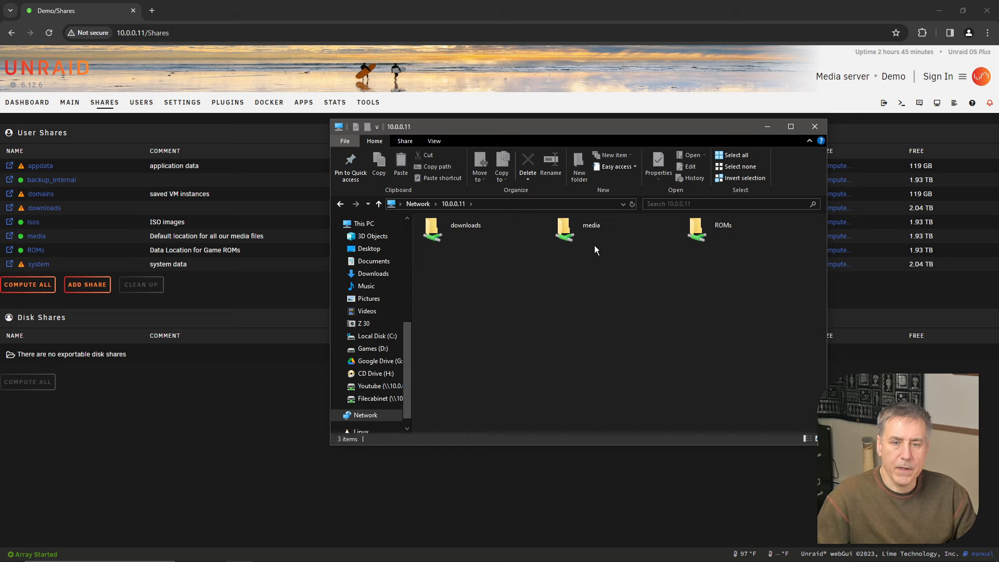
pyautogui.click(591, 231)
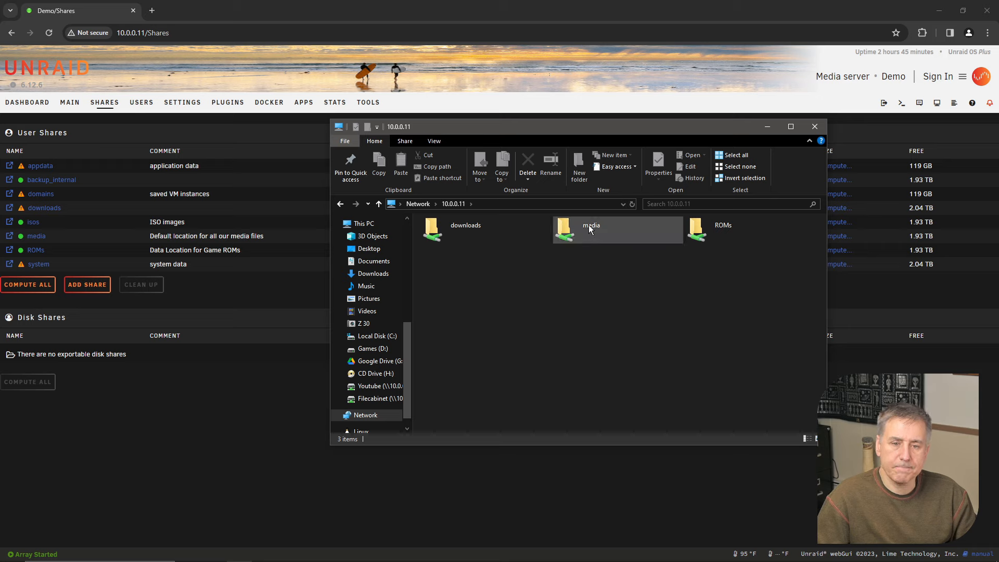
pyautogui.doubleClick(591, 228)
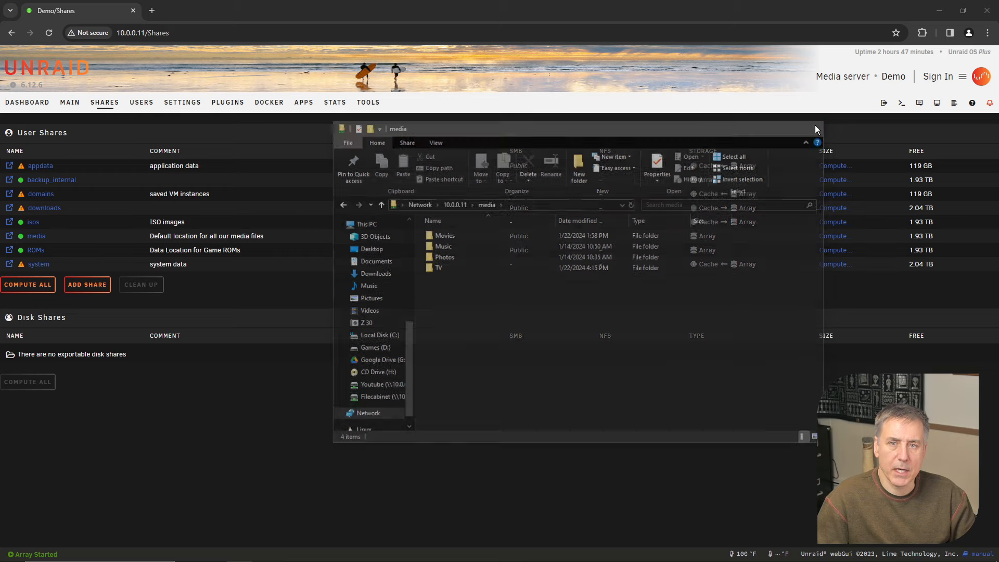
pyautogui.click(816, 129)
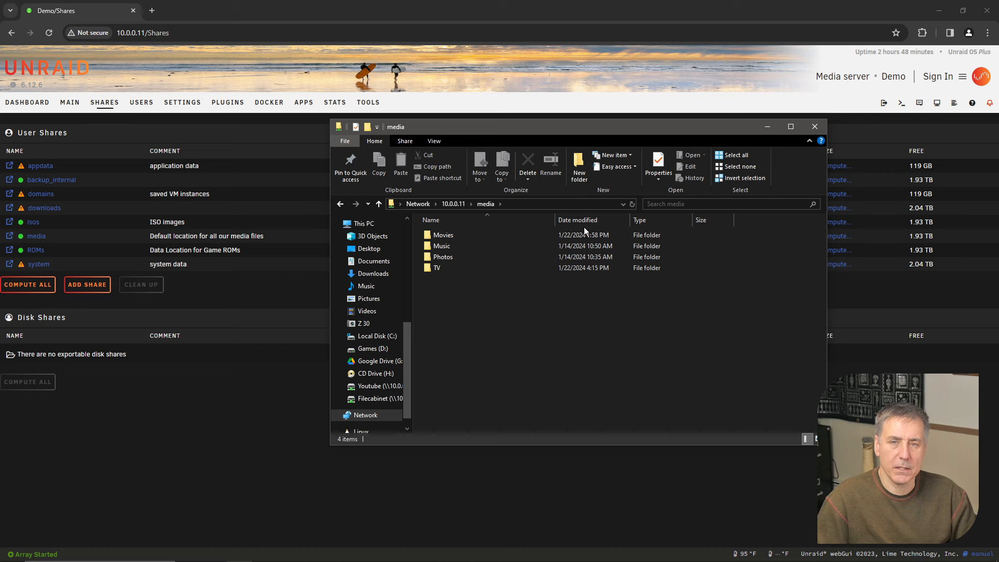
# Look inside the TV folder, return to media and close the Explorer window
pyautogui.doubleClick(443, 234)
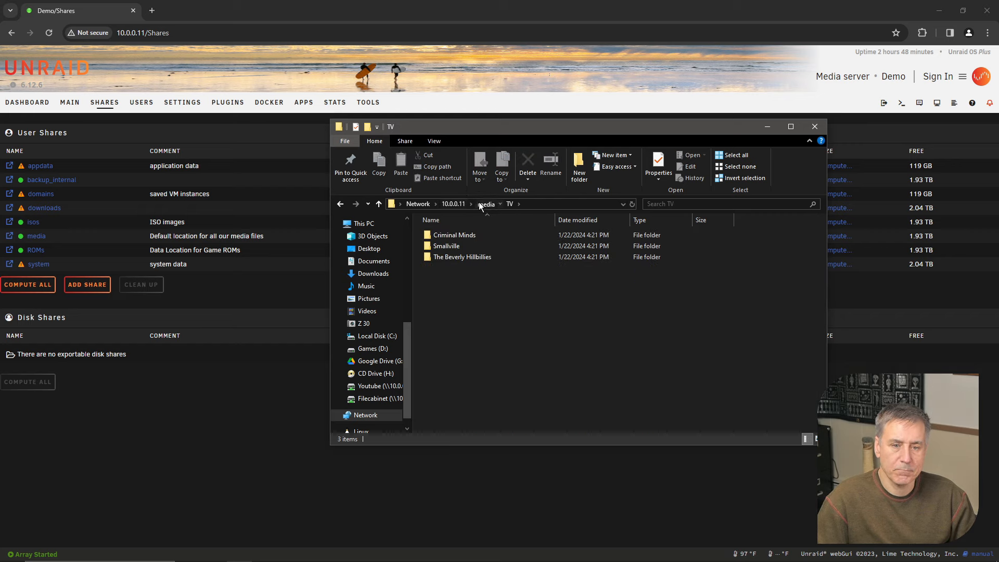
pyautogui.click(486, 203)
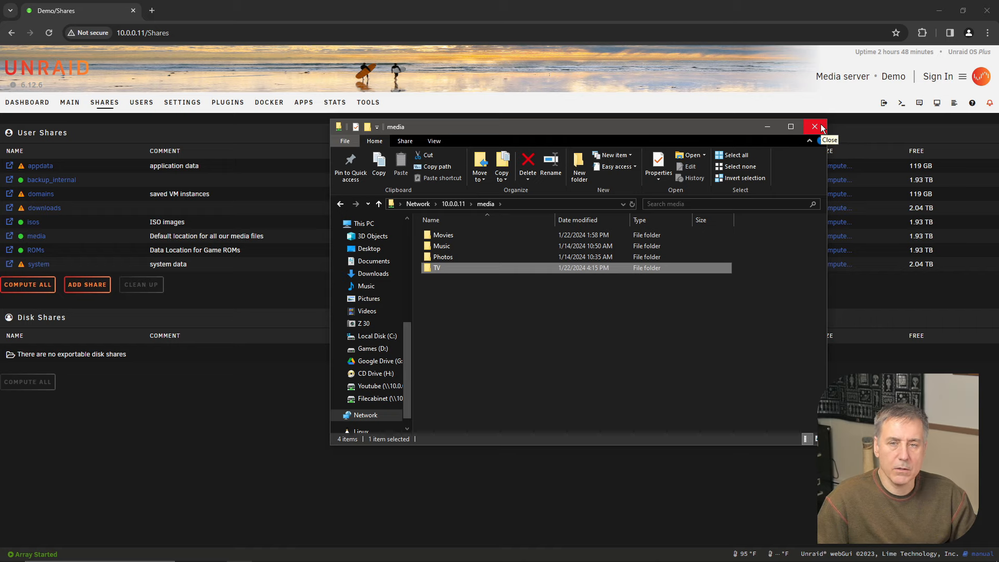
pyautogui.click(816, 126)
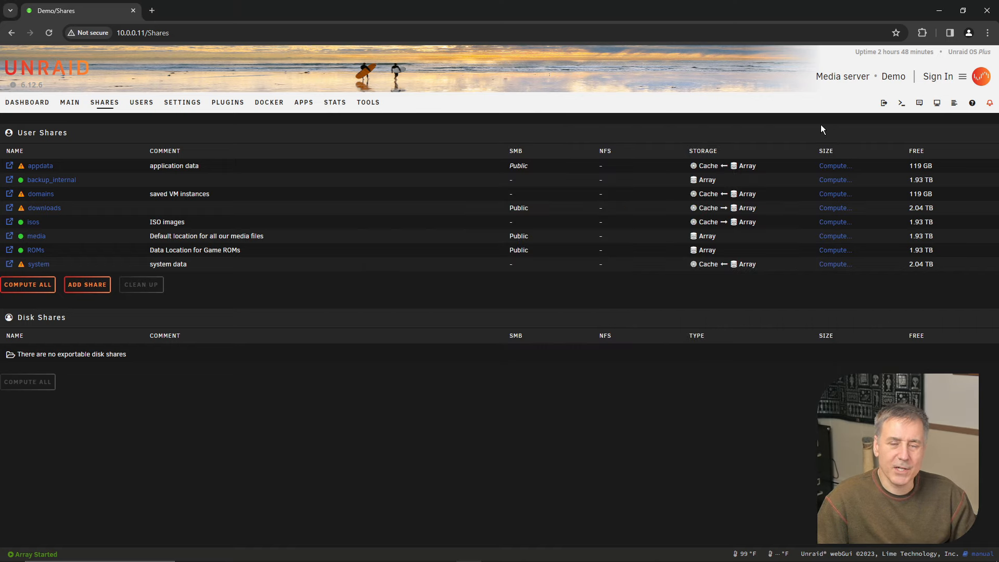
pyautogui.moveTo(490, 146)
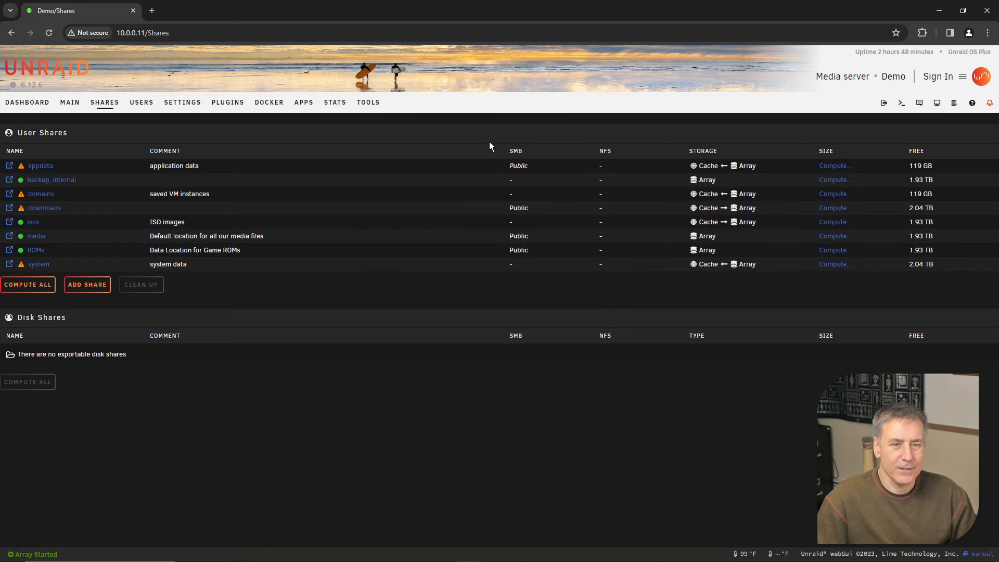
# Search the community Apps catalogue for 'jellyfin' and start installing binhex-jellyfin
pyautogui.click(302, 102)
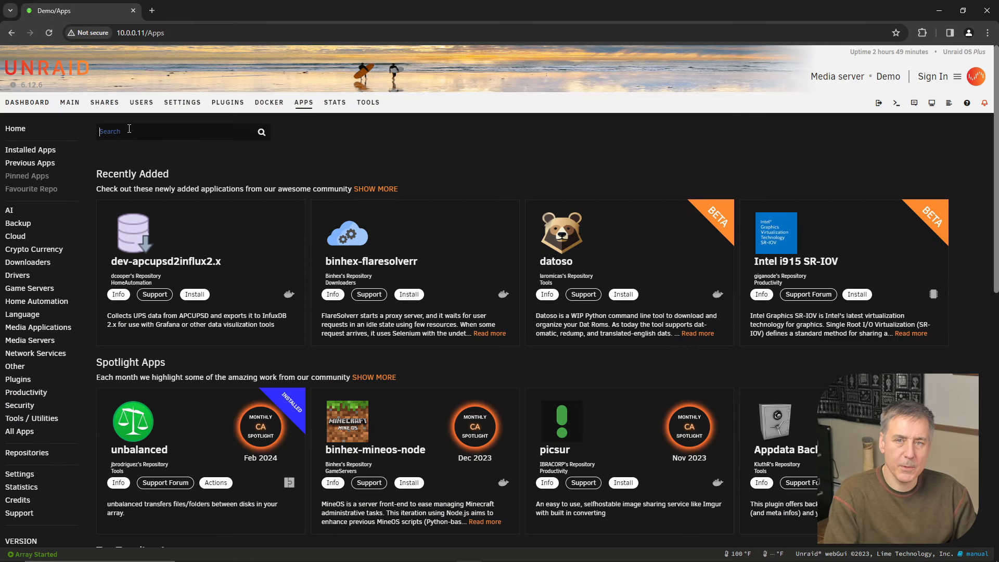
pyautogui.write('jellyfin')
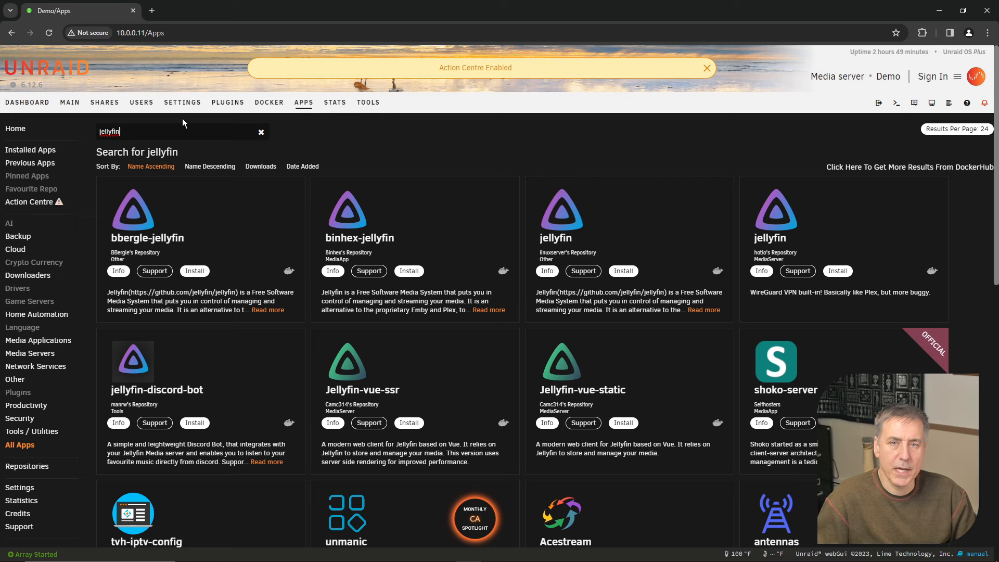
pyautogui.click(705, 68)
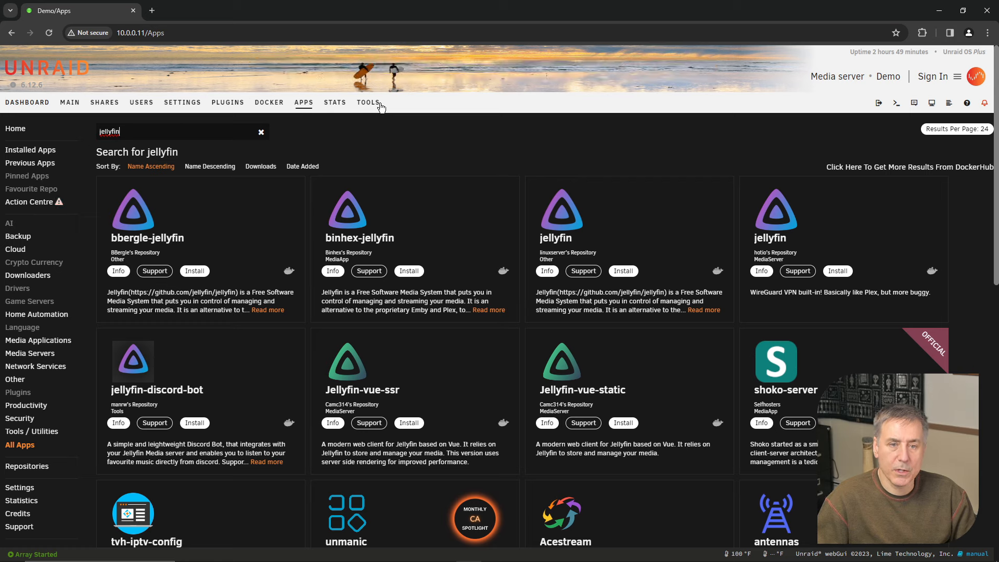
pyautogui.click(408, 270)
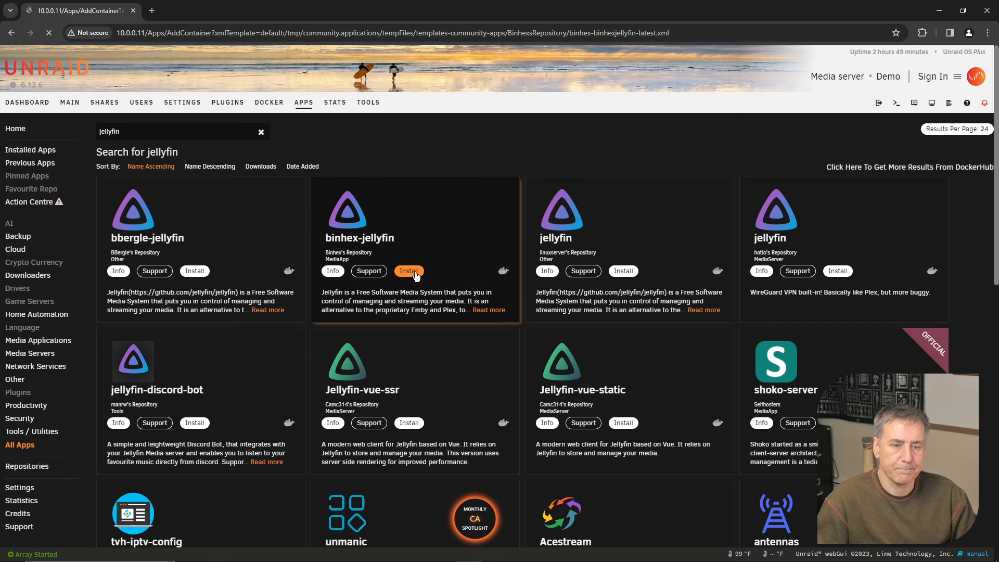
# Map the container's media path to /mnt/user/media/, keep port 8096 and apply the template
pyautogui.click(409, 270)
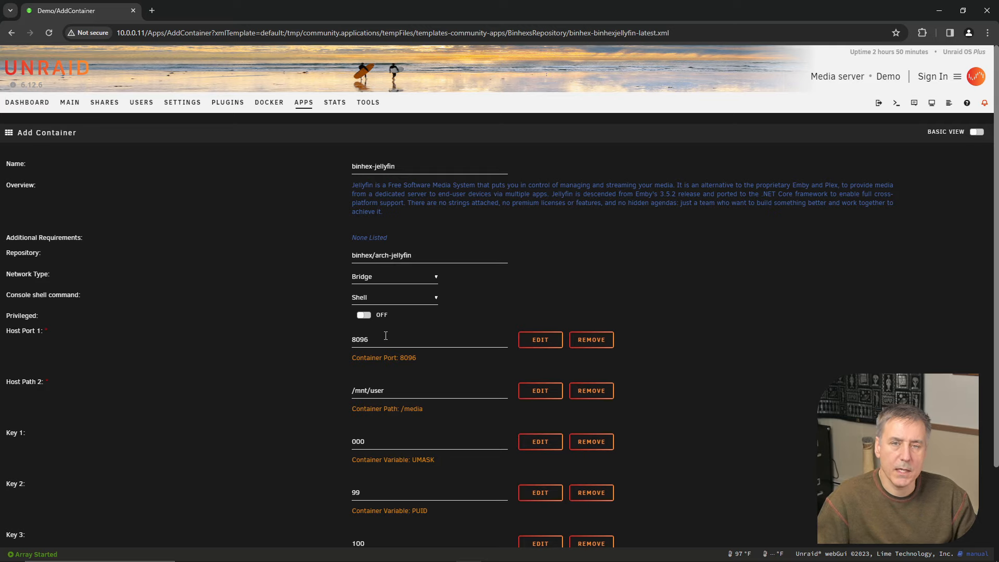
pyautogui.moveTo(407, 336)
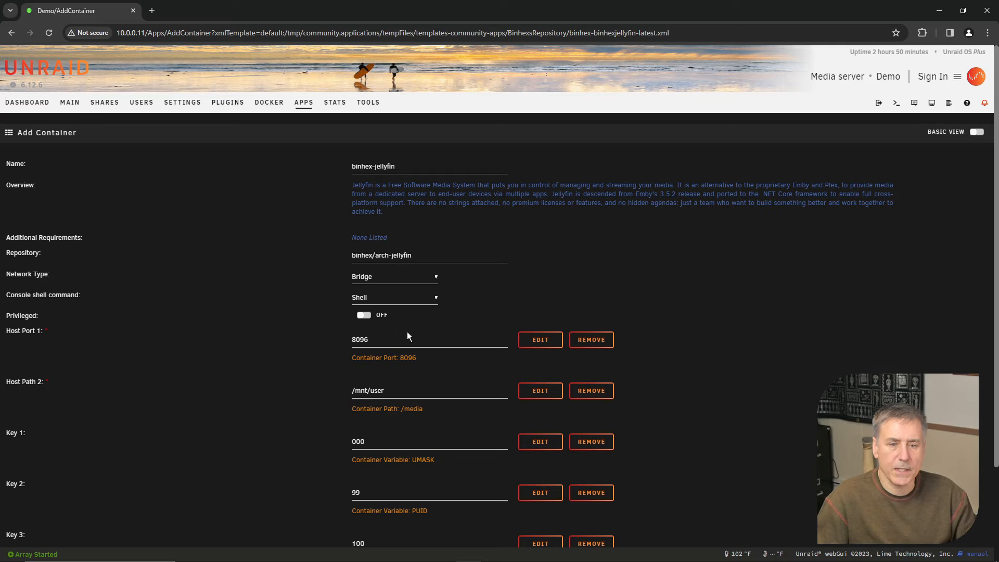
pyautogui.scroll(-3)
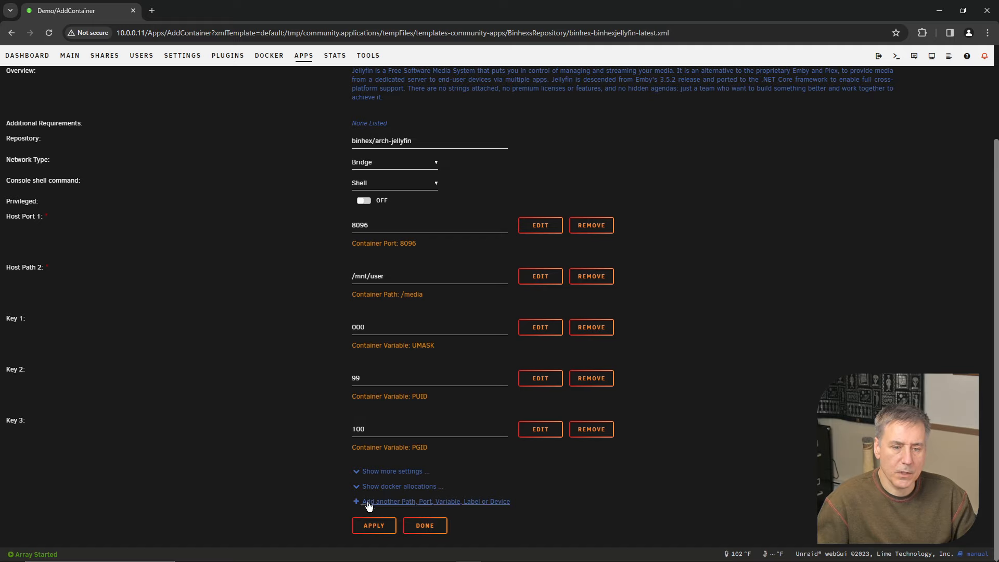
pyautogui.click(396, 486)
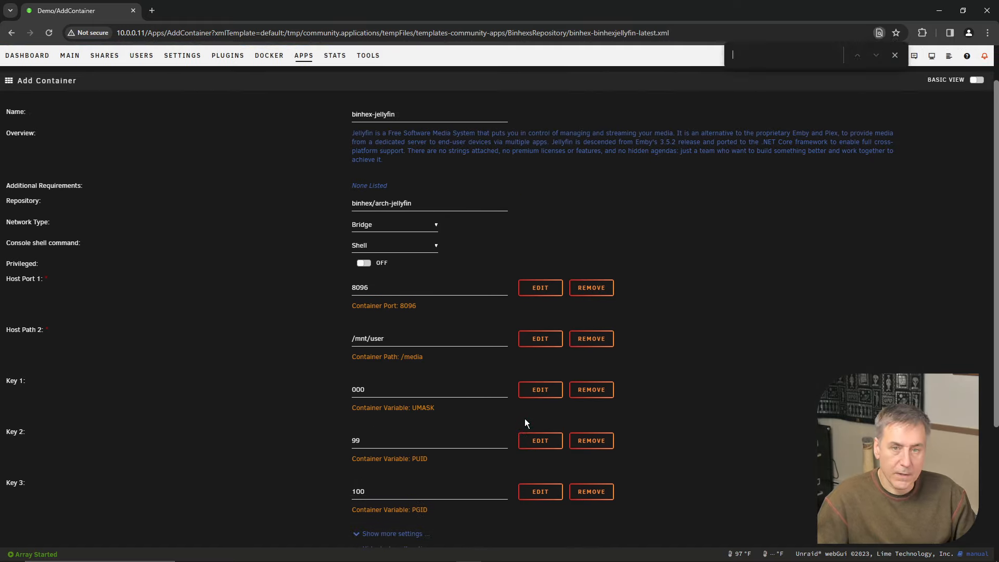
pyautogui.moveTo(627, 334)
pyautogui.write('8096')
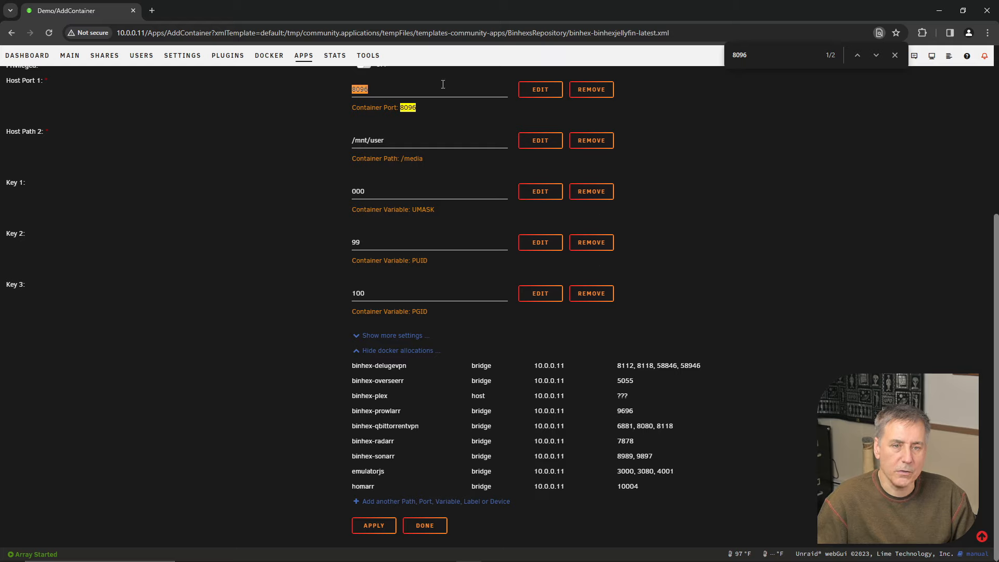
pyautogui.moveTo(377, 141)
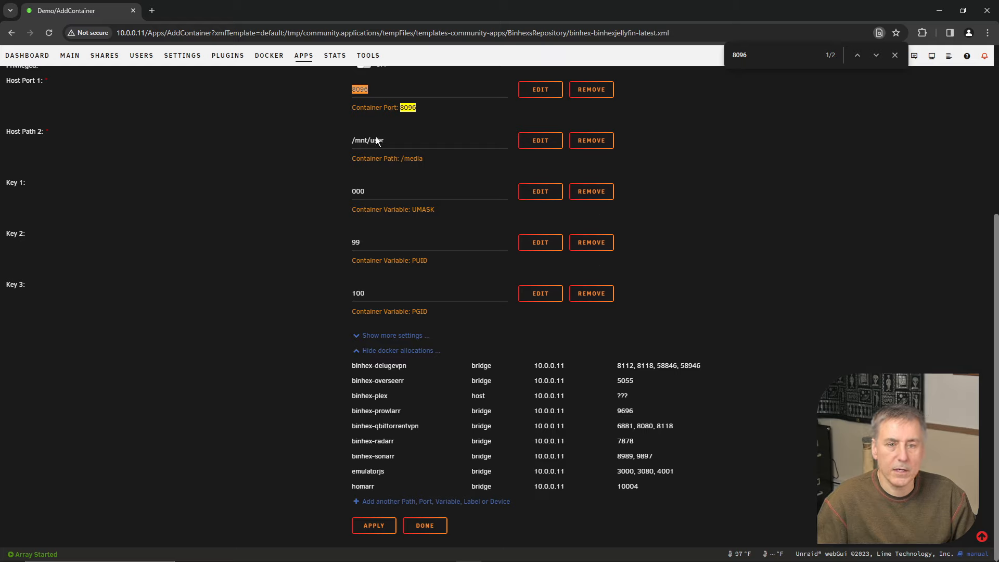
pyautogui.moveTo(659, 316)
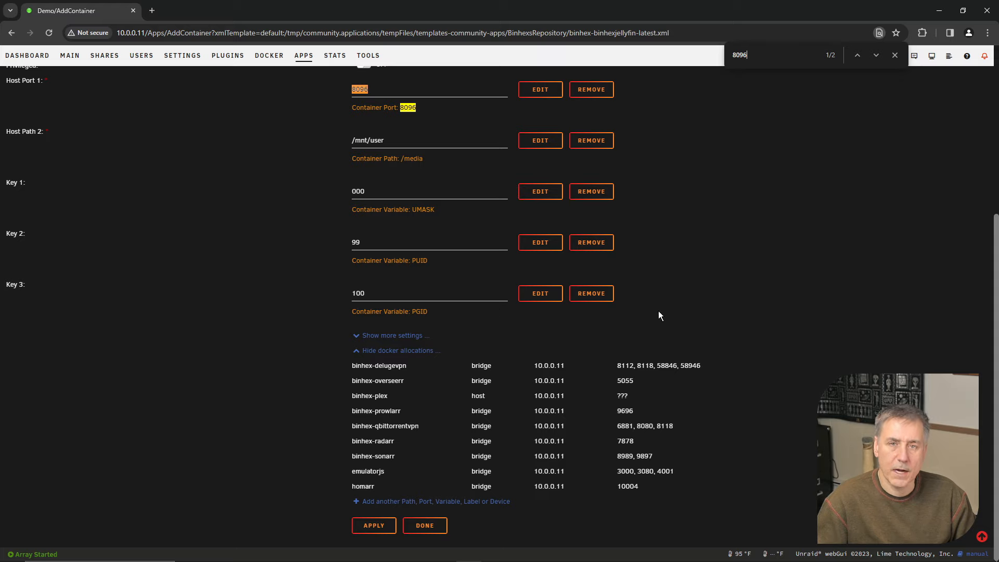
pyautogui.moveTo(696, 252)
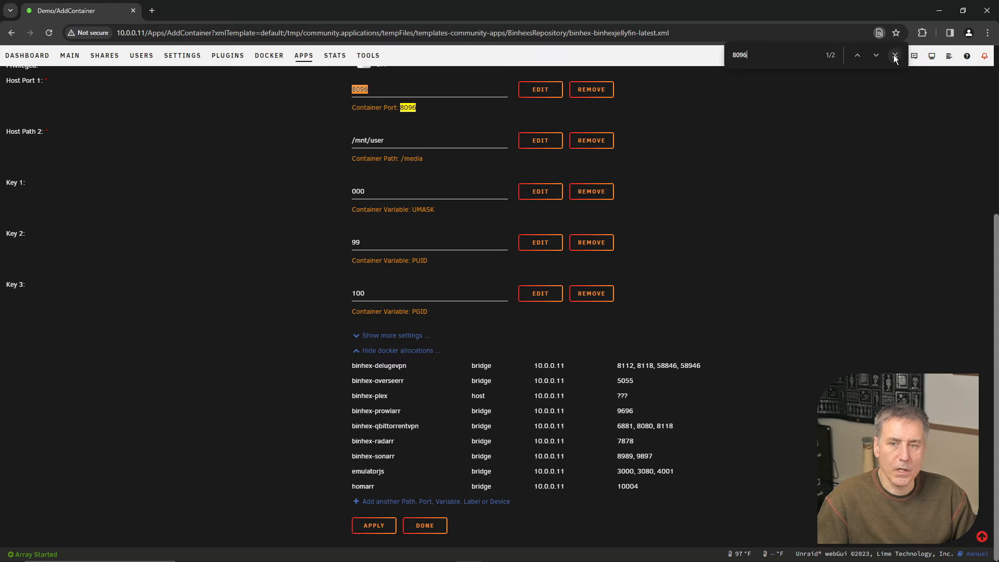
pyautogui.click(895, 56)
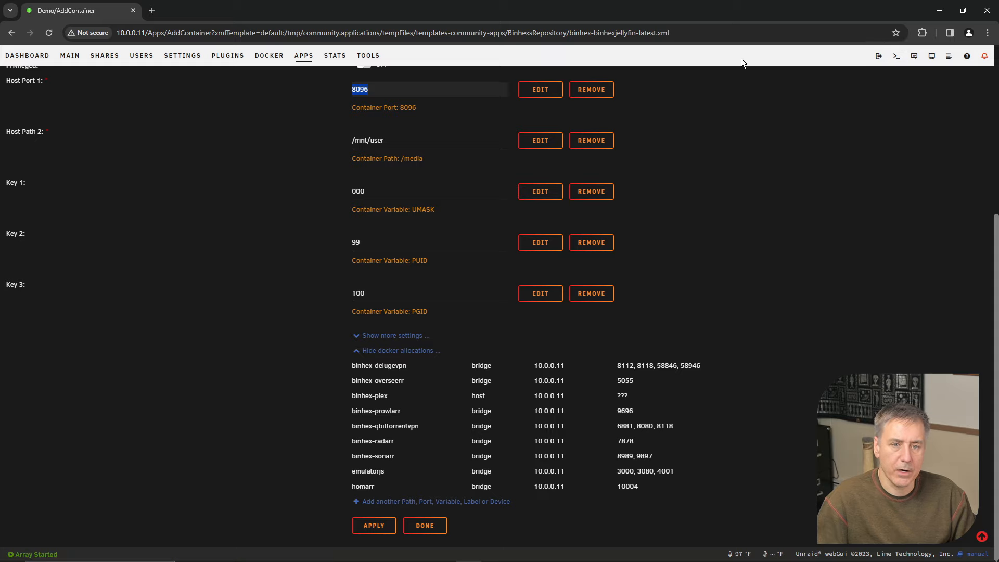
pyautogui.moveTo(540, 141)
pyautogui.write('/media/')
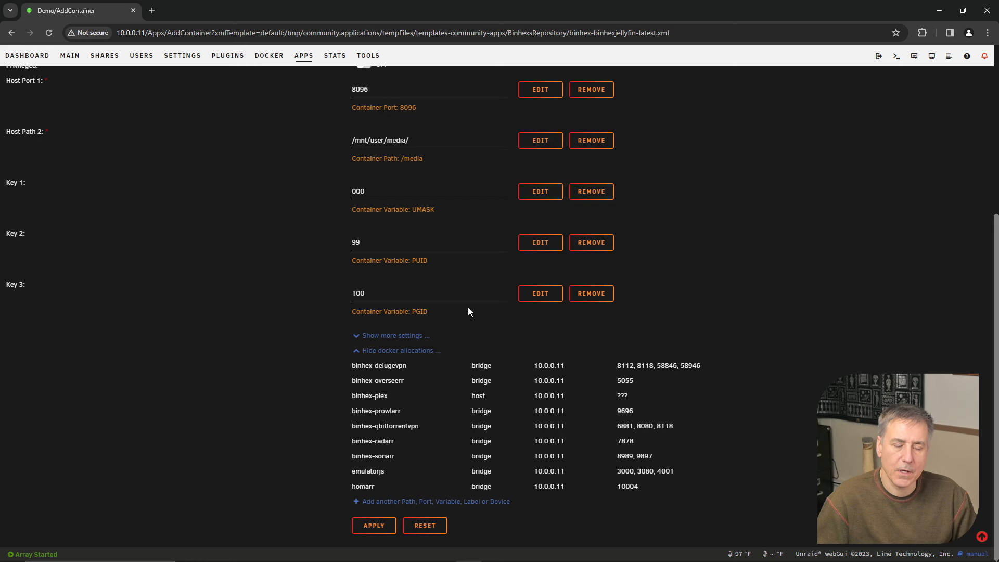
pyautogui.click(374, 524)
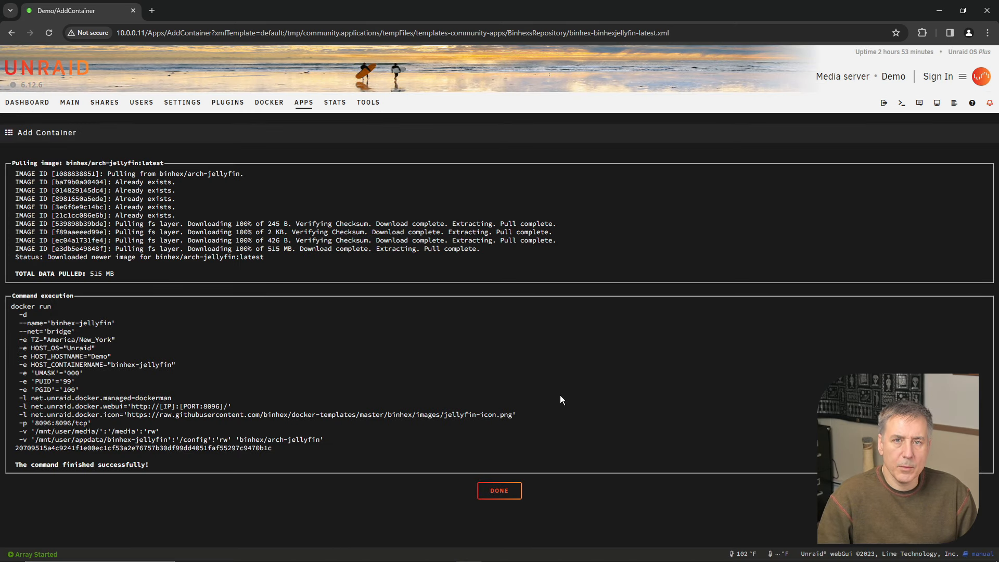
pyautogui.moveTo(499, 490)
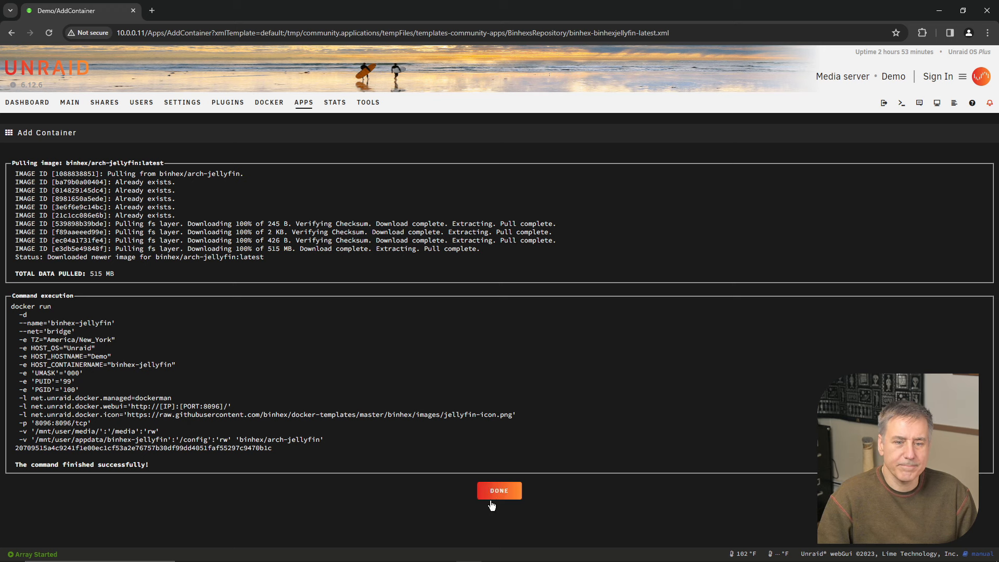
# Dismiss the install log and turn Autostart on for binhex-jellyfin in the Docker list
pyautogui.click(499, 490)
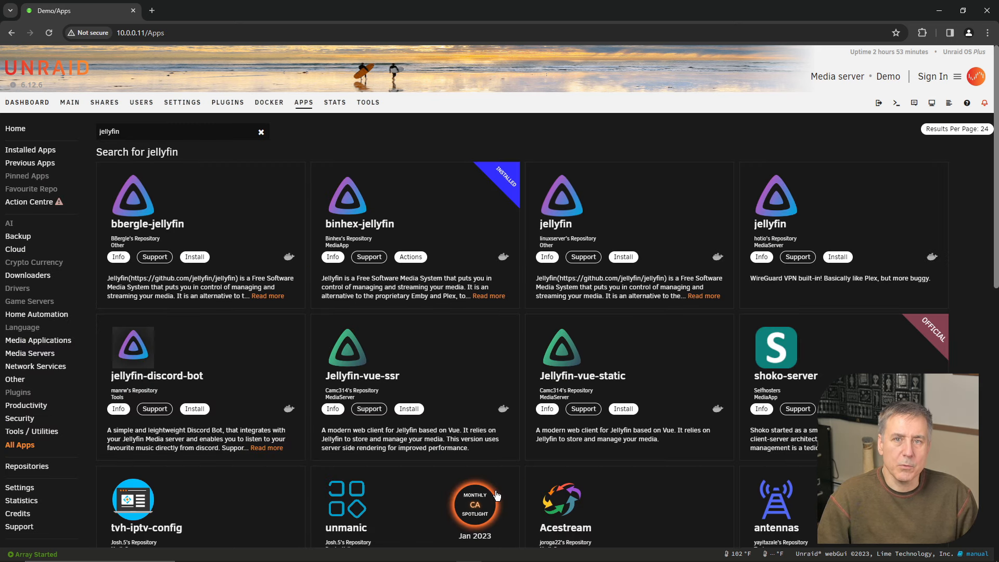
pyautogui.moveTo(502, 459)
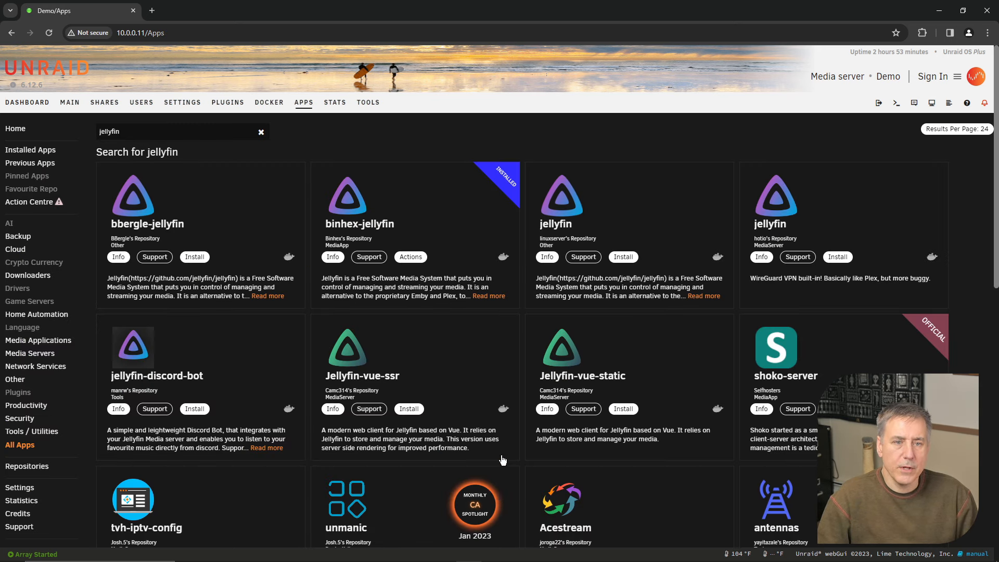
pyautogui.click(268, 102)
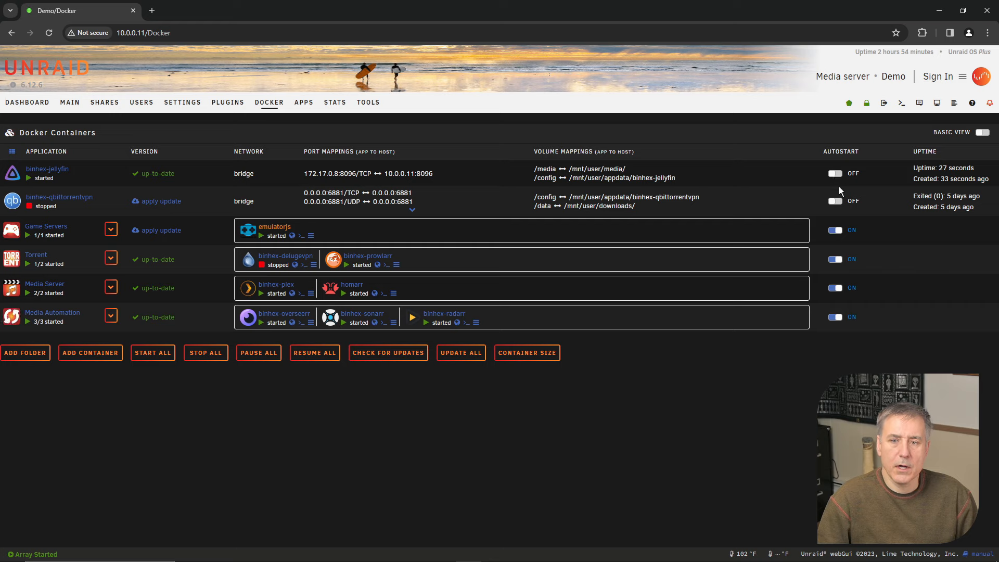
pyautogui.click(836, 173)
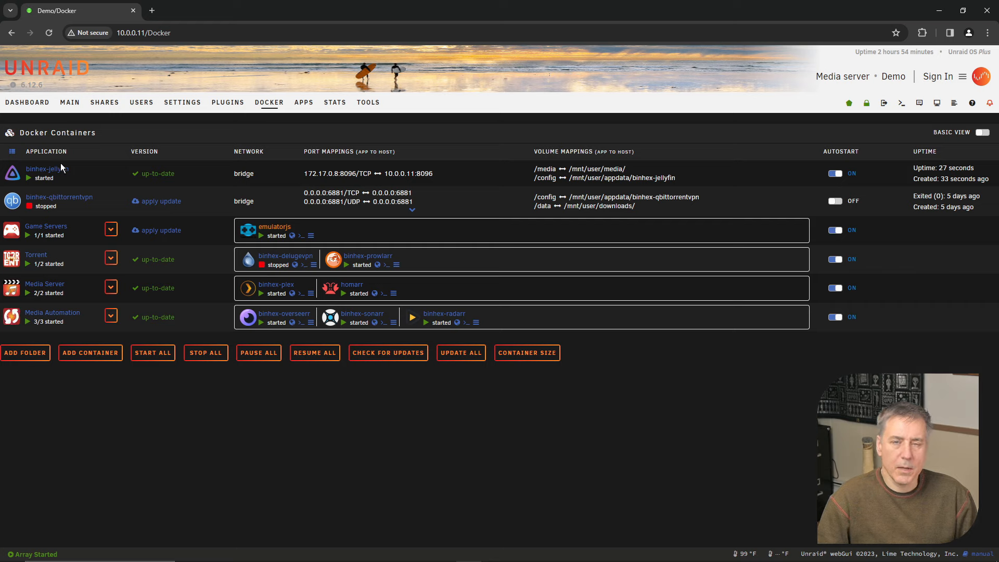
pyautogui.moveTo(73, 192)
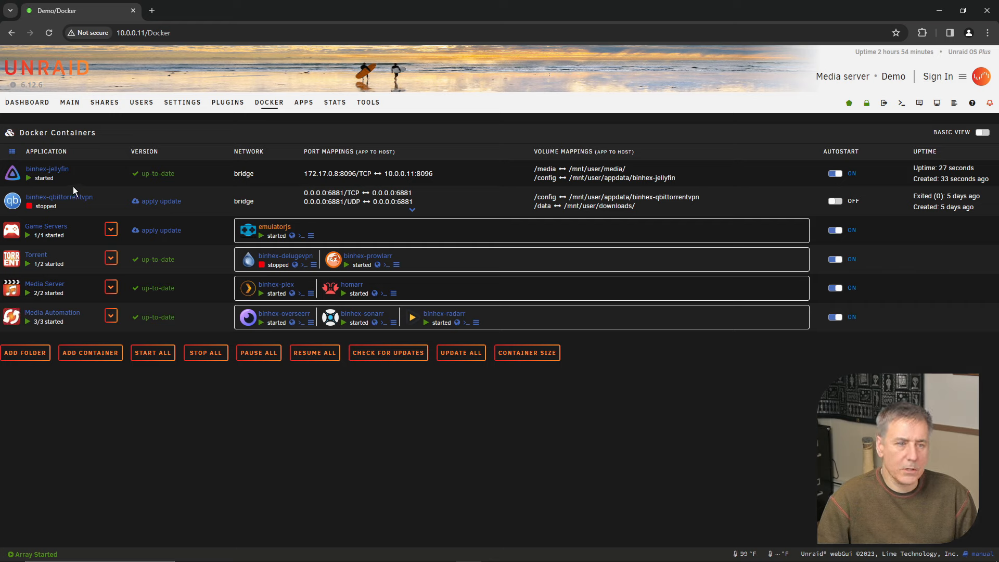
pyautogui.moveTo(88, 170)
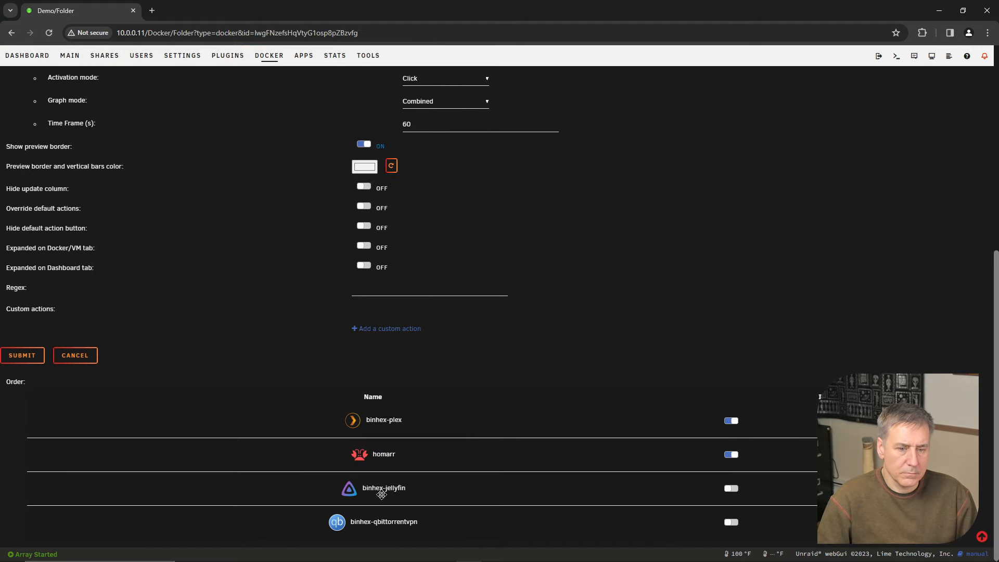
# Add binhex-jellyfin to the Media Server folder with plex and homarr and submit
pyautogui.scroll(3)
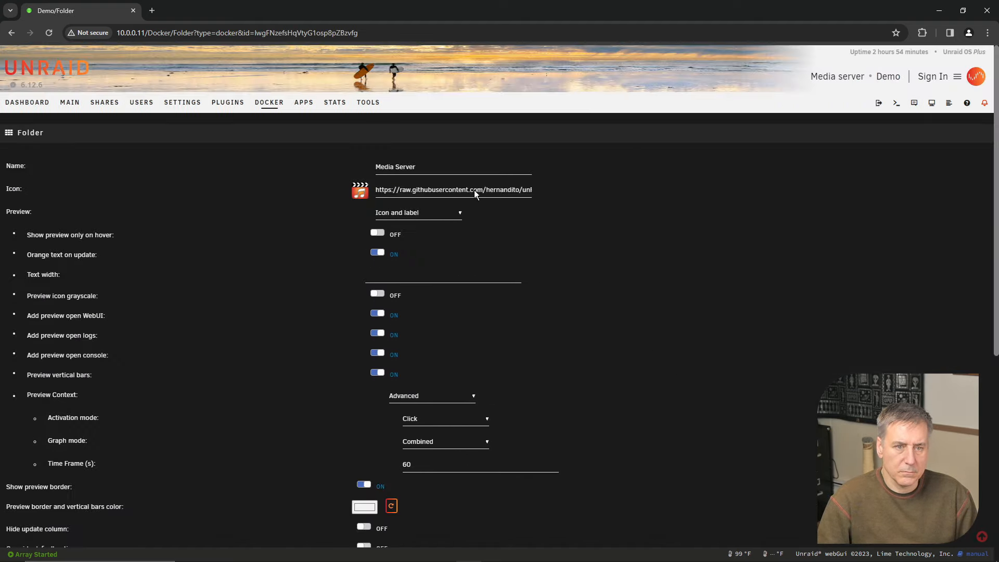
pyautogui.scroll(-3)
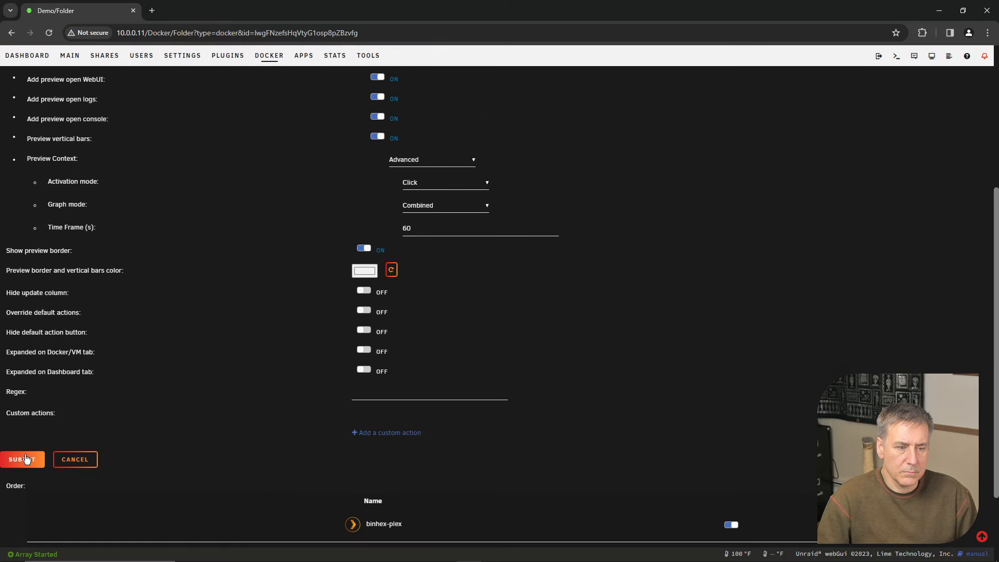
pyautogui.click(23, 459)
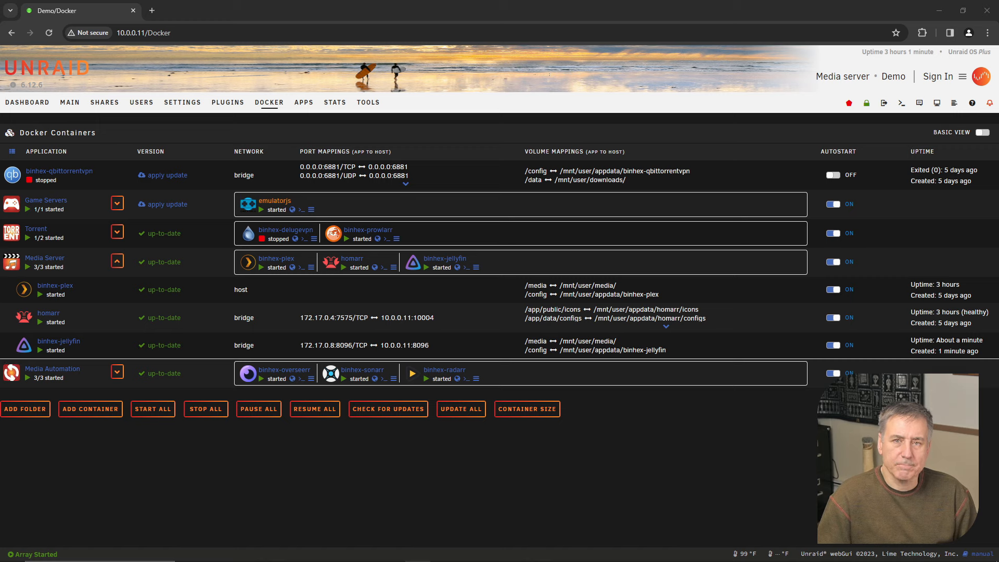
pyautogui.moveTo(32, 345)
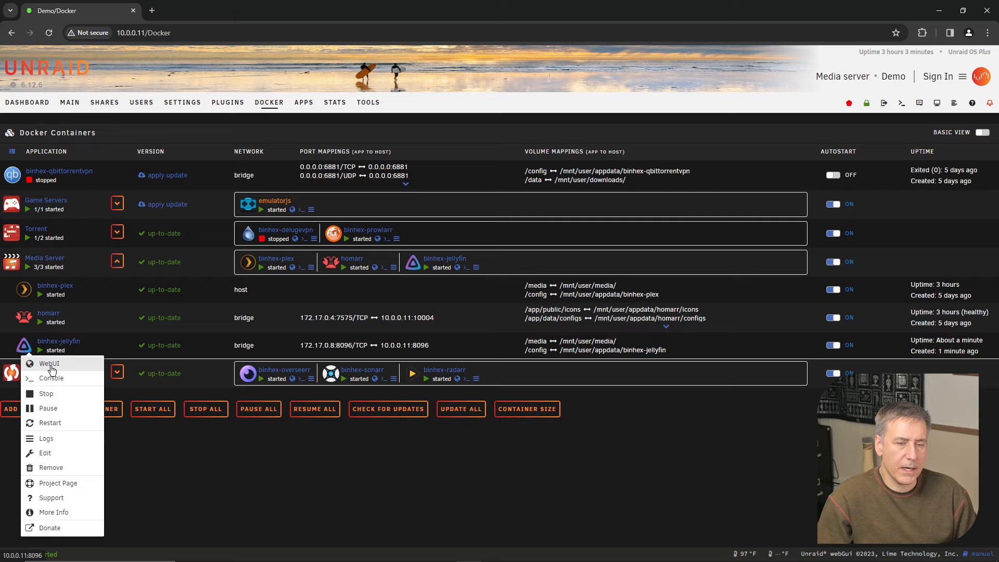
# Launch Jellyfin's WebUI, pass the welcome step and enter admin username Demo
pyautogui.click(49, 363)
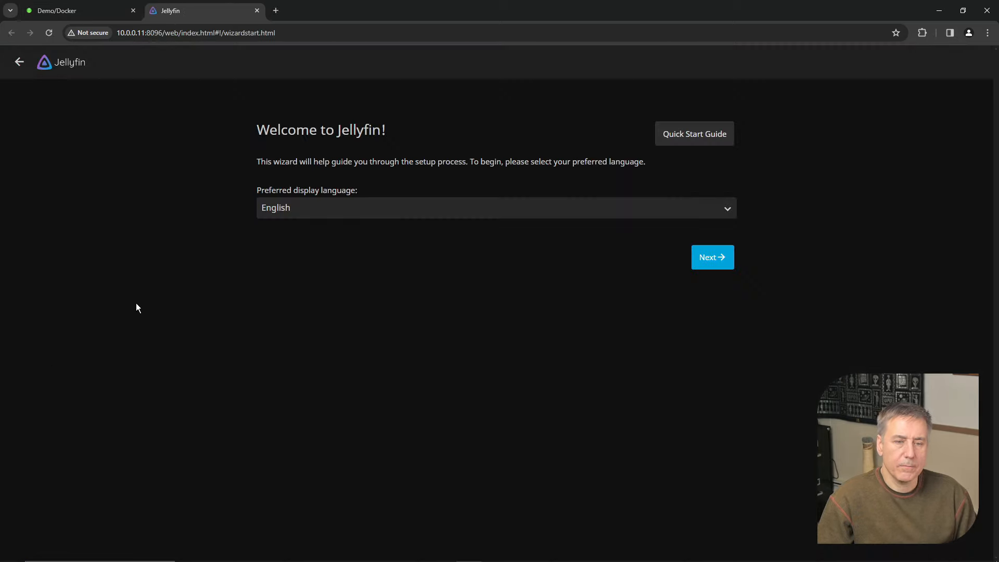
pyautogui.moveTo(470, 267)
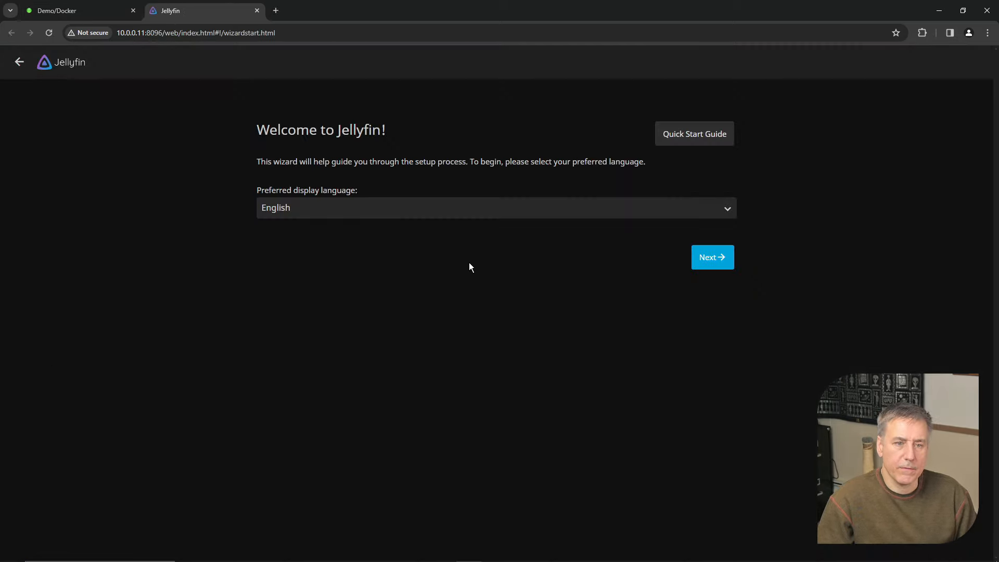
pyautogui.moveTo(663, 263)
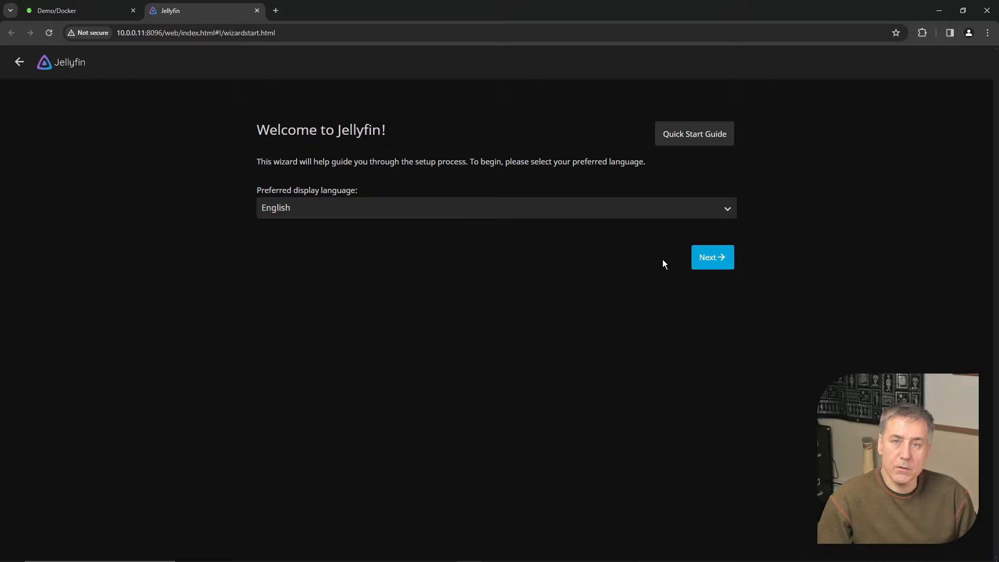
pyautogui.click(711, 257)
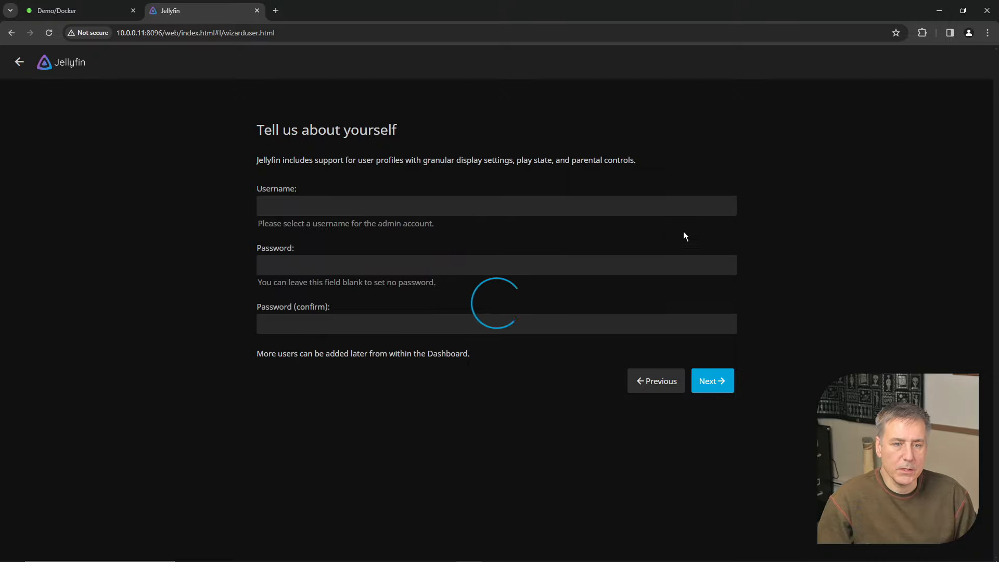
pyautogui.write('nobody')
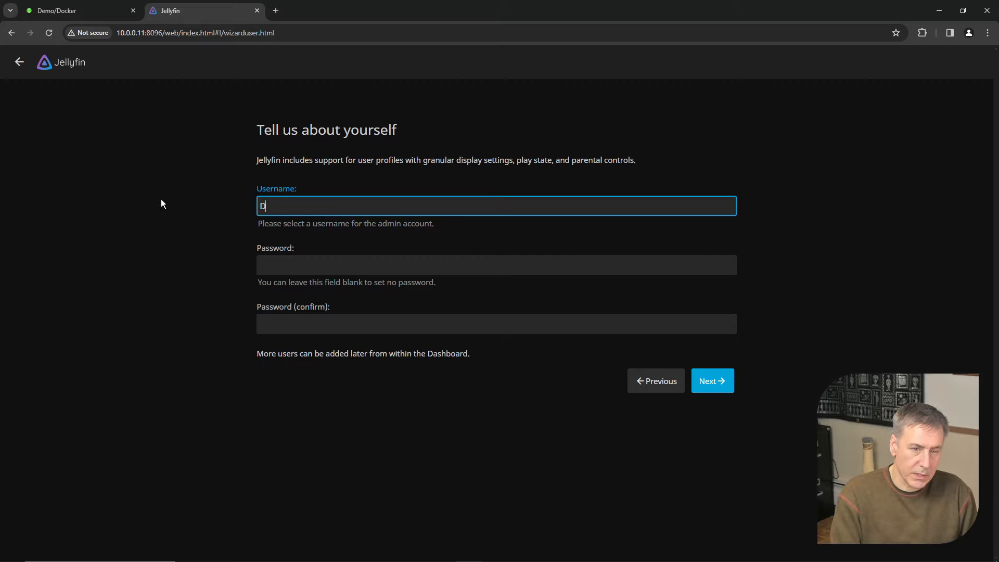
pyautogui.write('emo')
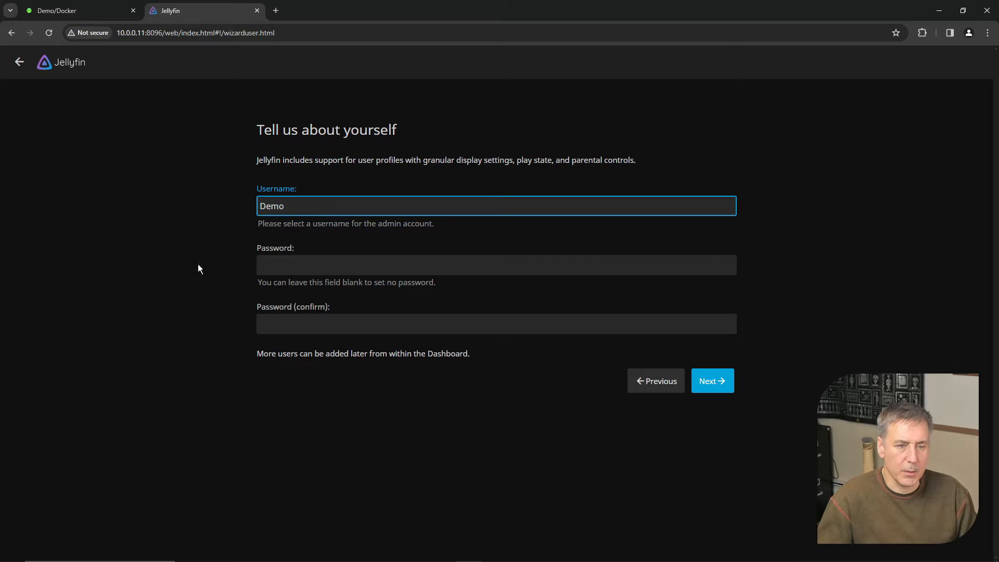
pyautogui.moveTo(345, 260)
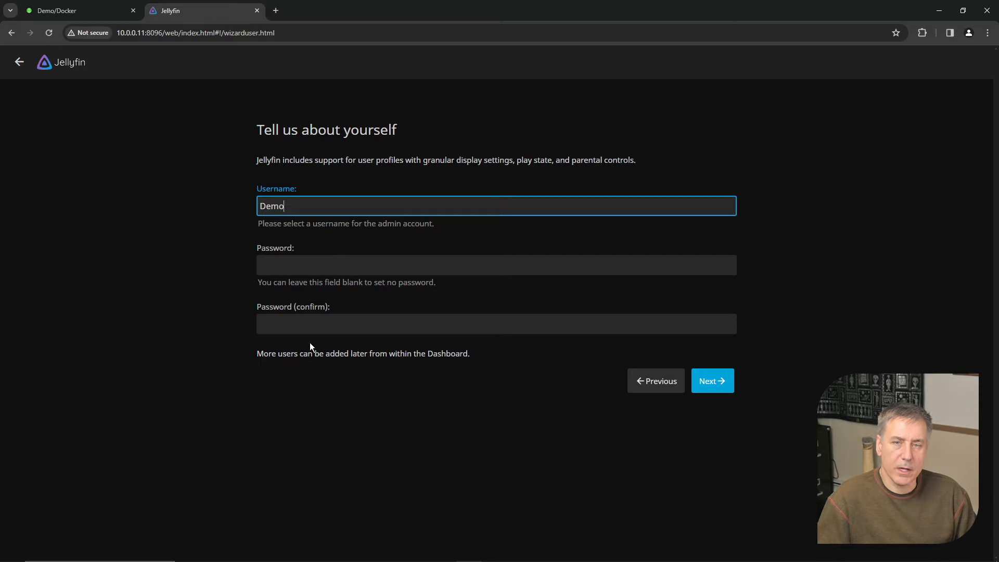
pyautogui.moveTo(471, 248)
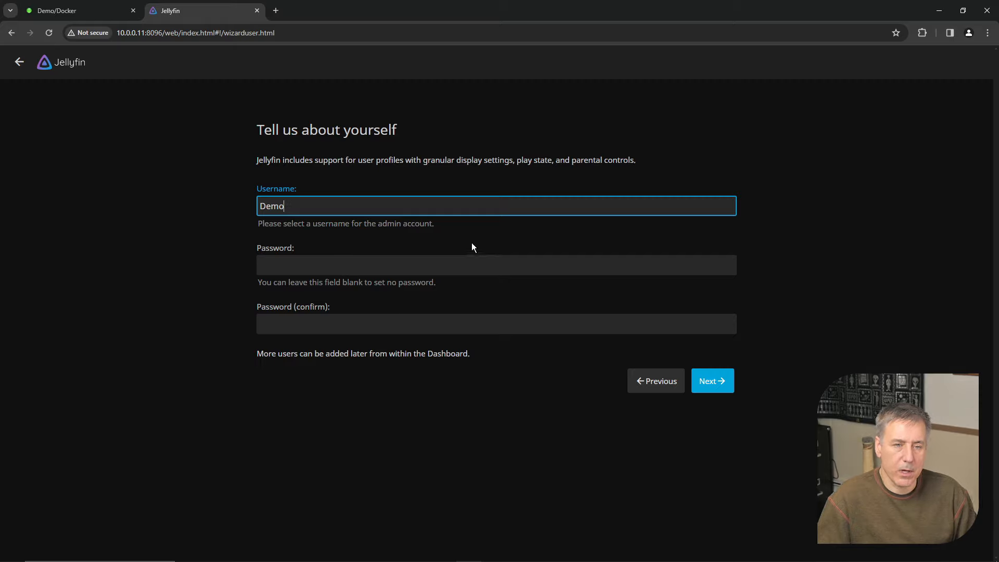
pyautogui.moveTo(712, 381)
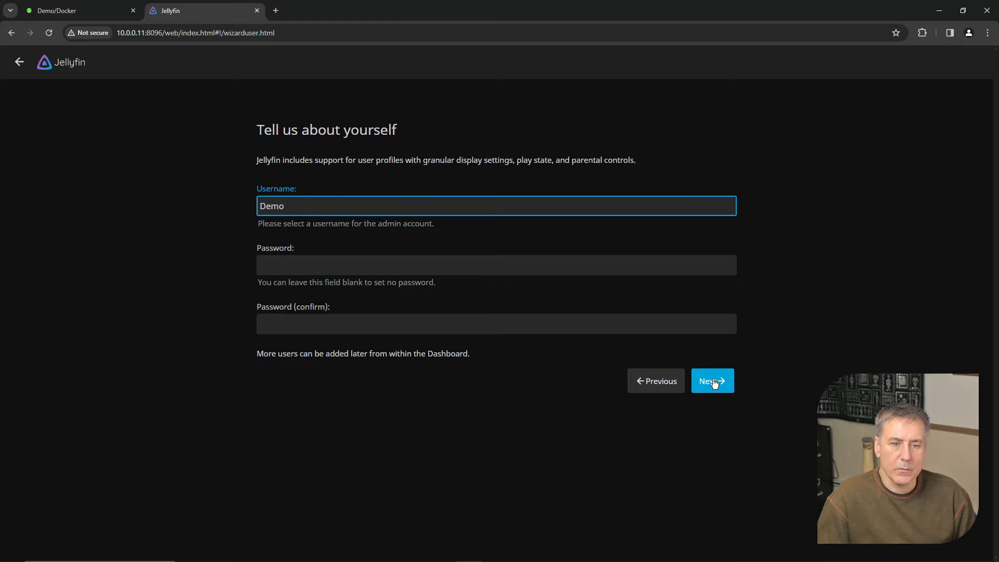
# Continue past the admin account step and start a new library of content type Movies
pyautogui.click(712, 381)
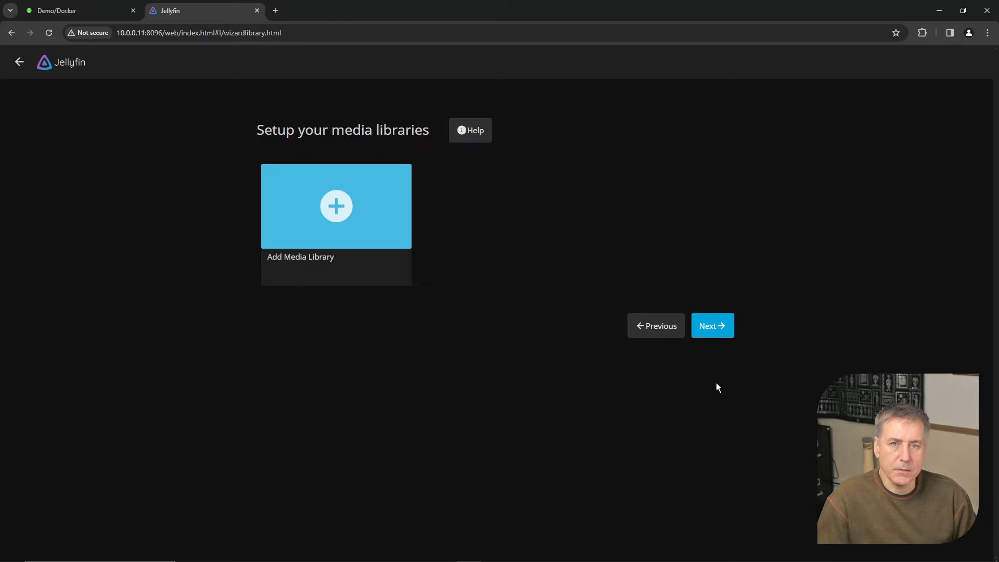
pyautogui.moveTo(457, 263)
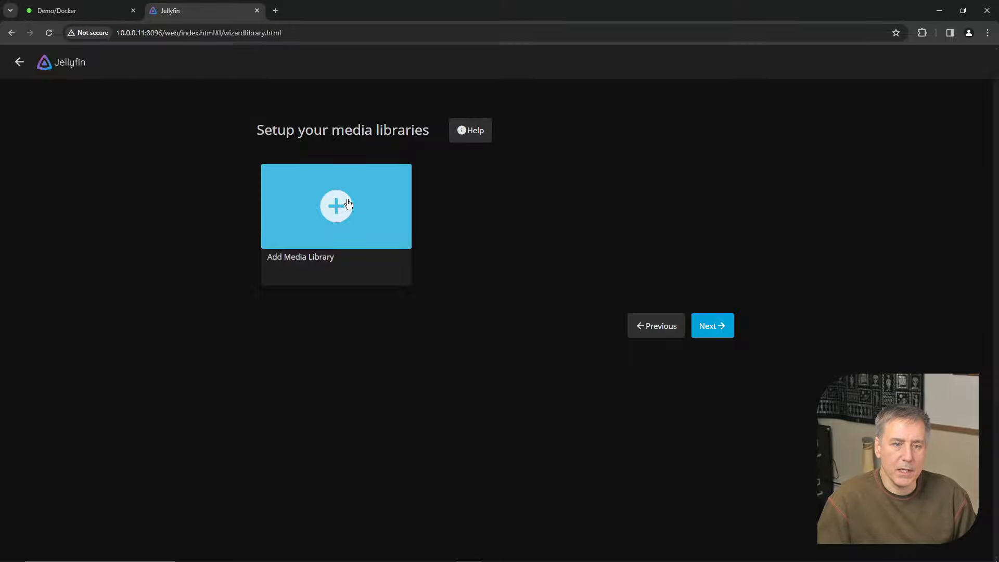
pyautogui.click(336, 206)
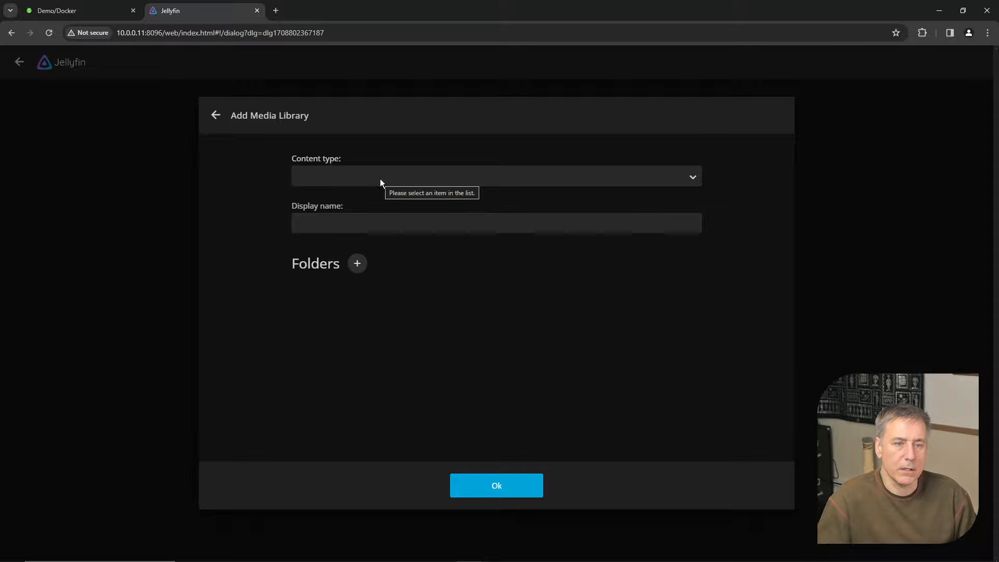
pyautogui.click(493, 175)
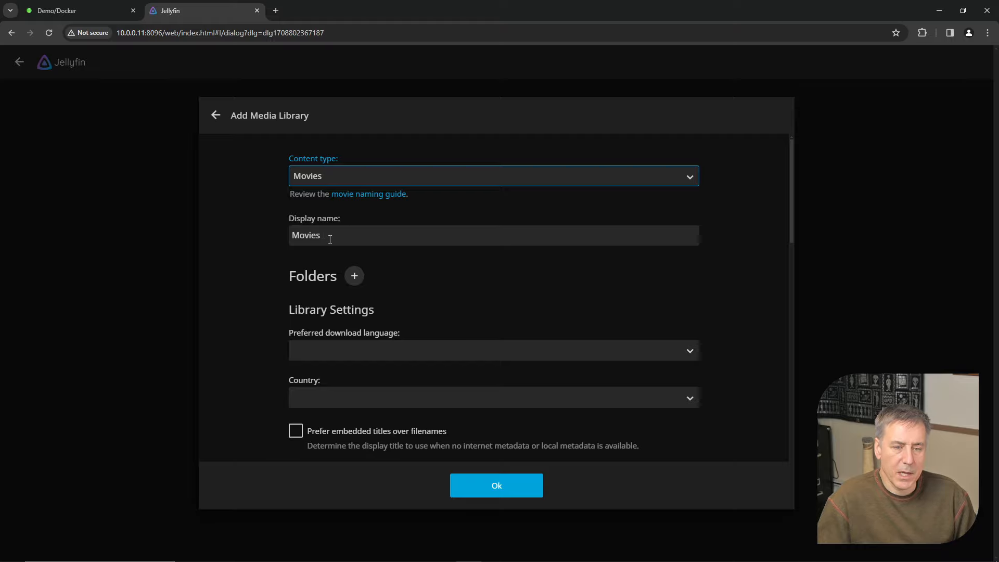
pyautogui.moveTo(353, 275)
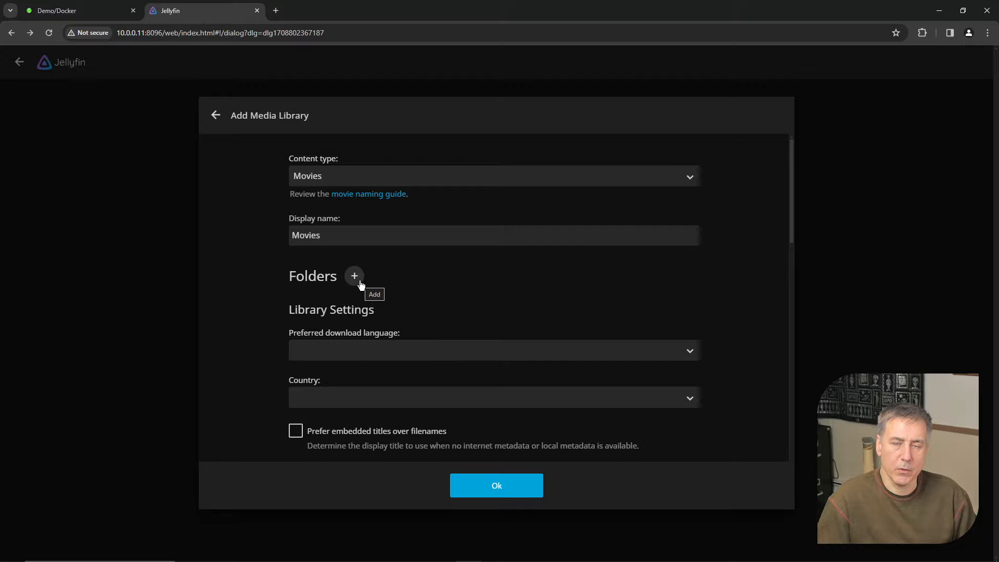
# Point the Movies library at /media/Movies with language English and country United States
pyautogui.click(354, 277)
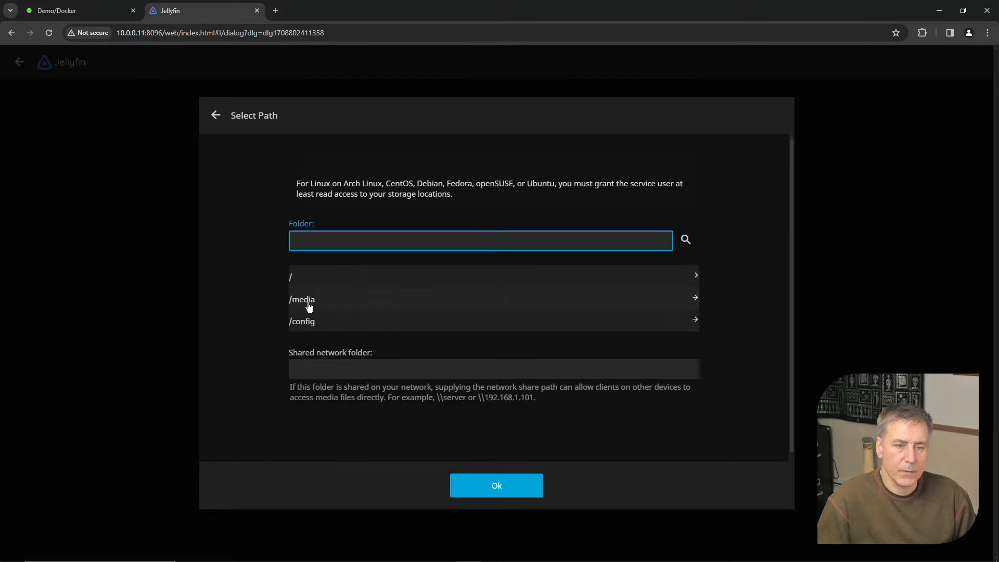
pyautogui.click(302, 299)
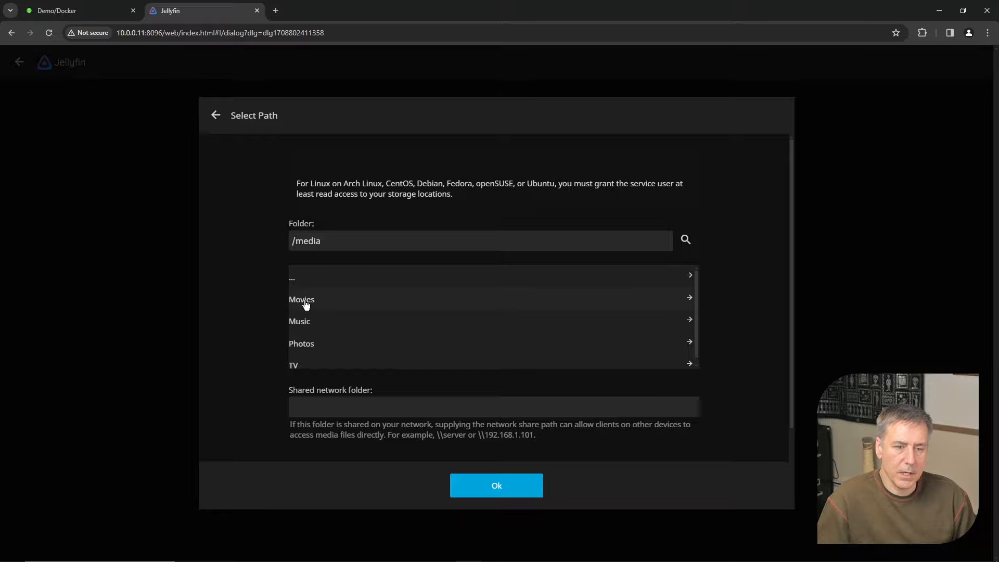
pyautogui.click(301, 299)
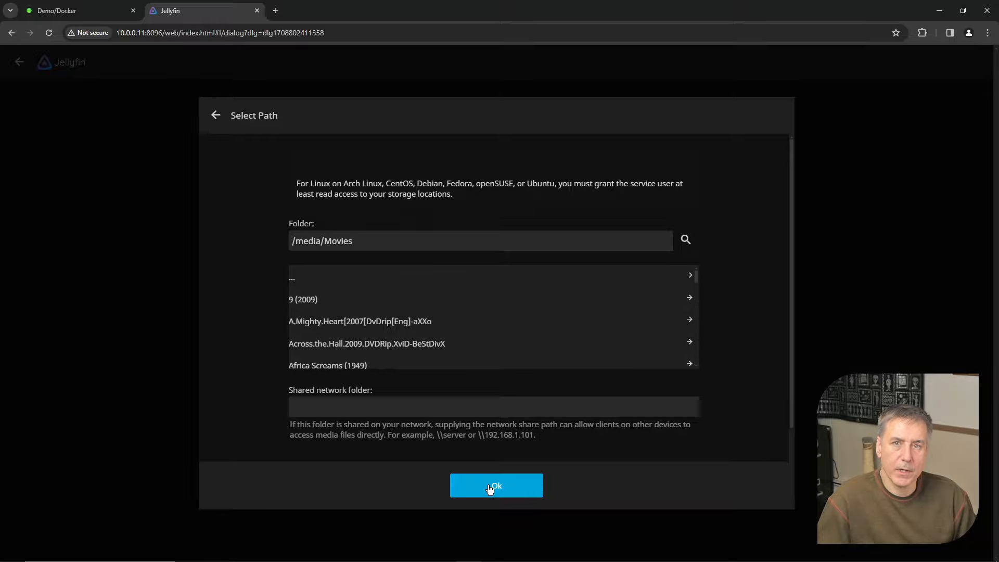
pyautogui.click(497, 485)
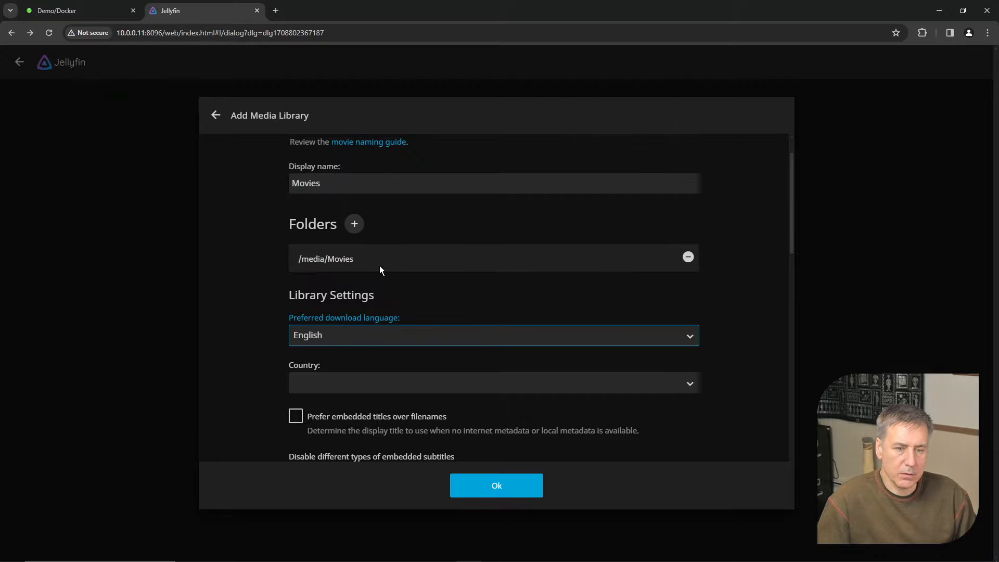
pyautogui.click(493, 382)
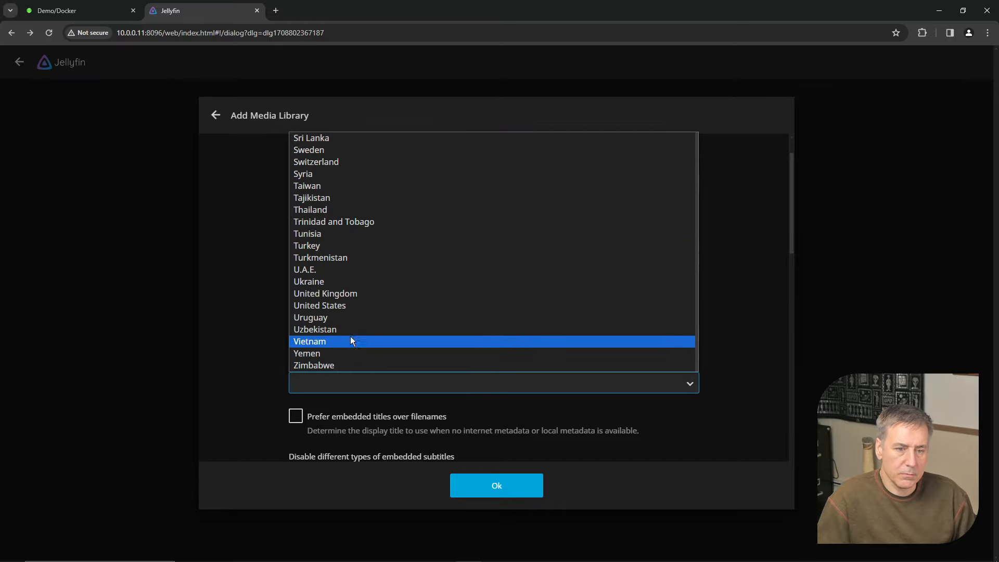
pyautogui.click(320, 305)
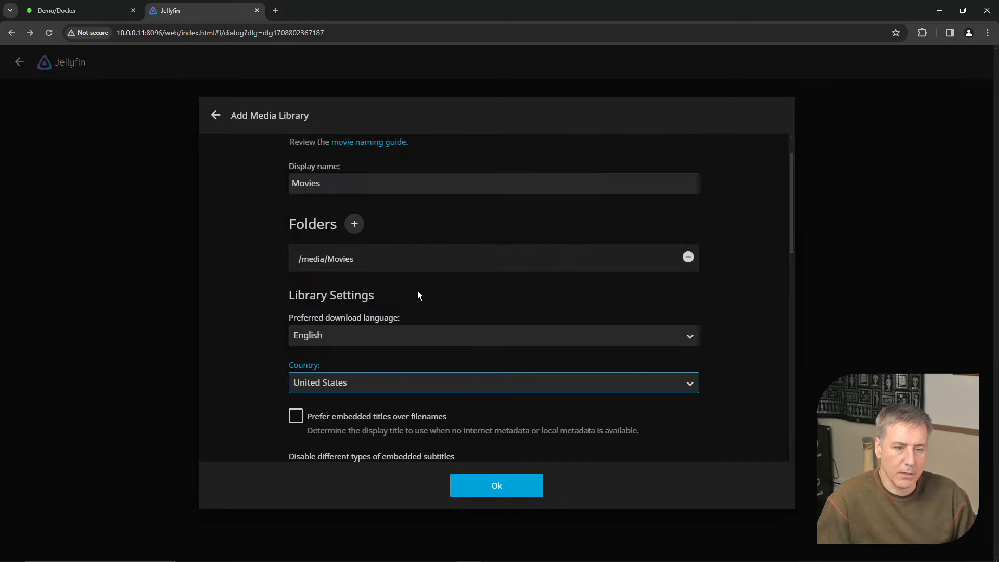
pyautogui.moveTo(454, 323)
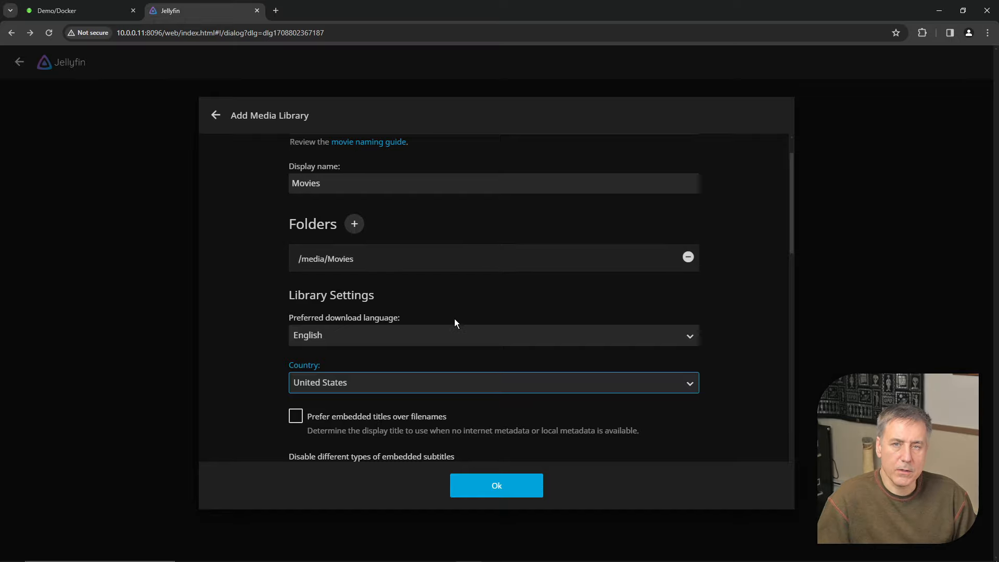
# Enable chapter image extraction and extraction during scans, then save the Movies library
pyautogui.scroll(-3)
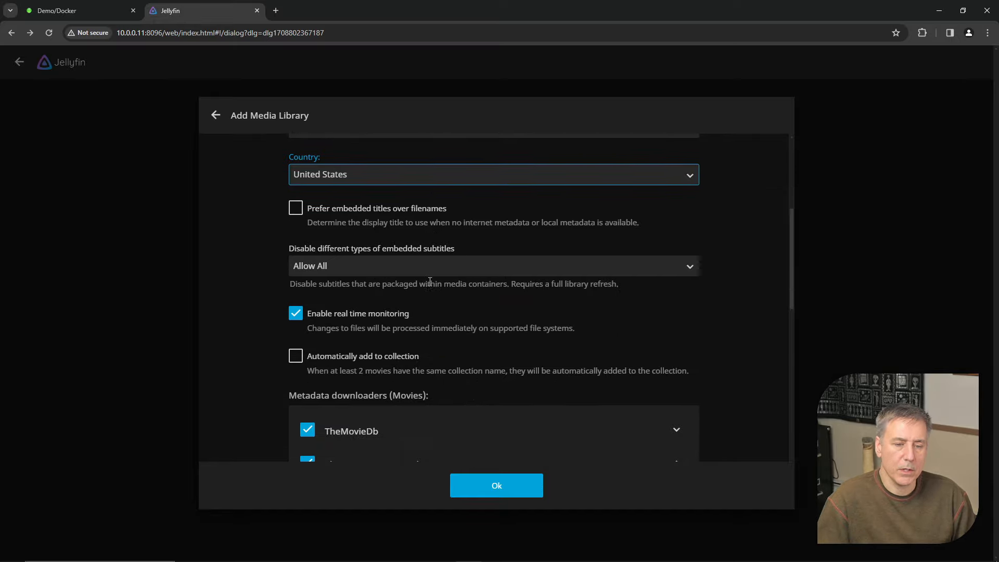
pyautogui.moveTo(323, 356)
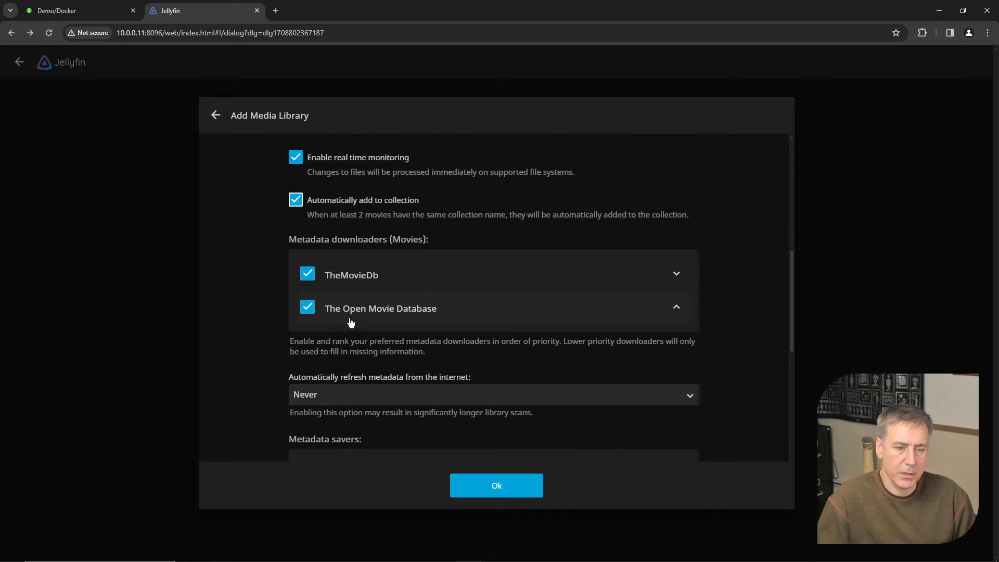
pyautogui.scroll(-3)
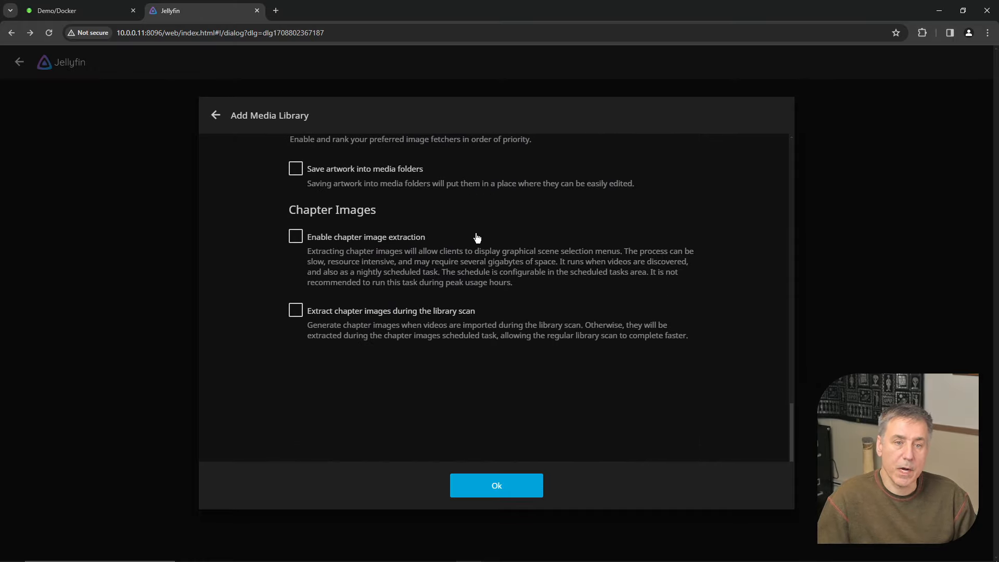
pyautogui.moveTo(474, 197)
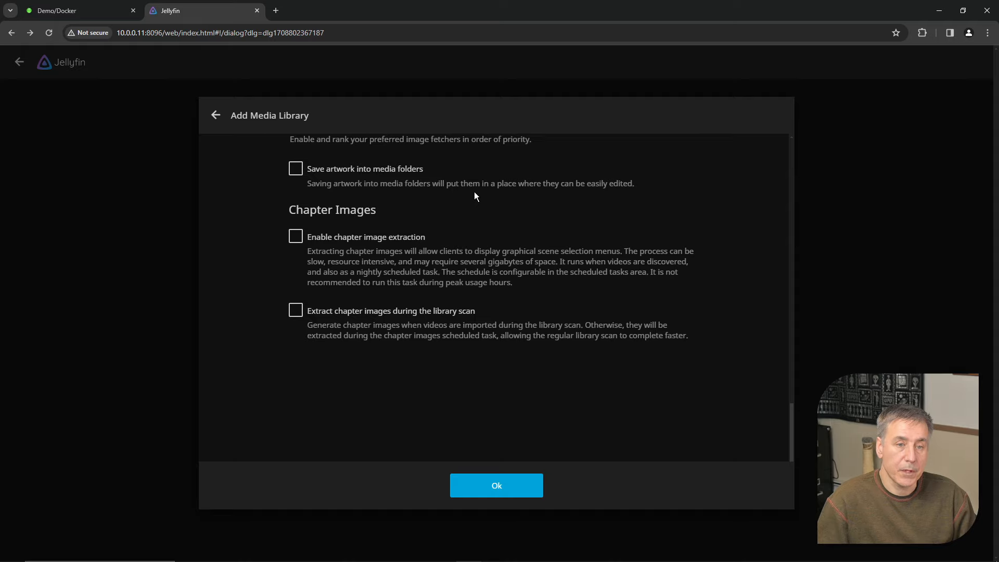
pyautogui.moveTo(407, 180)
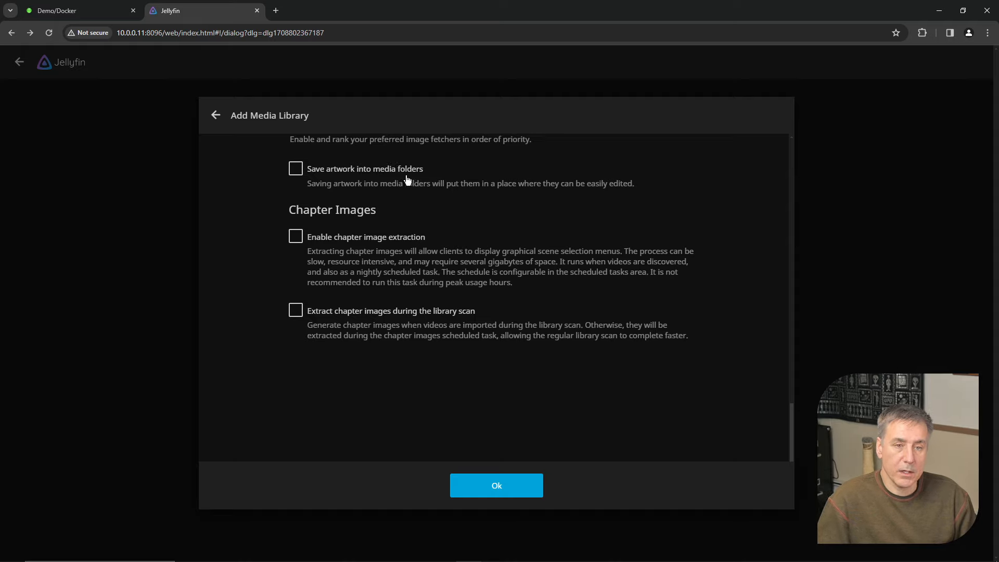
pyautogui.moveTo(341, 223)
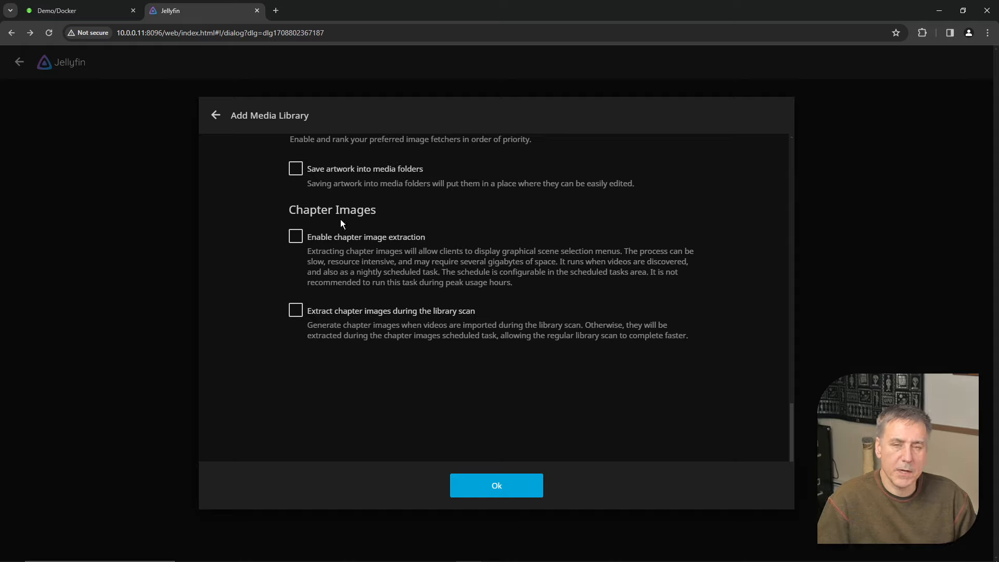
pyautogui.moveTo(515, 209)
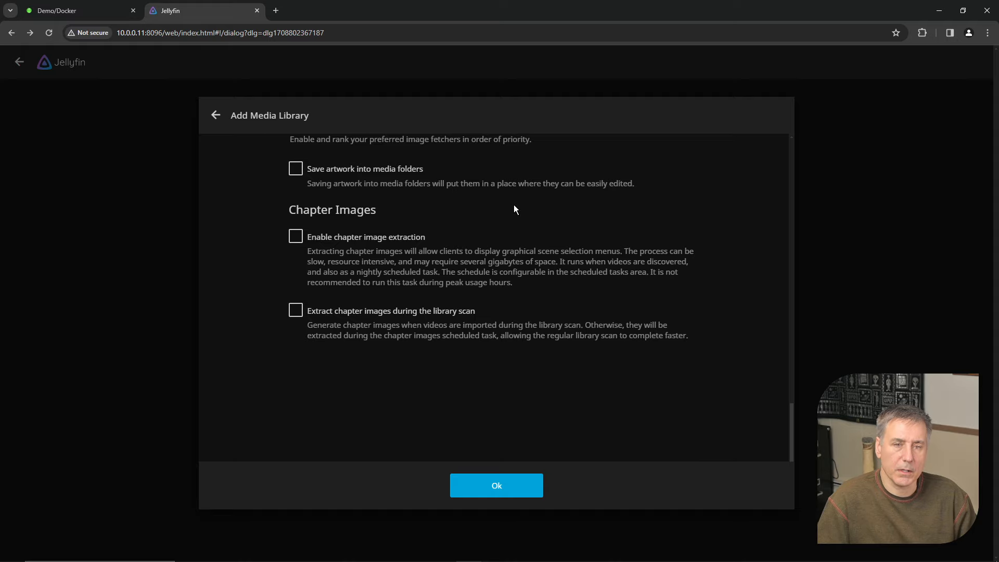
pyautogui.moveTo(463, 193)
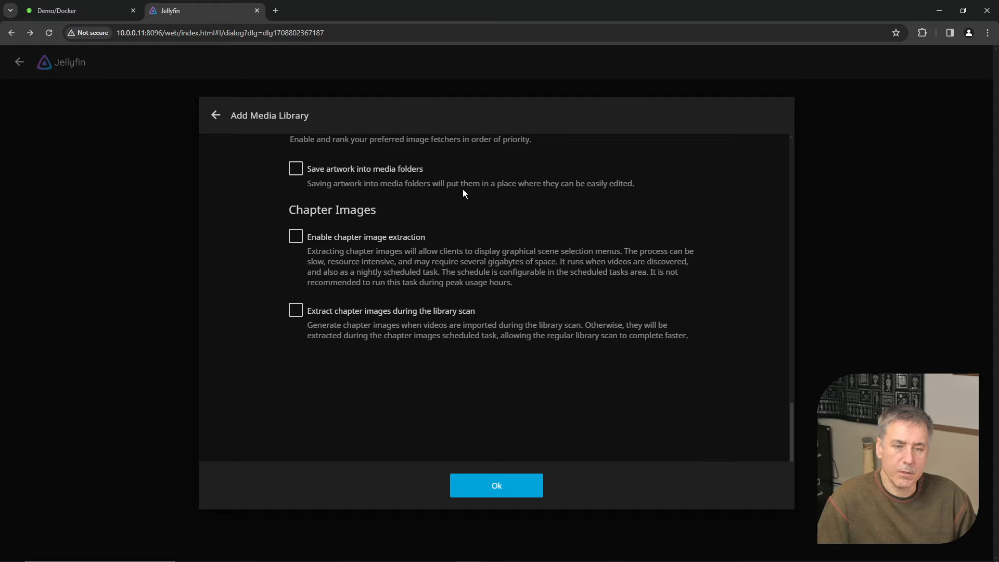
pyautogui.moveTo(299, 229)
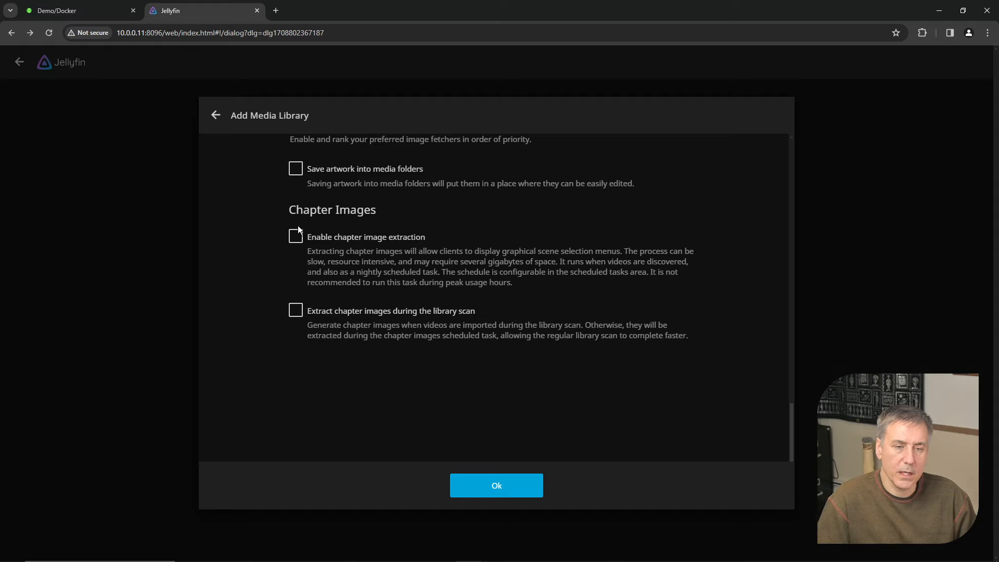
pyautogui.click(295, 236)
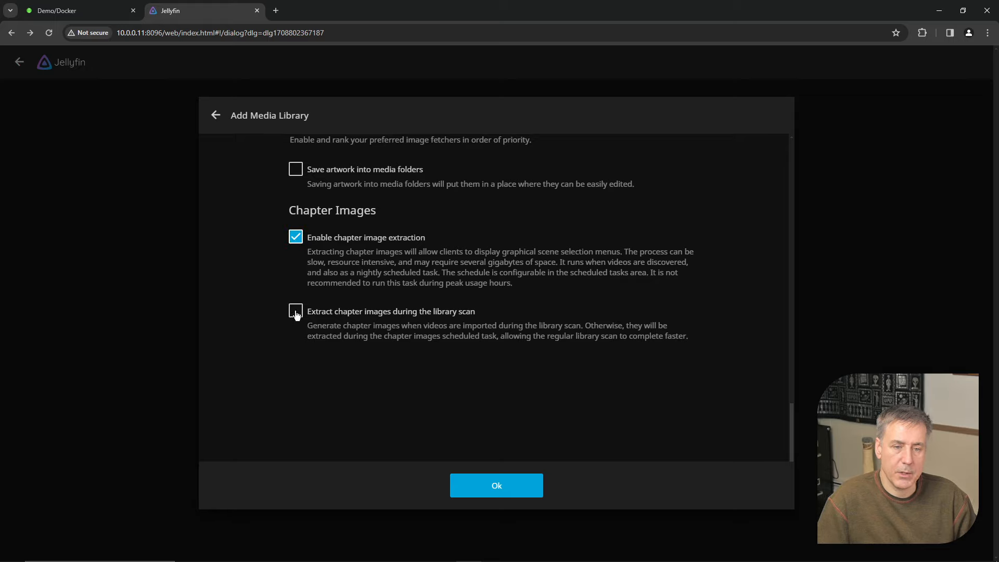
pyautogui.click(295, 311)
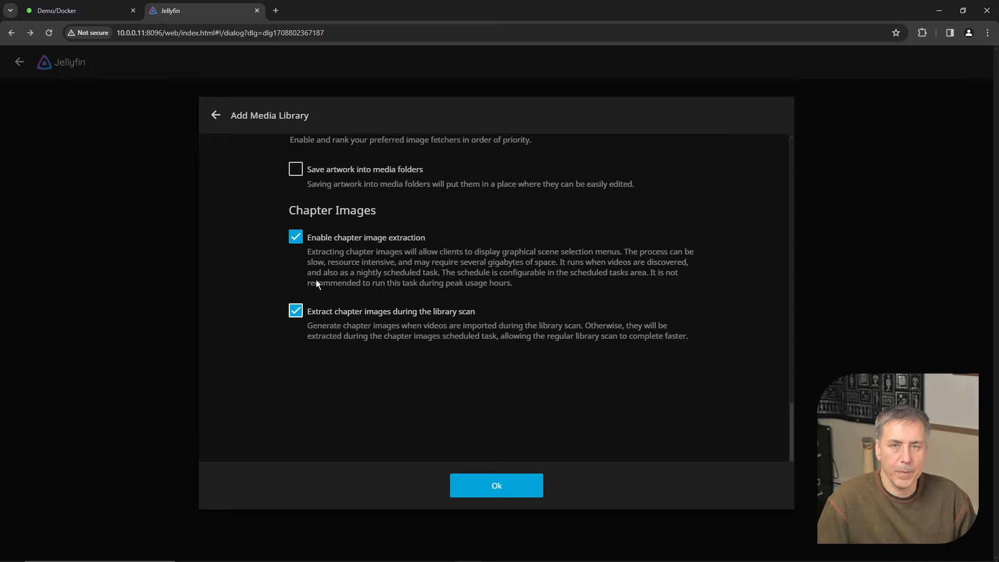
pyautogui.moveTo(326, 261)
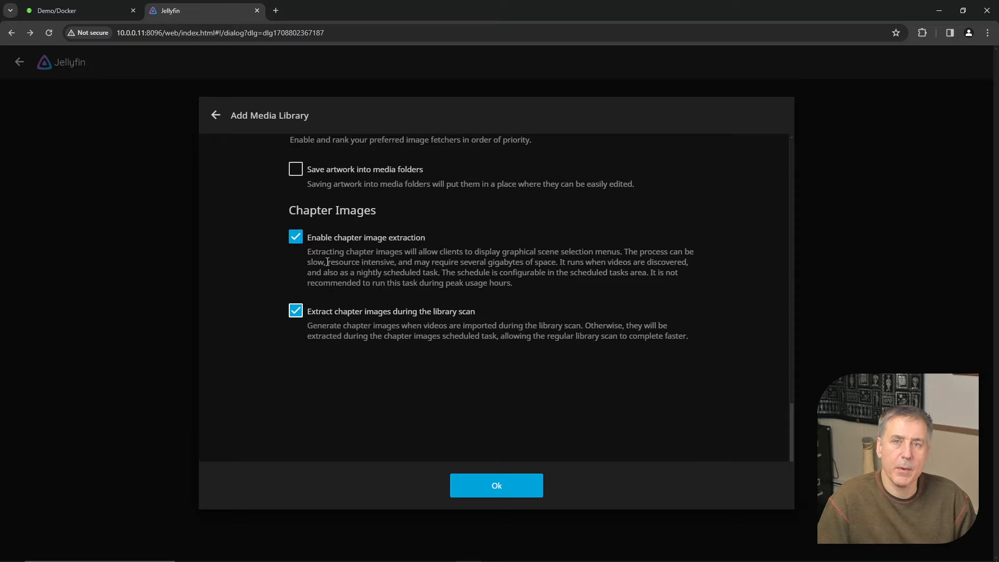
pyautogui.click(497, 485)
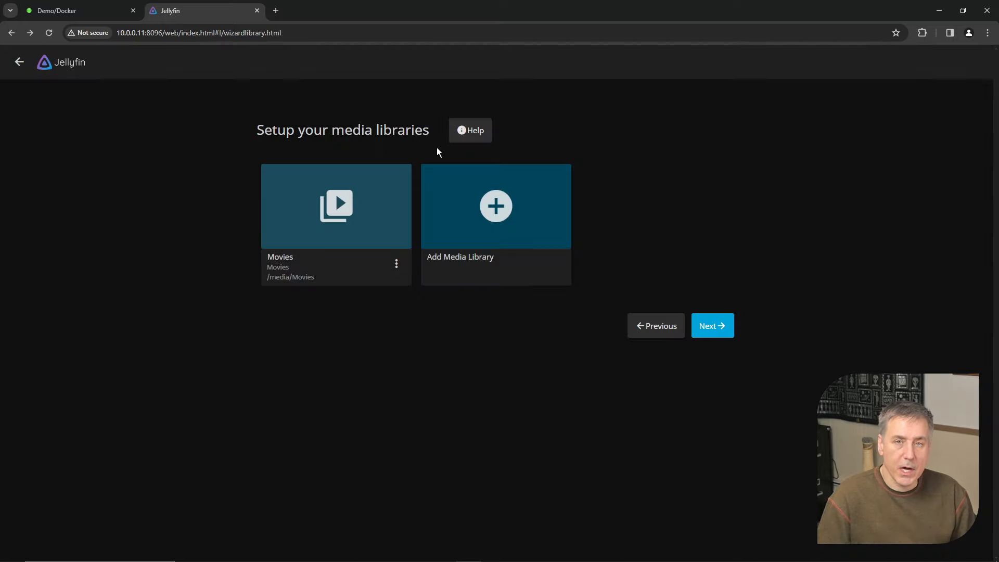
pyautogui.moveTo(495, 205)
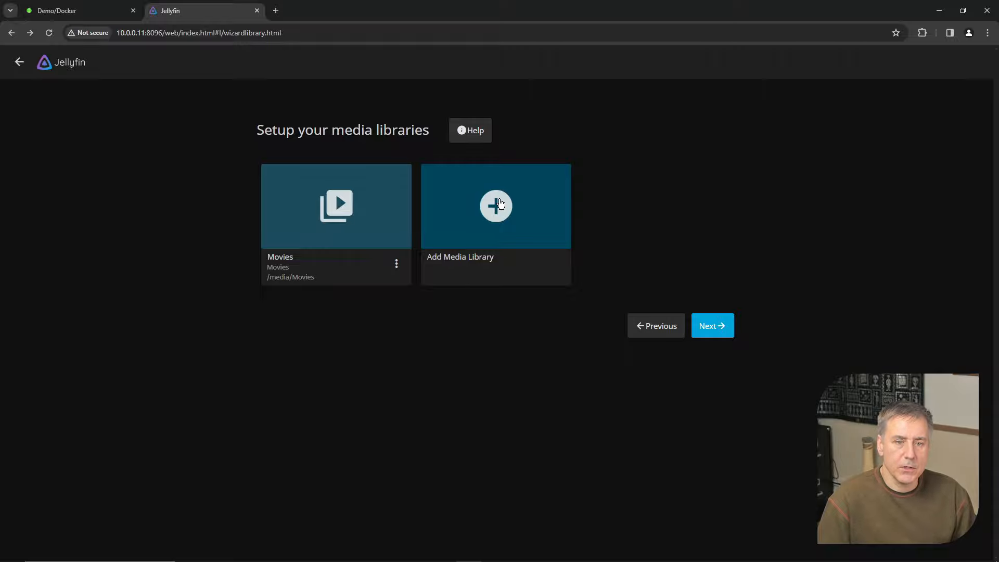
# Add a Shows library pointing at the /media/TV folder
pyautogui.click(495, 205)
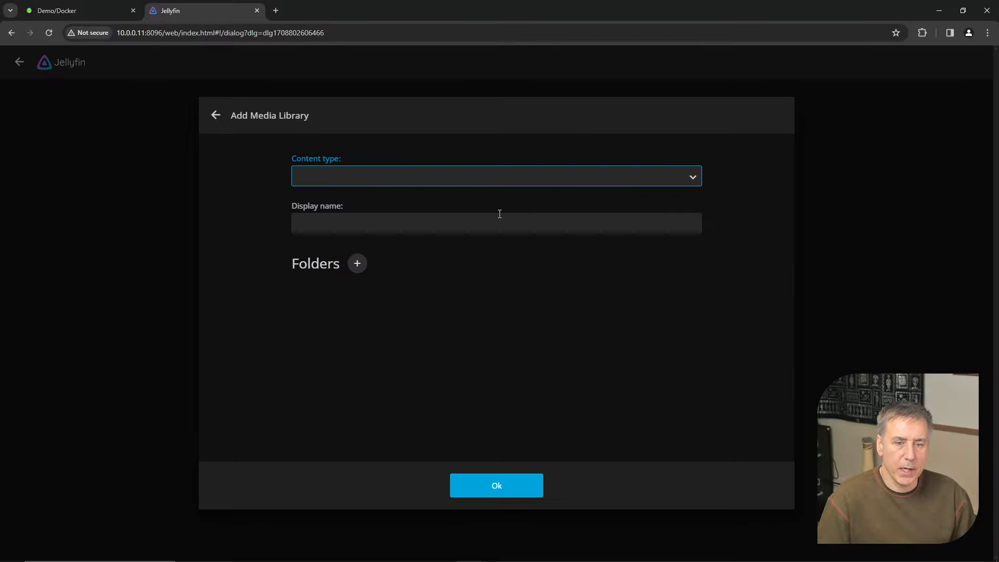
pyautogui.click(496, 177)
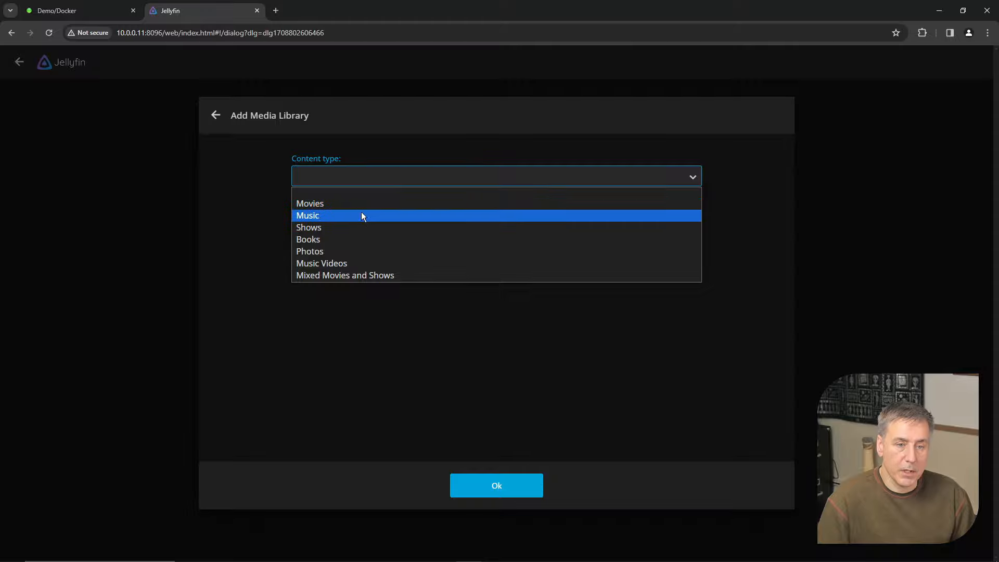
pyautogui.click(308, 228)
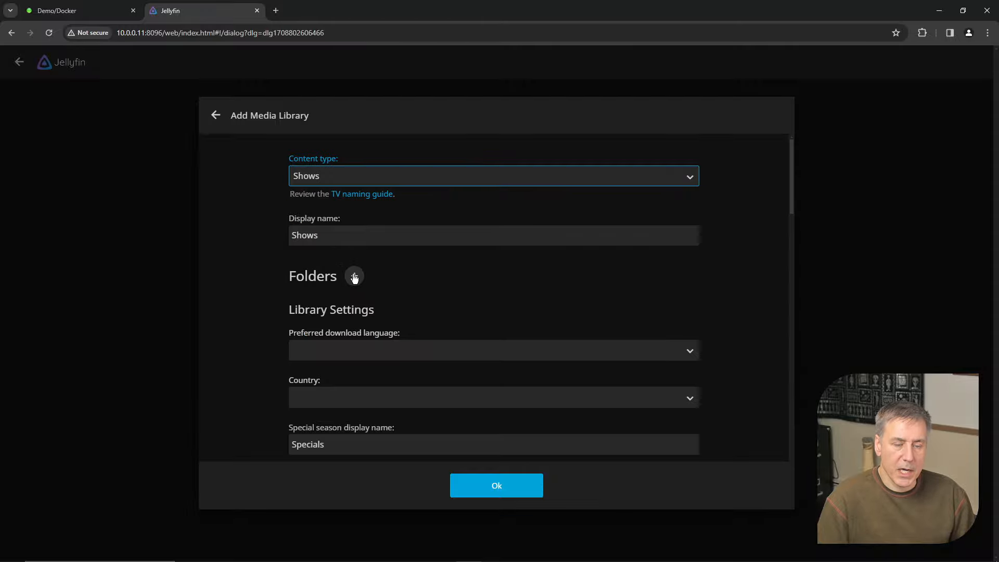
pyautogui.click(354, 277)
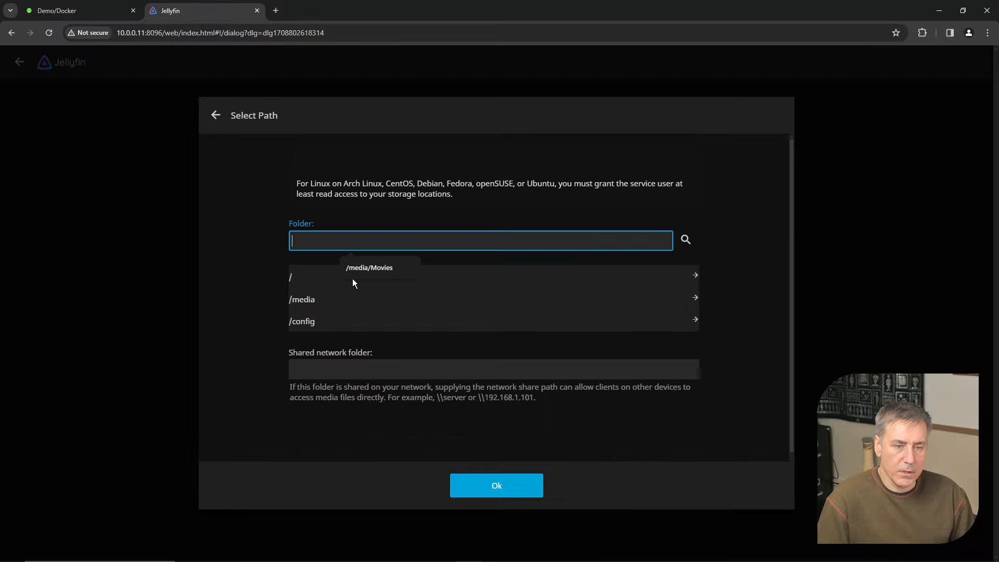
pyautogui.click(302, 298)
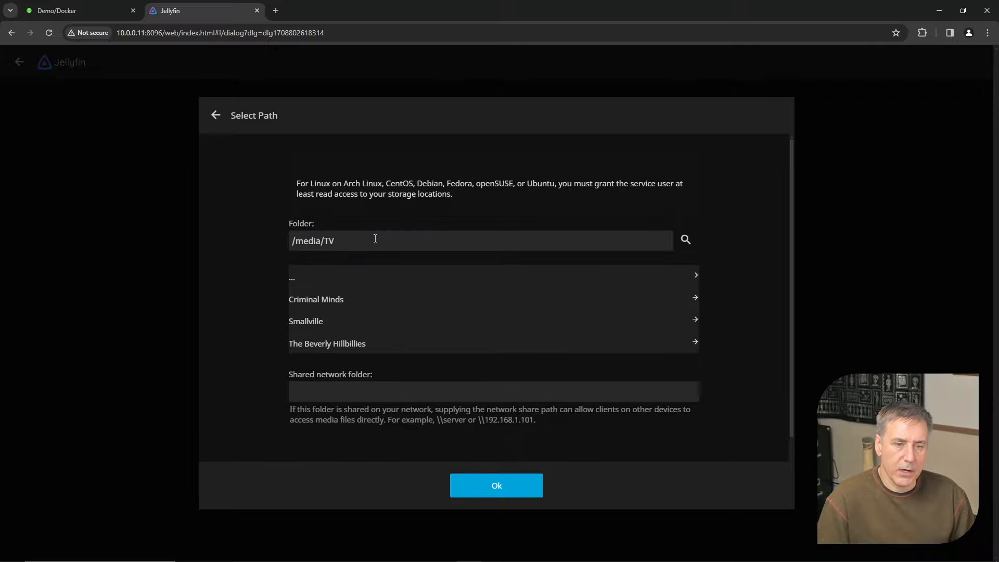
pyautogui.click(496, 485)
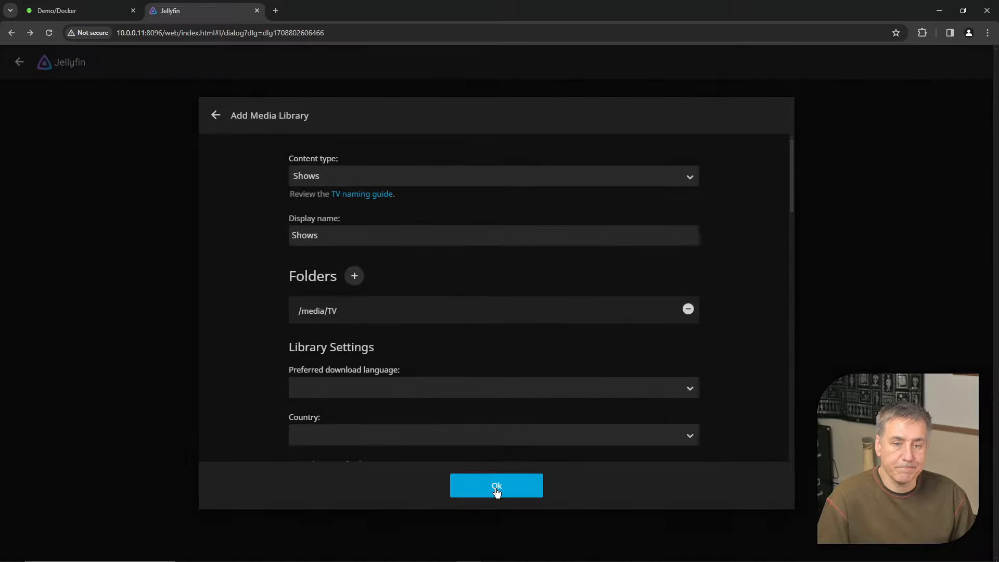
# Set the Shows library's language and country, enable both chapter image options and save it
pyautogui.scroll(-3)
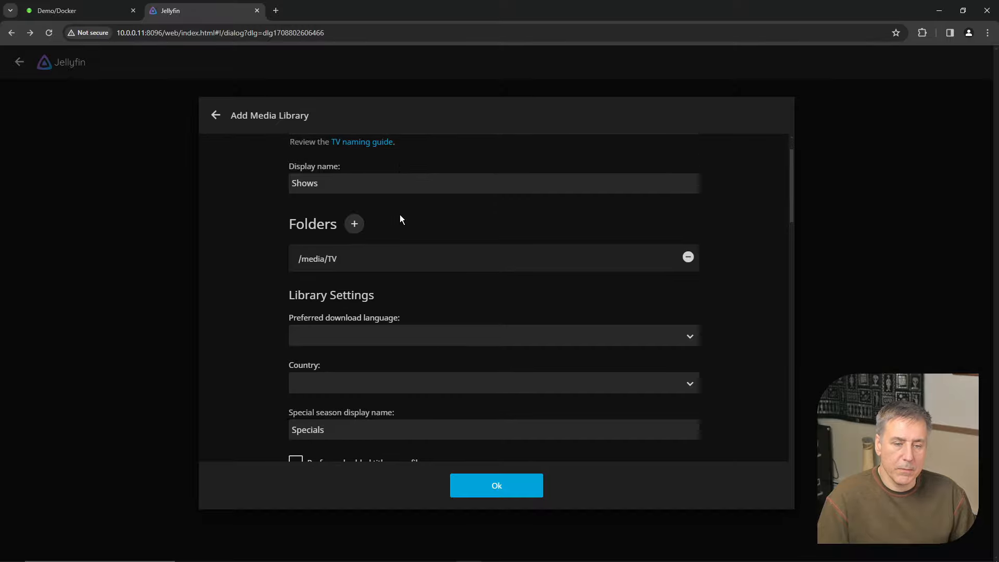
pyautogui.click(493, 336)
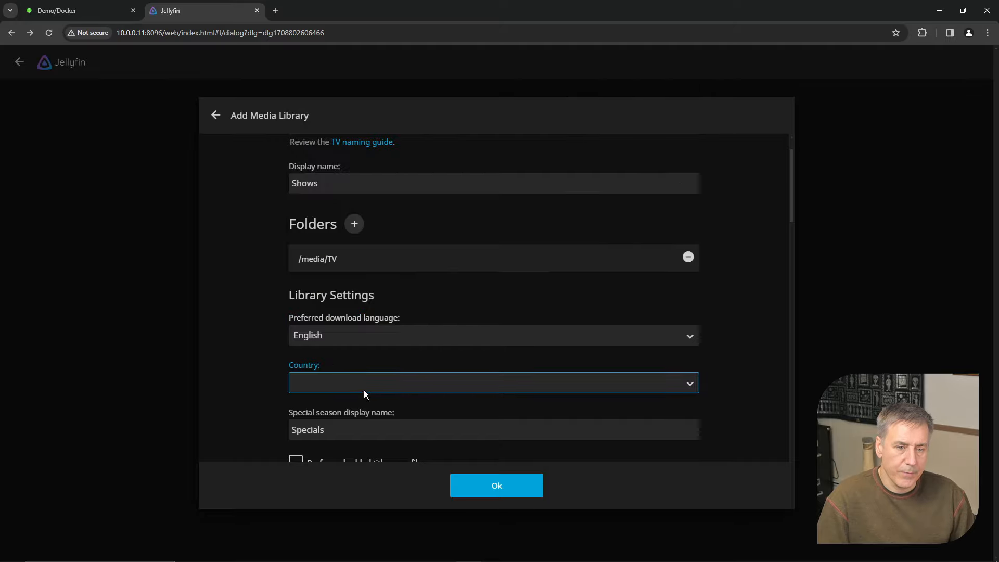
pyautogui.click(494, 382)
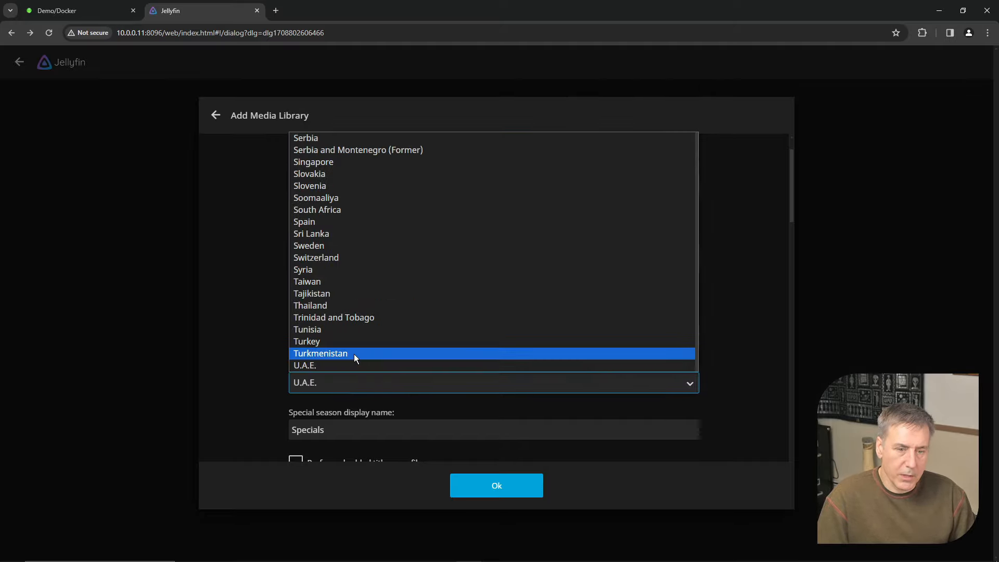
pyautogui.click(305, 365)
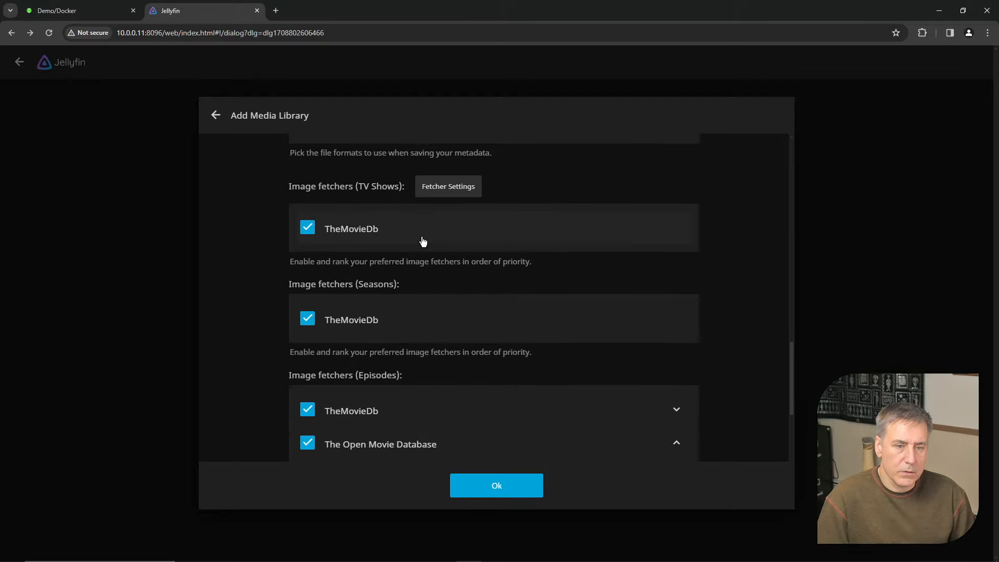
pyautogui.scroll(-3)
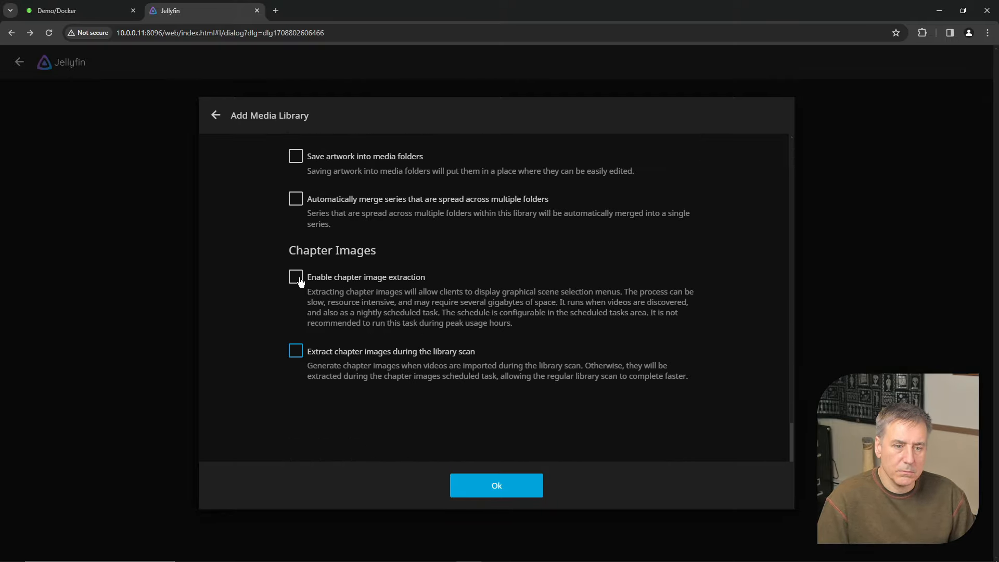
pyautogui.click(294, 276)
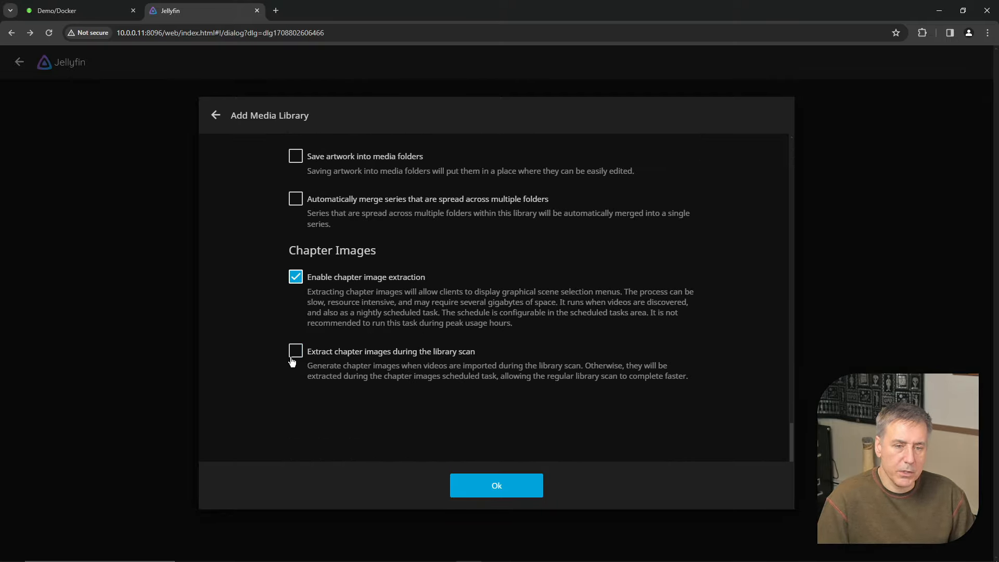
pyautogui.click(295, 351)
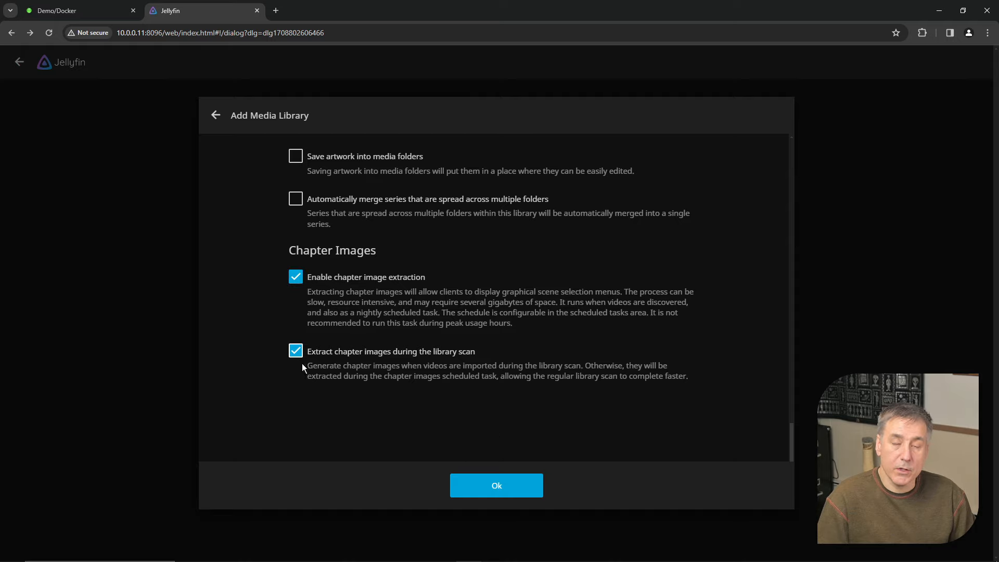
pyautogui.moveTo(496, 486)
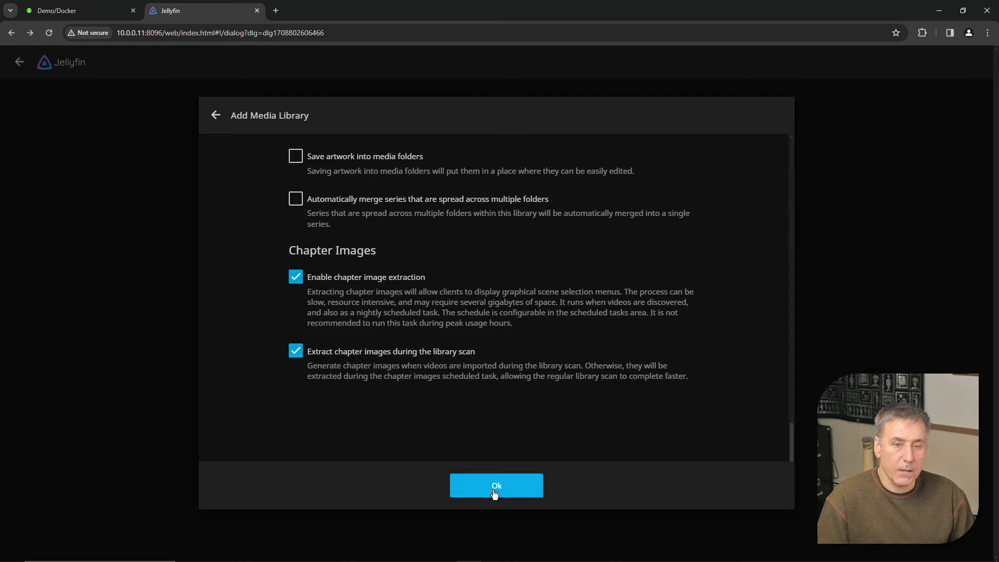
pyautogui.click(496, 485)
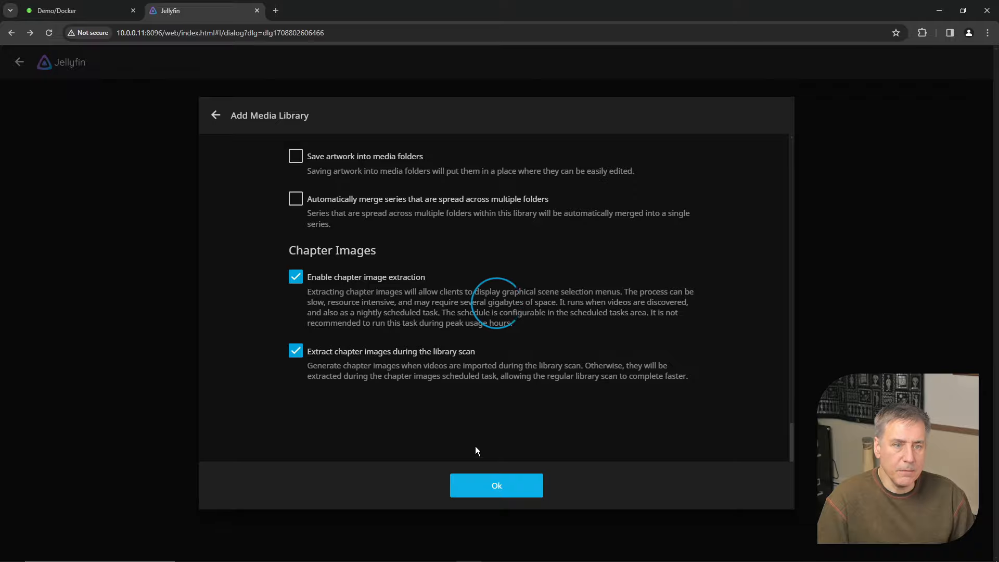
# Start a new Music library and point it at the /media/Music folder
pyautogui.click(496, 485)
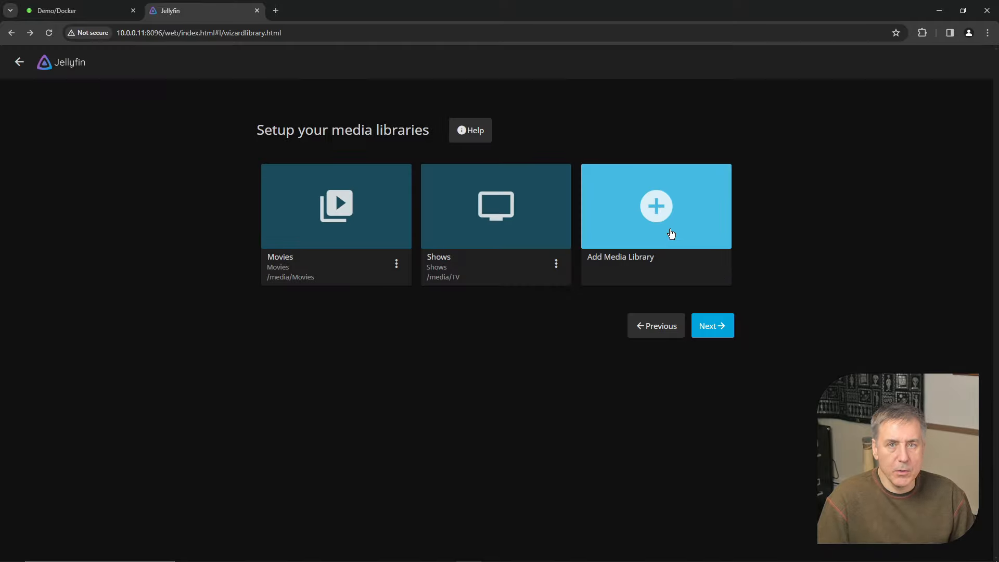
pyautogui.click(656, 206)
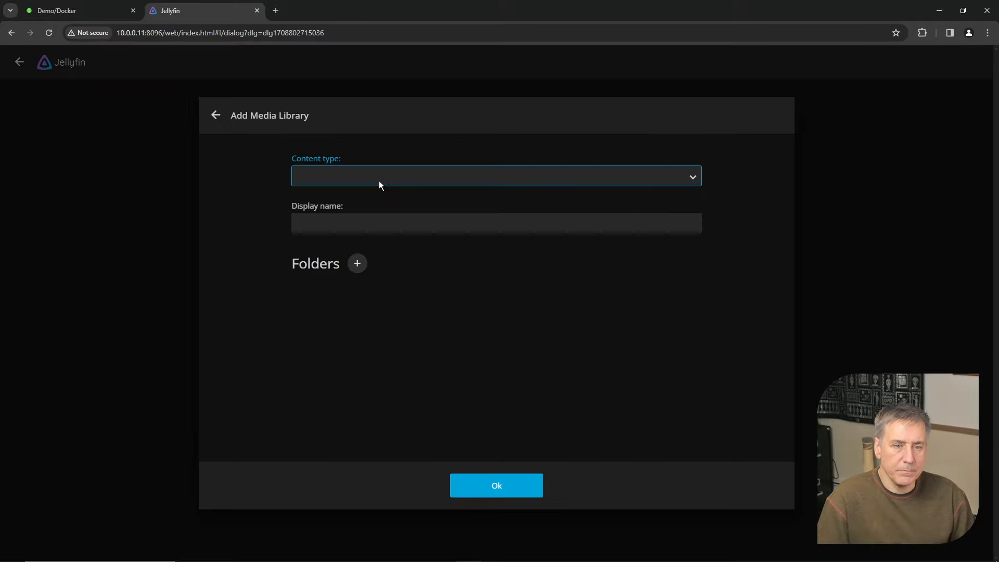
pyautogui.click(495, 176)
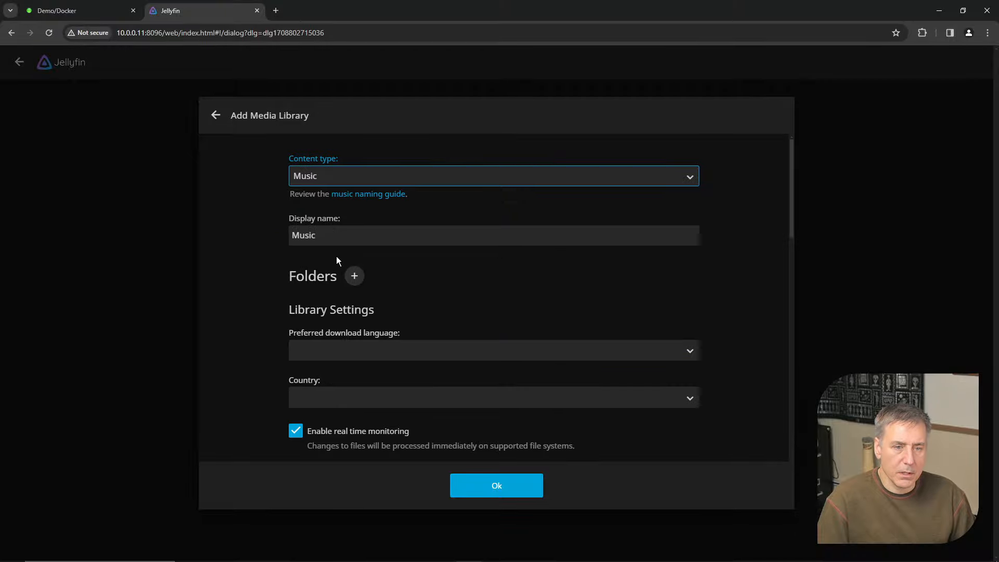
pyautogui.click(354, 275)
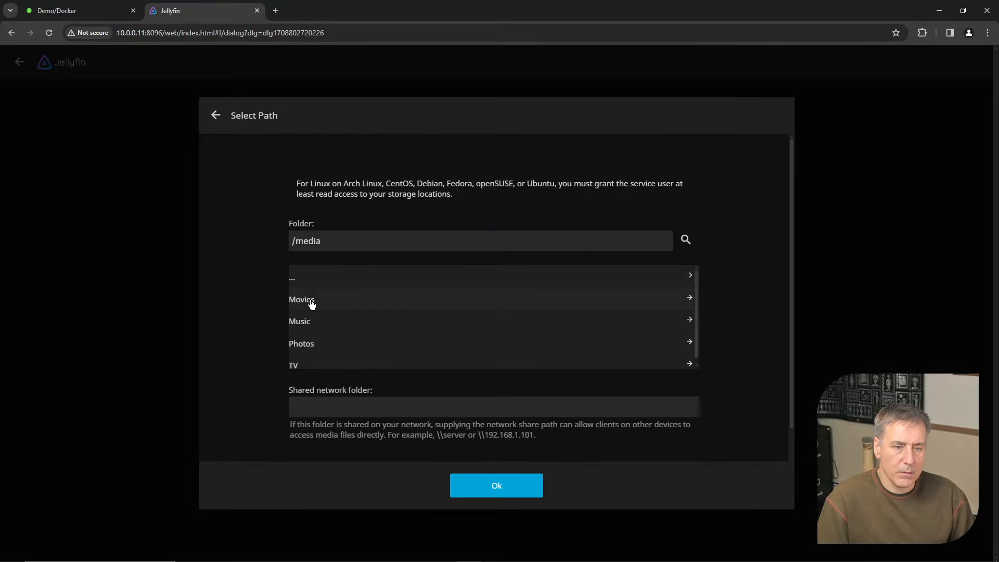
pyautogui.click(299, 321)
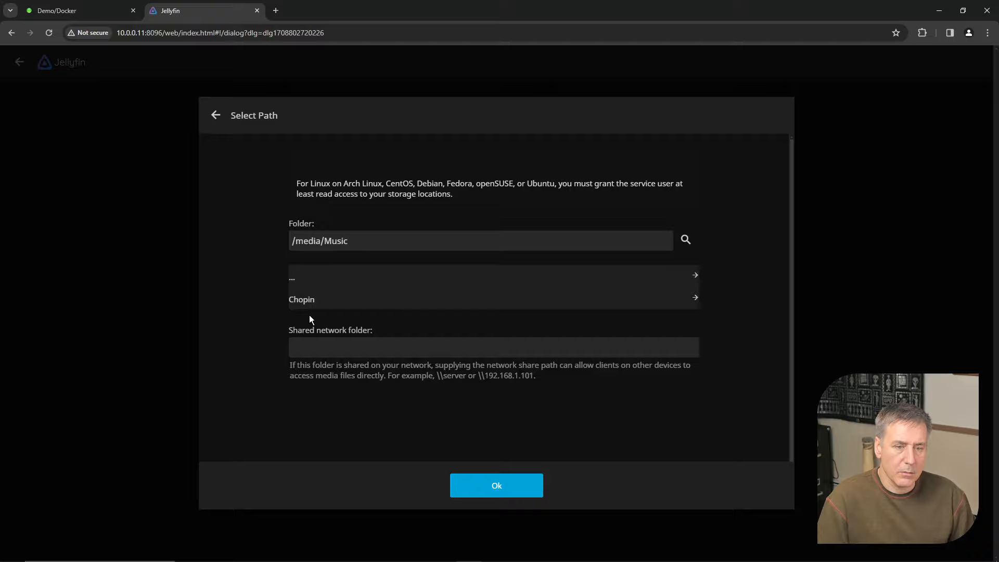
pyautogui.click(496, 484)
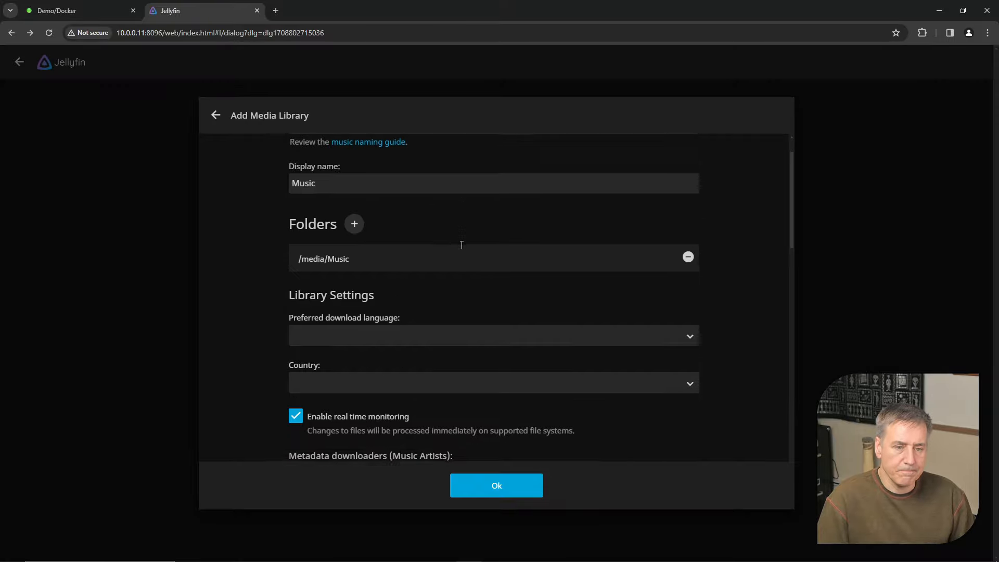
# Set the download language to English, country United States, and add the Music library
pyautogui.click(493, 336)
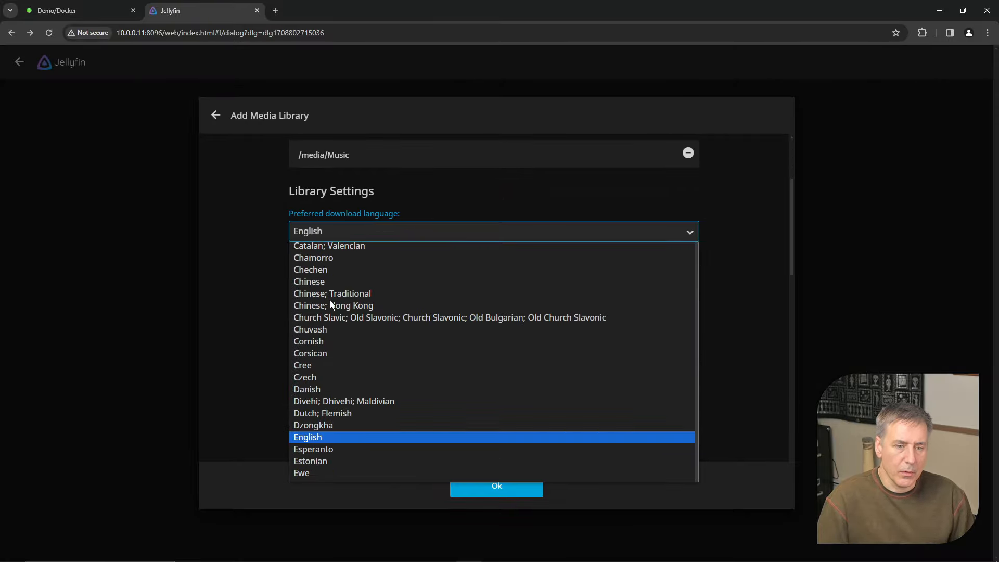
pyautogui.click(308, 437)
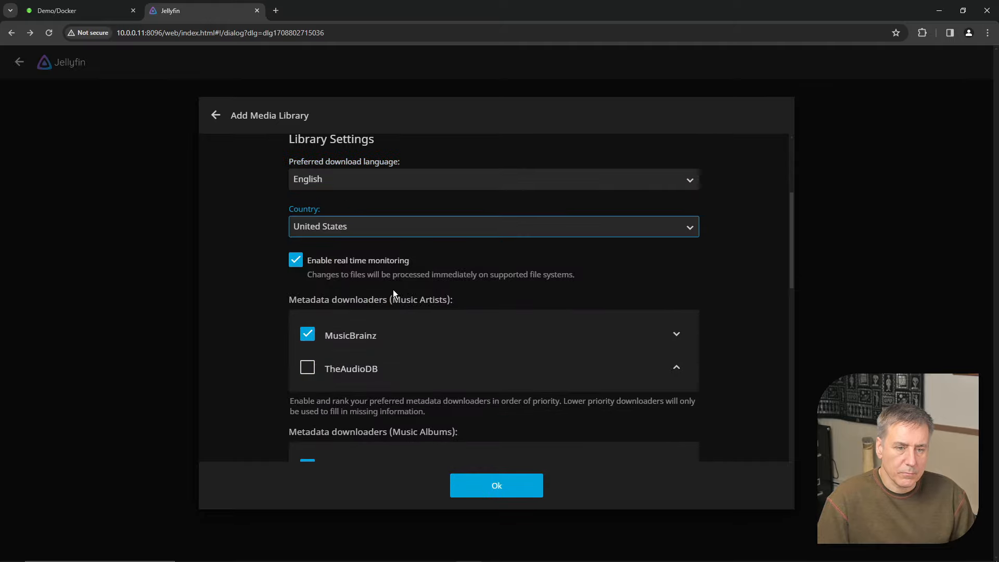
pyautogui.scroll(-3)
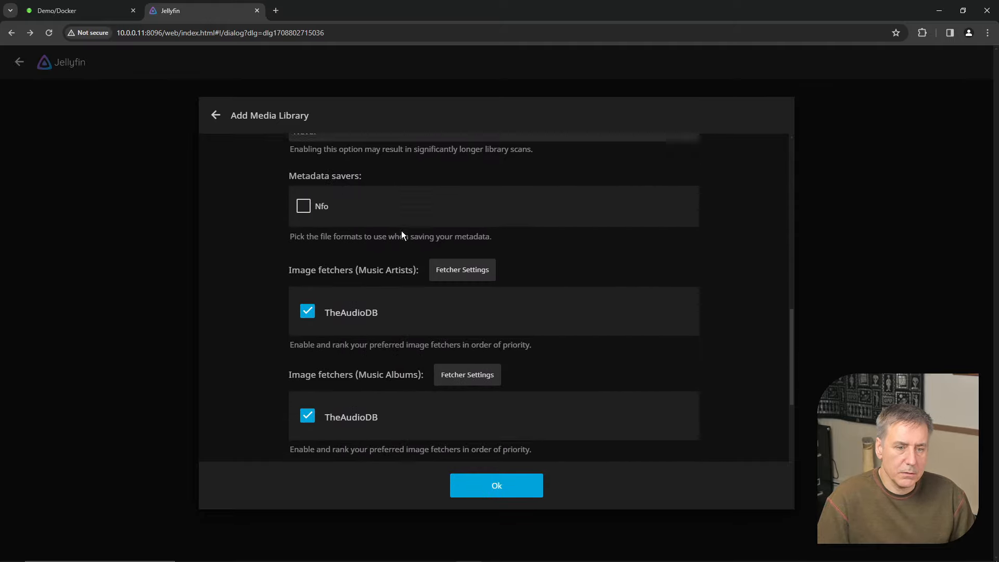
pyautogui.scroll(-3)
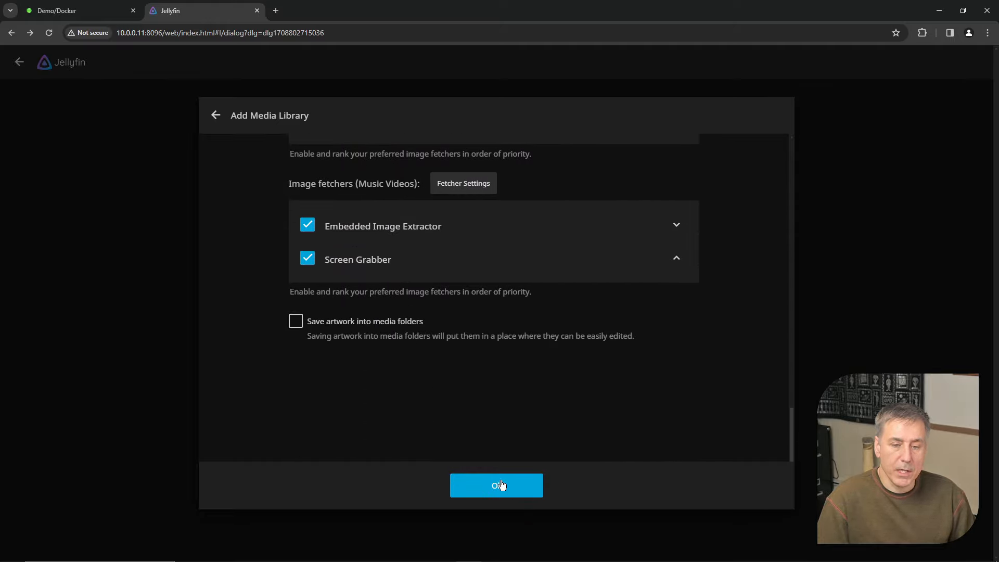
pyautogui.click(497, 486)
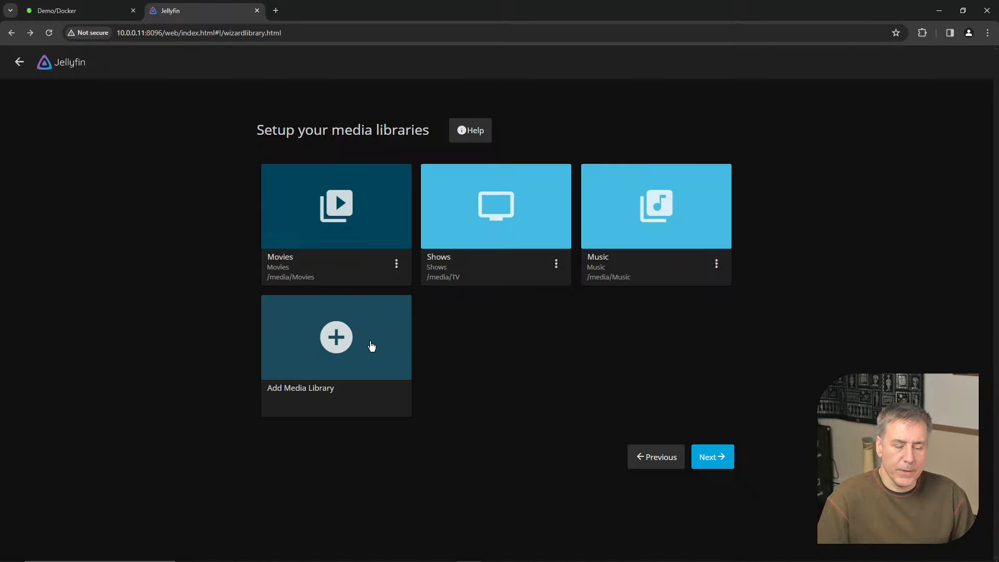
# Add a Photos library using the /media/Photos folder, making four libraries
pyautogui.click(336, 337)
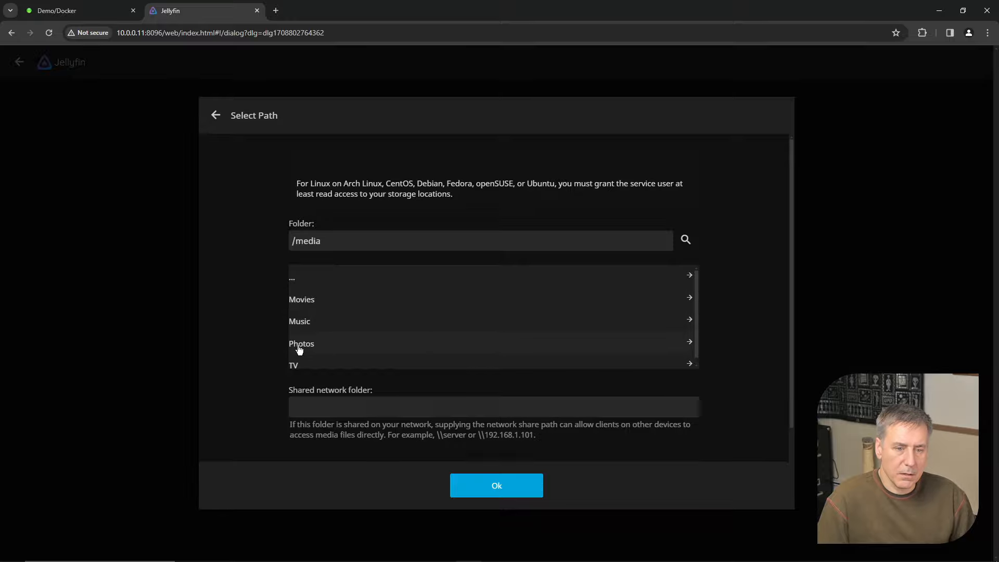
pyautogui.click(496, 485)
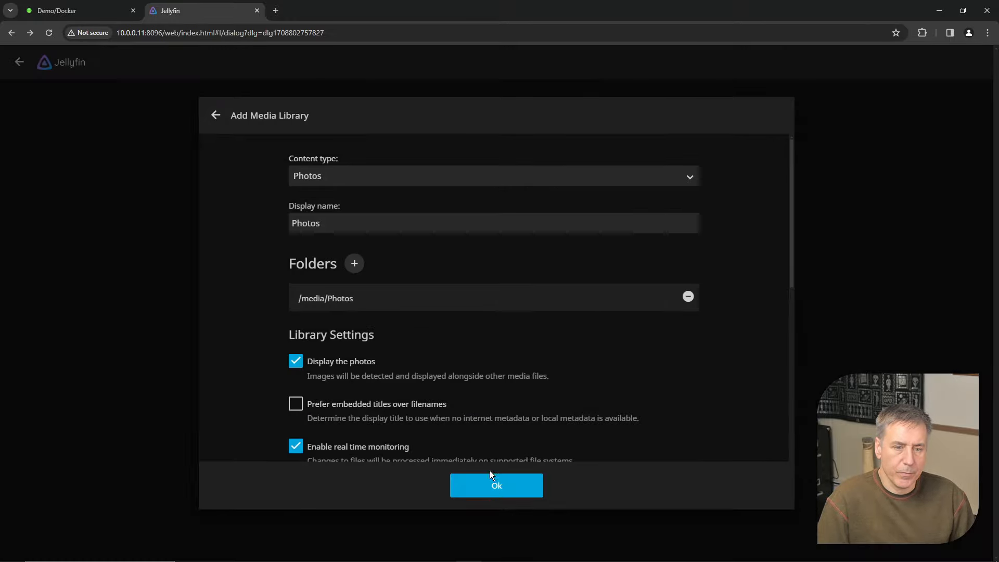
pyautogui.scroll(-3)
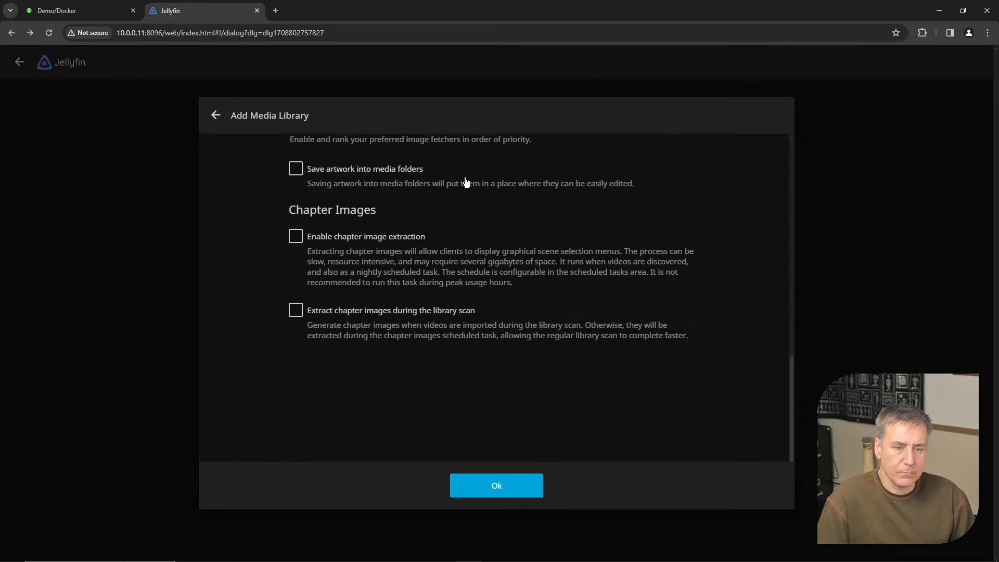
pyautogui.moveTo(497, 486)
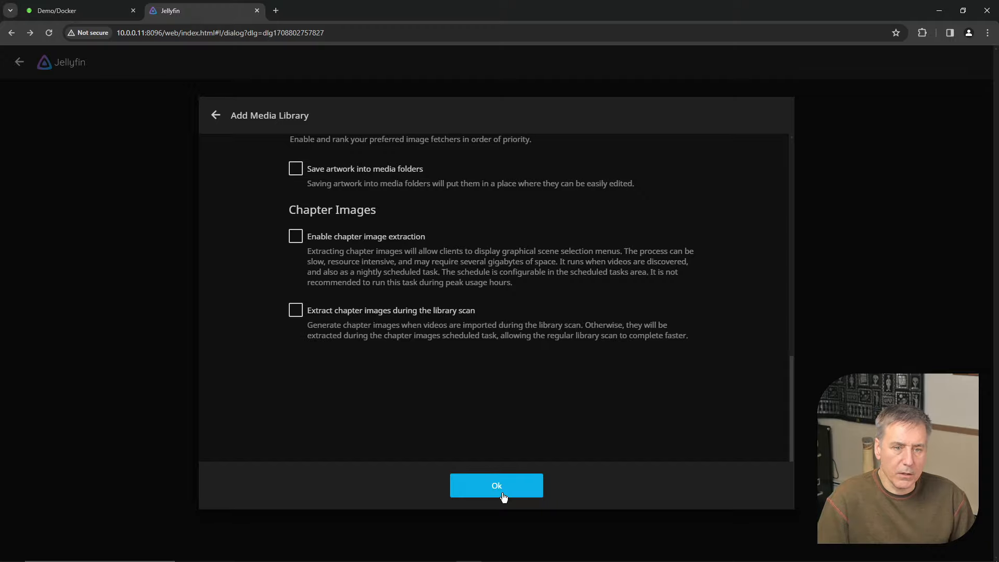
pyautogui.click(496, 484)
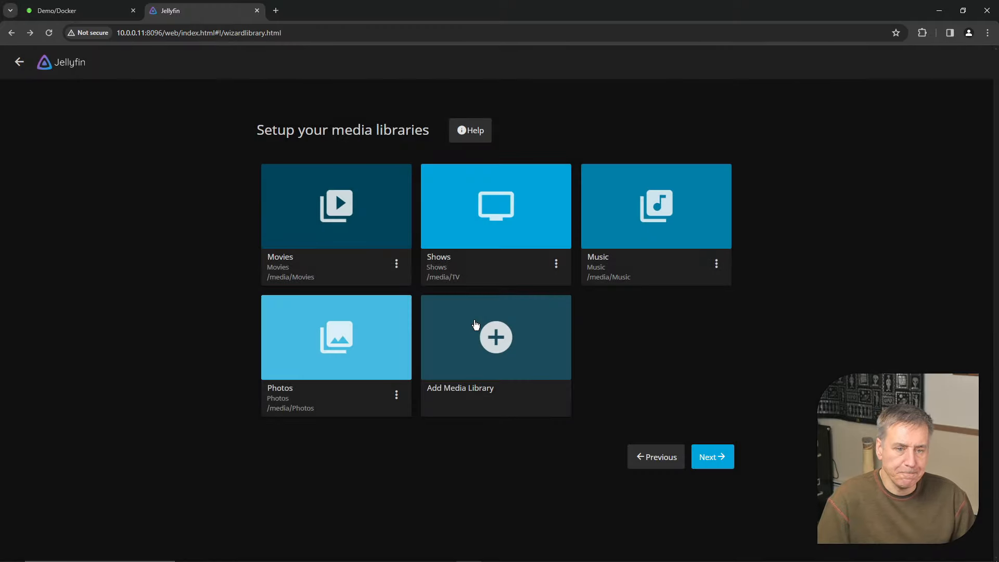
pyautogui.moveTo(580, 372)
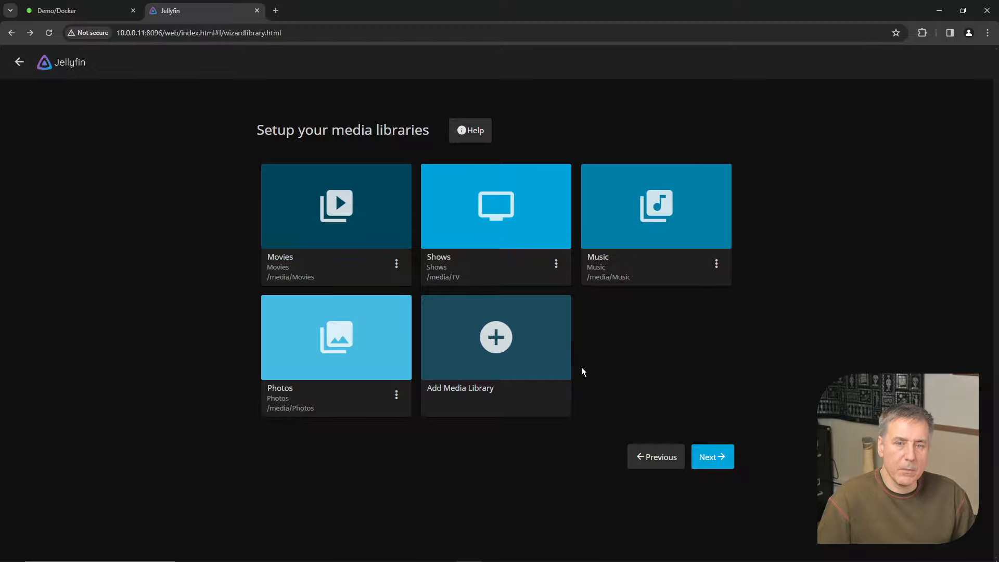
pyautogui.click(495, 337)
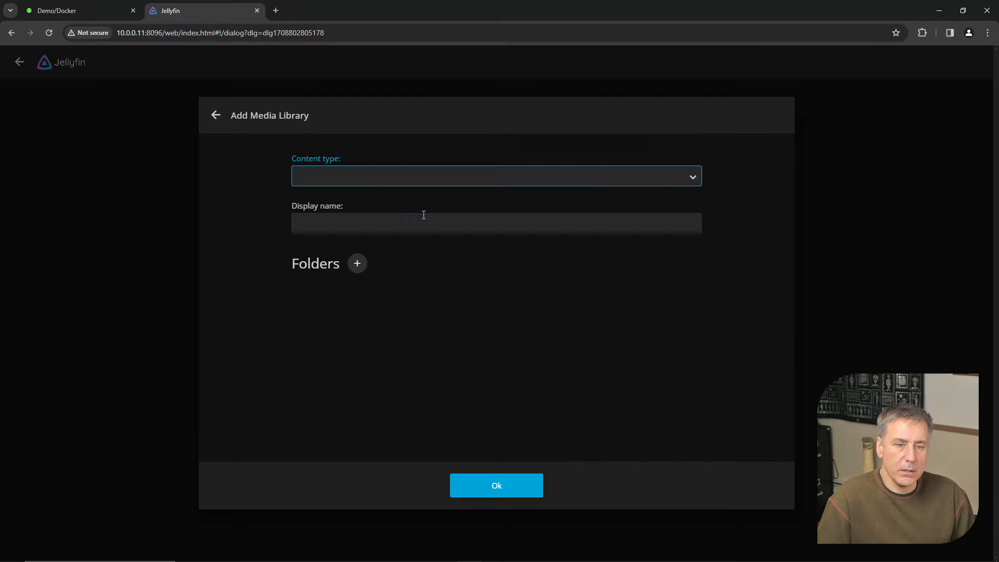
pyautogui.click(495, 176)
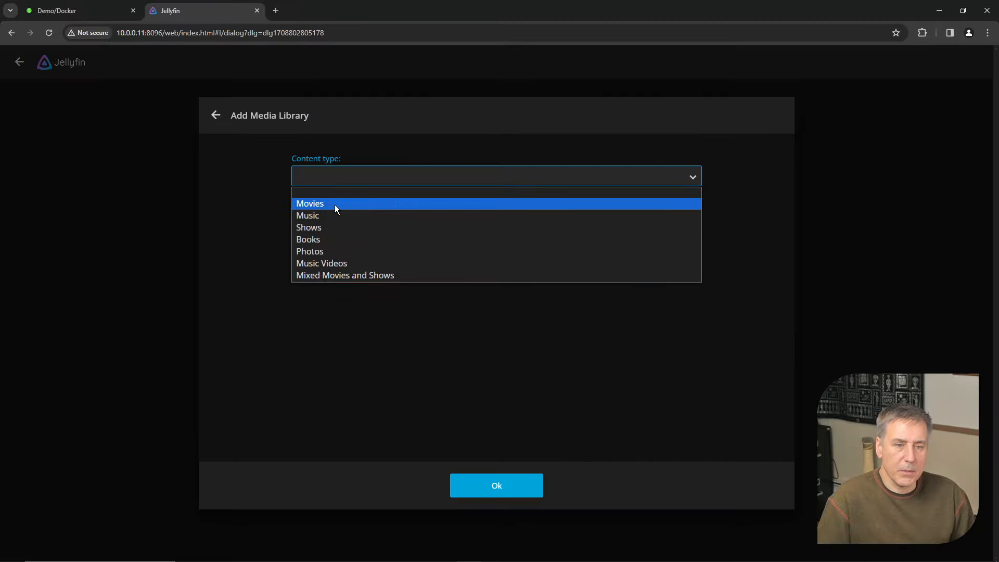
pyautogui.moveTo(357, 263)
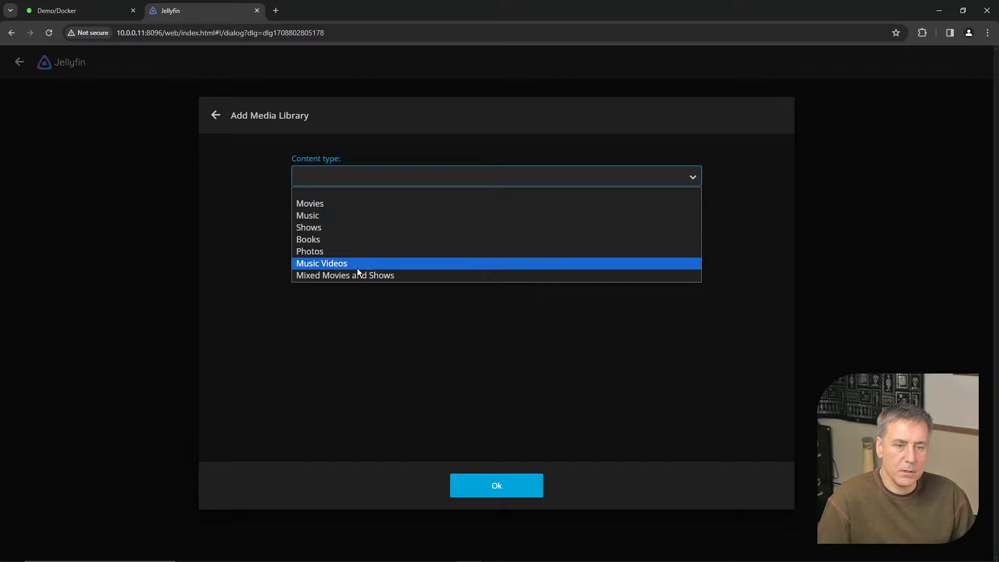
pyautogui.moveTo(396, 274)
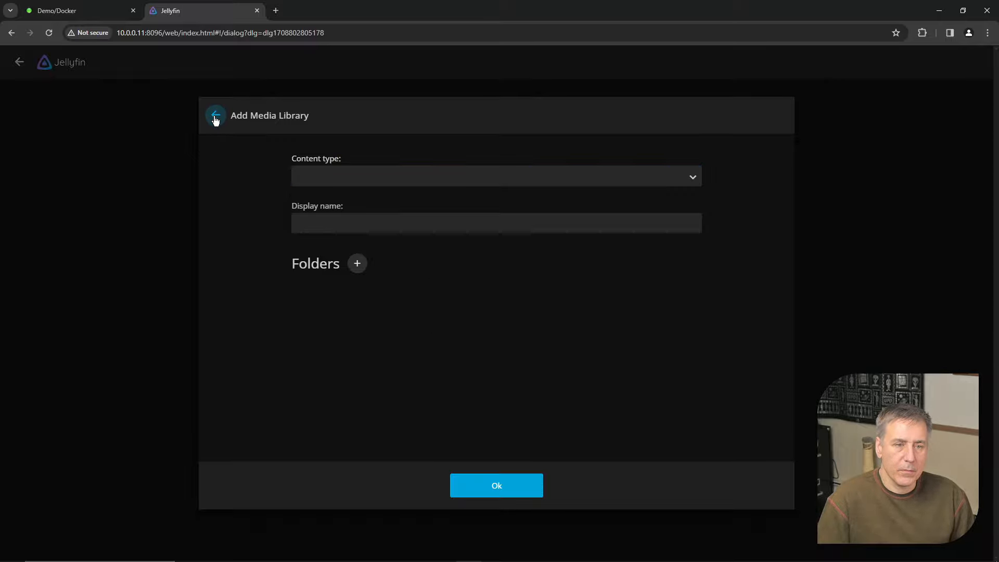
pyautogui.click(215, 115)
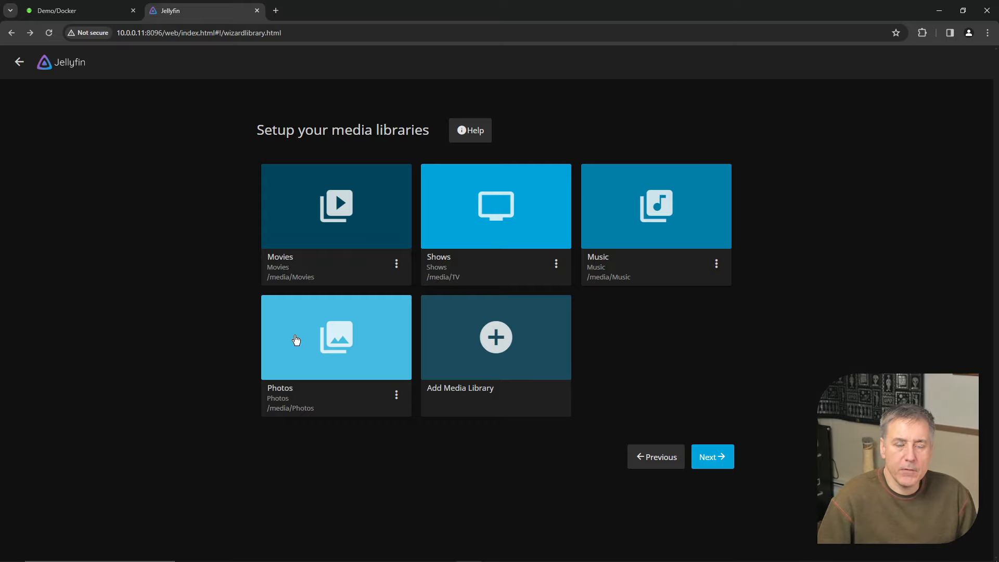
pyautogui.moveTo(348, 425)
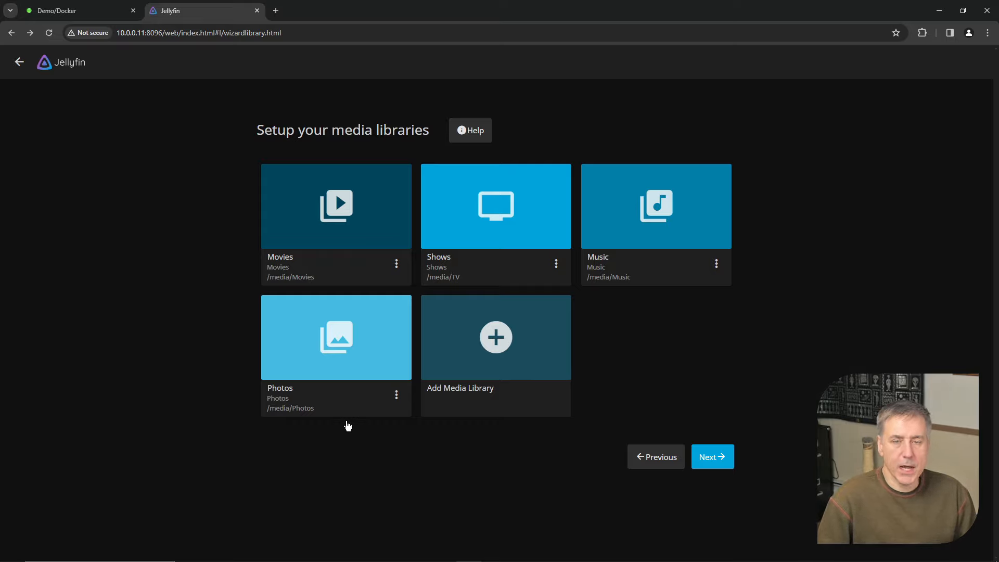
pyautogui.moveTo(432, 396)
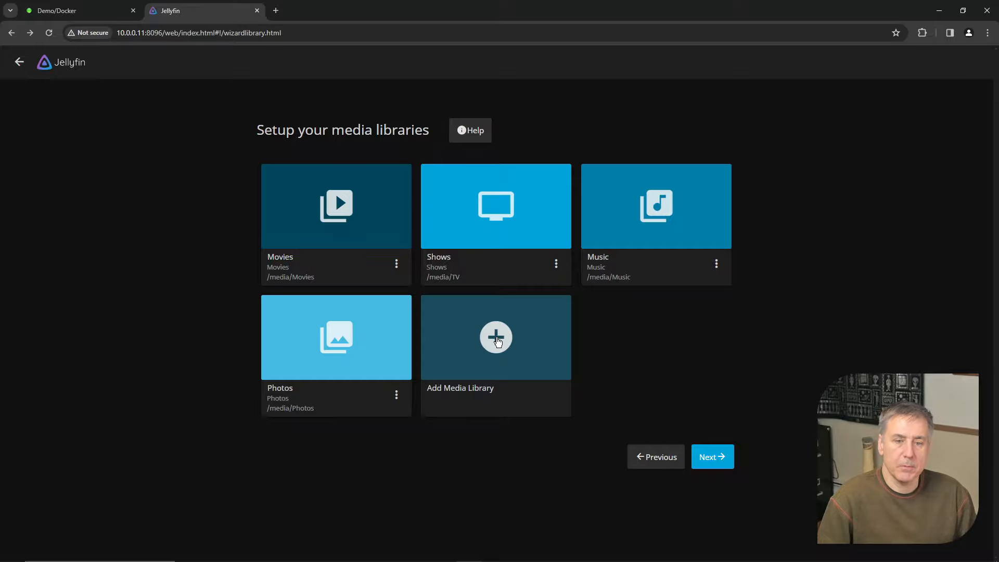
pyautogui.click(495, 337)
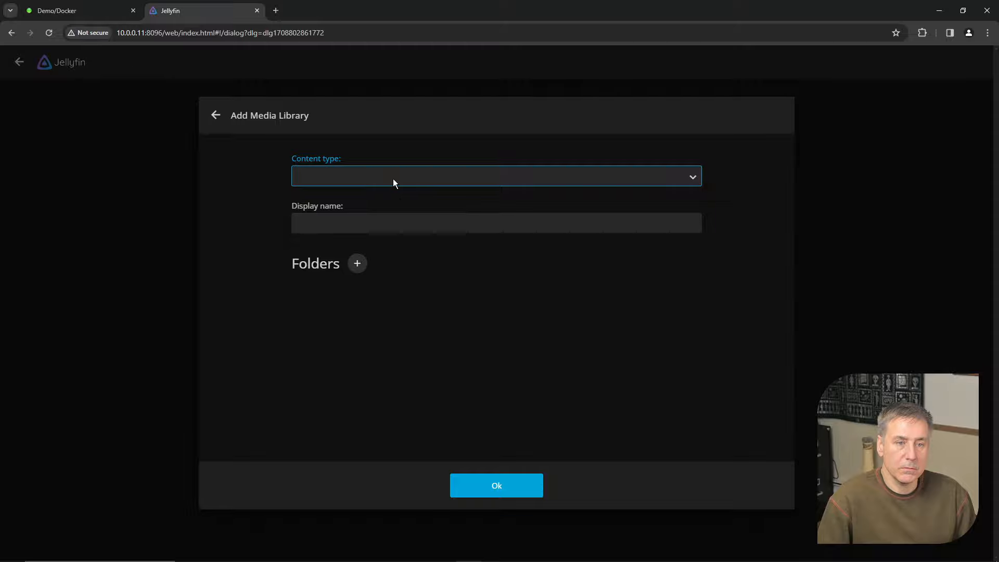
pyautogui.click(497, 176)
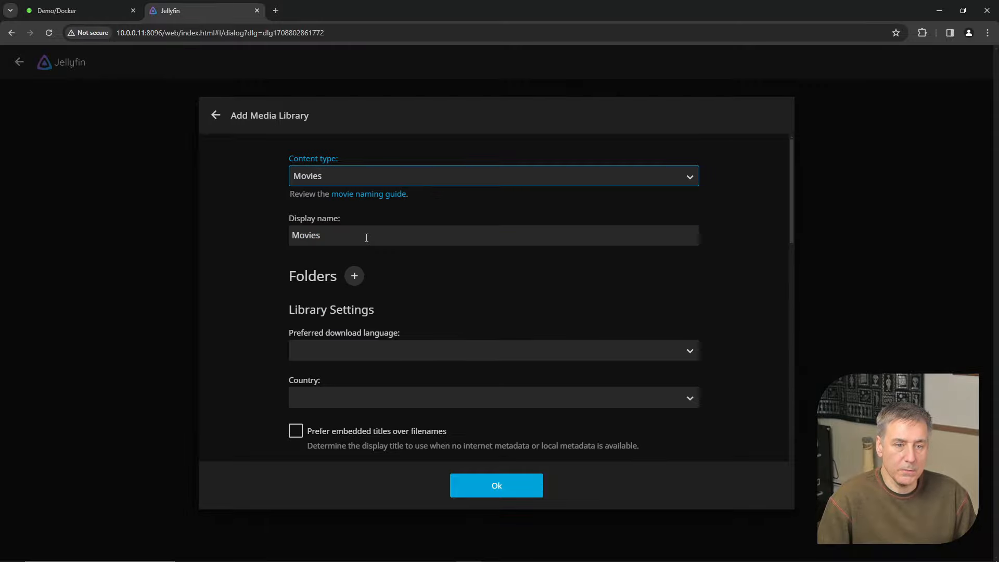
pyautogui.write('3D Movies')
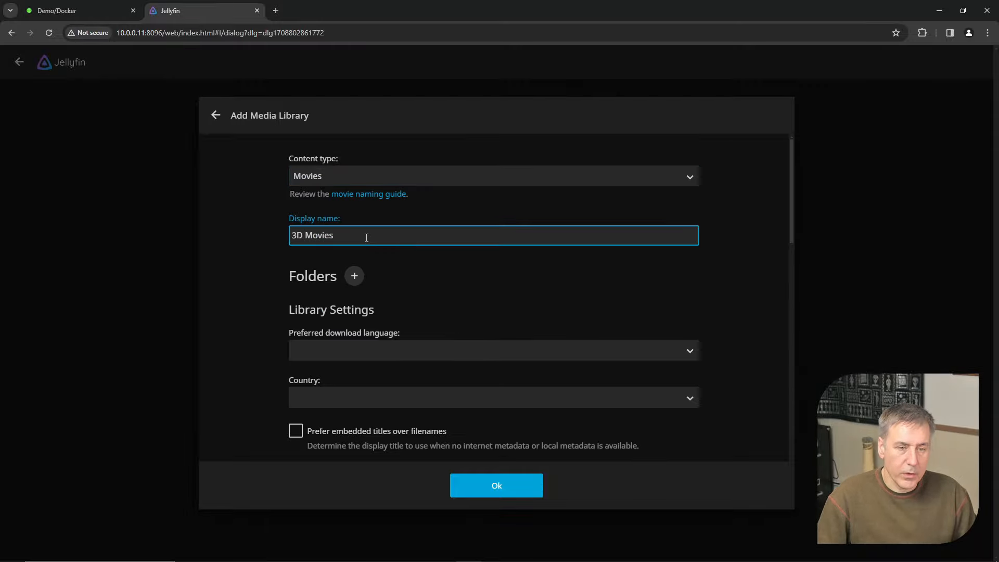
pyautogui.click(354, 275)
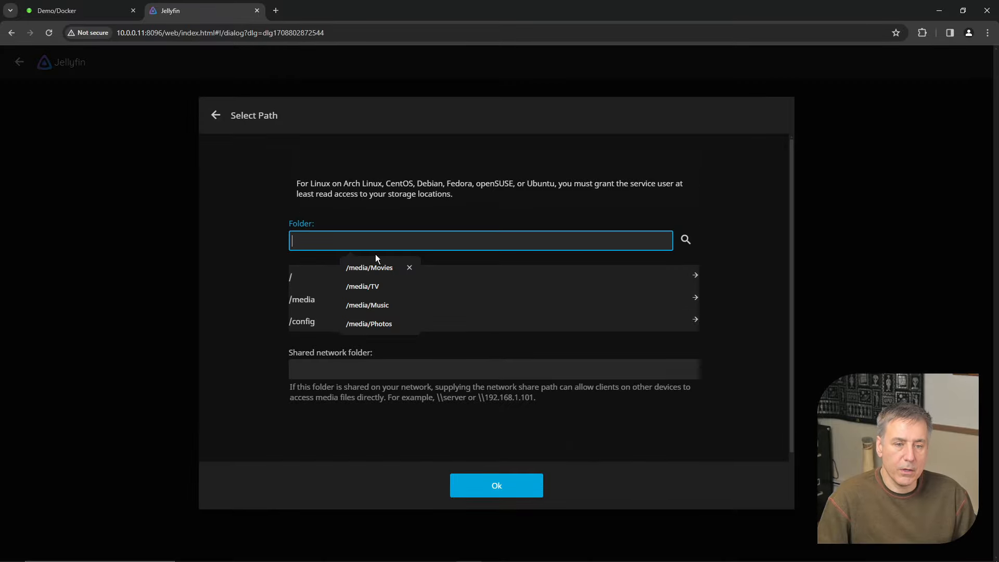
pyautogui.click(301, 298)
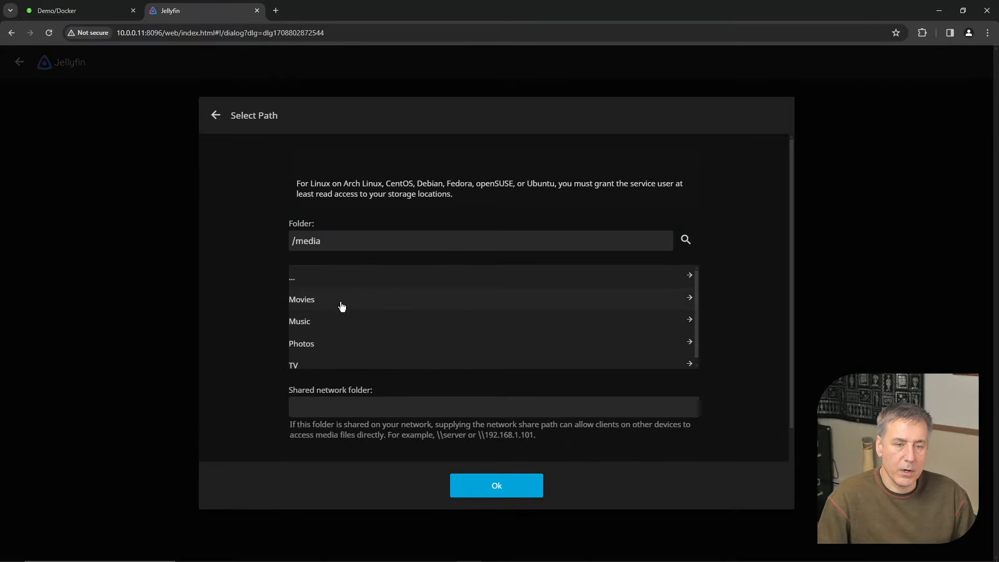
pyautogui.moveTo(389, 347)
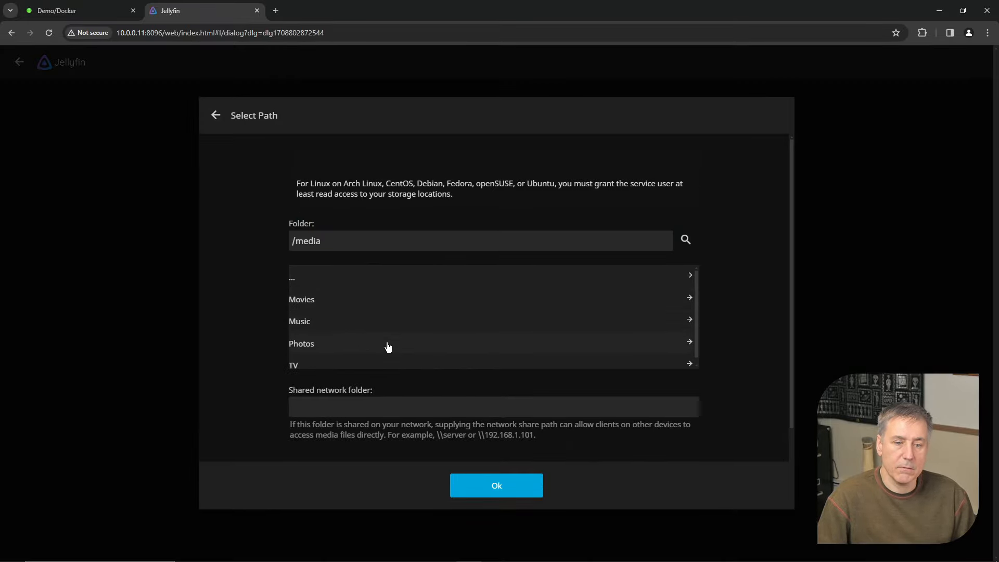
pyautogui.moveTo(506, 424)
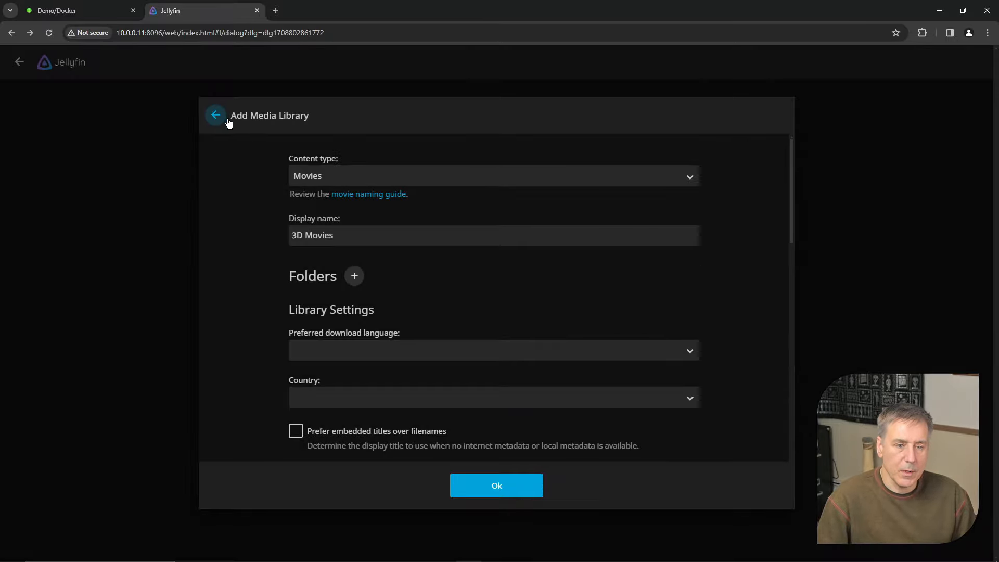
pyautogui.click(215, 116)
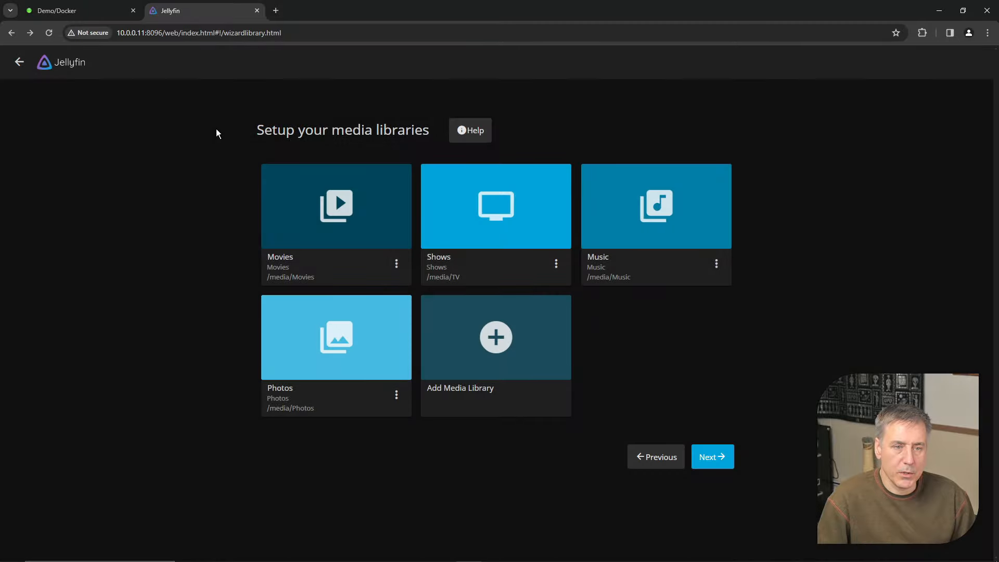
pyautogui.moveTo(587, 272)
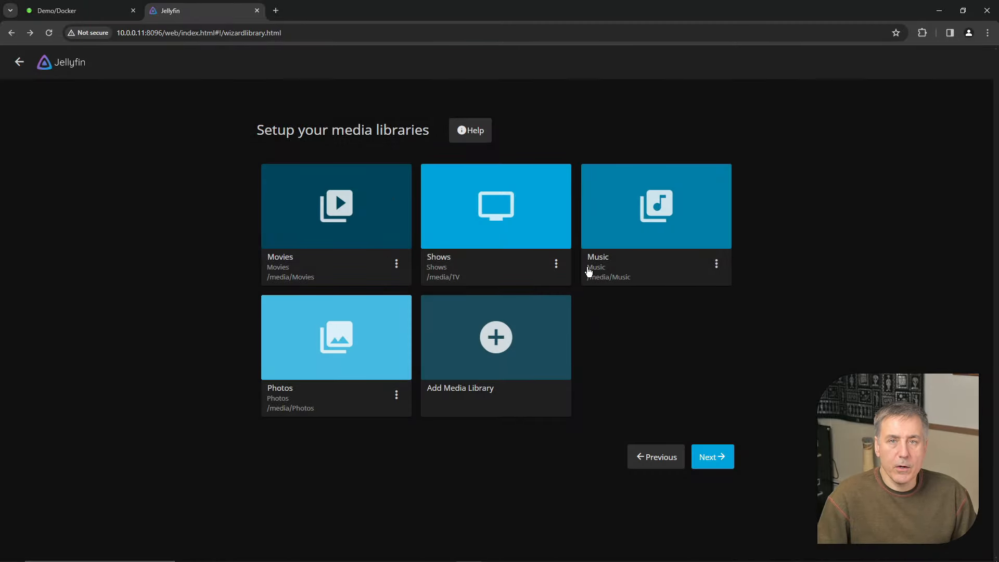
# Continue through Metadata Language and Remote Access with defaults and finish the wizard
pyautogui.click(712, 456)
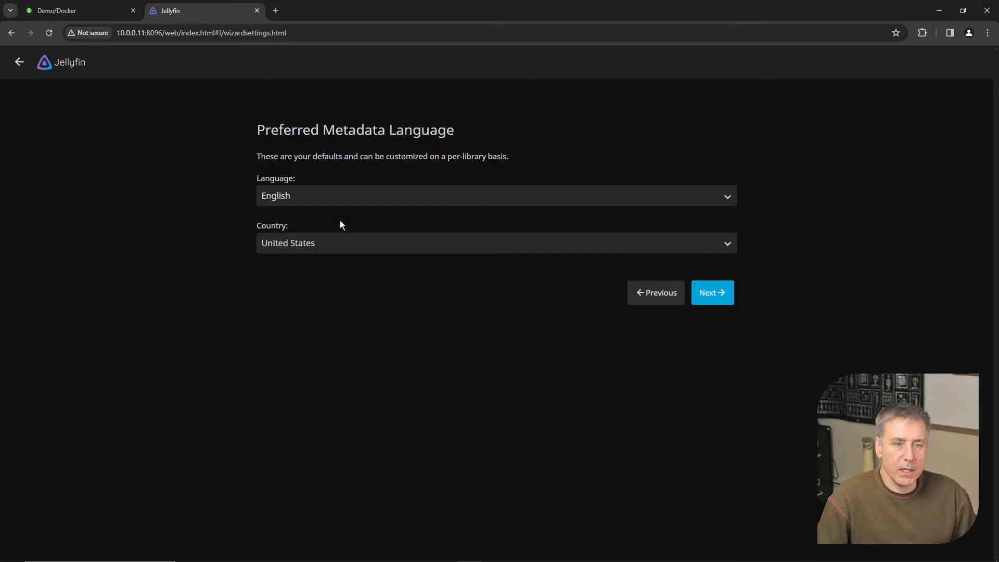
pyautogui.moveTo(691, 252)
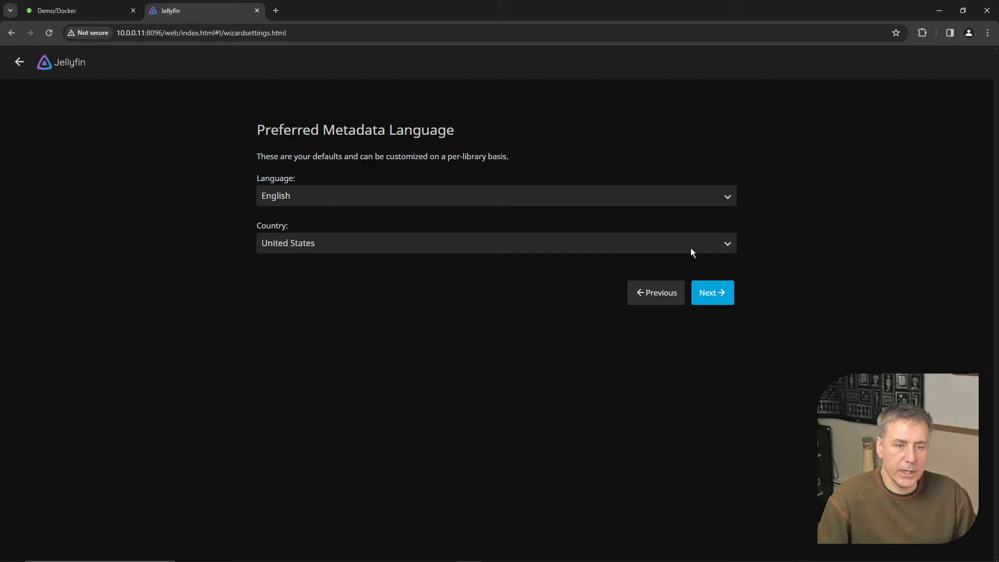
pyautogui.click(711, 292)
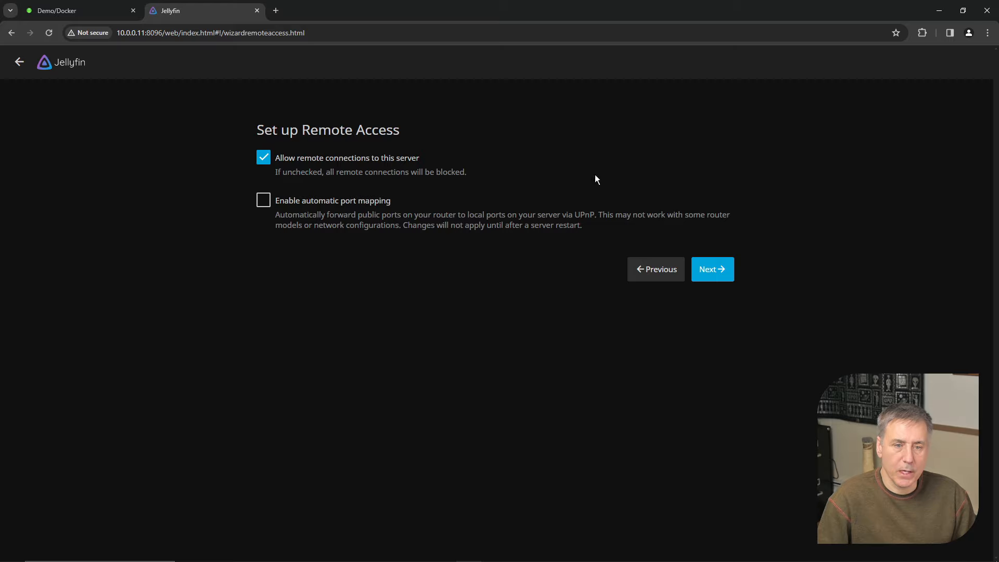
pyautogui.moveTo(484, 263)
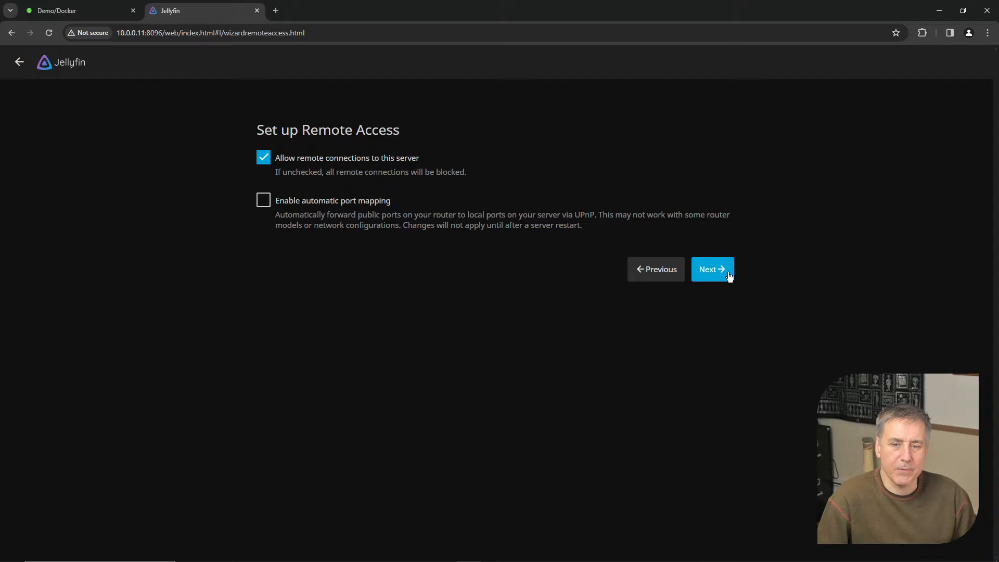
pyautogui.click(711, 268)
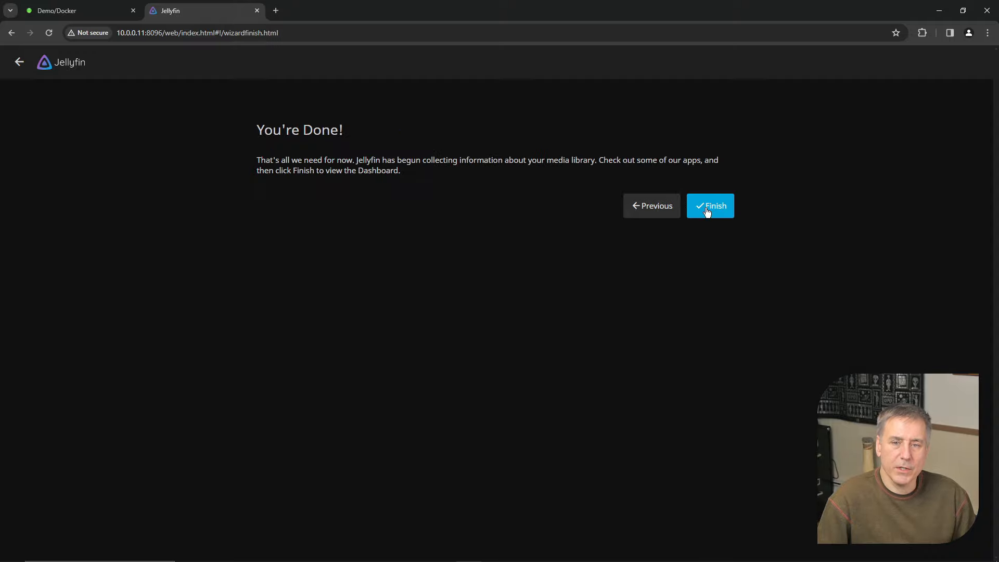
pyautogui.click(709, 205)
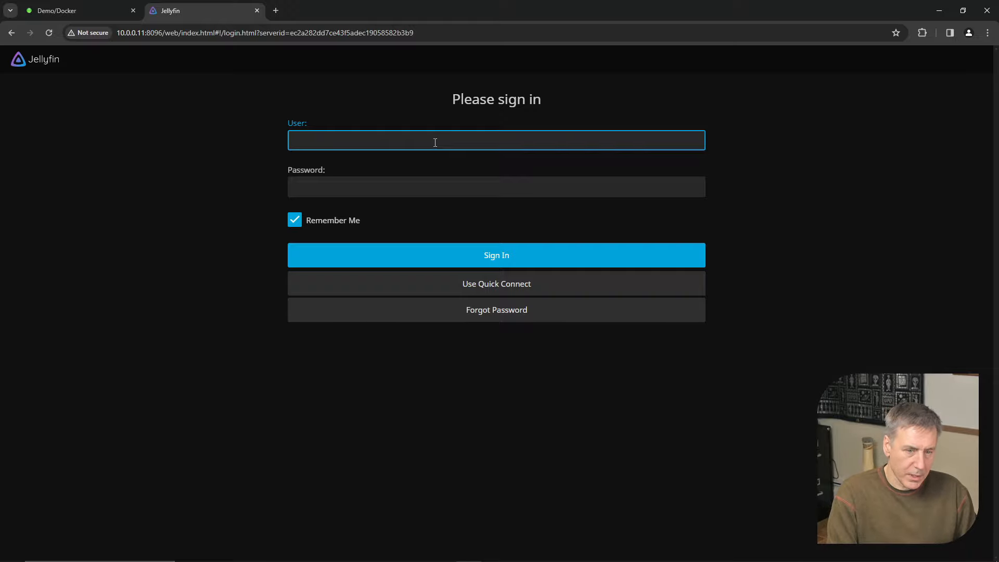
# Sign in as the Demo admin account and land on the Jellyfin home page
pyautogui.write('Demo')
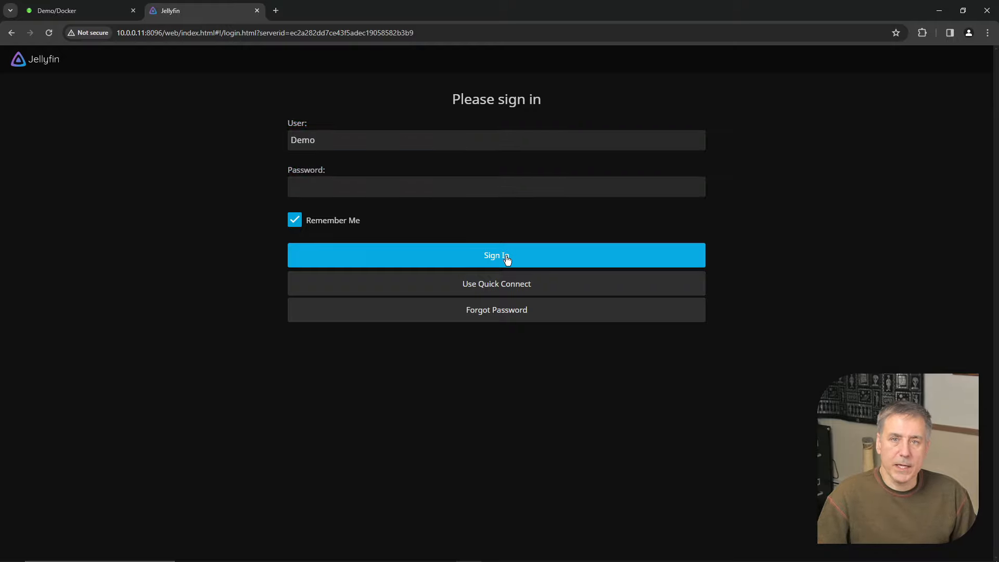
pyautogui.click(496, 255)
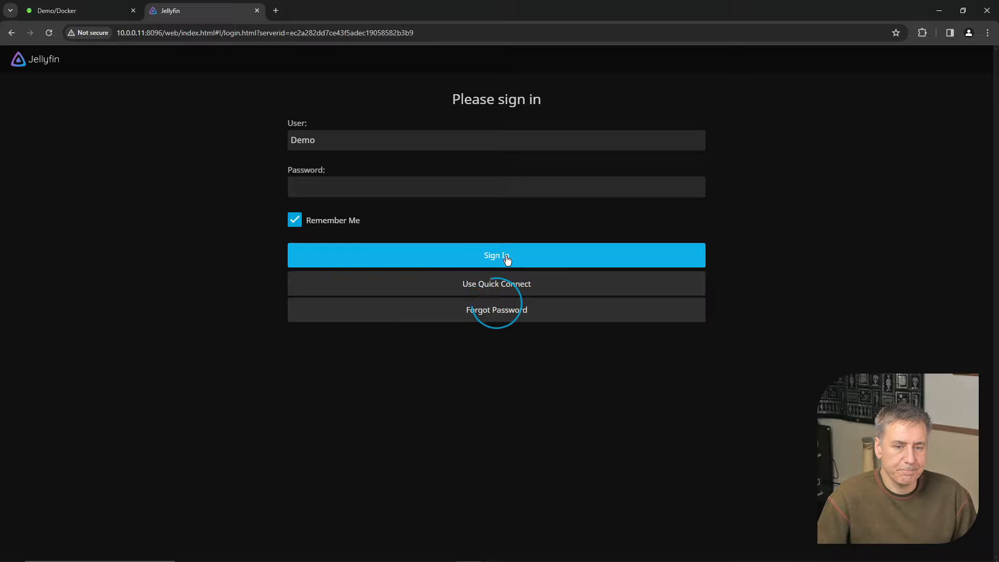
pyautogui.click(495, 255)
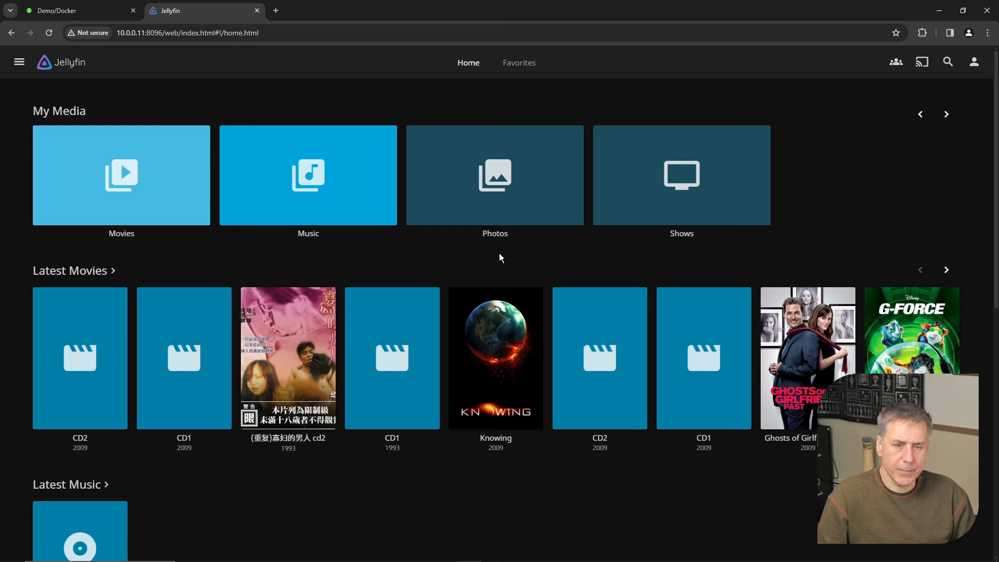
pyautogui.moveTo(287, 357)
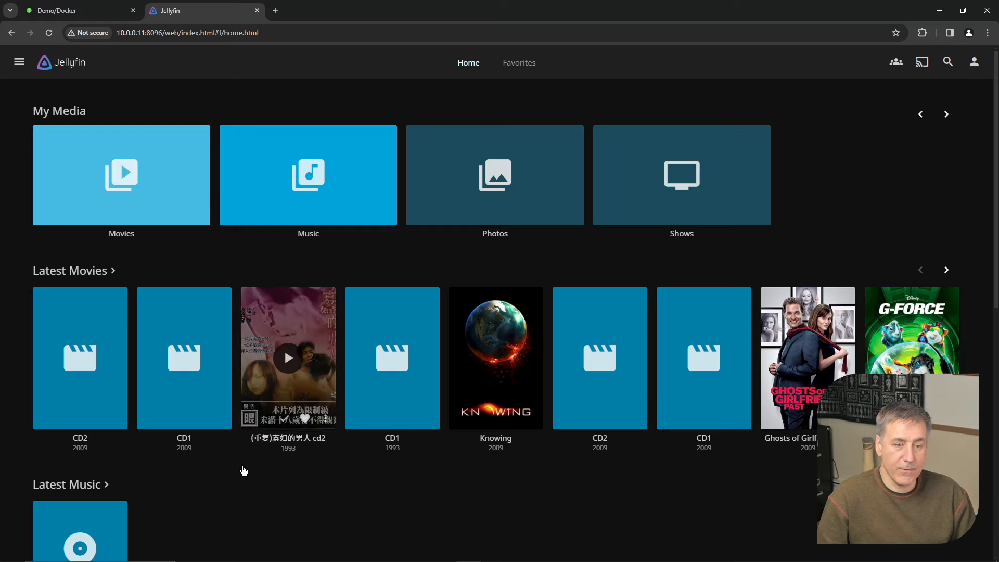
pyautogui.moveTo(305, 418)
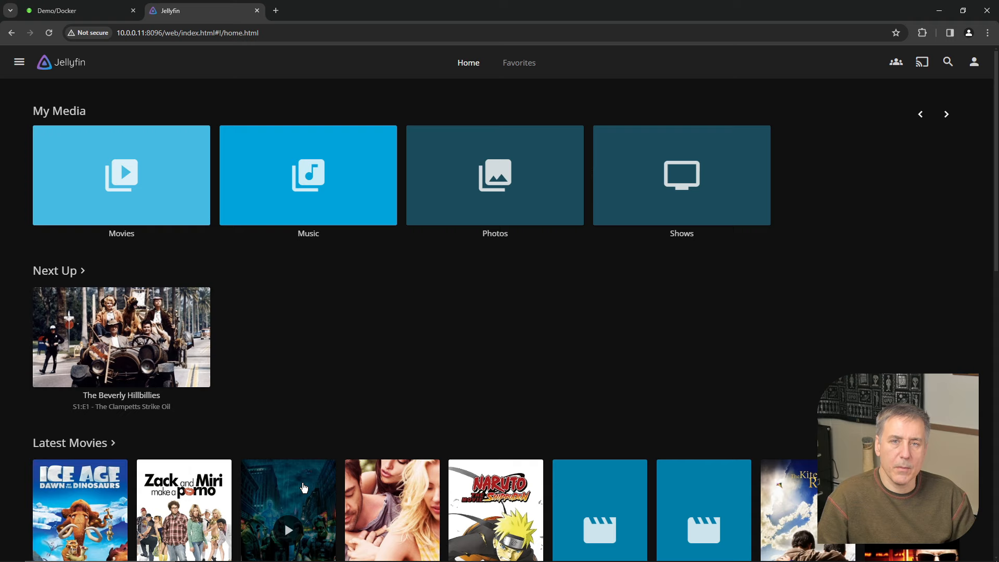
pyautogui.moveTo(452, 346)
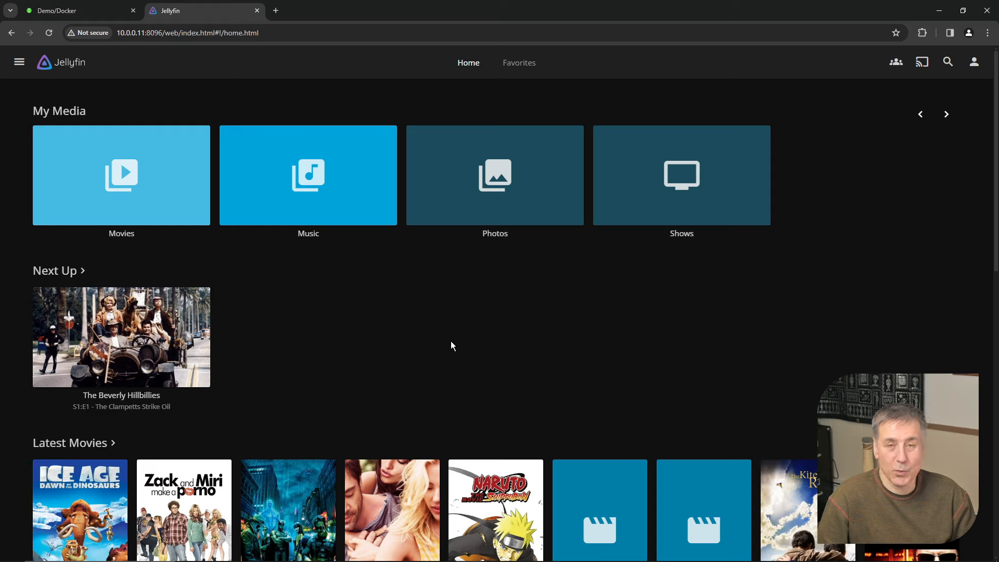
pyautogui.moveTo(442, 268)
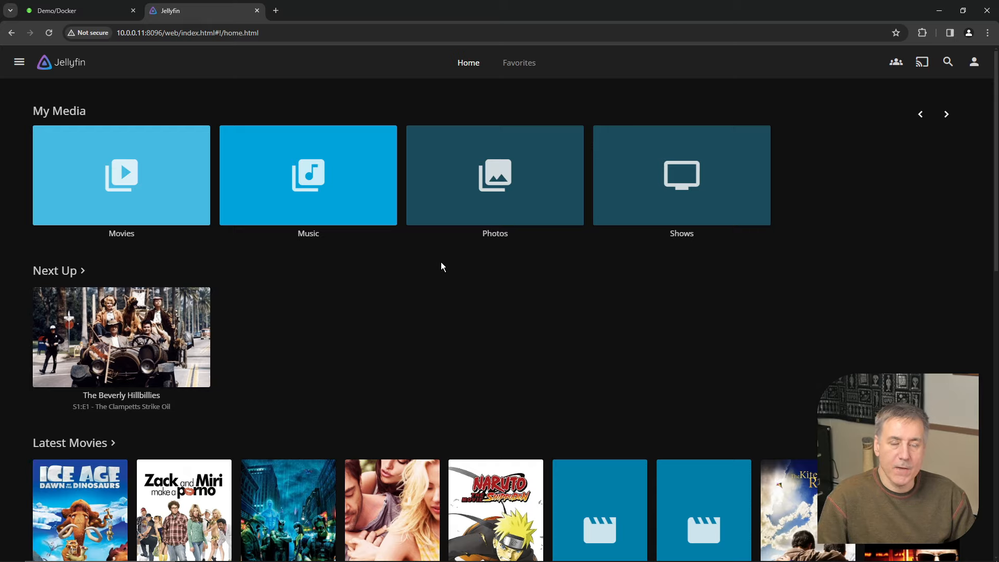
pyautogui.moveTo(184, 250)
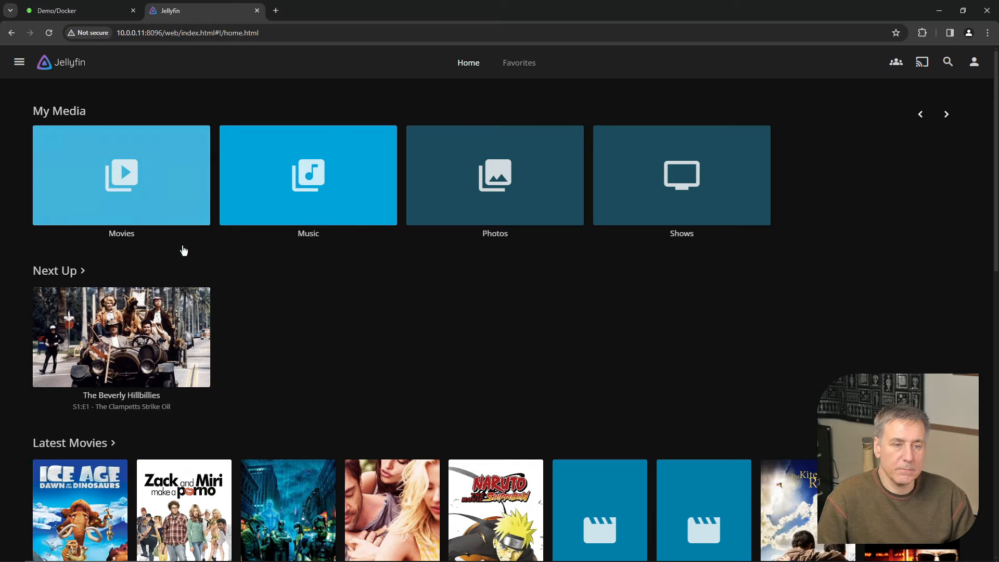
# Briefly look into the Movies and Music libraries, returning home after each
pyautogui.click(121, 175)
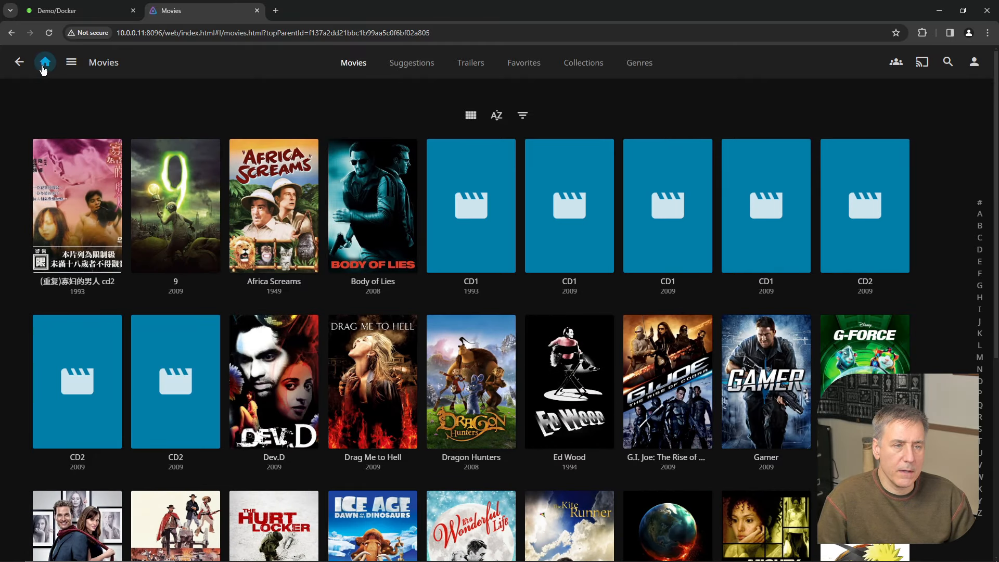
pyautogui.click(45, 61)
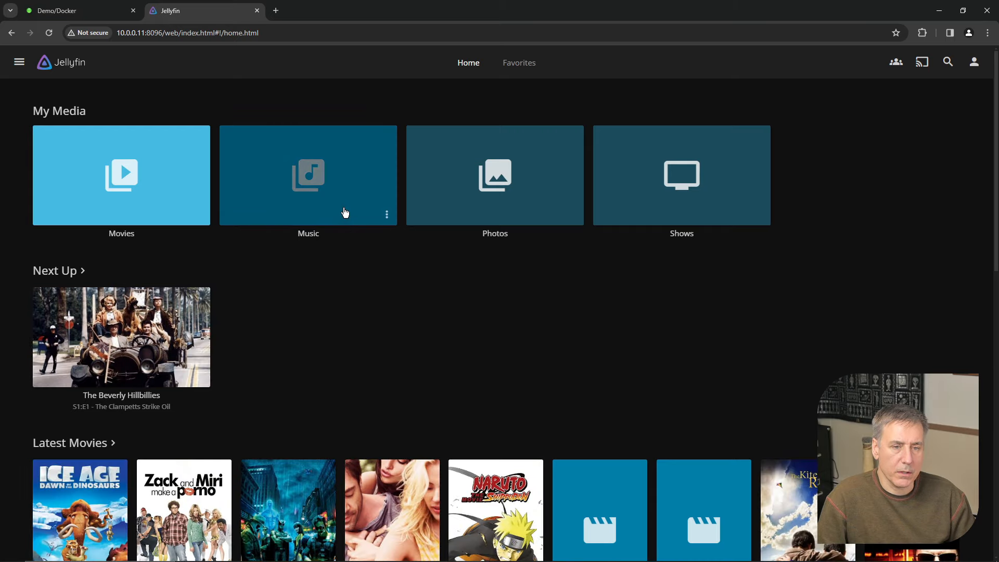
pyautogui.click(308, 175)
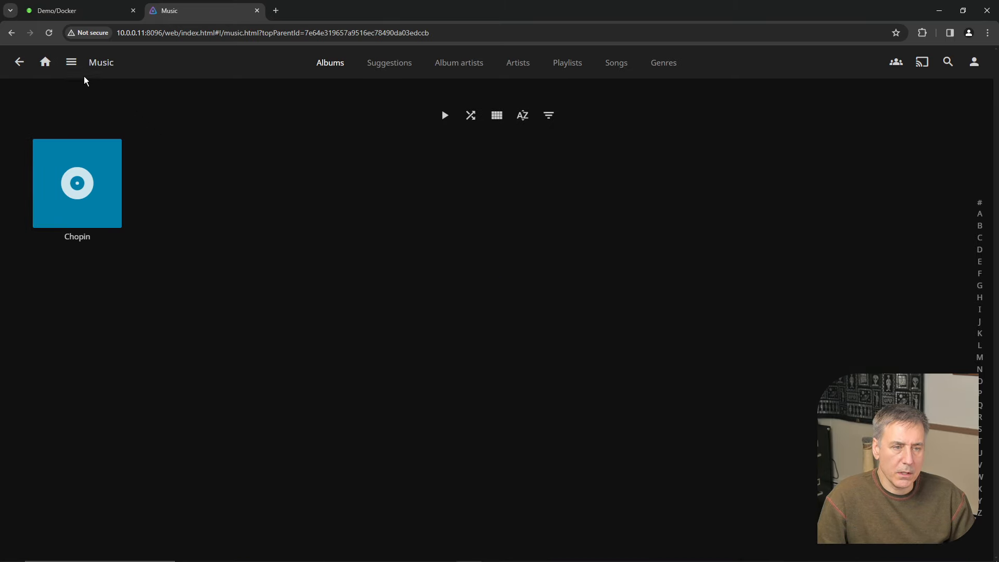
pyautogui.click(44, 61)
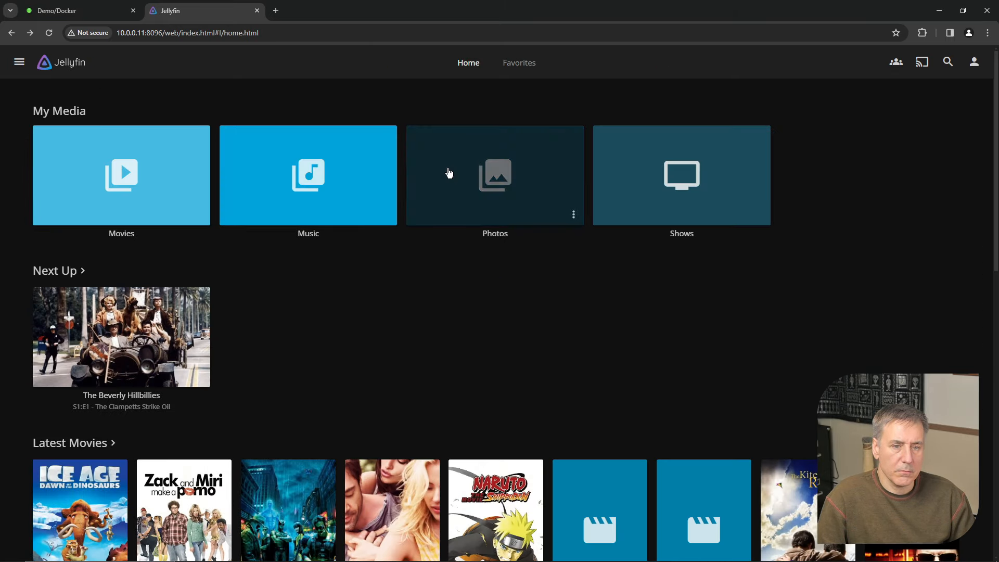
# Browse the Shows library and view the Criminal Minds series details
pyautogui.click(496, 175)
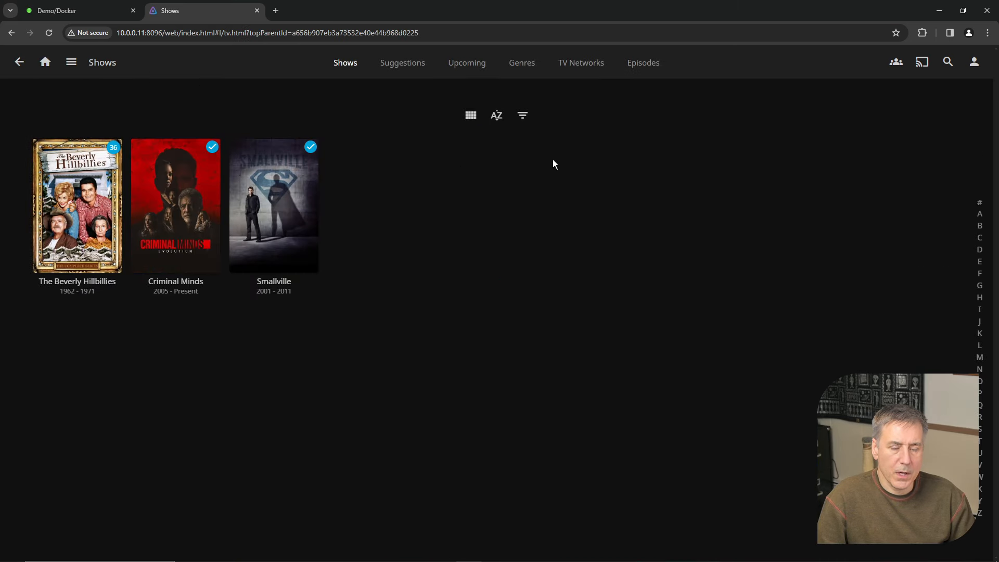
pyautogui.moveTo(357, 181)
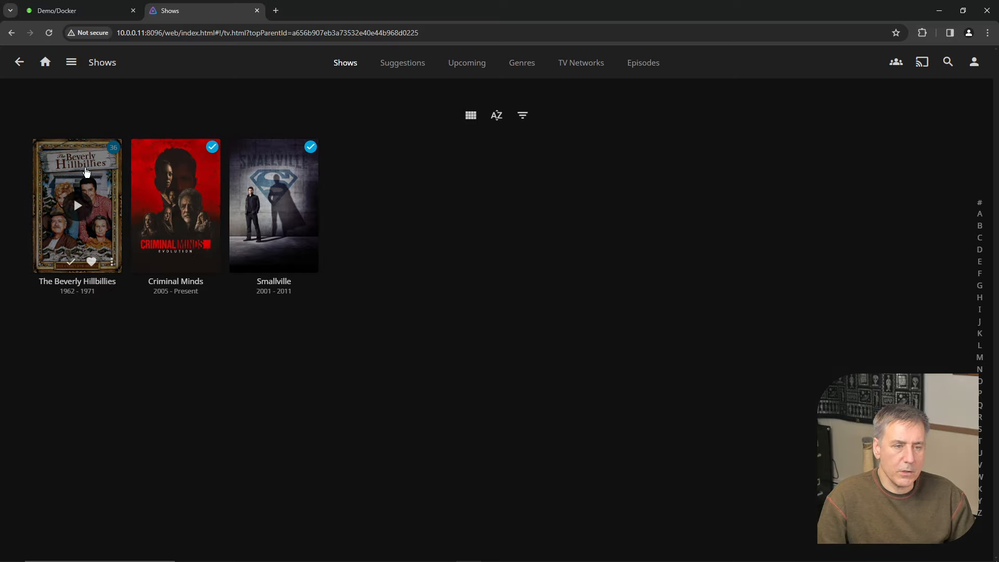
pyautogui.moveTo(174, 178)
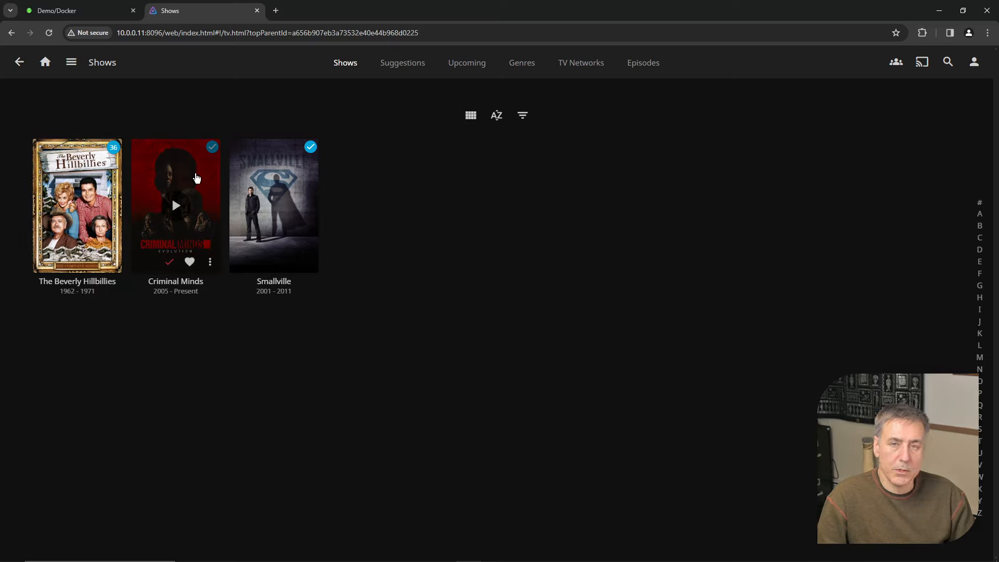
pyautogui.click(175, 205)
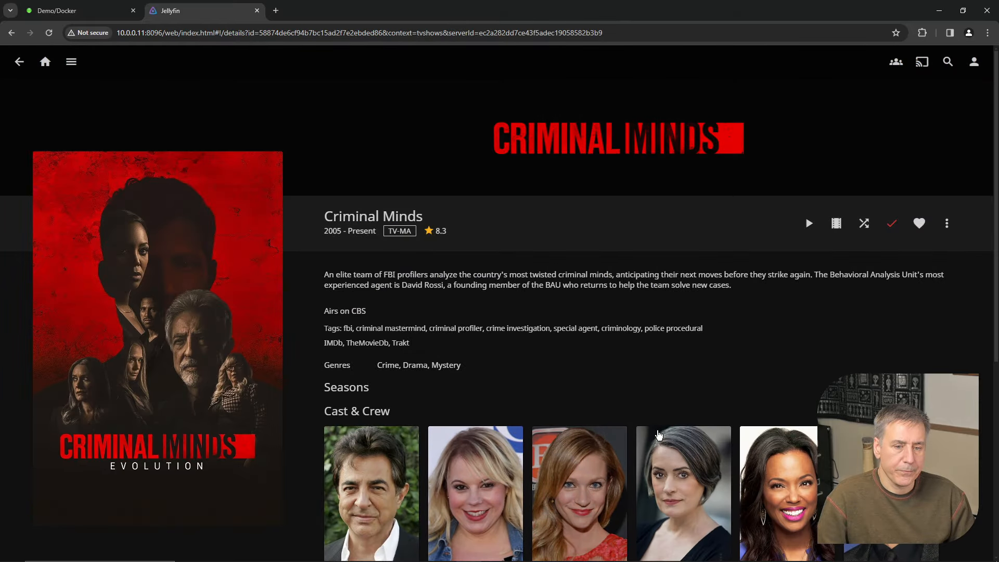
pyautogui.click(19, 62)
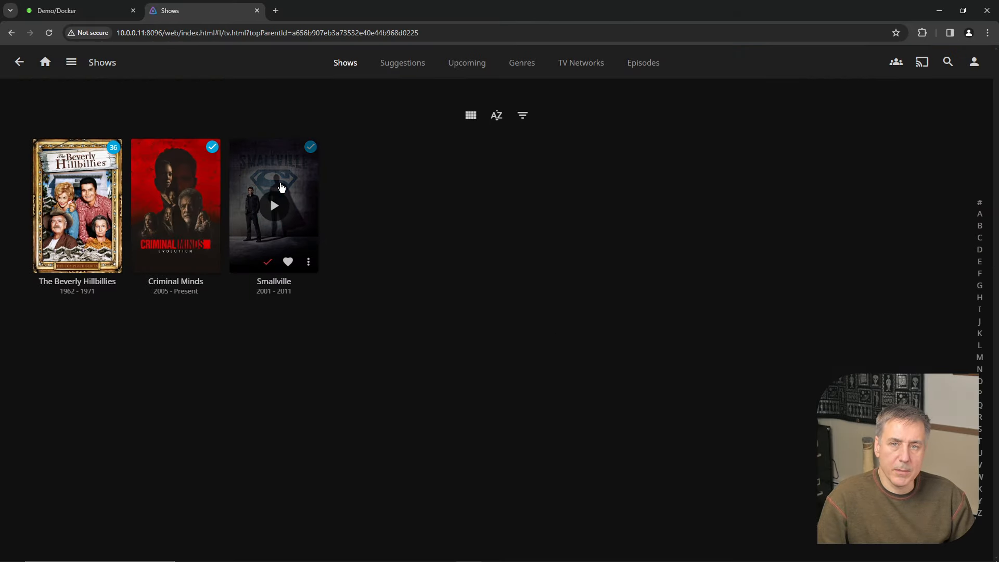
pyautogui.moveTo(76, 204)
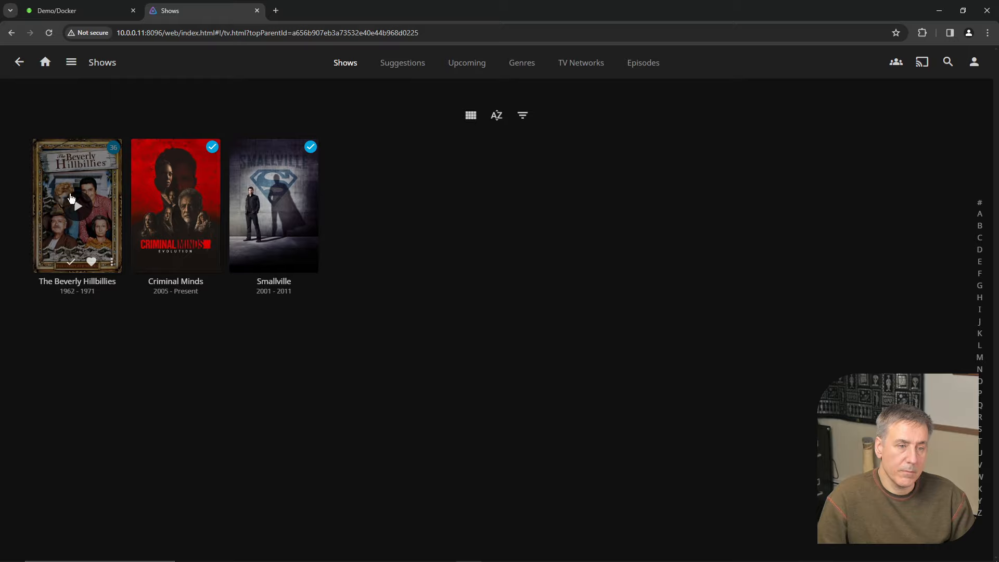
pyautogui.moveTo(75, 180)
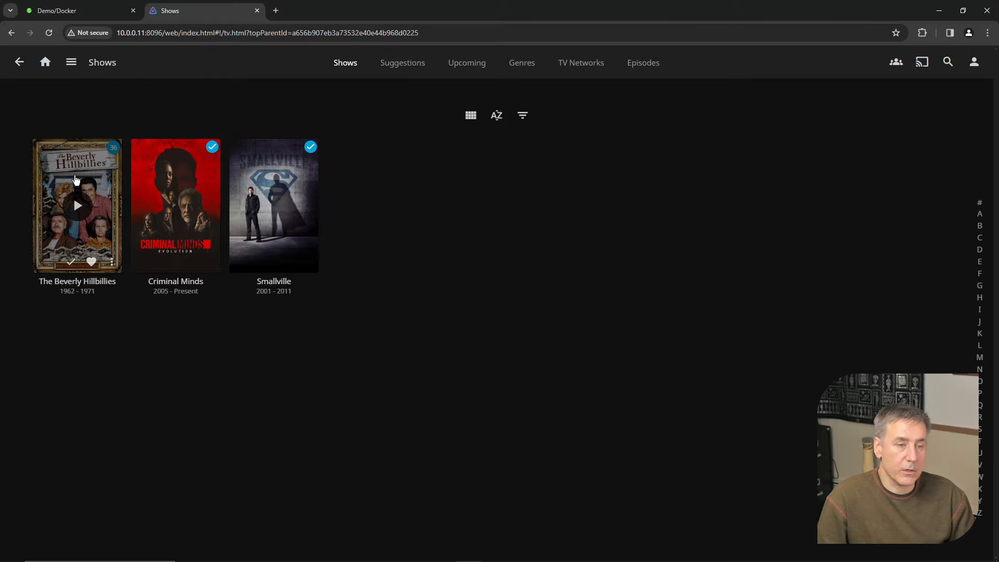
# Look through The Beverly Hillbillies series page and its Season 1 episodes
pyautogui.click(77, 205)
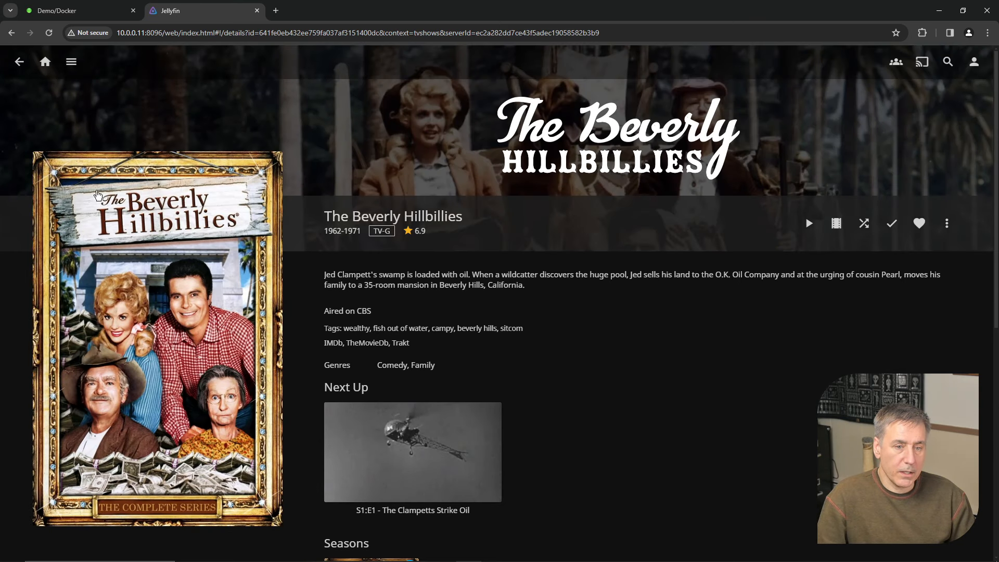
pyautogui.moveTo(576, 186)
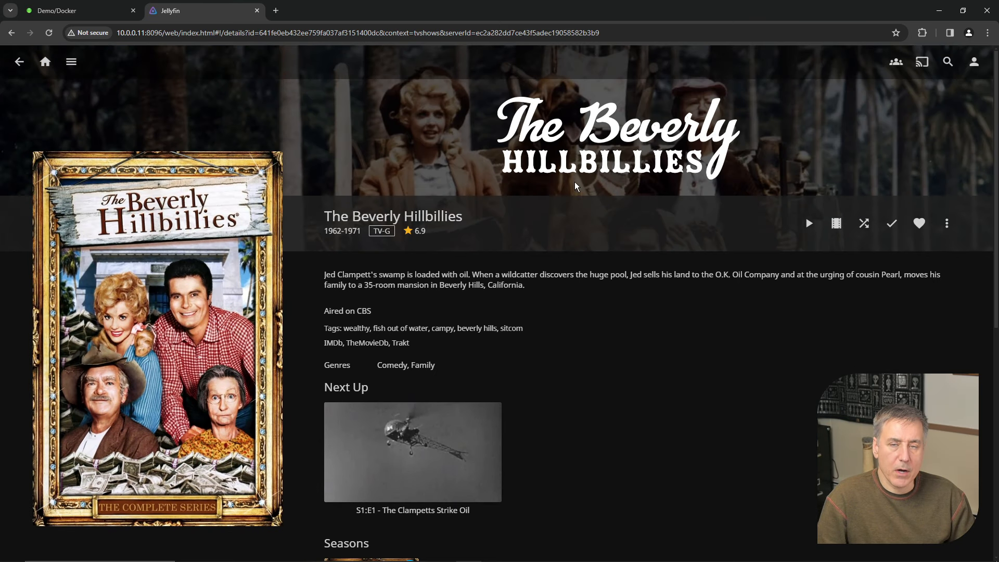
pyautogui.moveTo(373, 248)
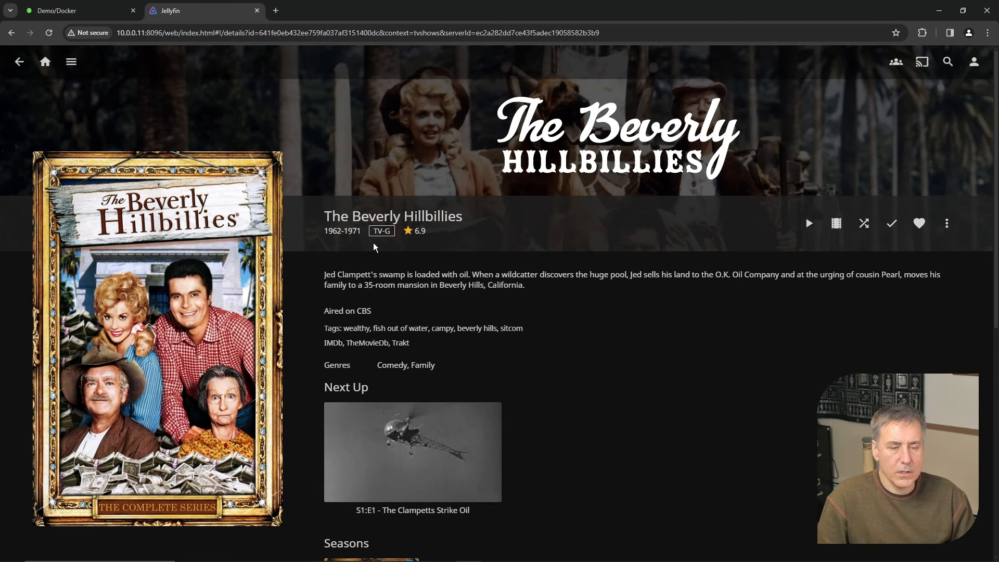
pyautogui.moveTo(327, 286)
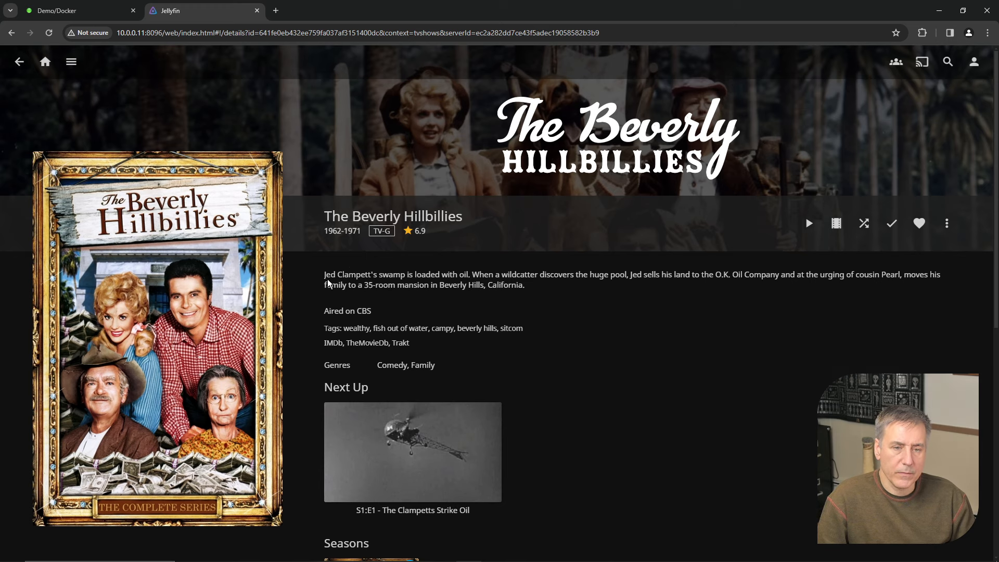
pyautogui.scroll(-3)
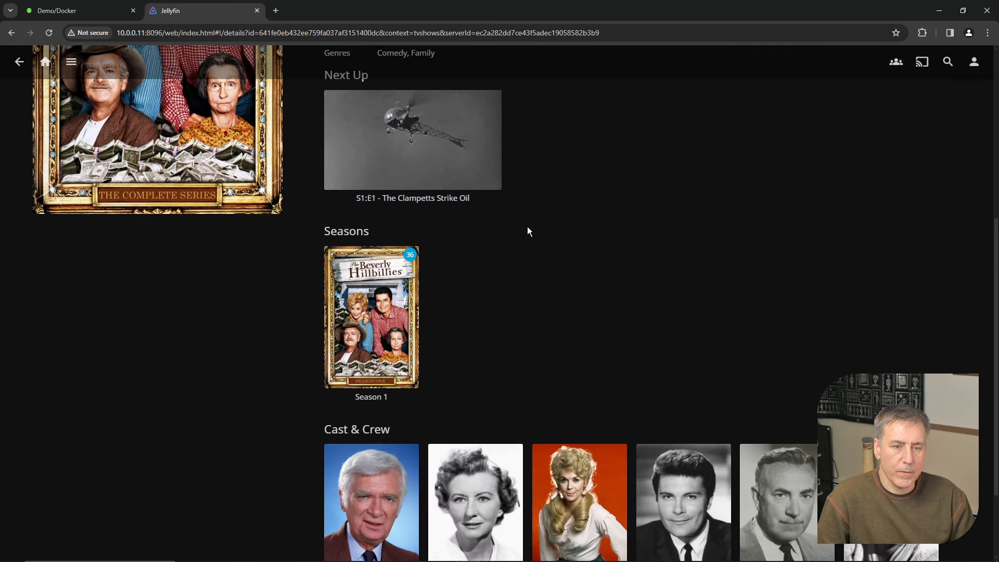
pyautogui.moveTo(311, 337)
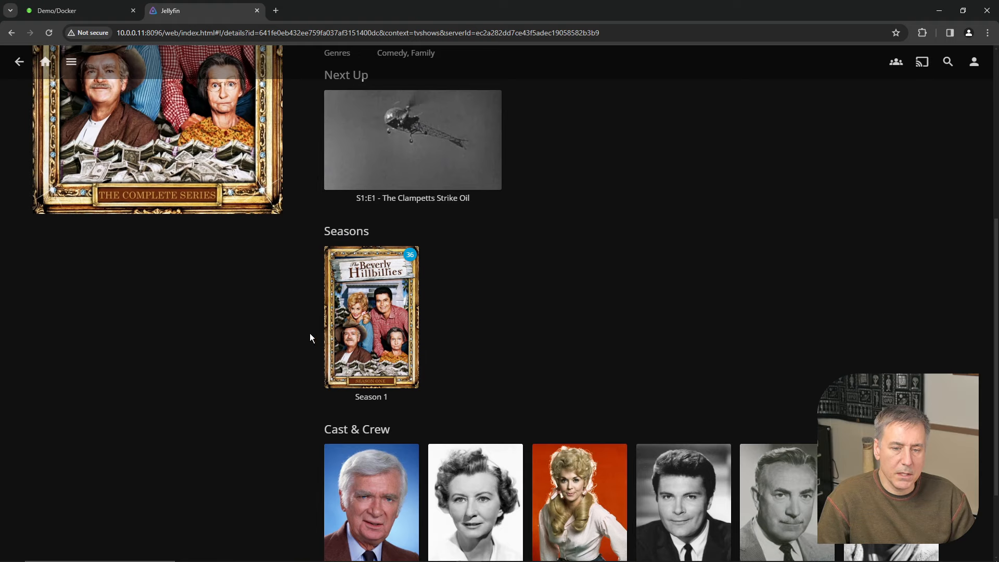
pyautogui.scroll(-3)
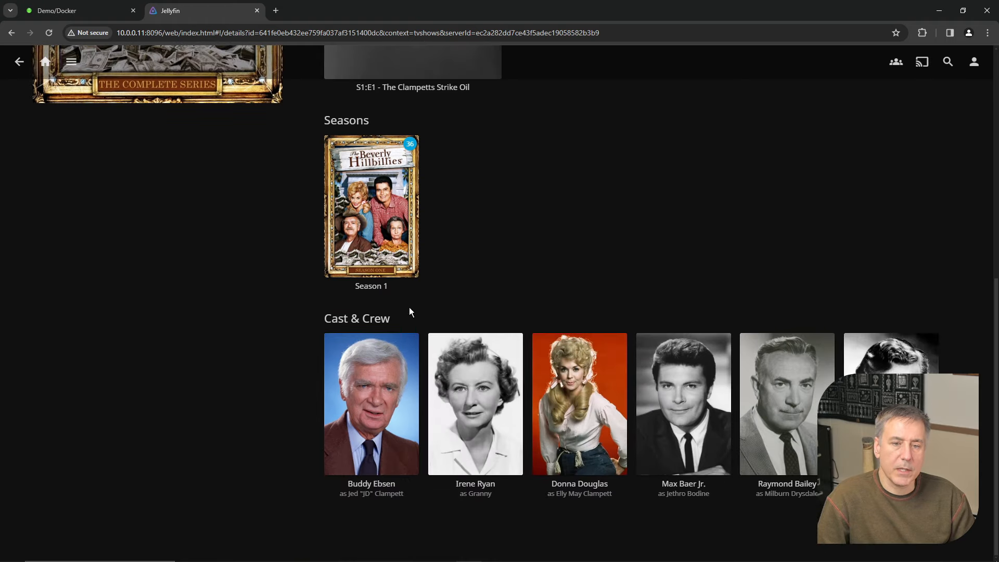
pyautogui.click(370, 205)
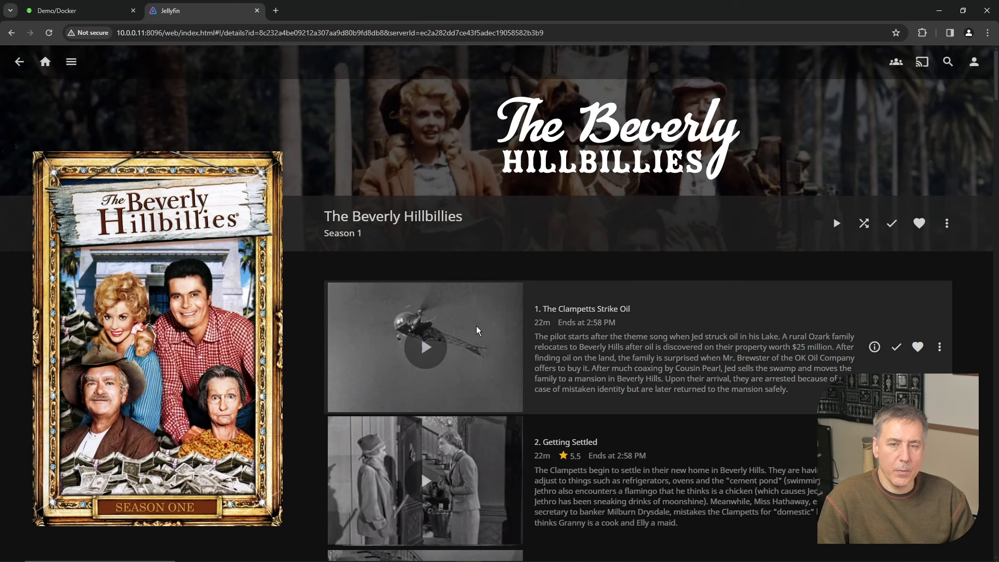
pyautogui.scroll(-3)
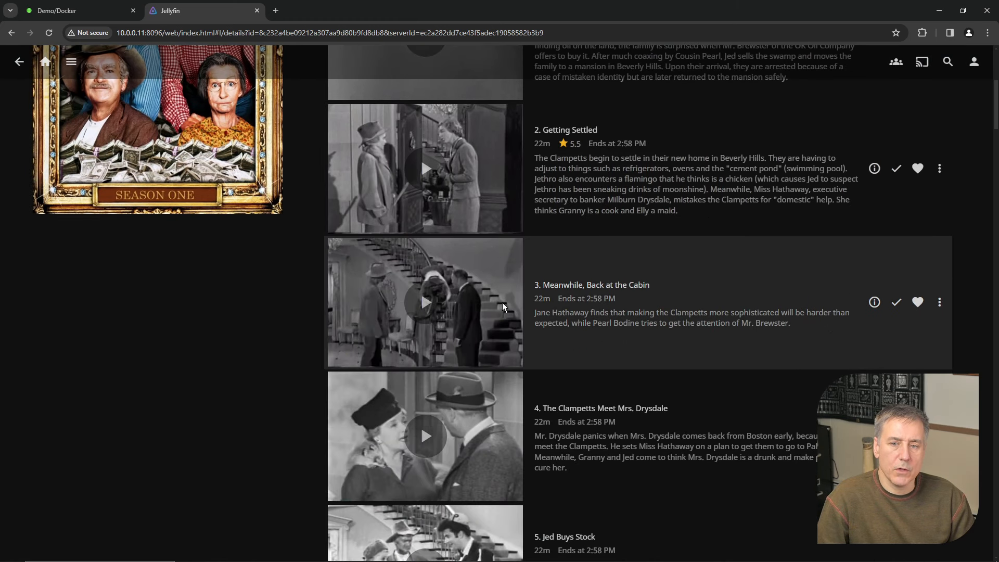
pyautogui.moveTo(586, 317)
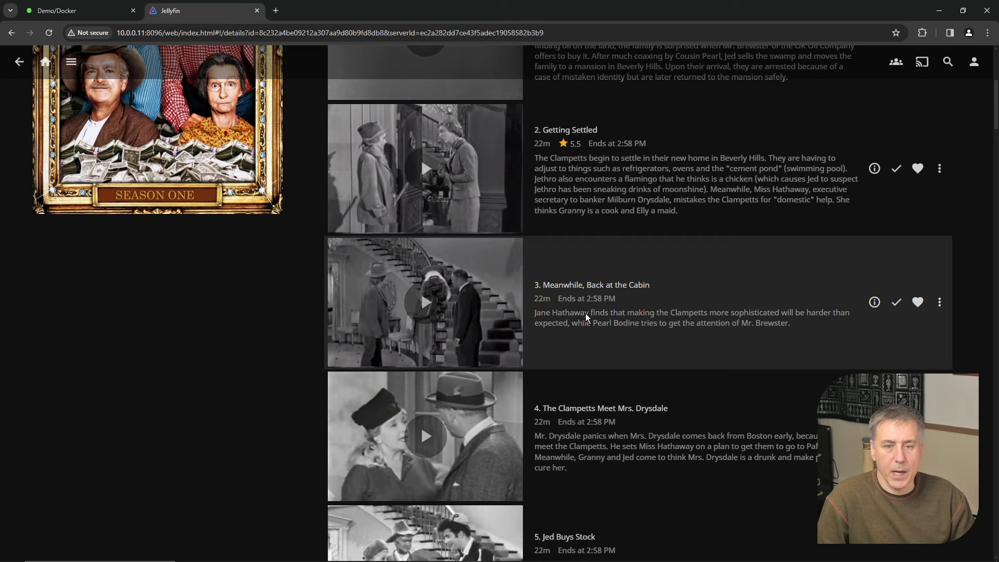
pyautogui.scroll(-3)
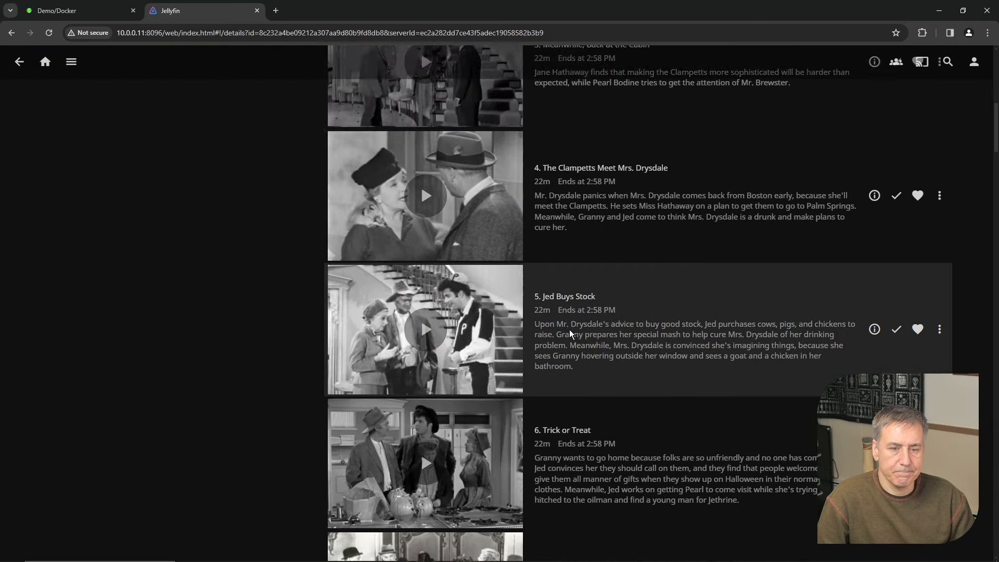
# Return to the series overview, check its more-actions menu, then go to the Movies library
pyautogui.click(19, 61)
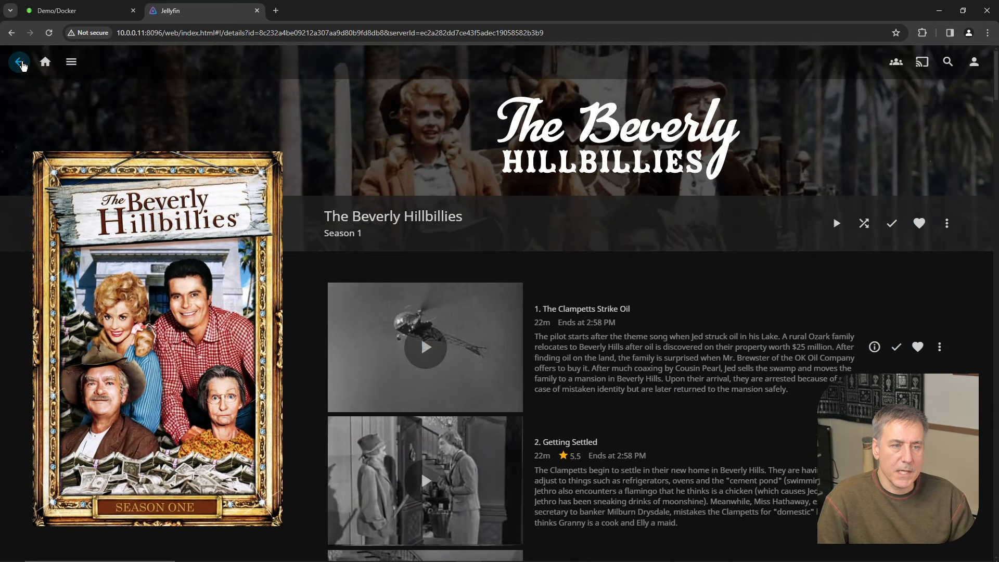
pyautogui.click(21, 61)
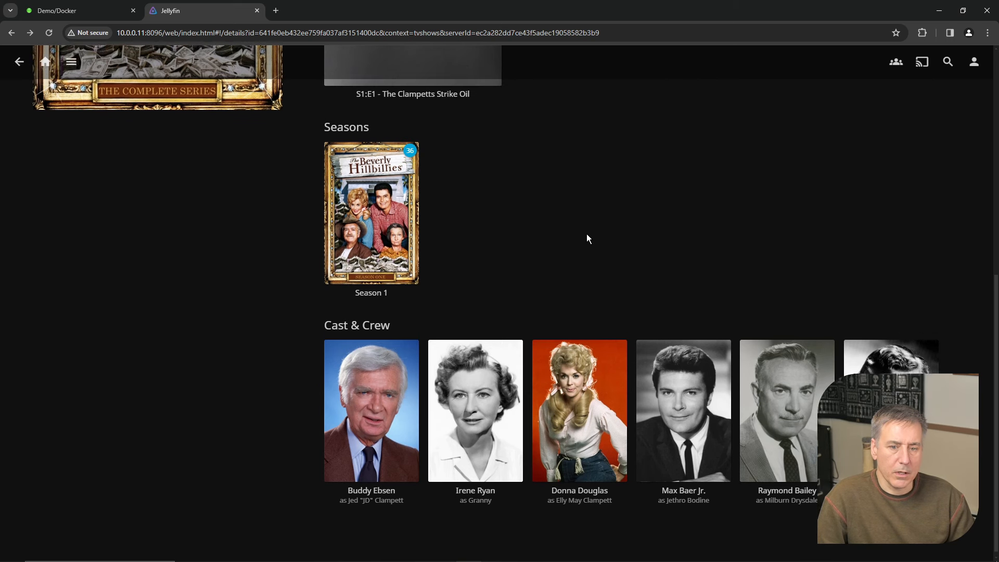
pyautogui.scroll(3)
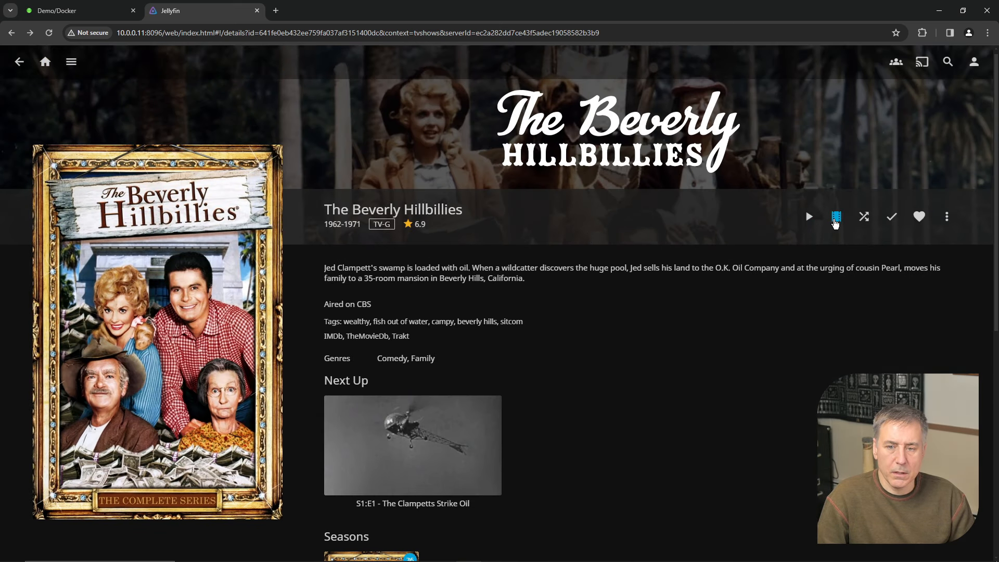
pyautogui.moveTo(864, 216)
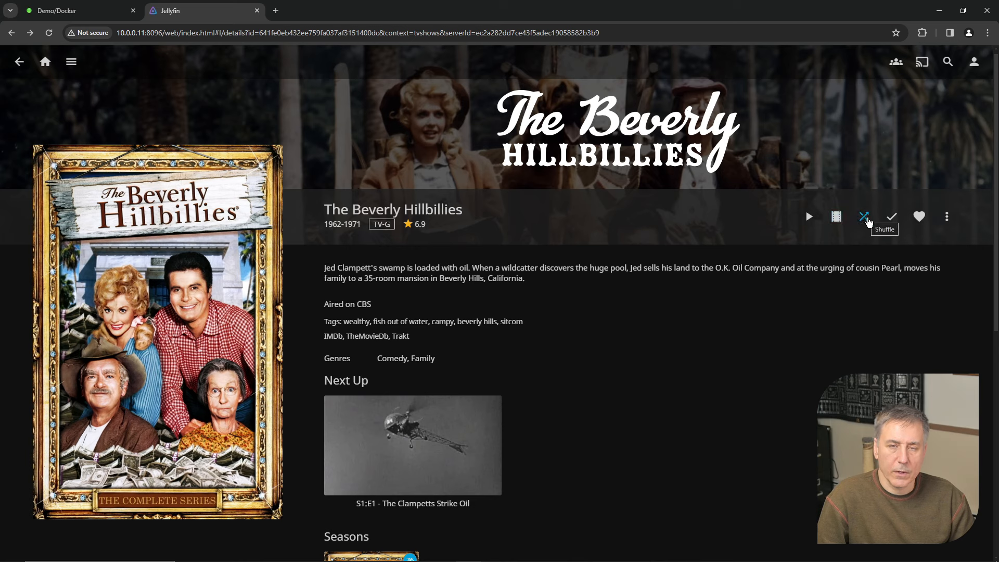
pyautogui.moveTo(892, 217)
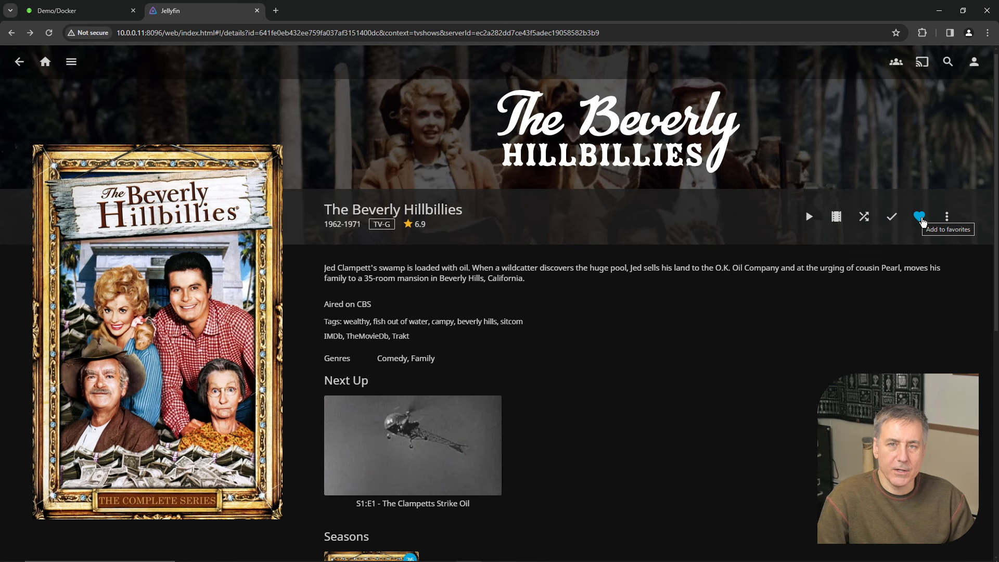
pyautogui.click(947, 217)
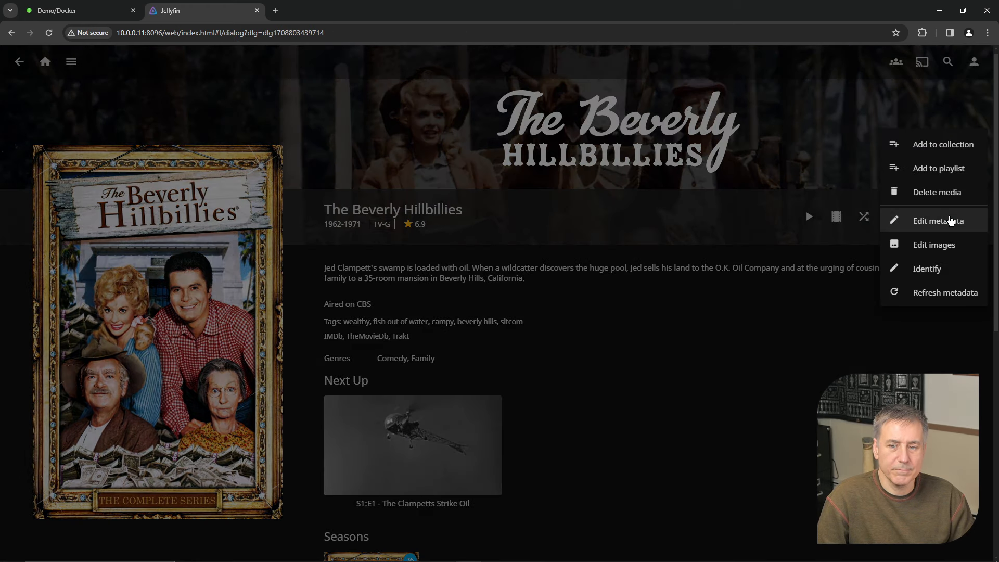
pyautogui.moveTo(979, 367)
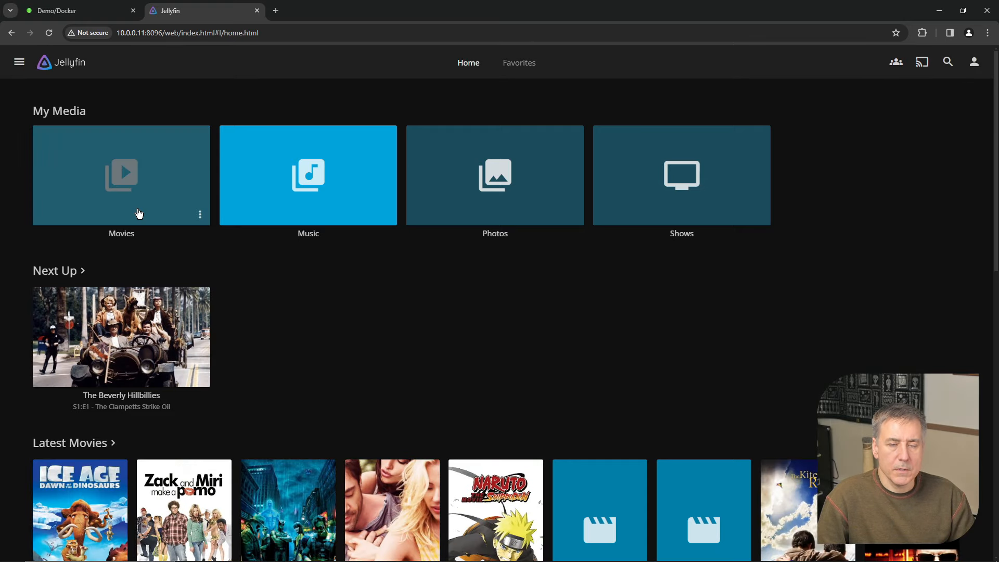
pyautogui.click(121, 175)
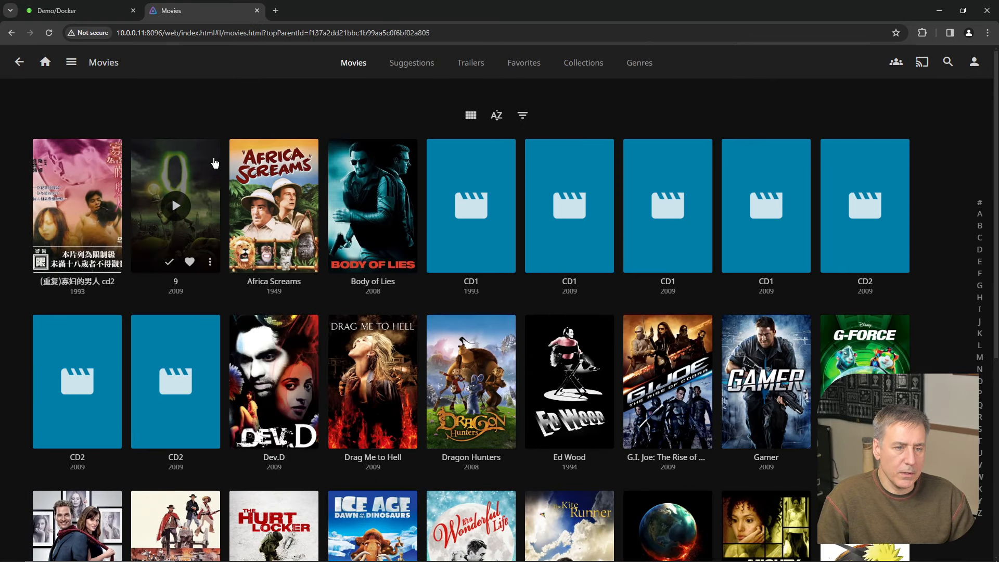
pyautogui.click(175, 205)
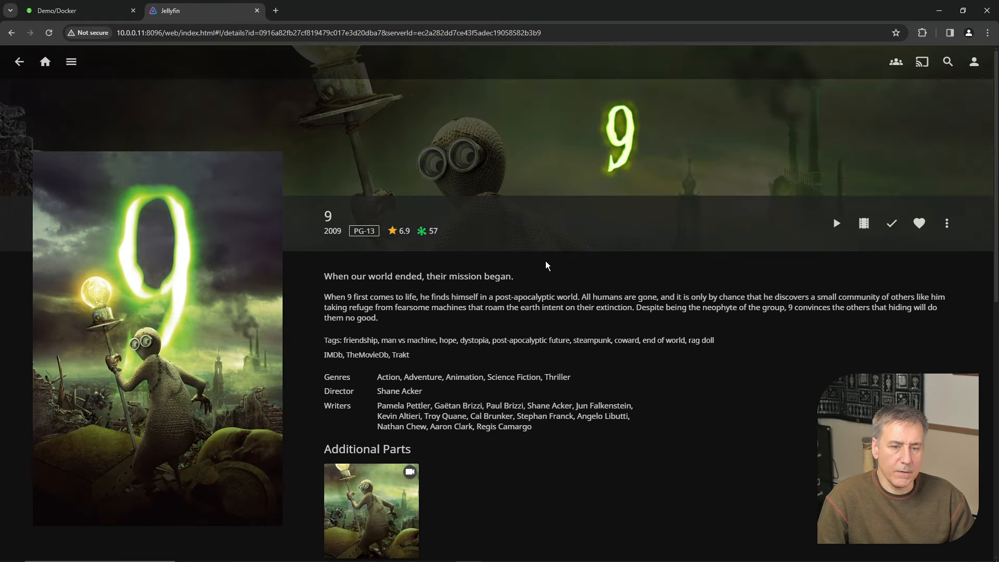
pyautogui.moveTo(674, 142)
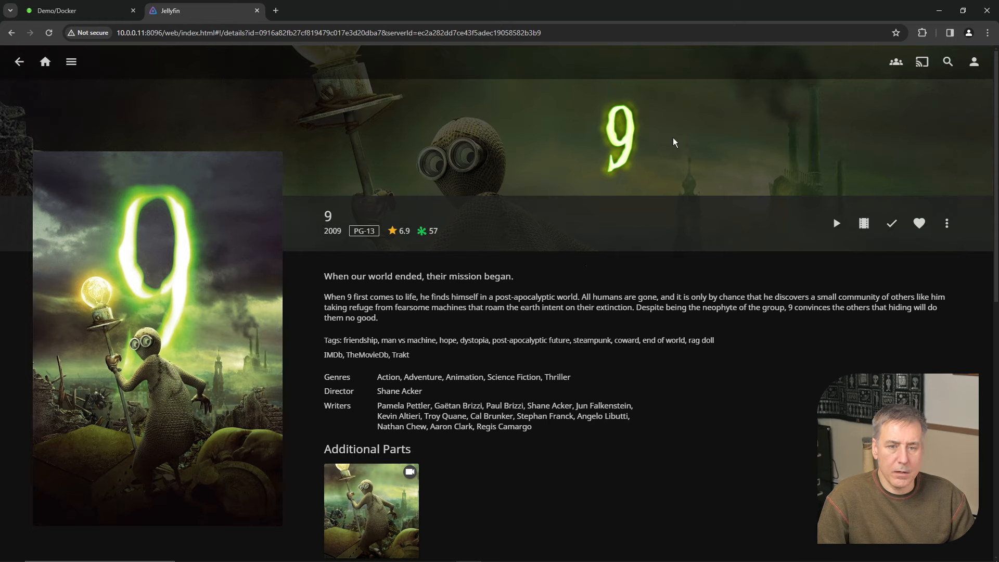
pyautogui.moveTo(318, 238)
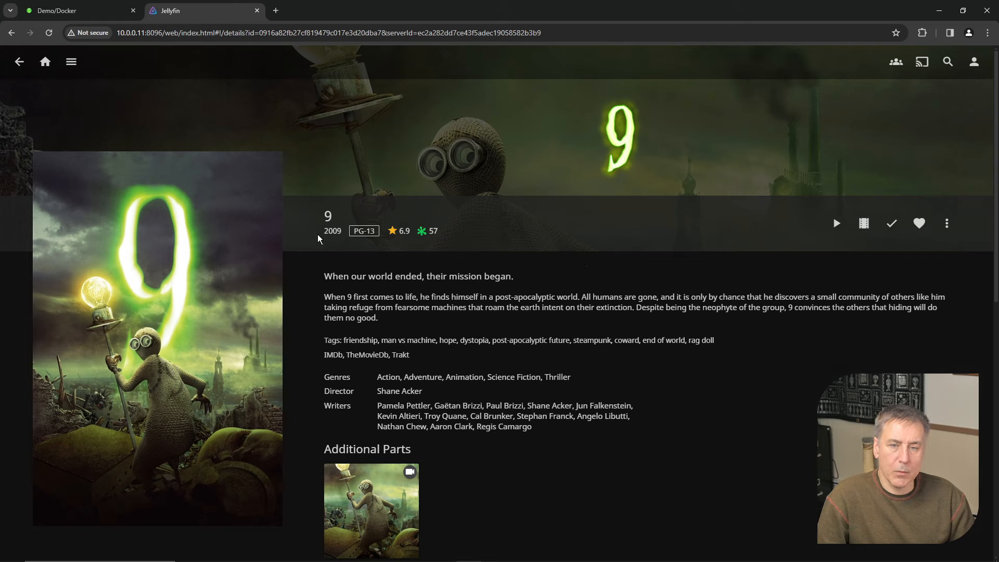
pyautogui.moveTo(432, 248)
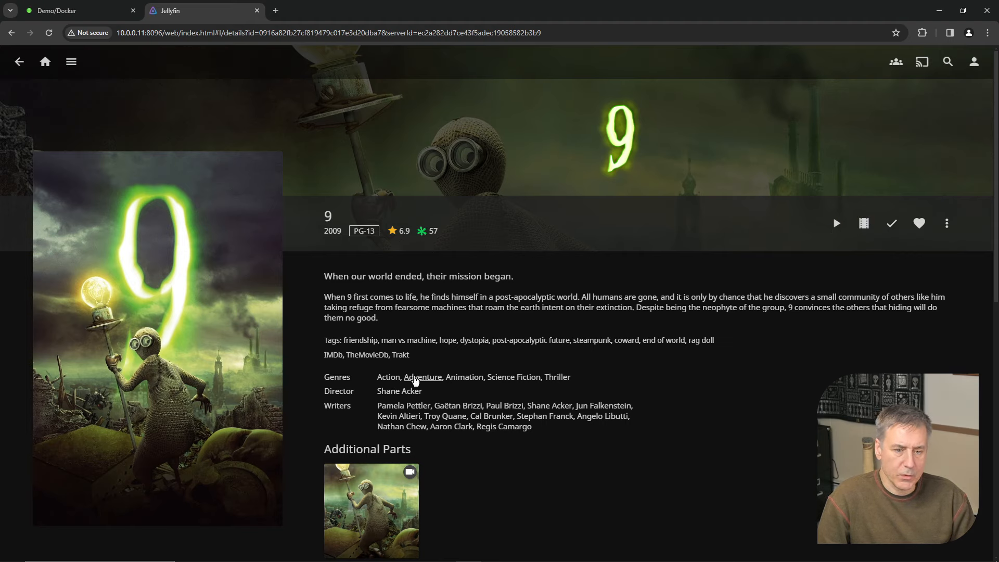
pyautogui.scroll(-3)
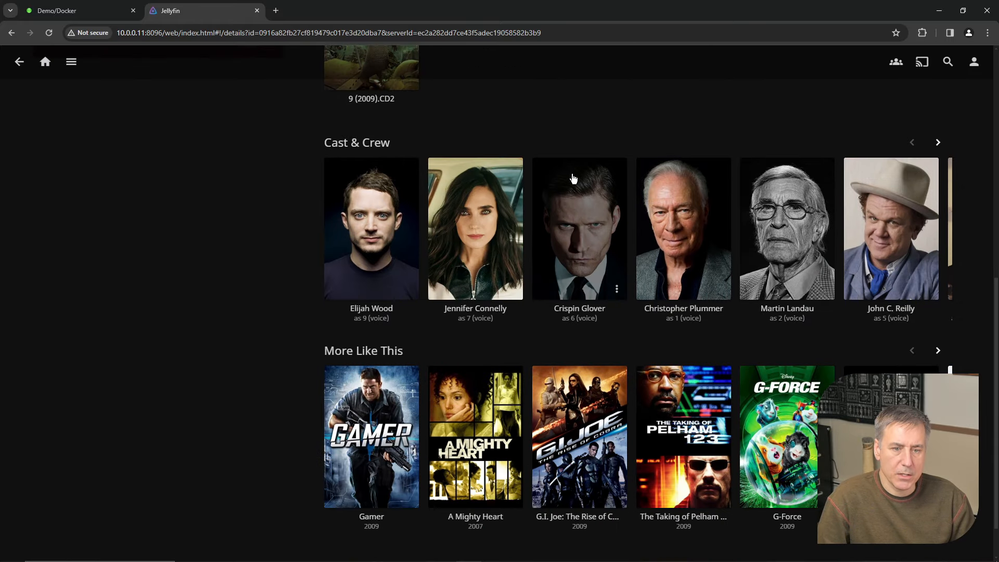
pyautogui.click(19, 62)
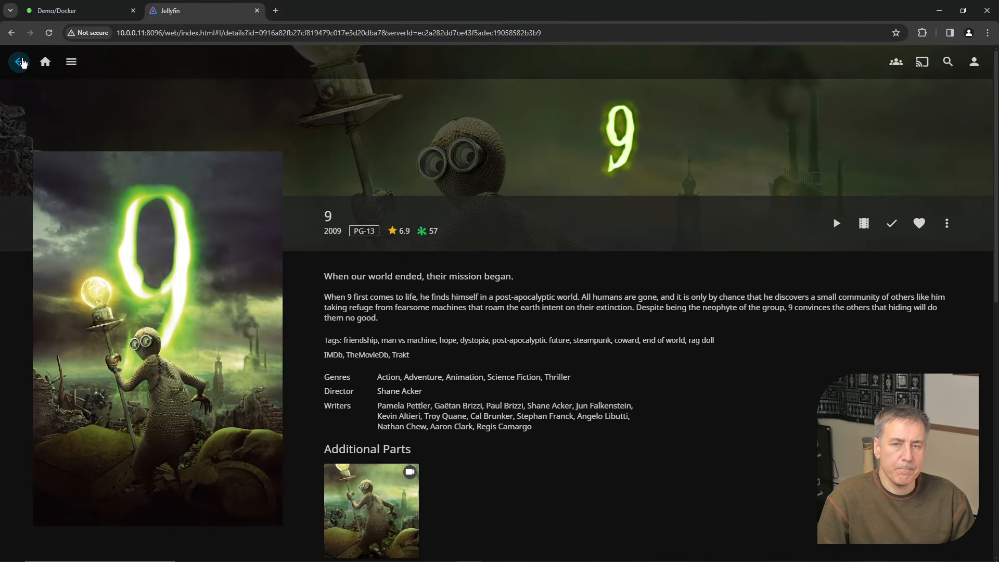
pyautogui.click(20, 62)
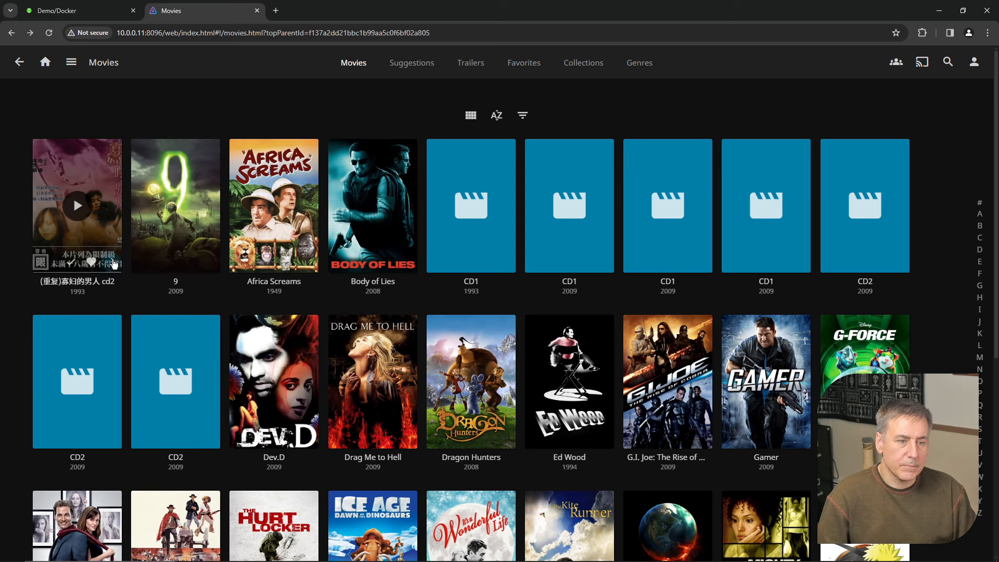
# Check the CD2 item's media info, revealing Schindler's List (1993), then return to movies
pyautogui.rightClick(76, 204)
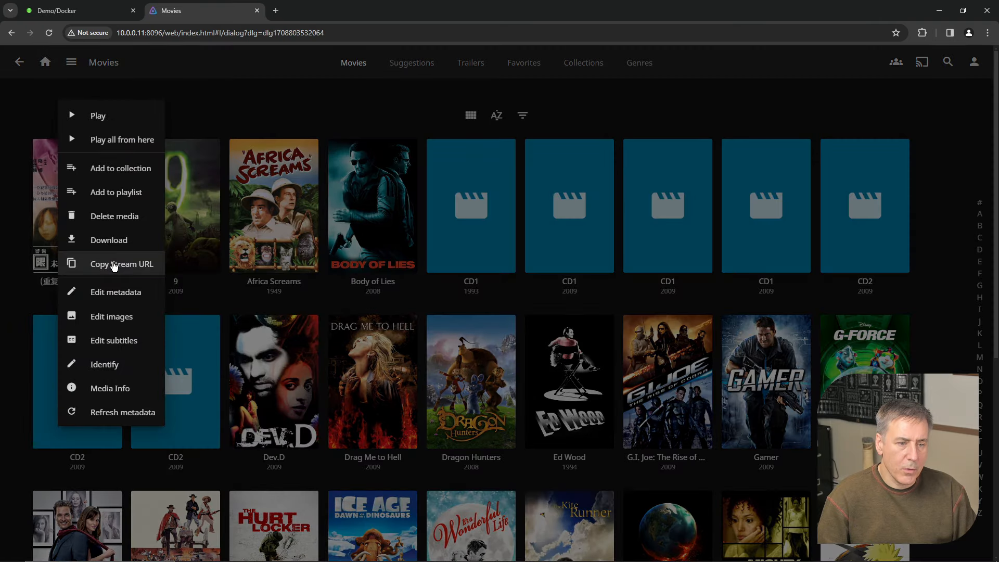
pyautogui.click(110, 389)
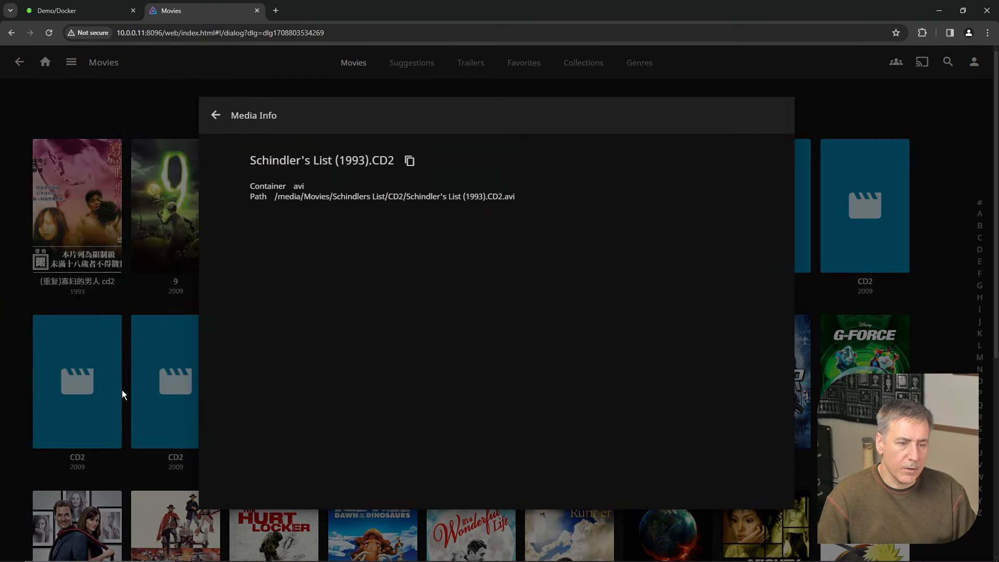
pyautogui.moveTo(584, 203)
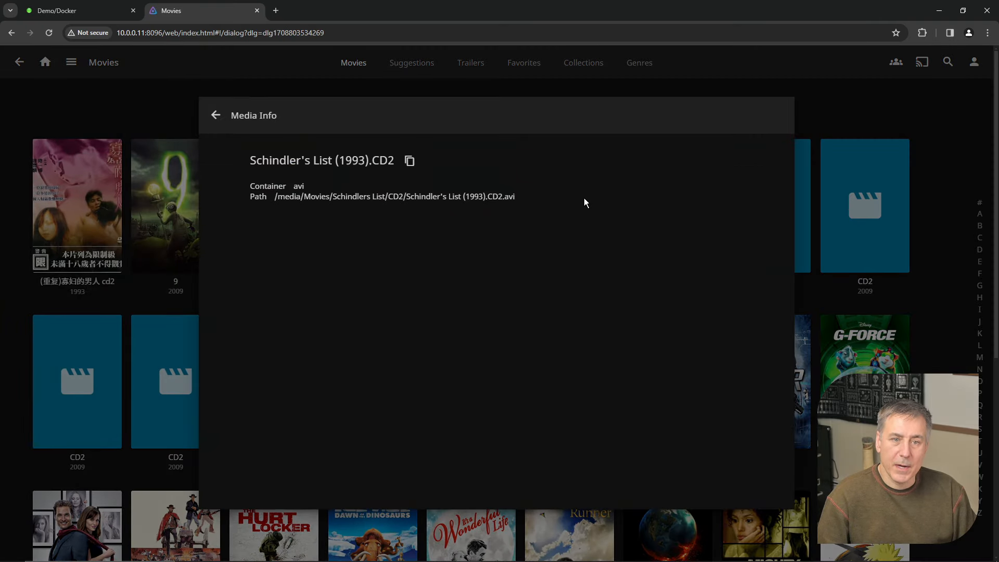
pyautogui.moveTo(462, 223)
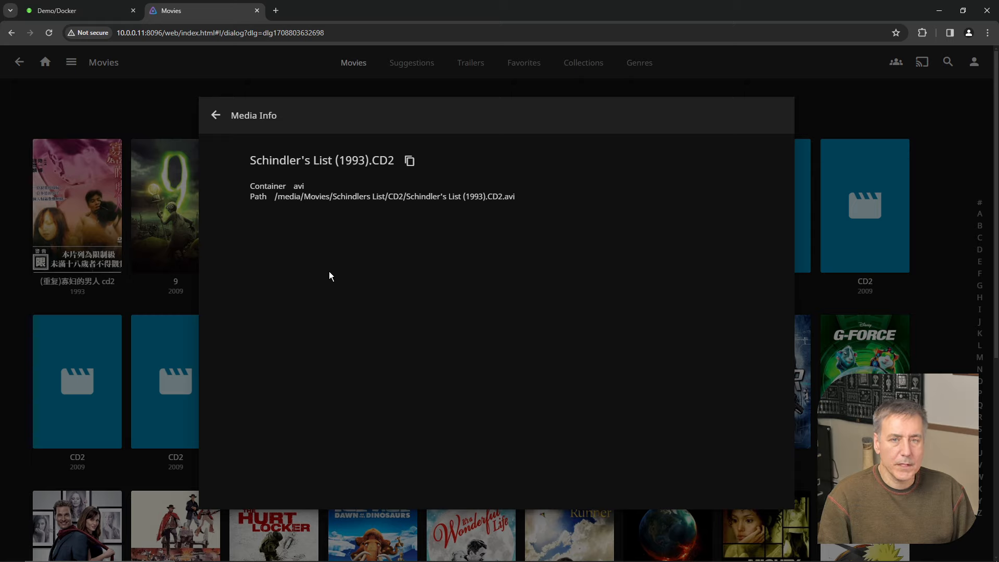
pyautogui.moveTo(254, 161)
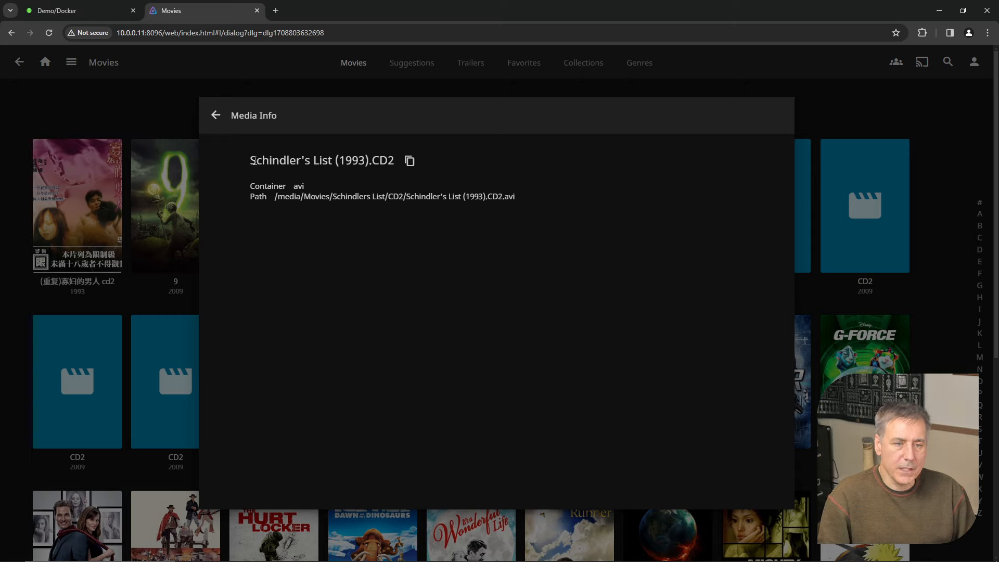
pyautogui.doubleClick(308, 160)
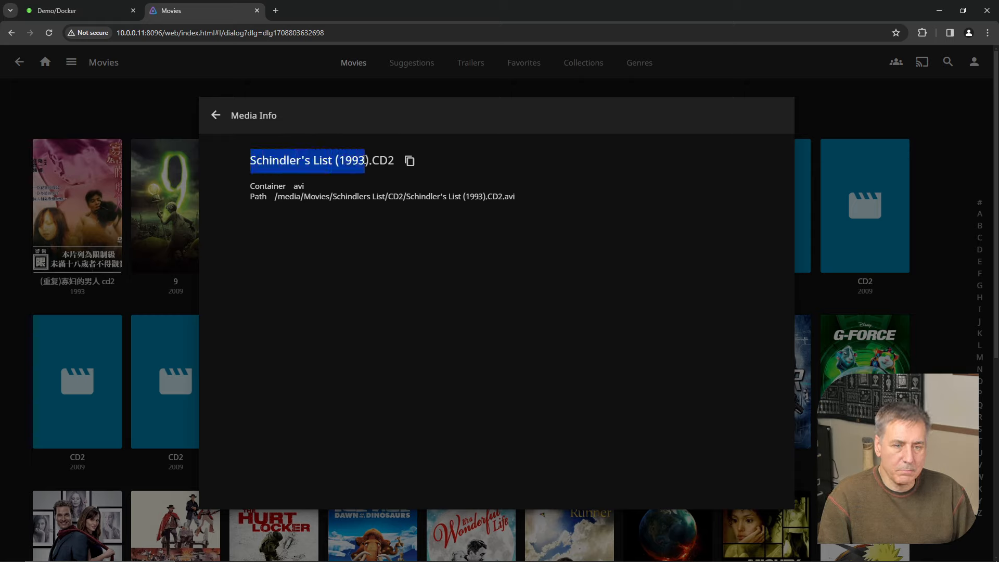
pyautogui.click(215, 115)
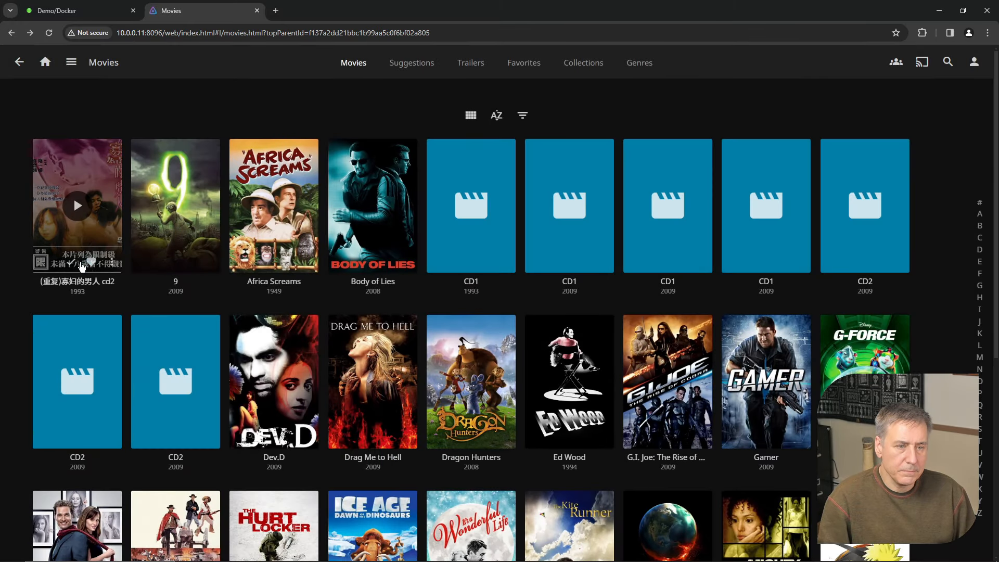
# Identify the mislabelled CD2 item, searching with release year 1993
pyautogui.rightClick(77, 205)
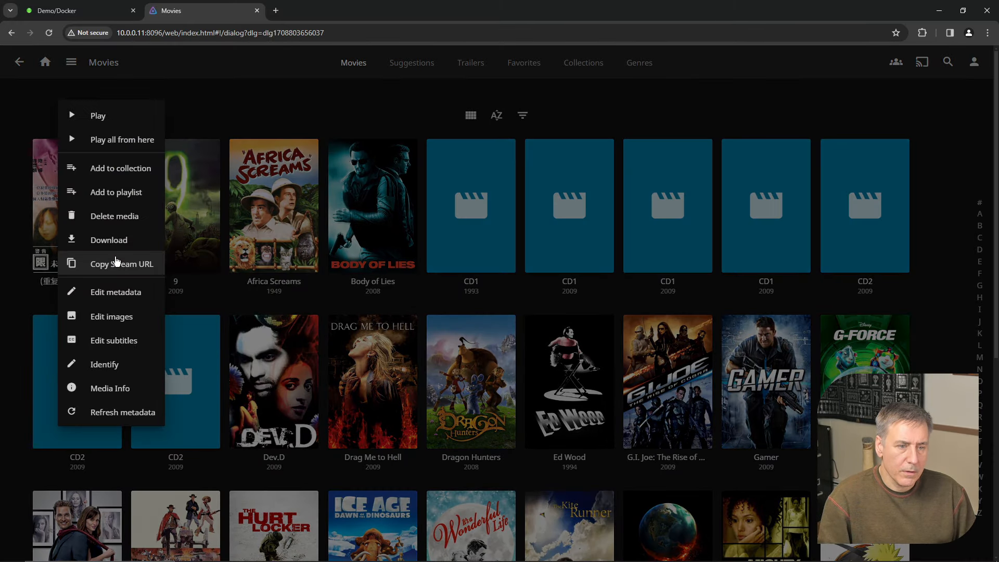
pyautogui.moveTo(109, 389)
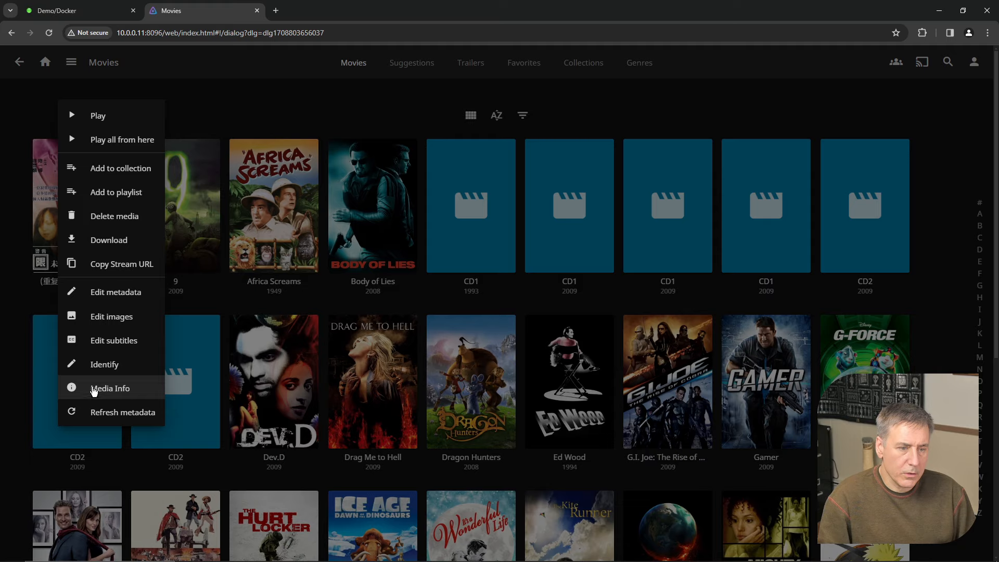
pyautogui.click(104, 364)
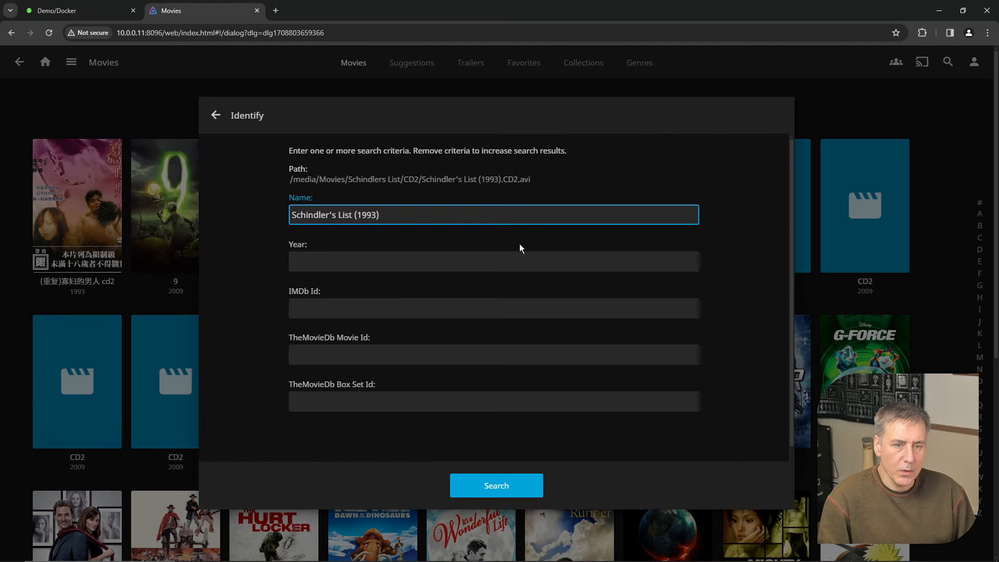
pyautogui.click(493, 261)
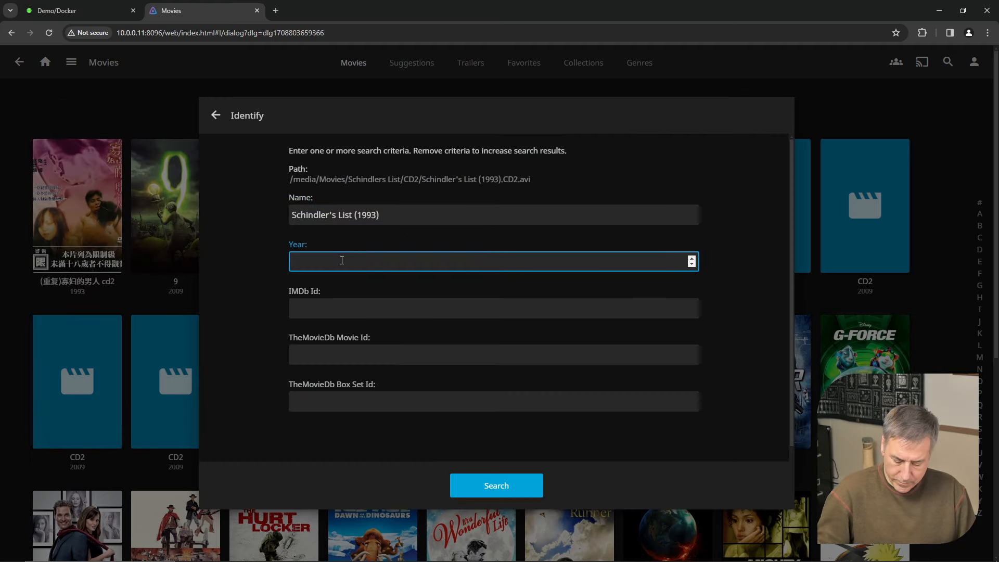
pyautogui.write('1993')
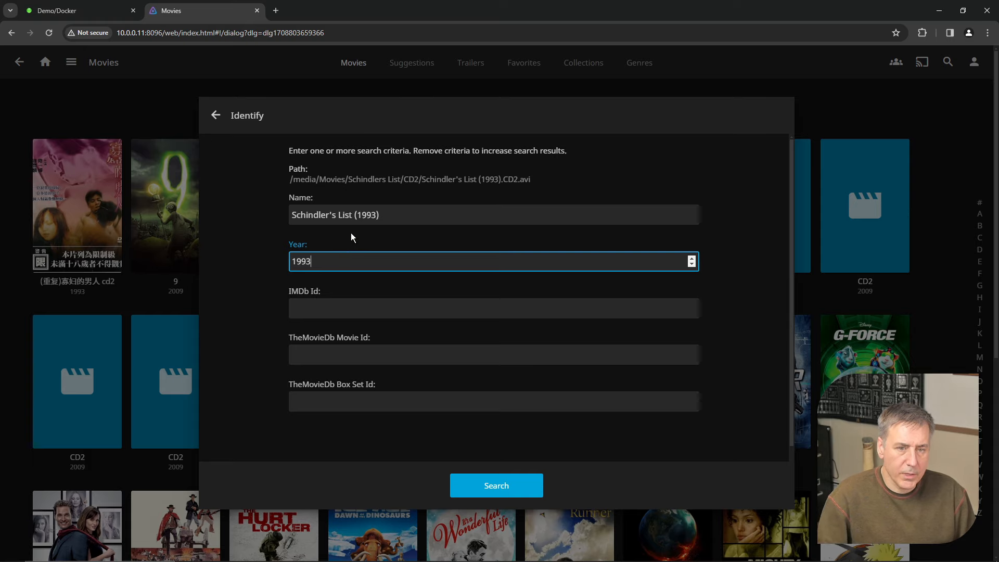
pyautogui.click(495, 485)
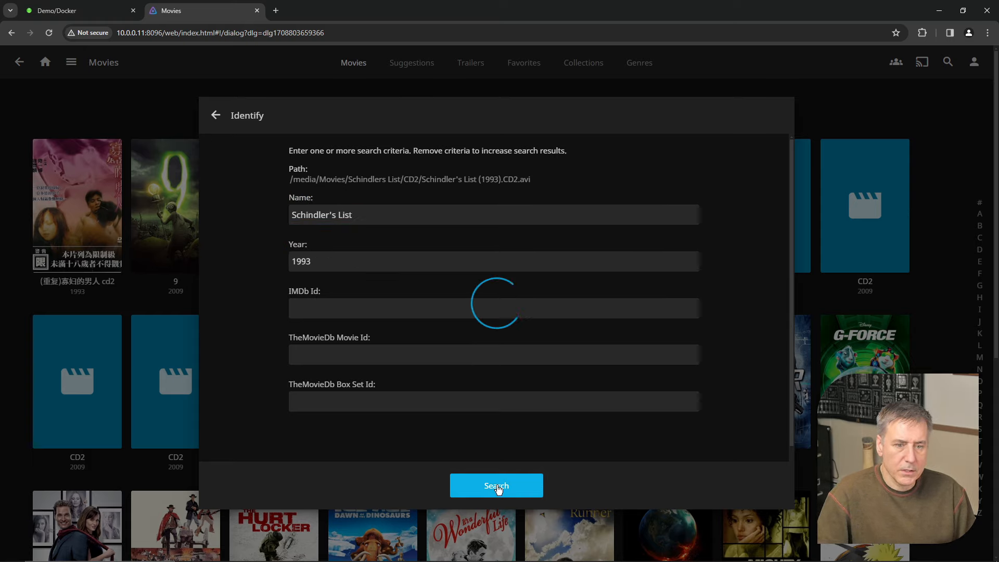
pyautogui.click(495, 486)
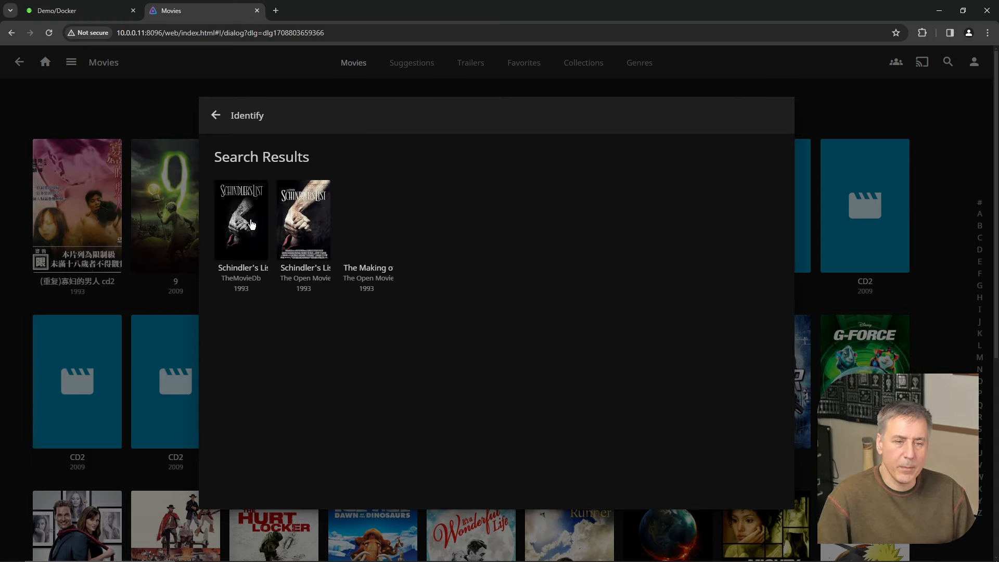
# Apply the first Schindler's List match with replaced images and view the corrected entry
pyautogui.click(240, 219)
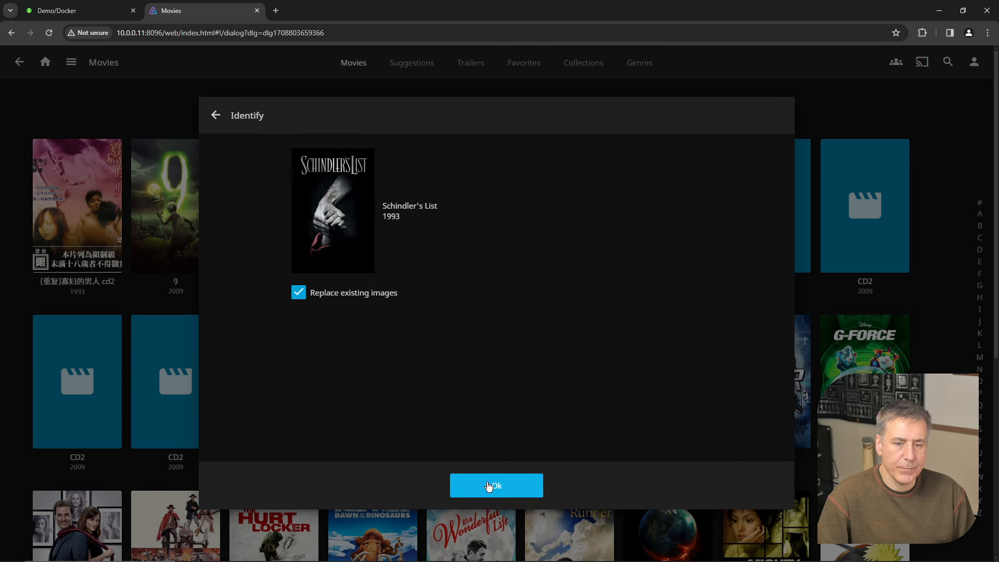
pyautogui.click(496, 485)
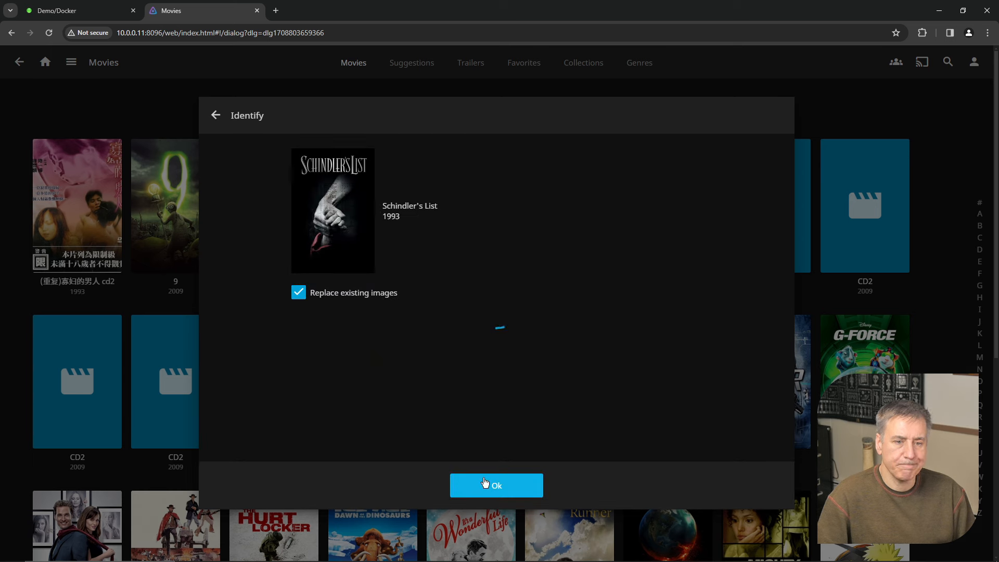
pyautogui.click(495, 485)
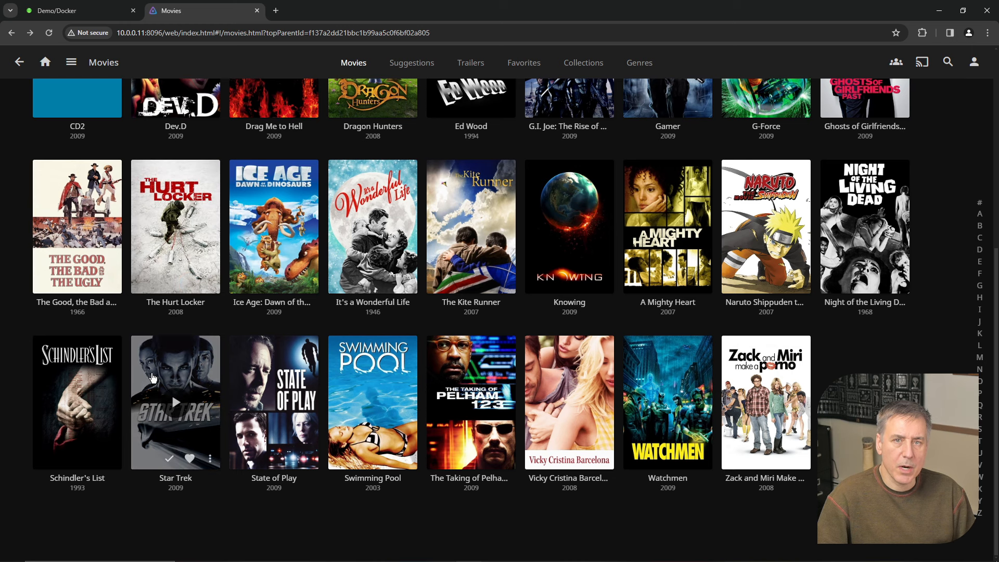
pyautogui.click(76, 401)
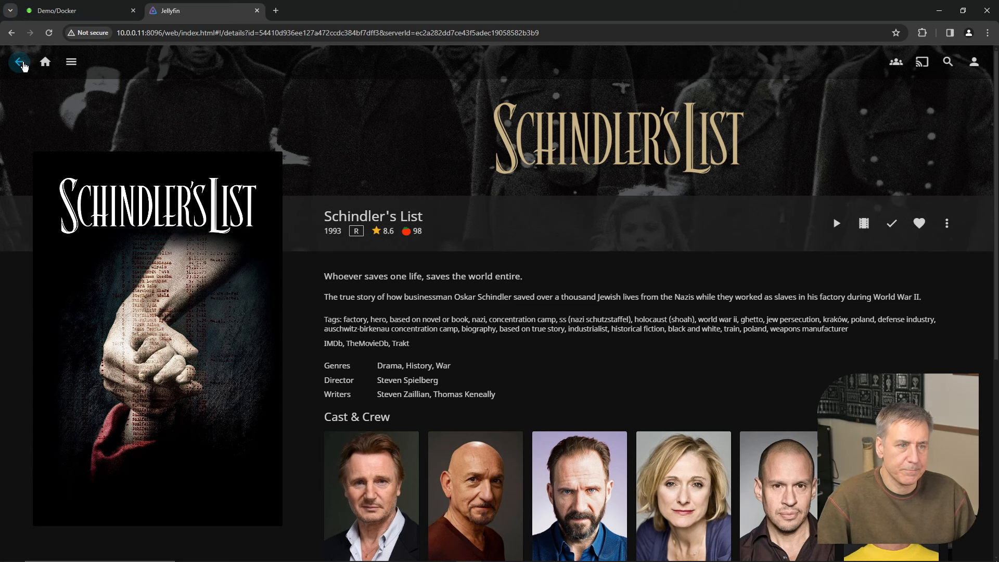
pyautogui.click(20, 62)
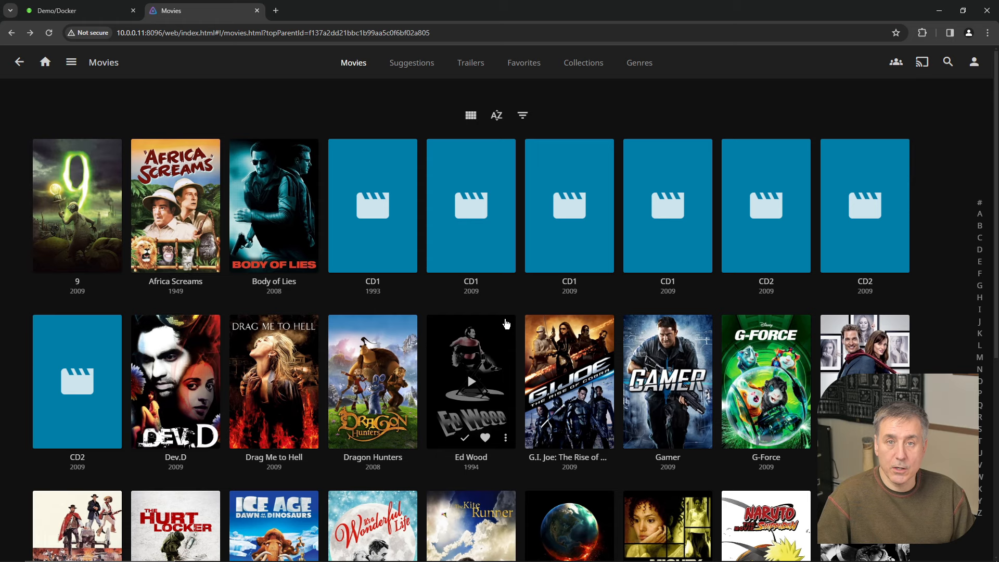
pyautogui.moveTo(509, 336)
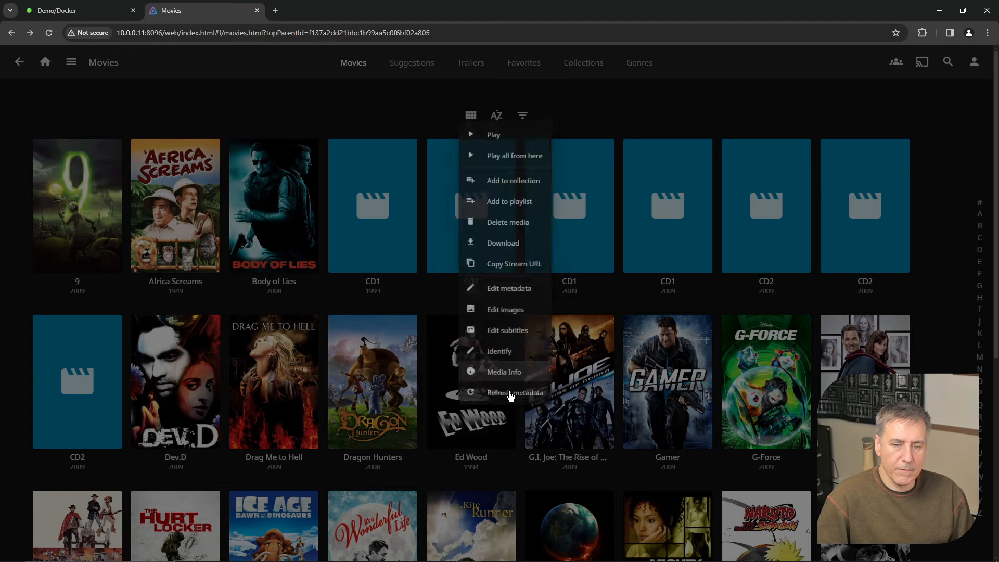
# Check a CD1 item's media info, then start identifying it manually
pyautogui.click(503, 371)
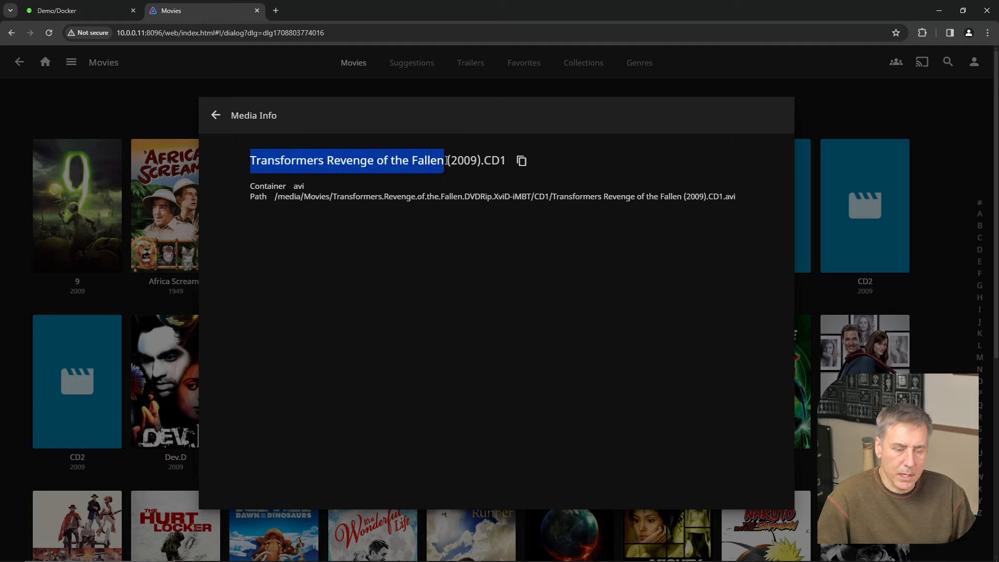
pyautogui.click(216, 116)
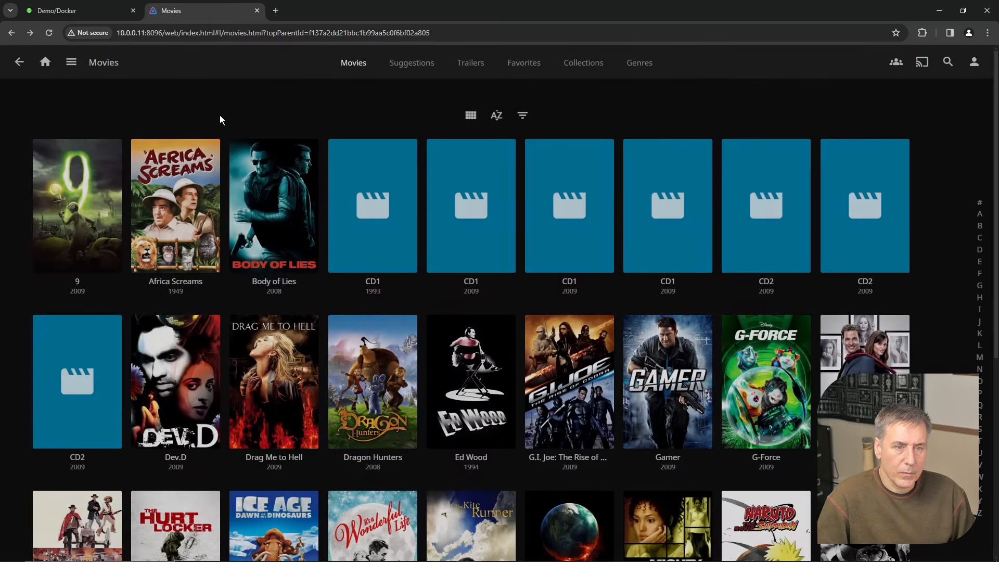
pyautogui.rightClick(470, 205)
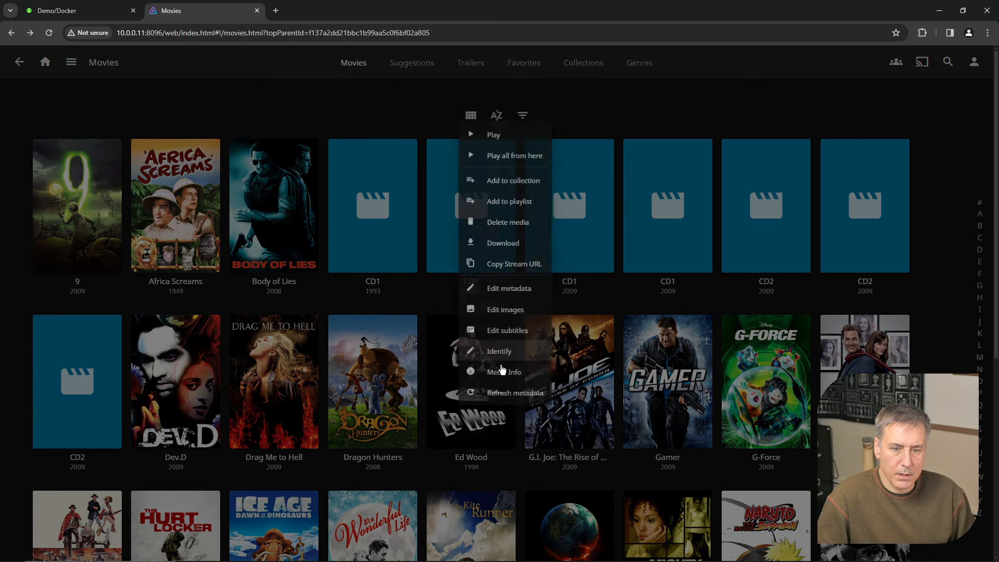
pyautogui.click(500, 351)
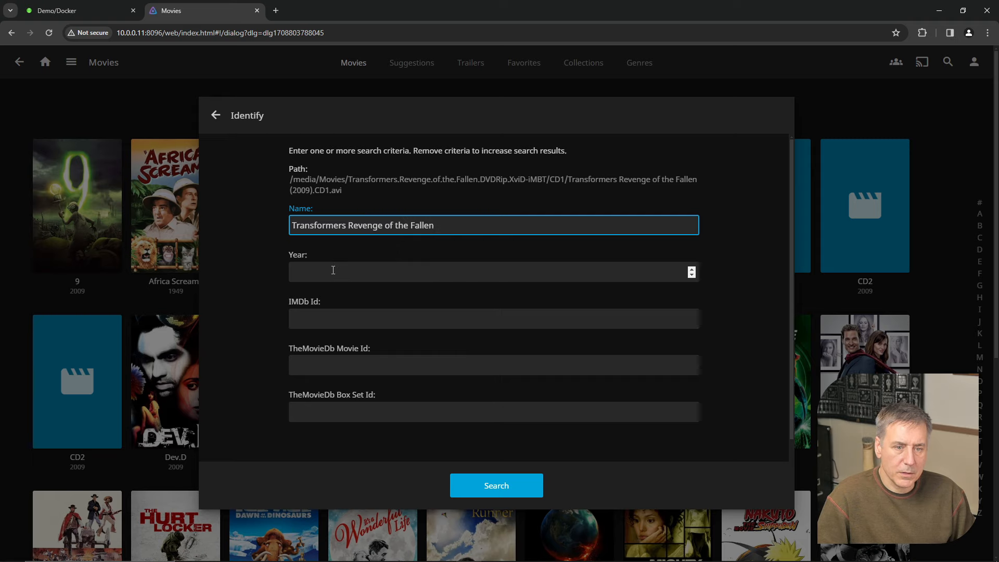
# Search with year 2009 and apply the Transformers: Revenge of the Fallen match with new images
pyautogui.write('2009')
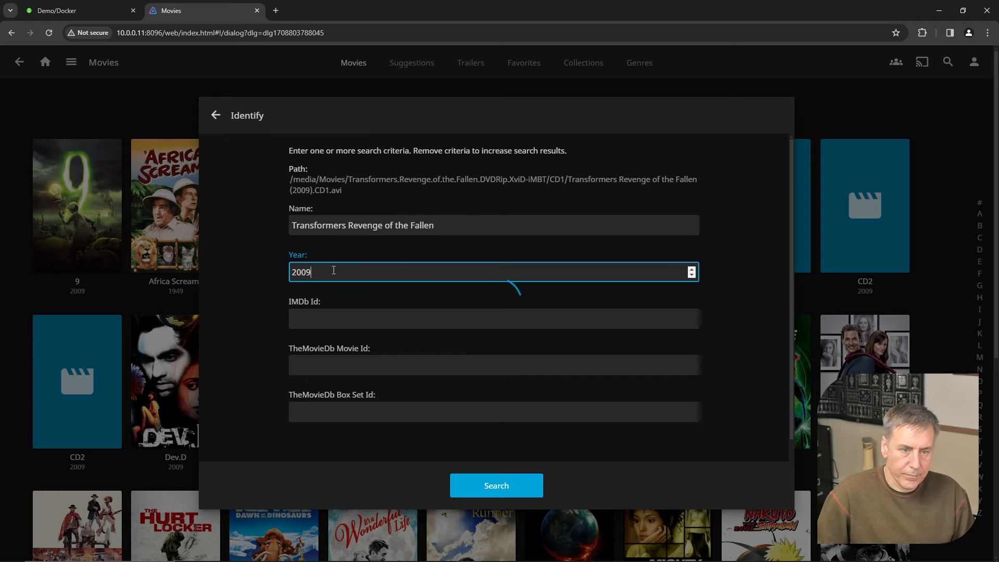
pyautogui.click(495, 485)
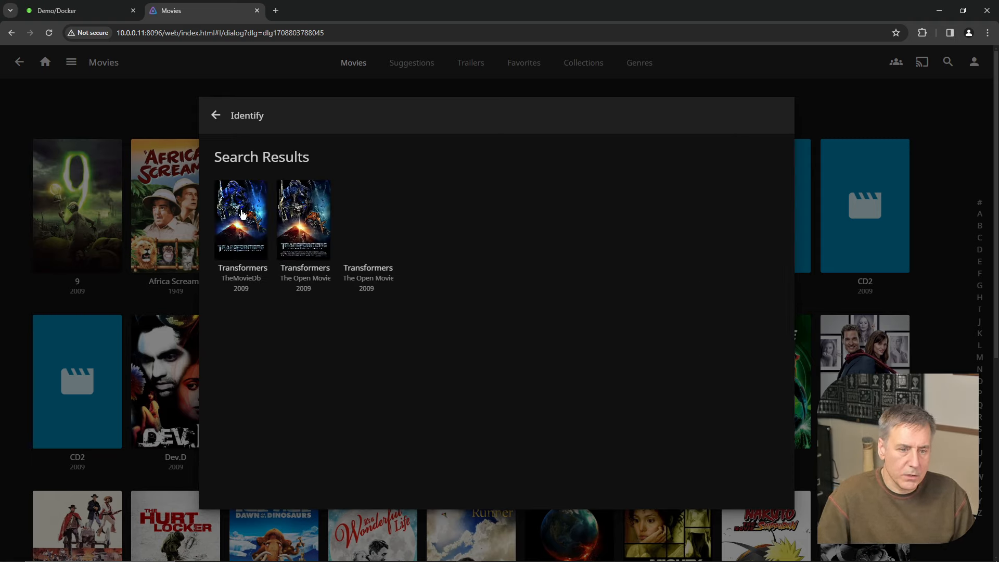
pyautogui.click(240, 218)
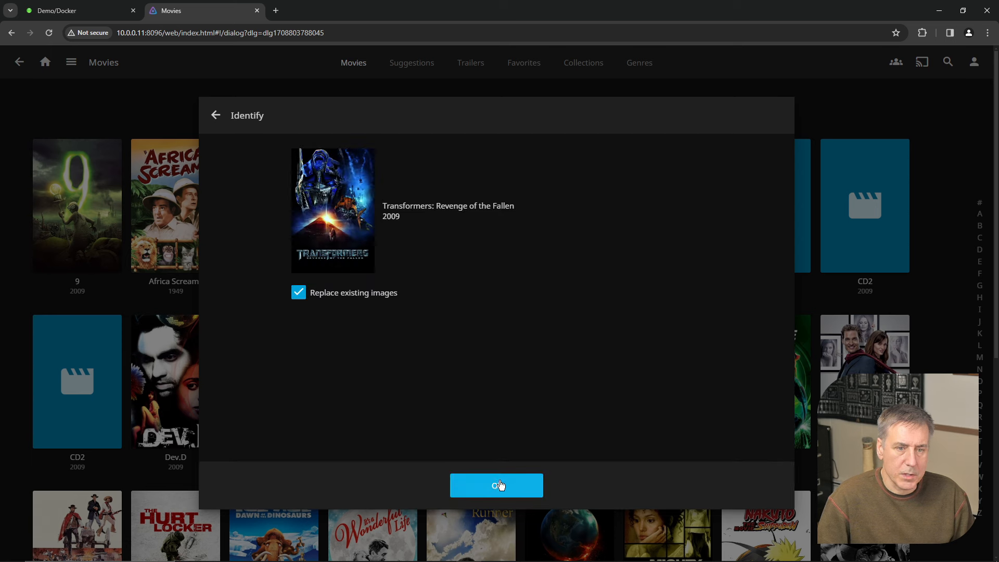
pyautogui.click(497, 485)
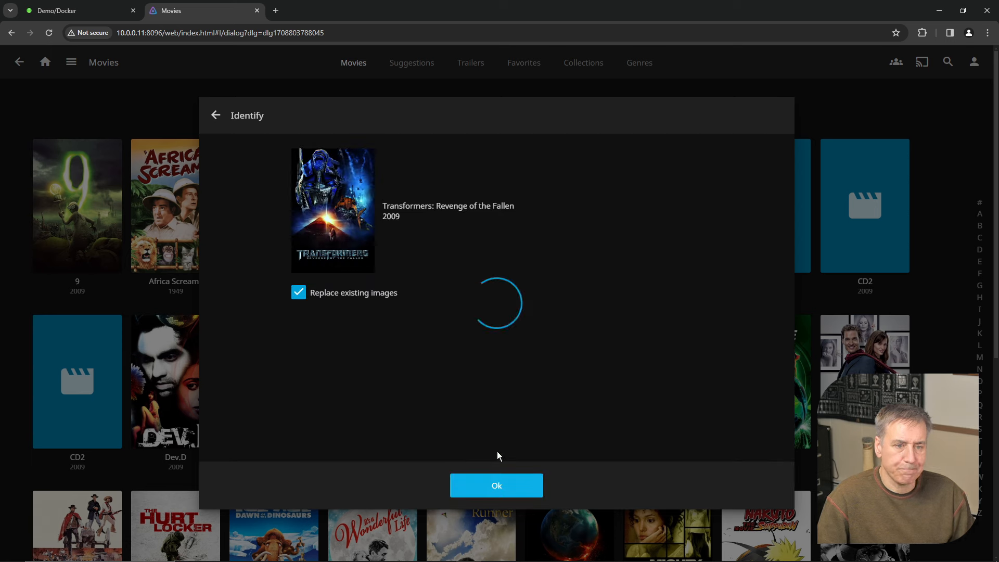
pyautogui.click(497, 486)
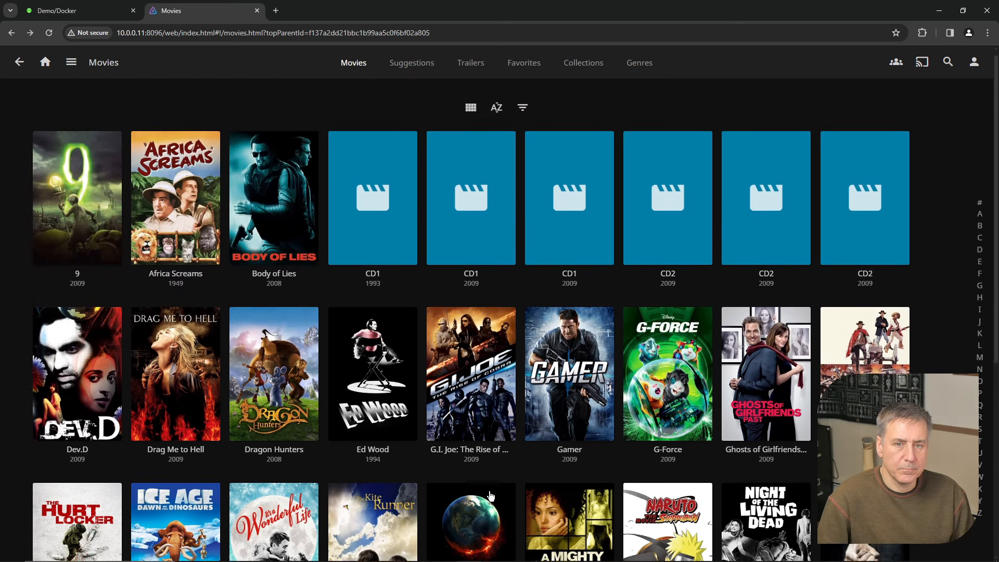
pyautogui.moveTo(372, 205)
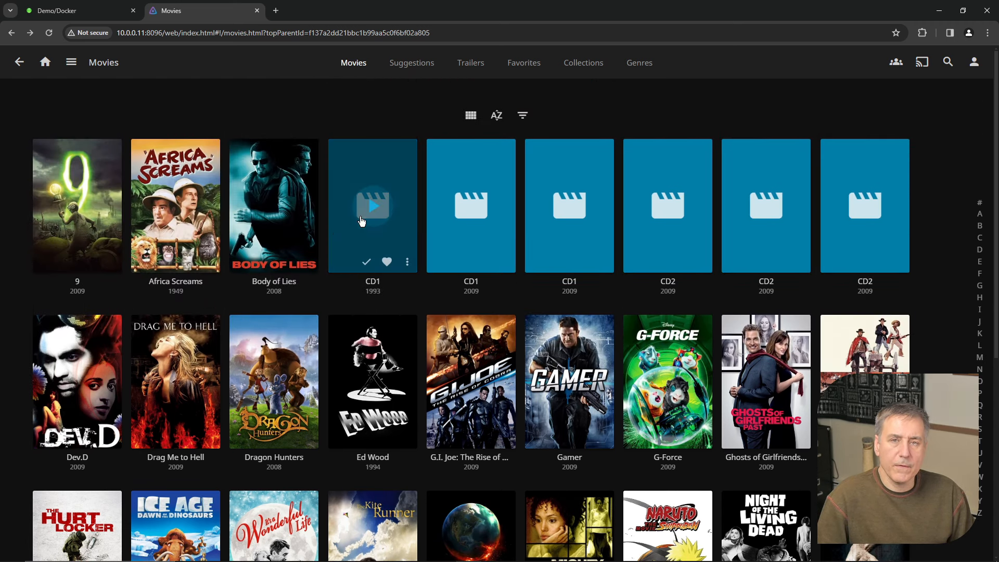
pyautogui.moveTo(412, 62)
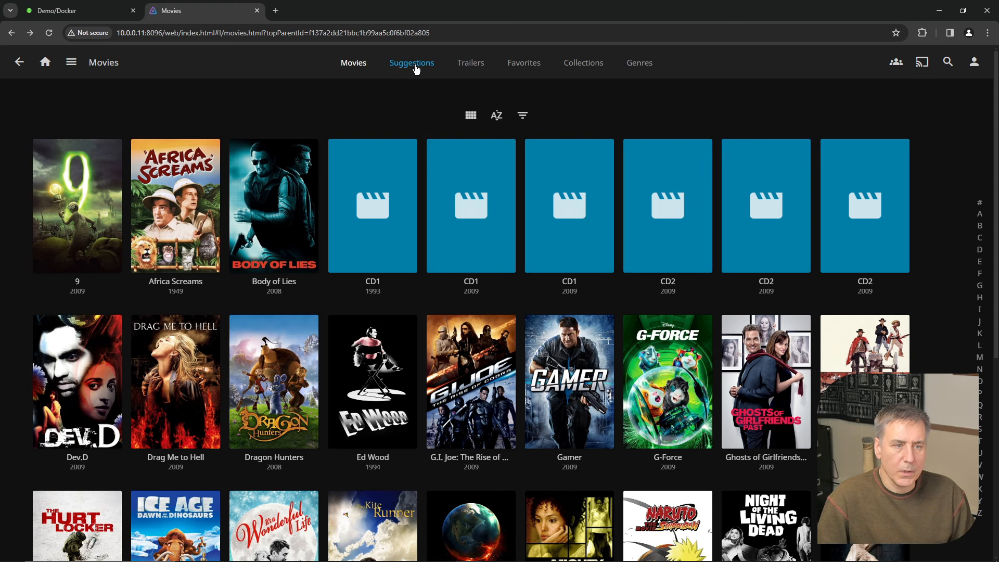
# Browse the Movies library's Suggestions, Trailers, Favorites and Collections views
pyautogui.click(412, 62)
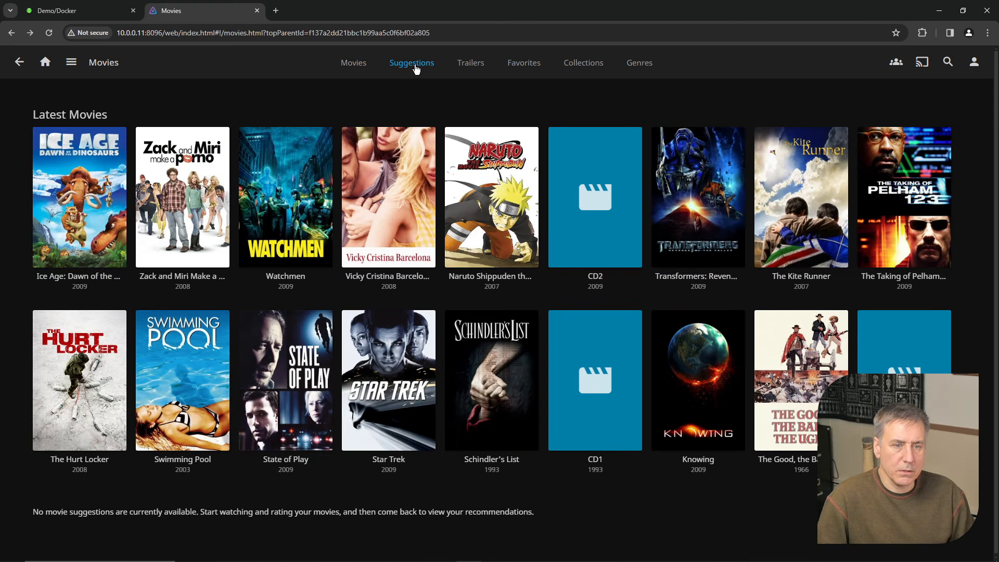
pyautogui.click(470, 62)
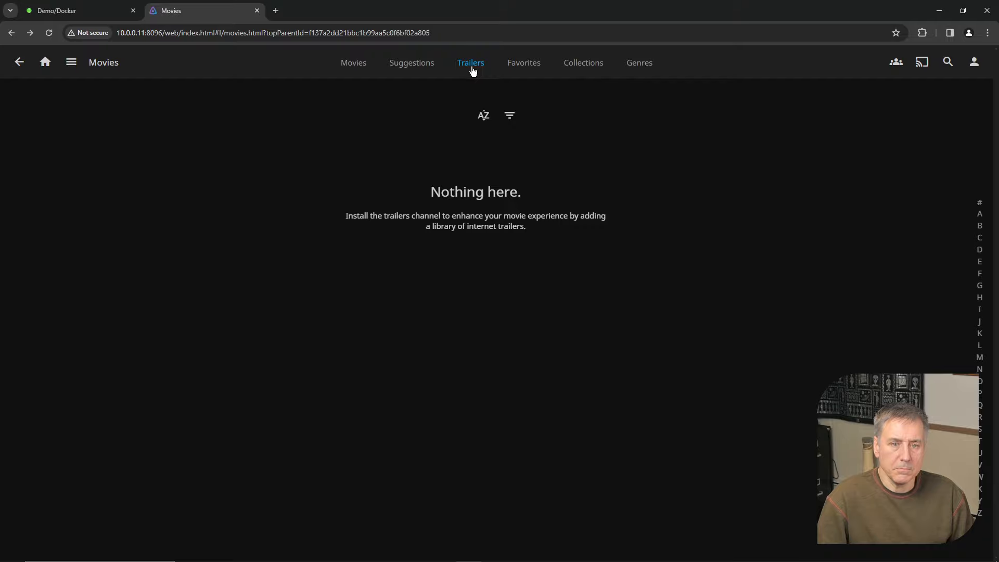
pyautogui.moveTo(487, 215)
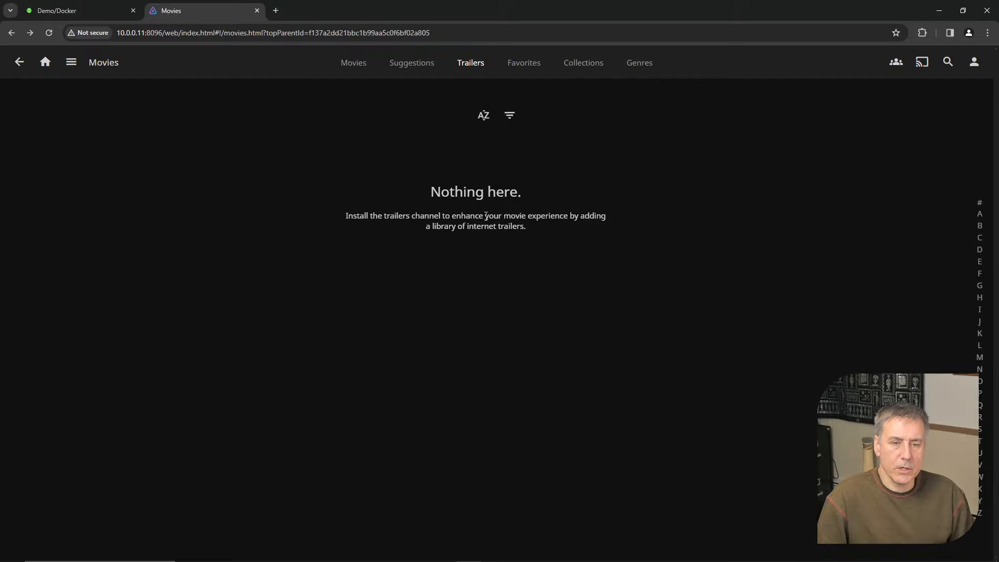
pyautogui.moveTo(516, 249)
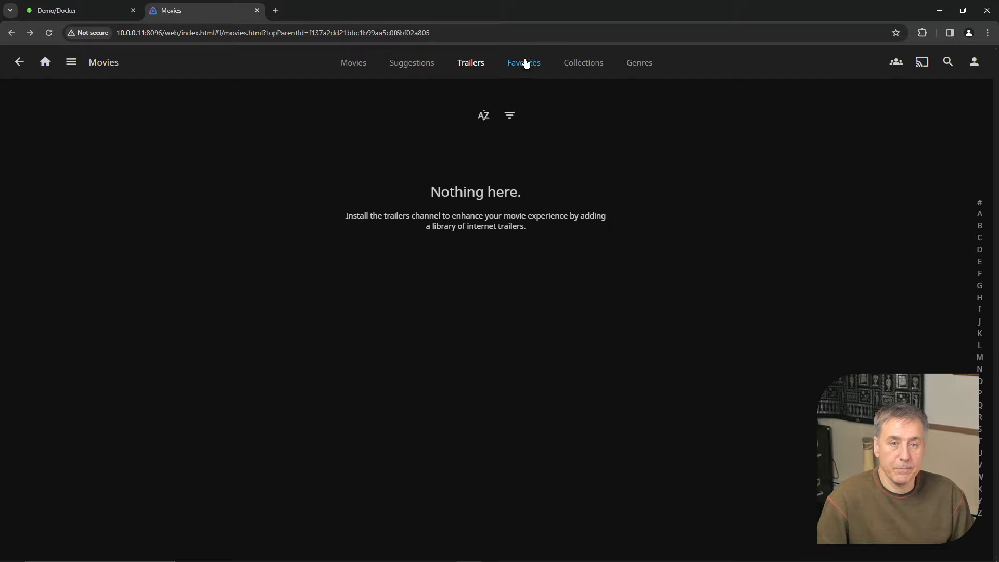
pyautogui.click(524, 62)
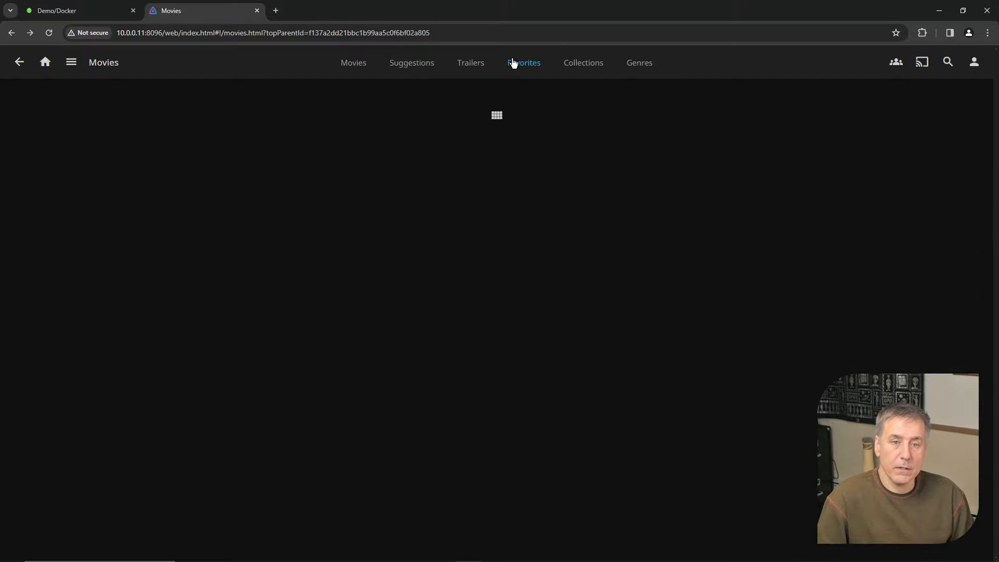
pyautogui.moveTo(582, 63)
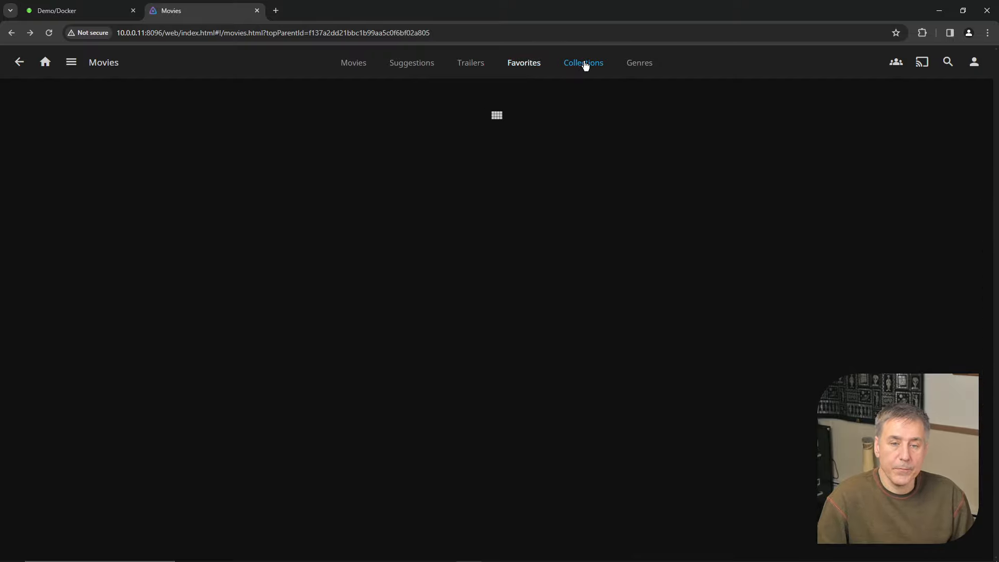
pyautogui.click(583, 62)
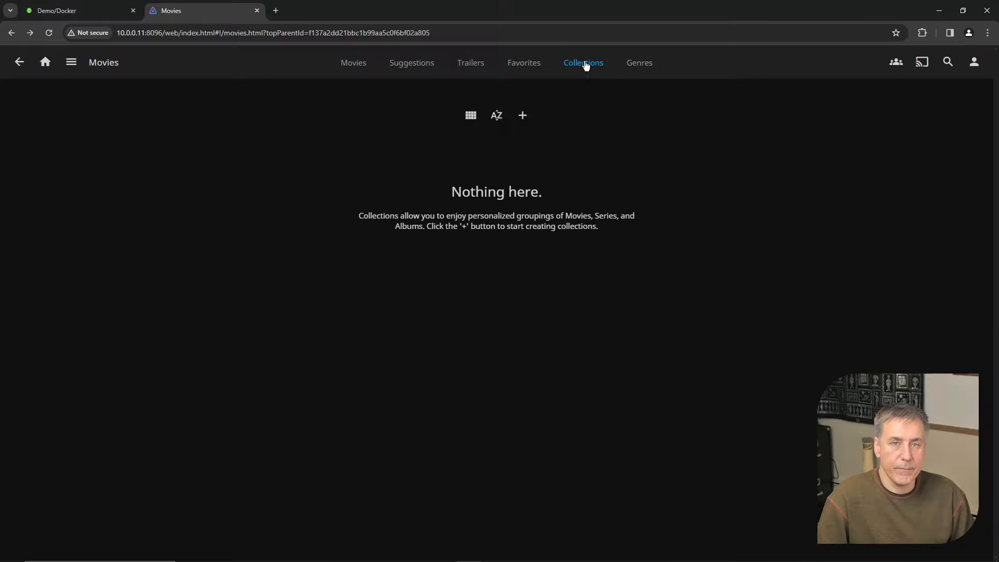
pyautogui.moveTo(547, 83)
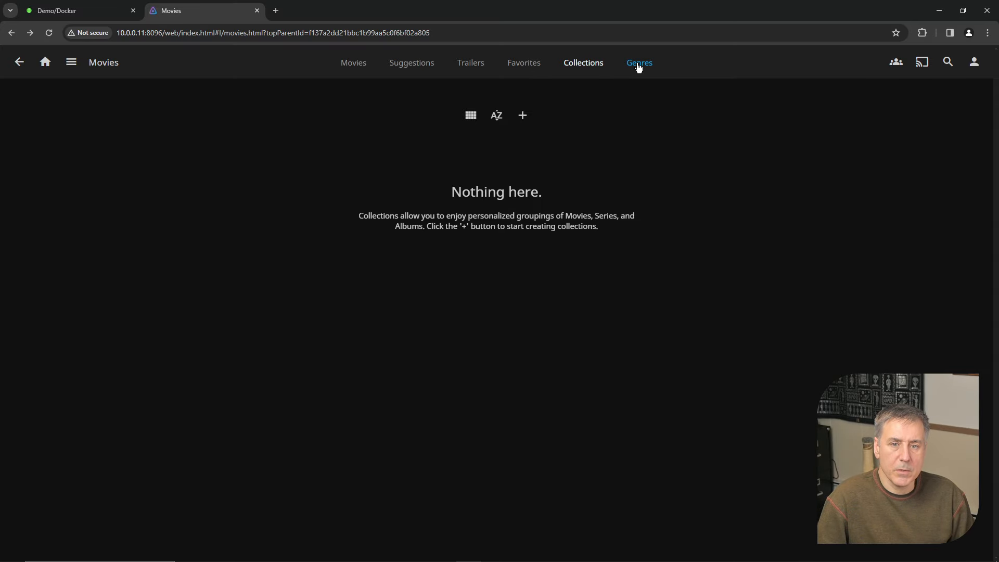
# View movies grouped by genre and scroll through rows like Science Fiction and Thriller
pyautogui.click(639, 63)
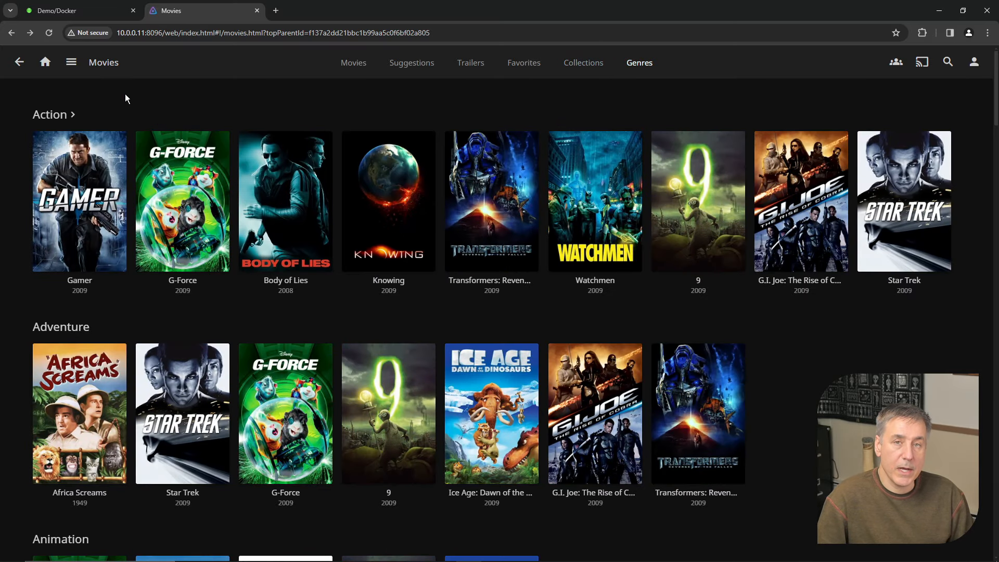
pyautogui.moveTo(255, 531)
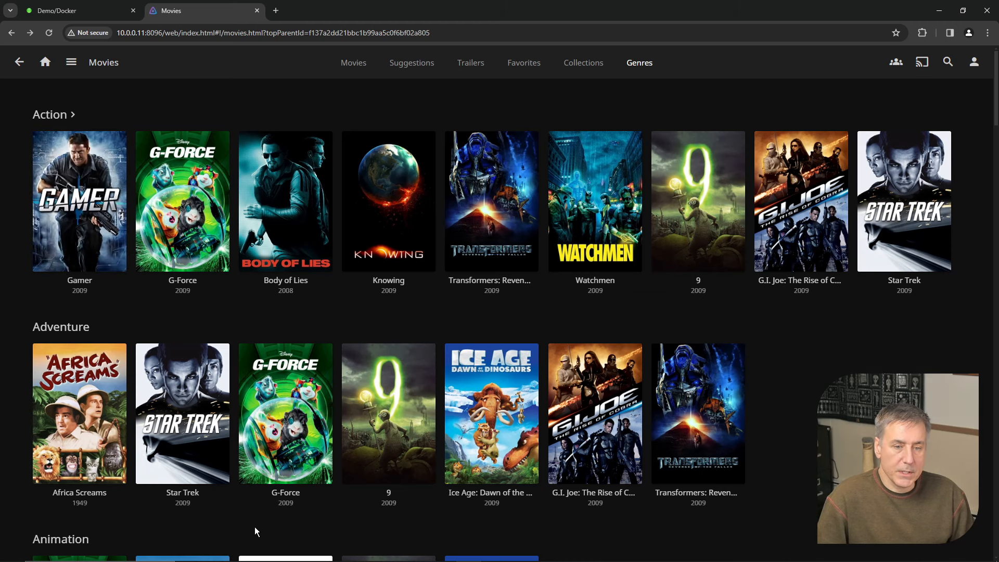
pyautogui.scroll(-3)
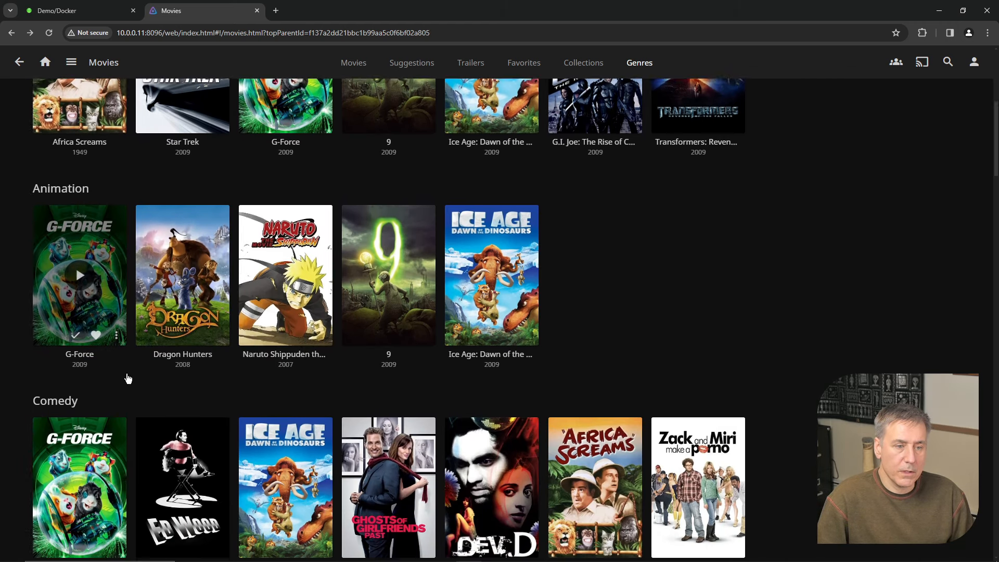
pyautogui.scroll(-3)
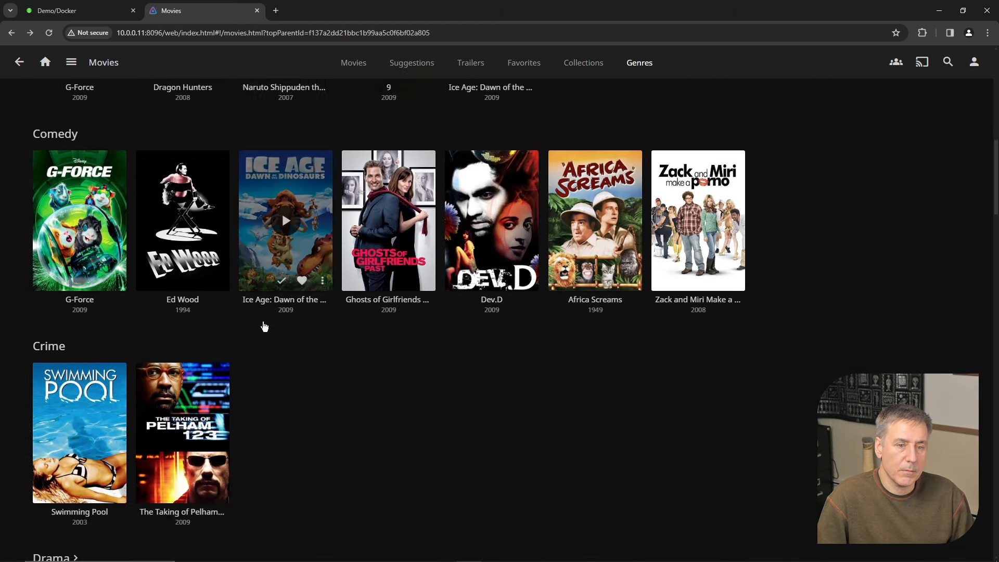
pyautogui.scroll(-3)
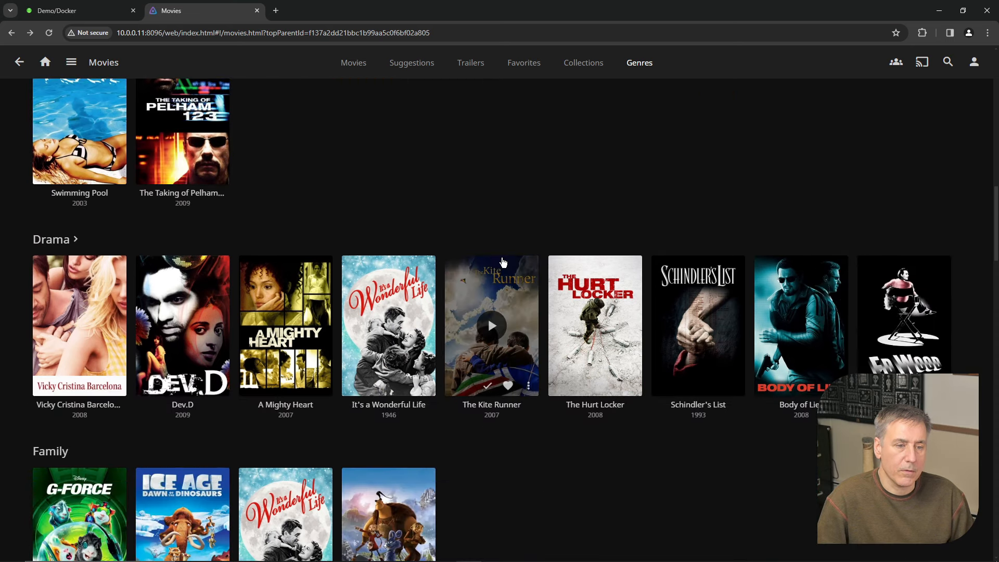
pyautogui.scroll(-3)
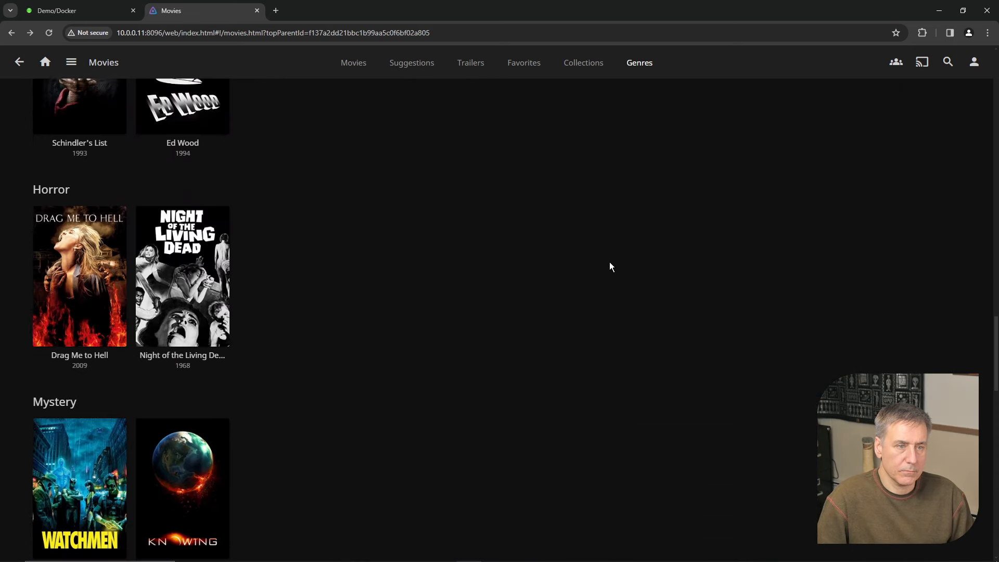
pyautogui.scroll(3)
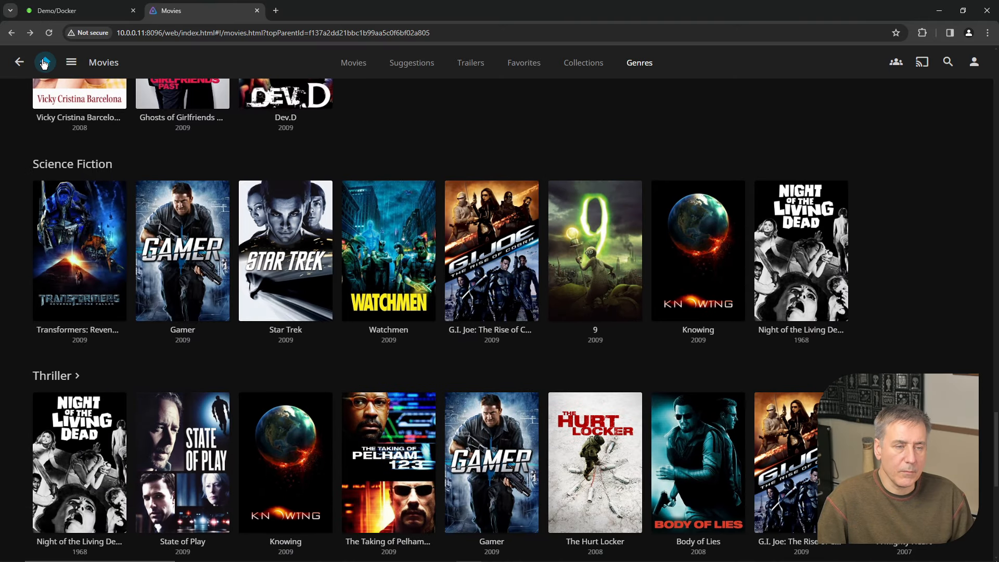
# Return to the home page and browse the Latest Movies, Music, Photos and Shows rows
pyautogui.click(19, 62)
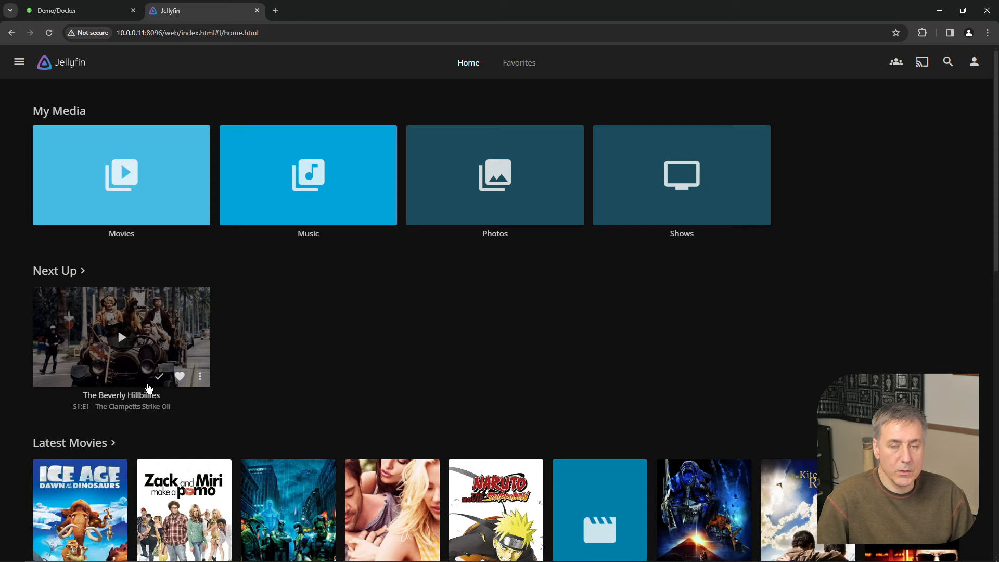
pyautogui.moveTo(244, 320)
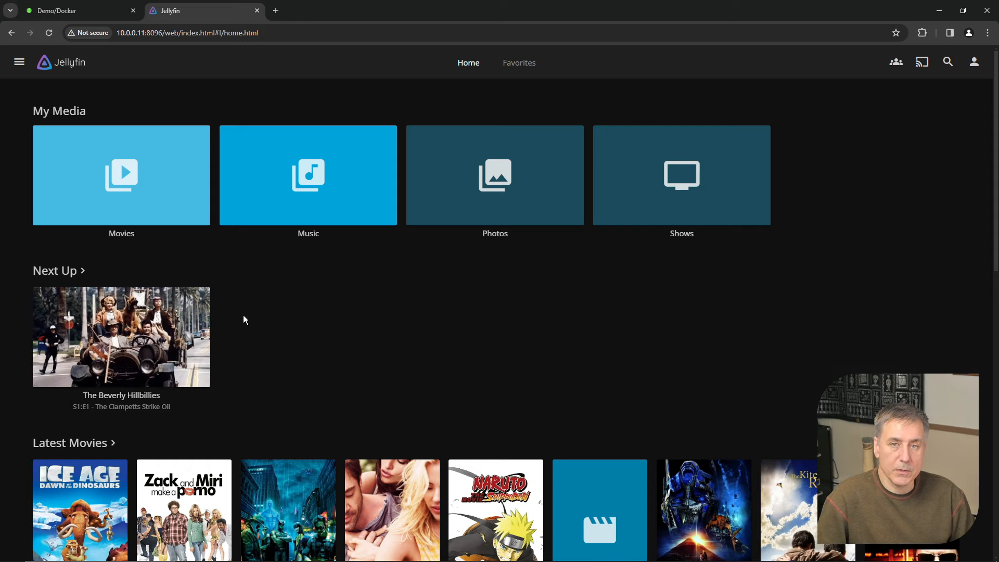
pyautogui.scroll(-3)
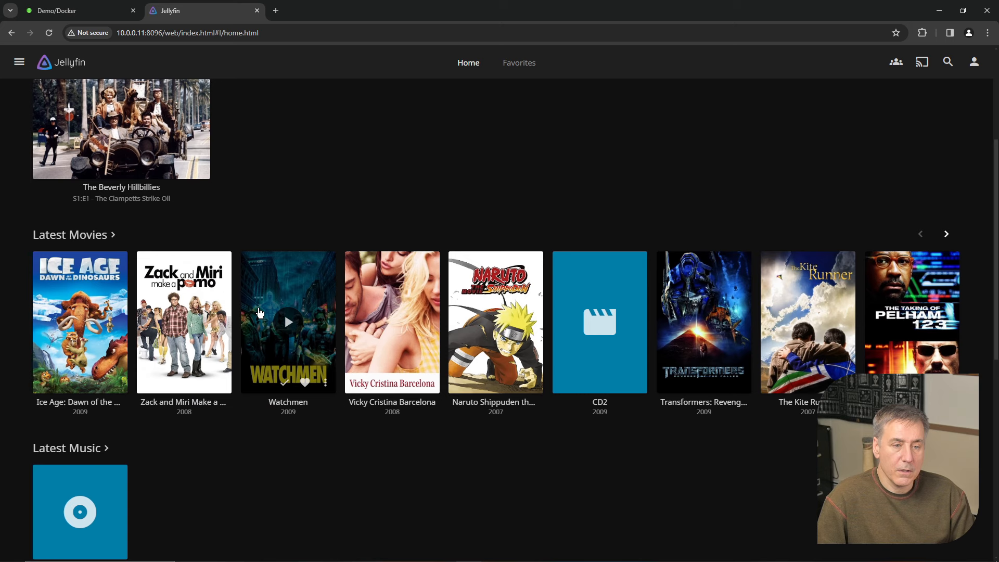
pyautogui.moveTo(80, 336)
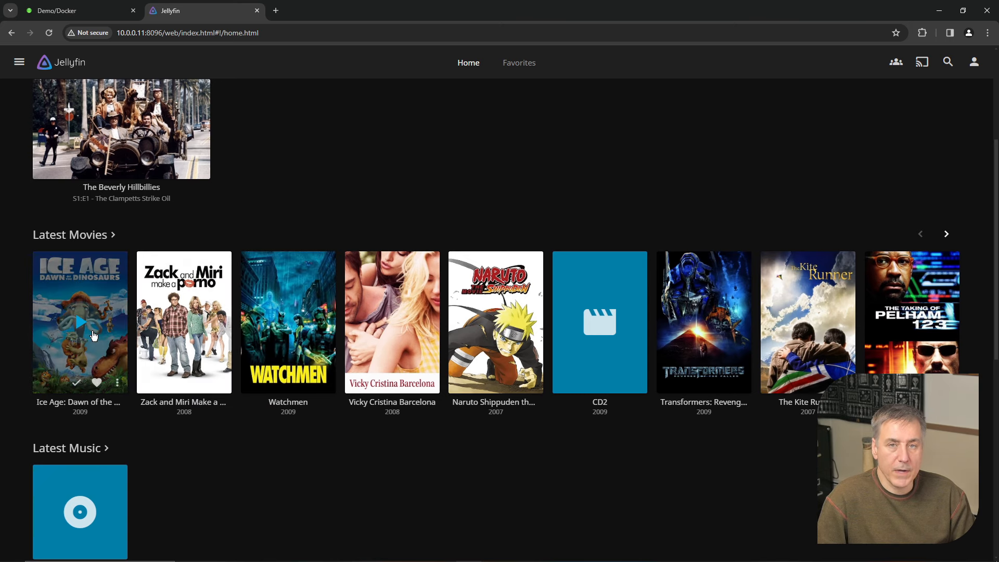
pyautogui.scroll(-3)
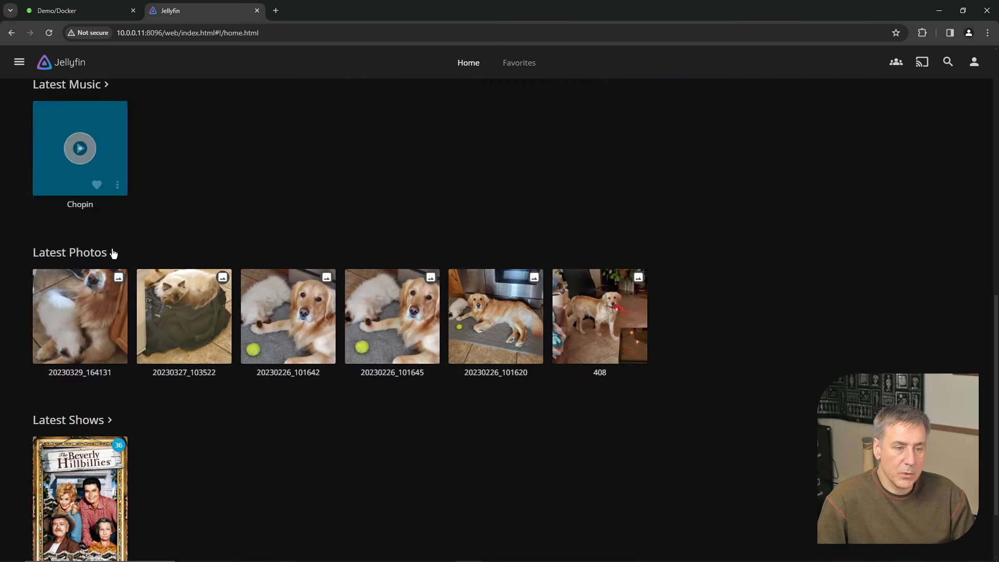
pyautogui.scroll(-3)
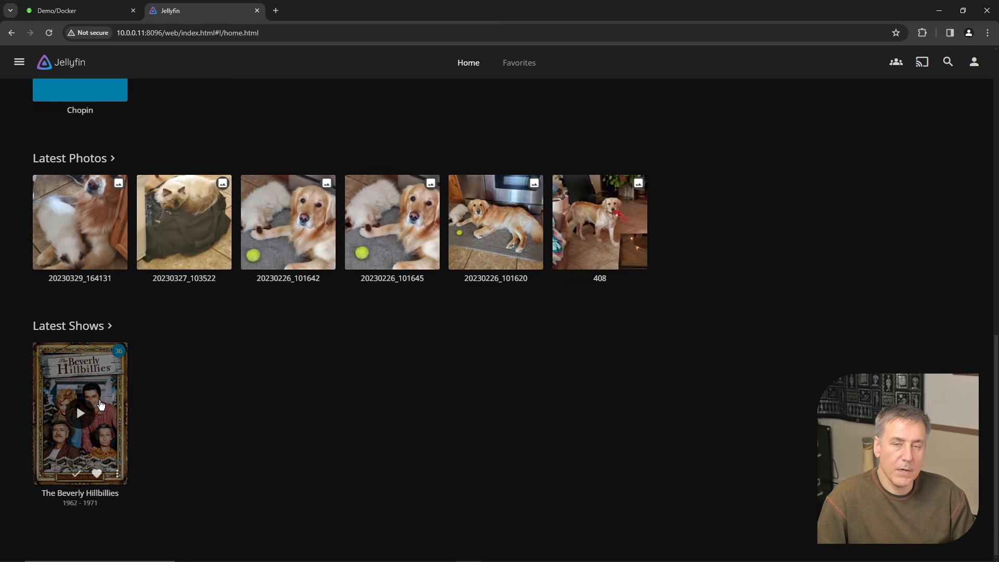
pyautogui.scroll(3)
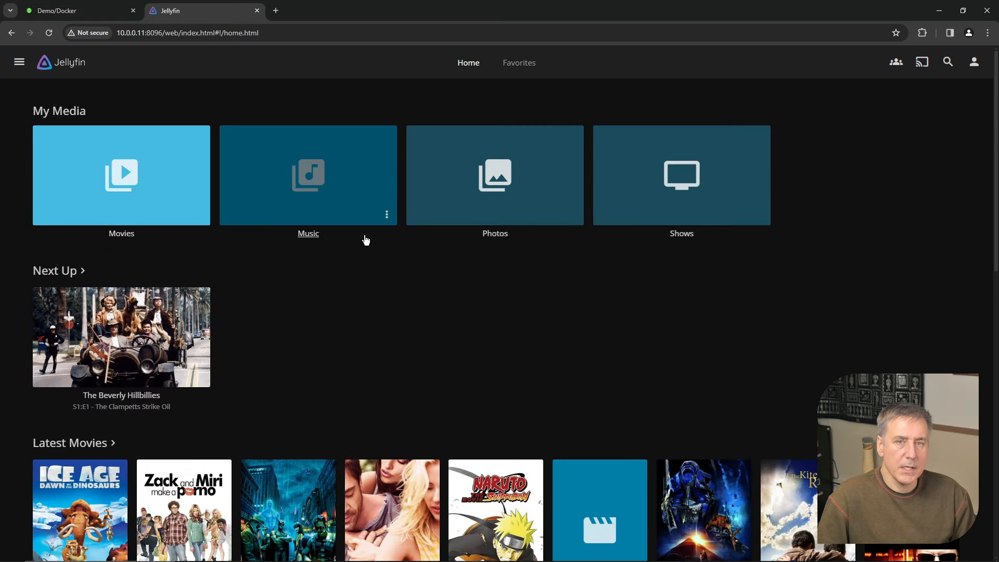
pyautogui.moveTo(382, 226)
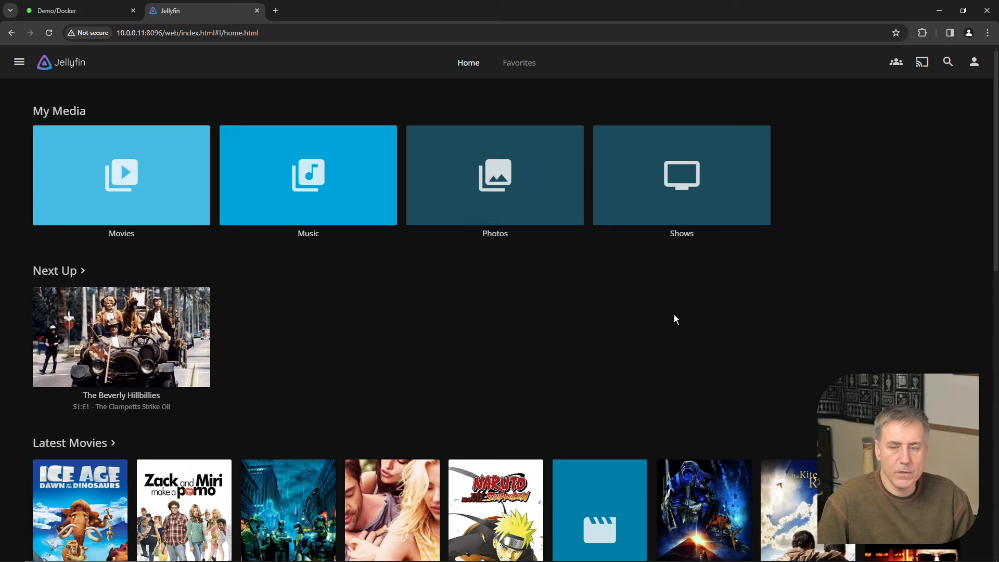
# Reach the administration dashboard from user settings, then again from the side menu's Administration entry
pyautogui.click(974, 61)
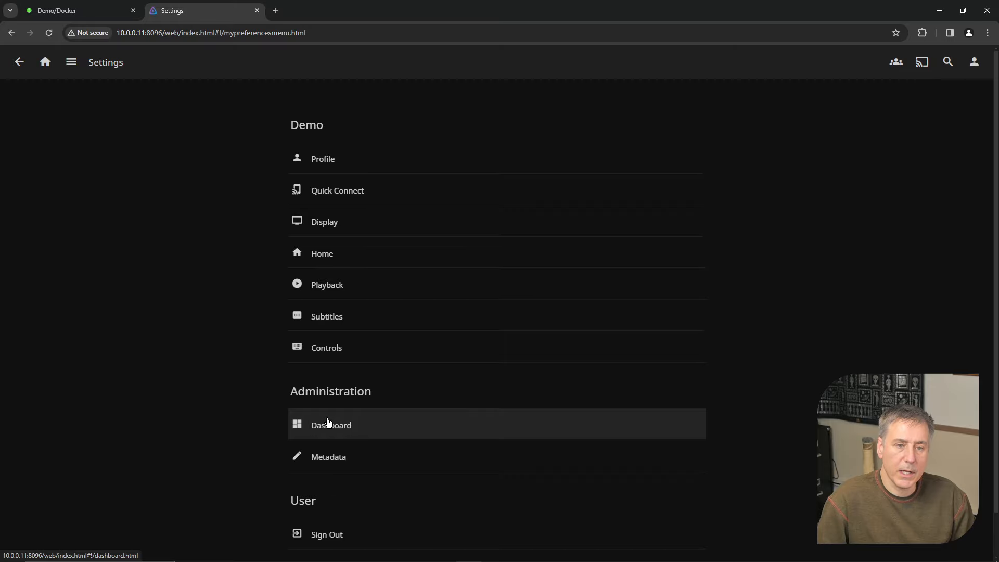
pyautogui.click(331, 425)
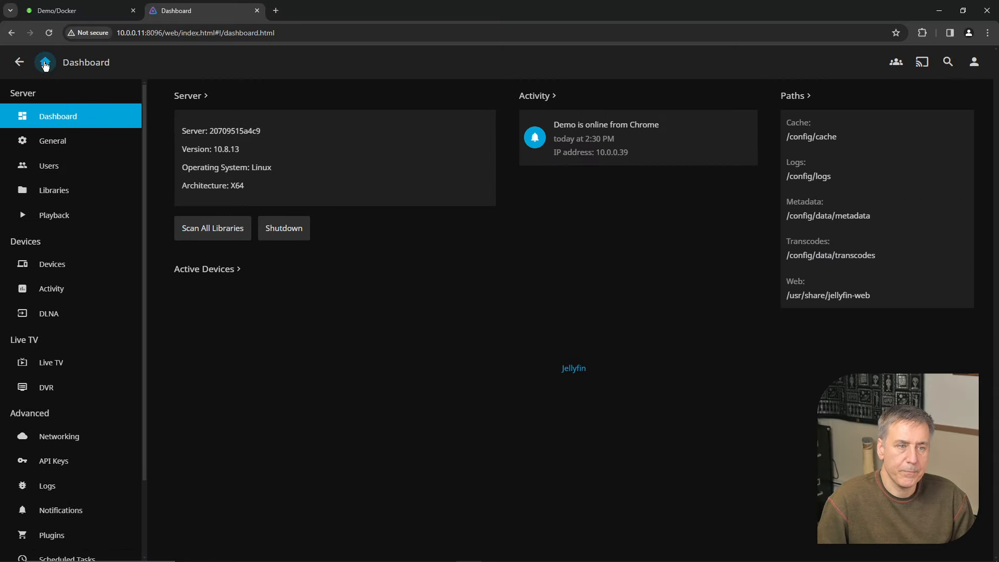
pyautogui.click(19, 61)
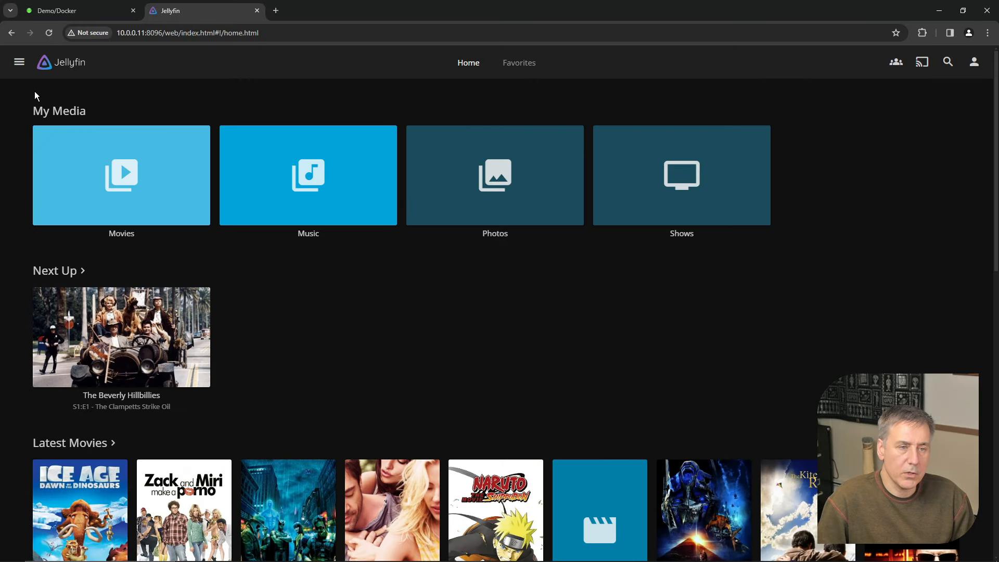
pyautogui.moveTo(19, 61)
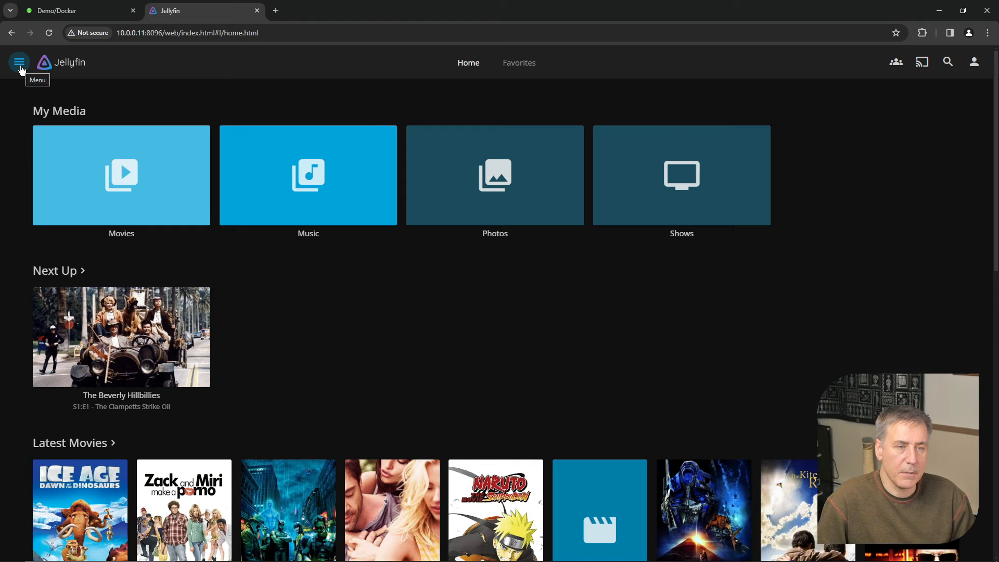
pyautogui.click(19, 62)
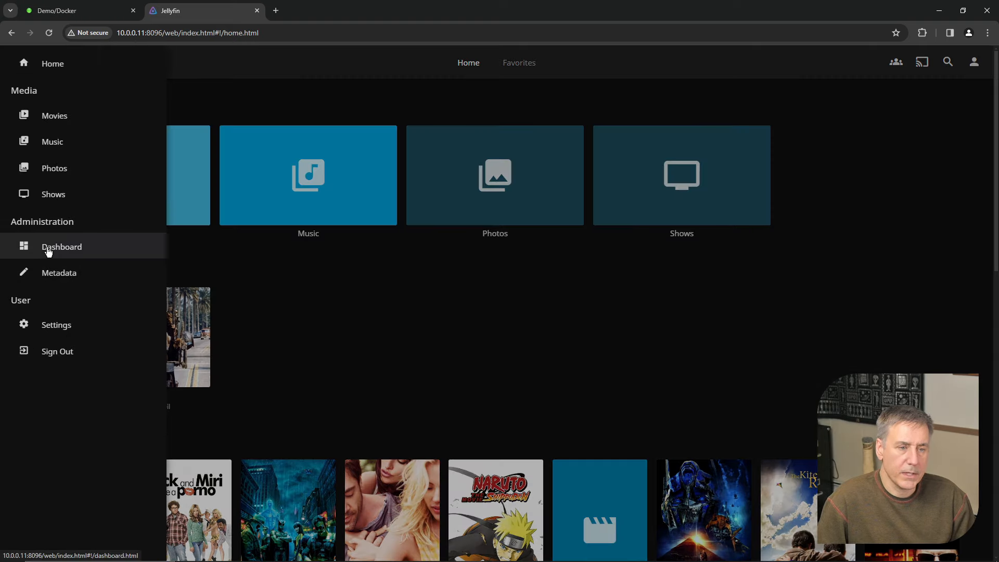
pyautogui.click(62, 247)
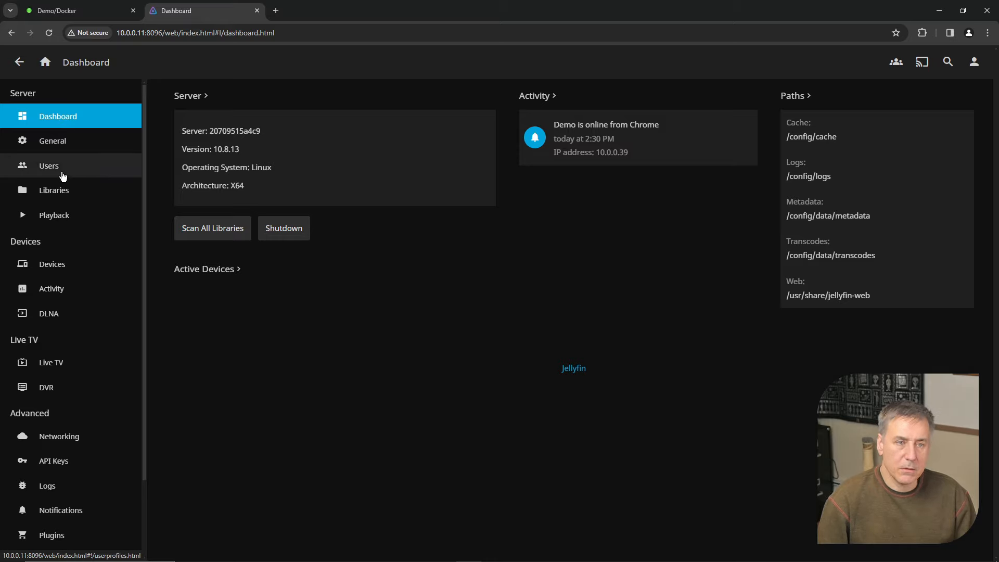
# Create a new user named Bob with library access limited to Movies and Shows
pyautogui.click(49, 165)
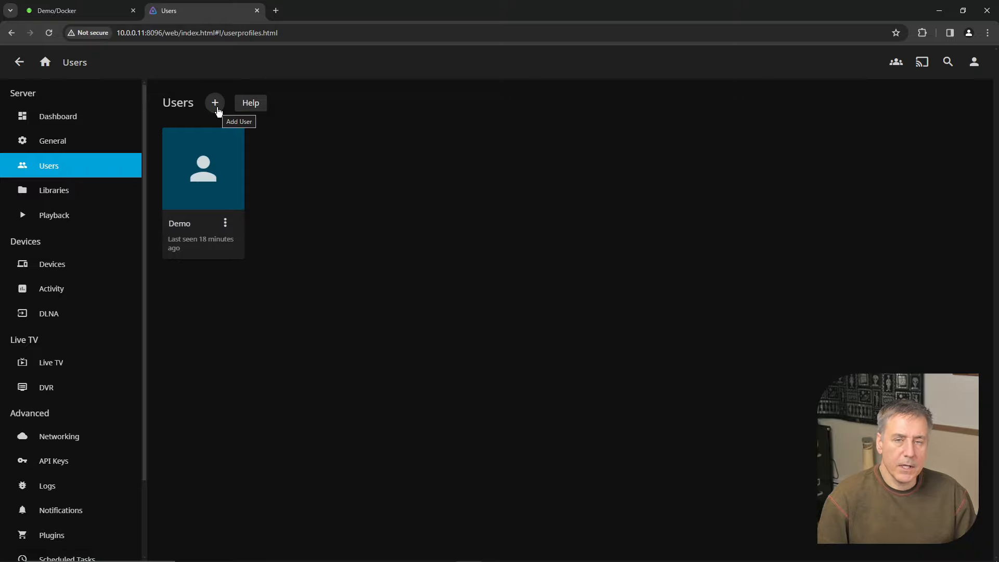
pyautogui.click(214, 103)
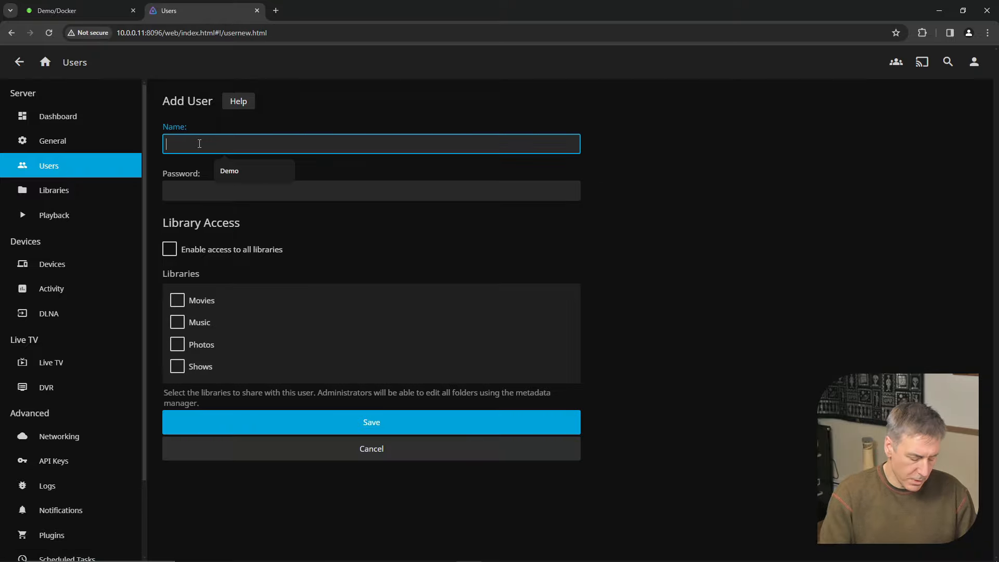
pyautogui.write('Bob')
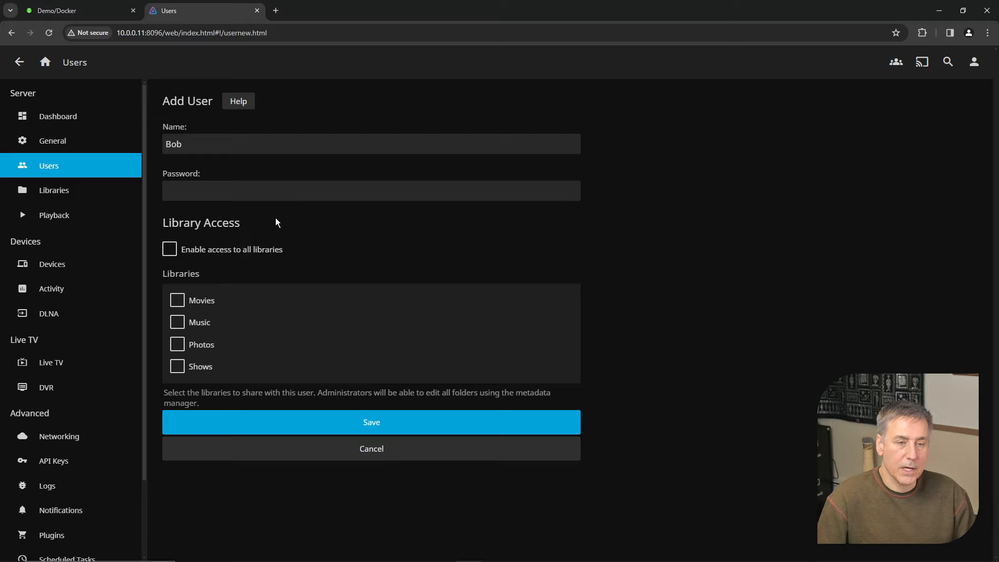
pyautogui.moveTo(285, 266)
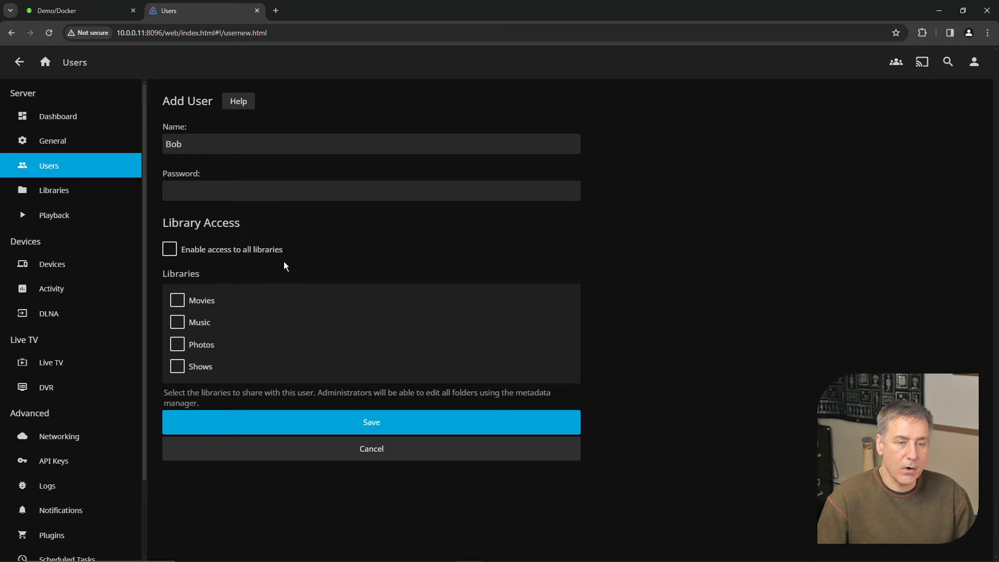
pyautogui.moveTo(242, 229)
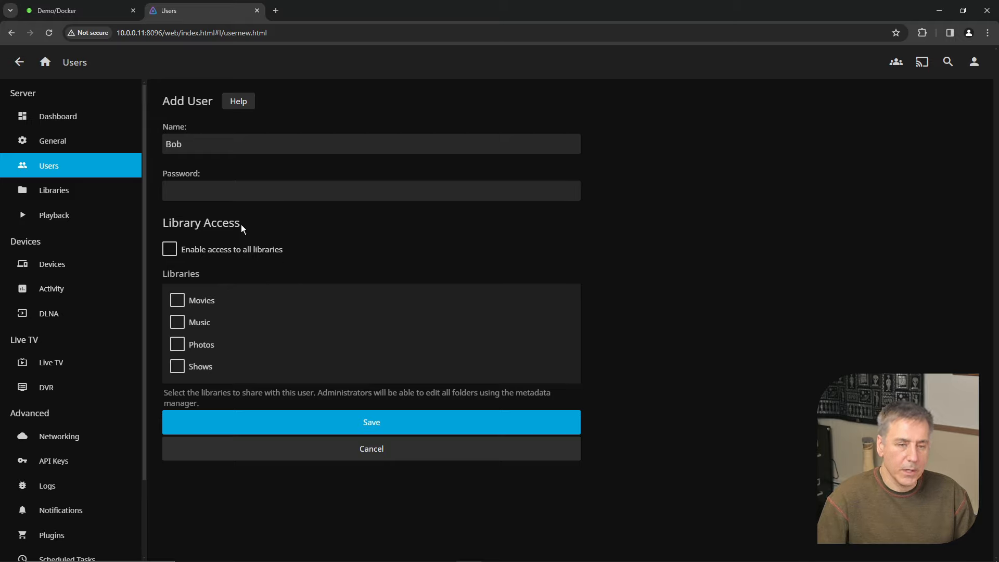
pyautogui.click(177, 299)
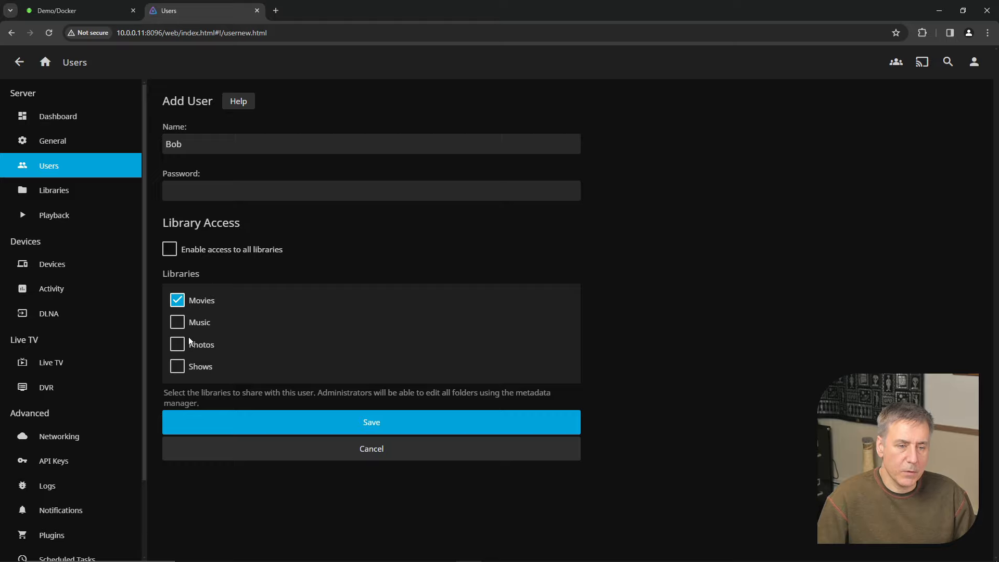
pyautogui.click(177, 366)
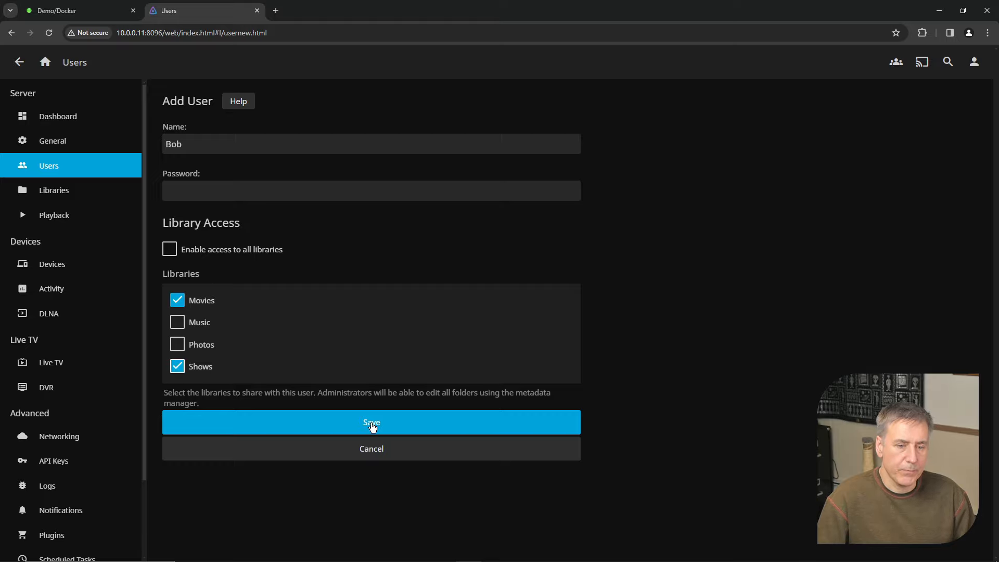
pyautogui.click(370, 423)
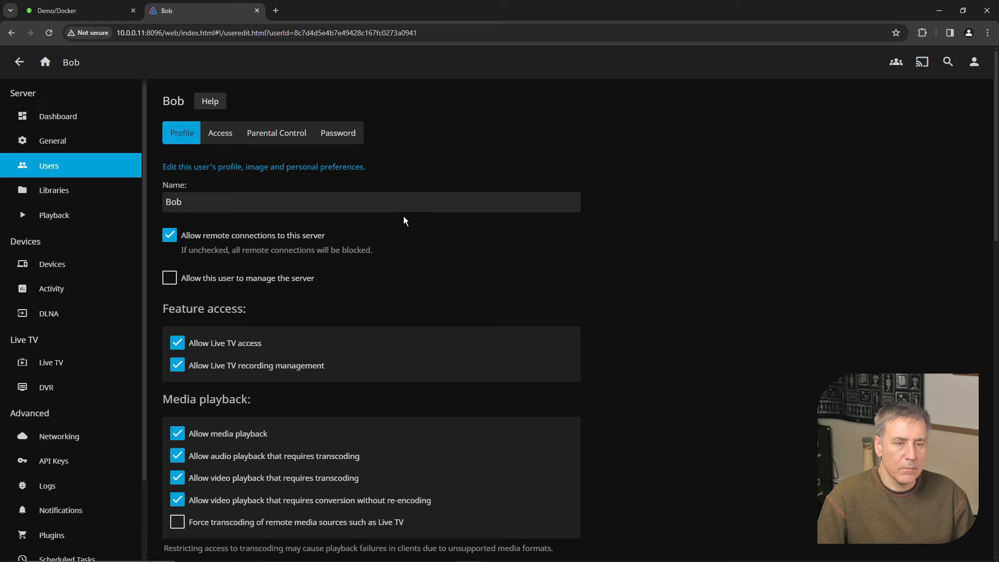
pyautogui.moveTo(300, 244)
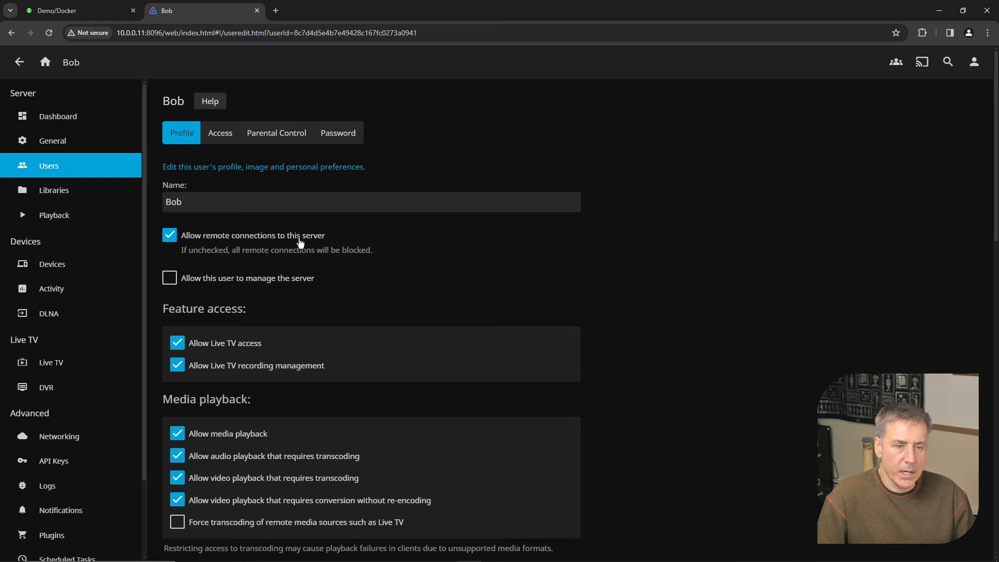
pyautogui.moveTo(291, 288)
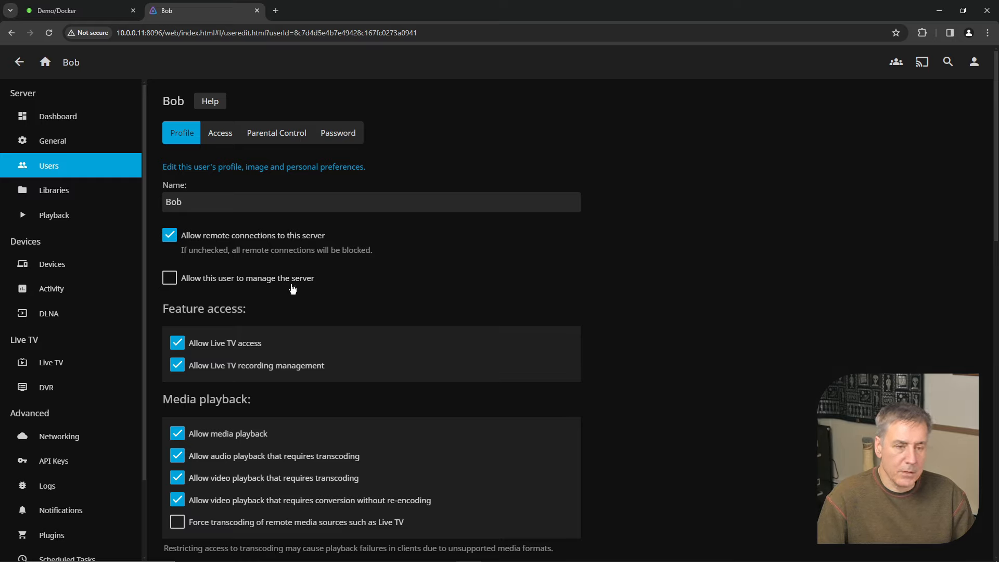
pyautogui.moveTo(258, 381)
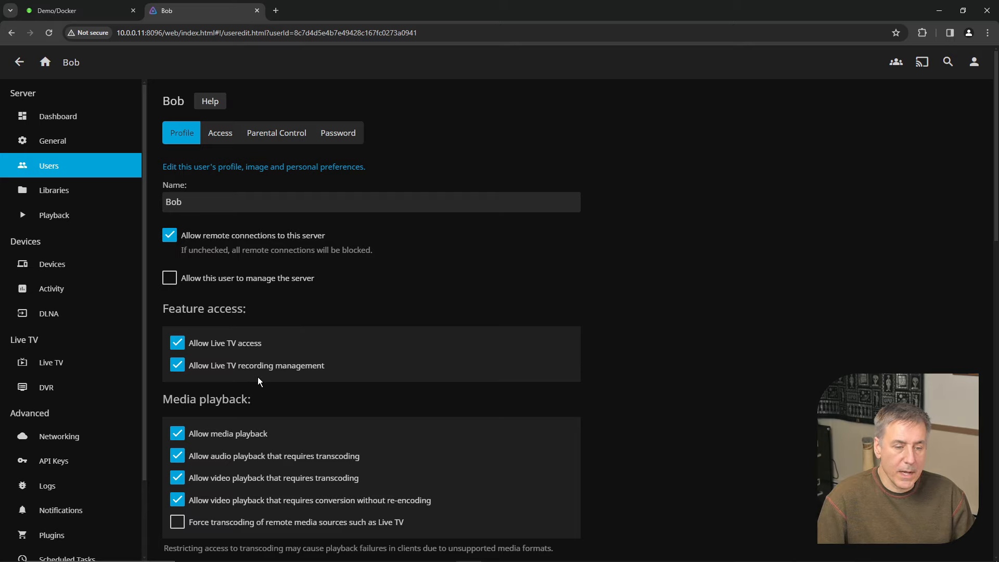
# Review Bob's Profile options without changing them and save the defaults
pyautogui.scroll(-3)
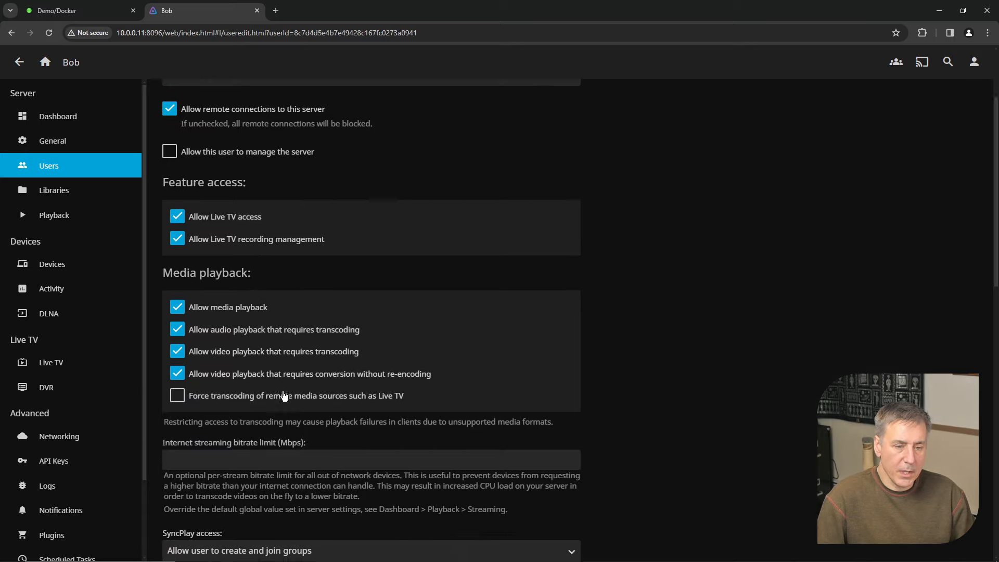
pyautogui.scroll(-3)
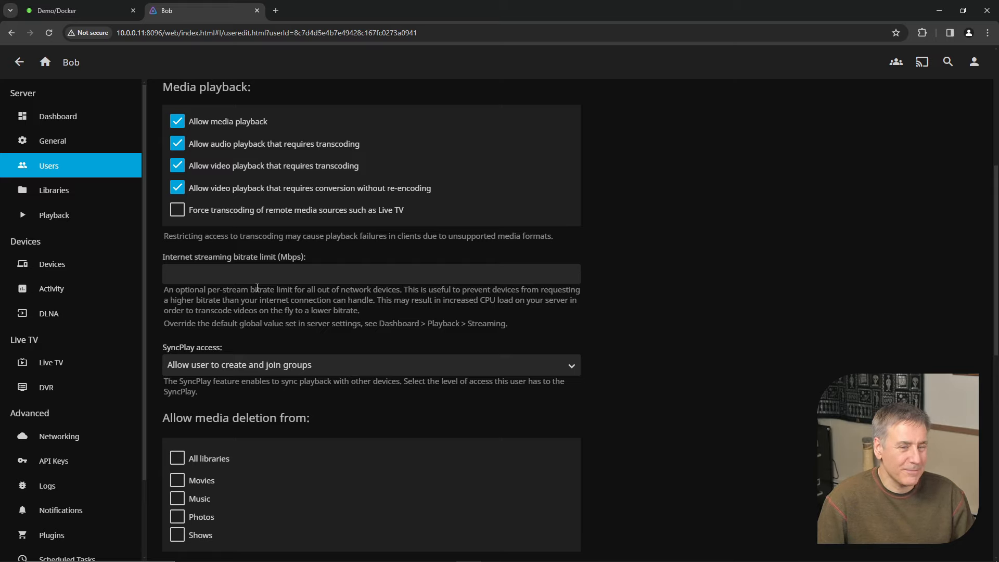
pyautogui.scroll(-3)
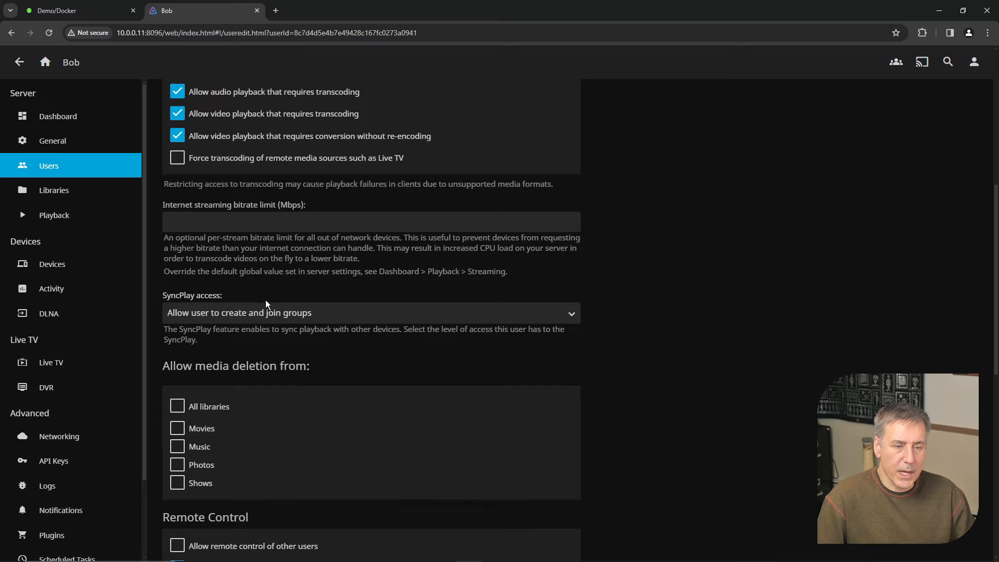
pyautogui.moveTo(379, 324)
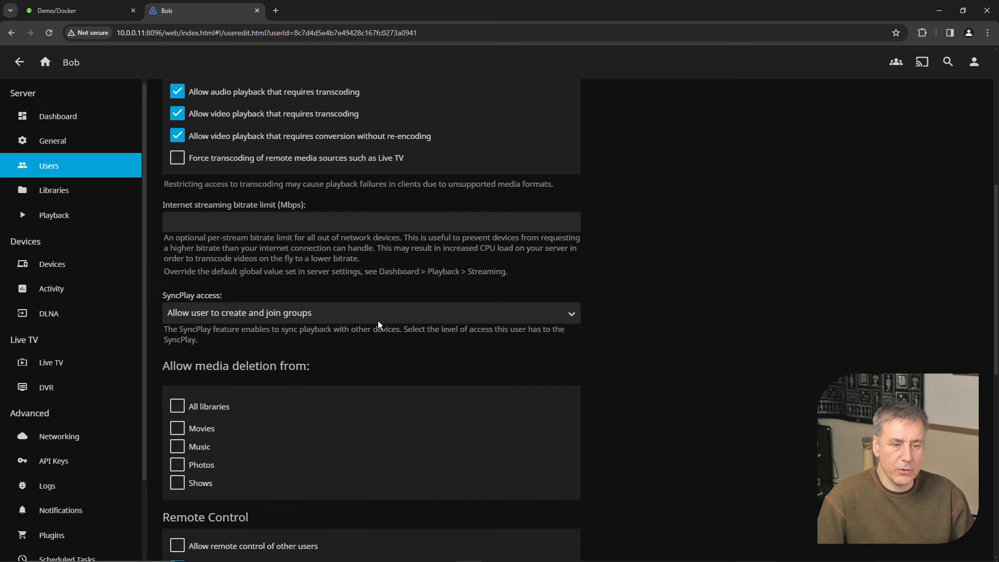
pyautogui.scroll(-3)
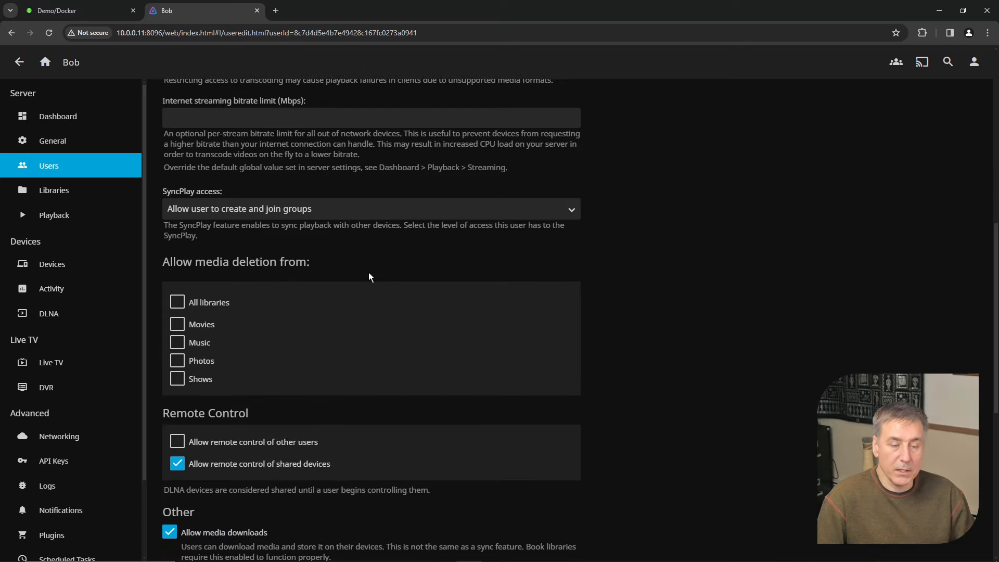
pyautogui.scroll(-3)
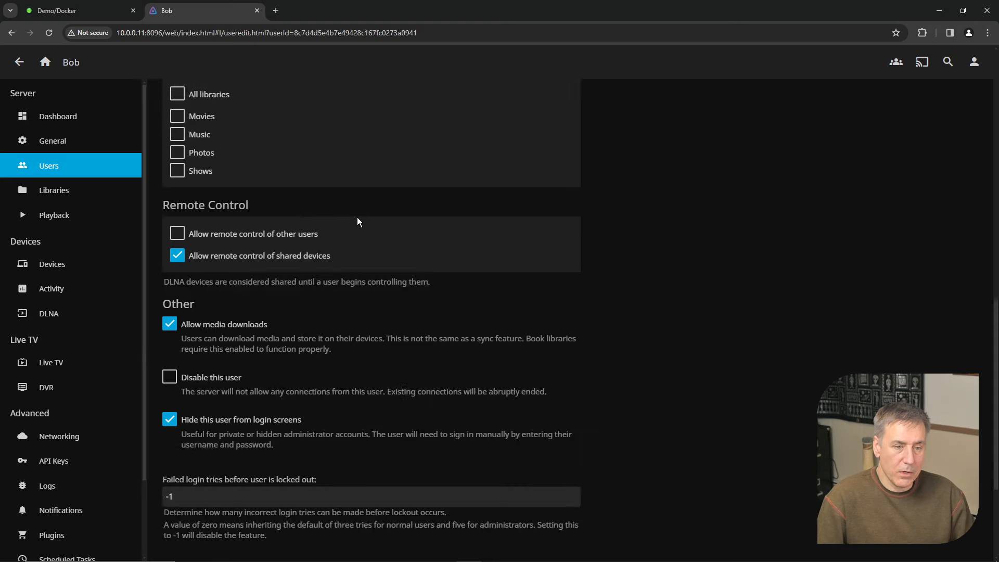
pyautogui.scroll(-3)
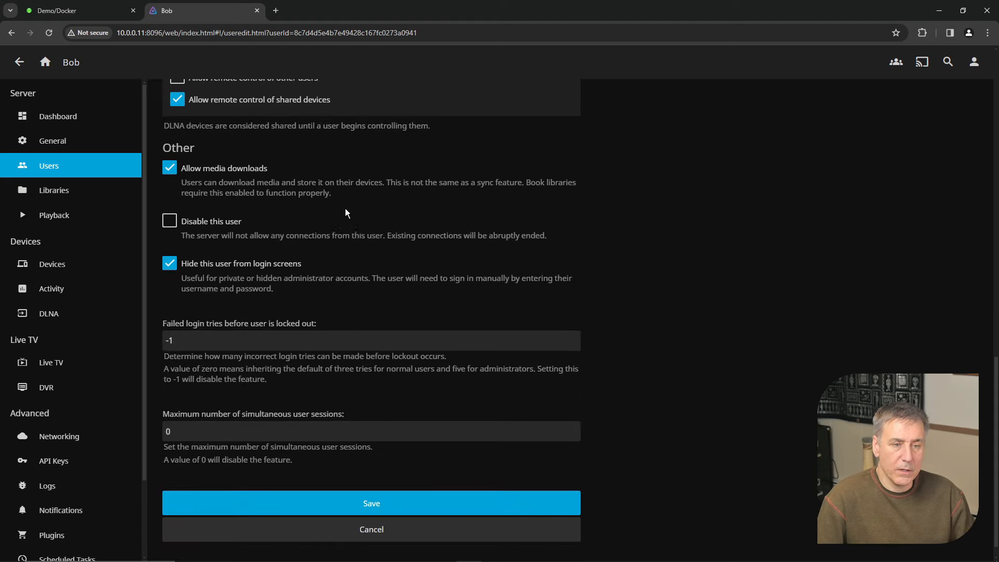
pyautogui.moveTo(303, 166)
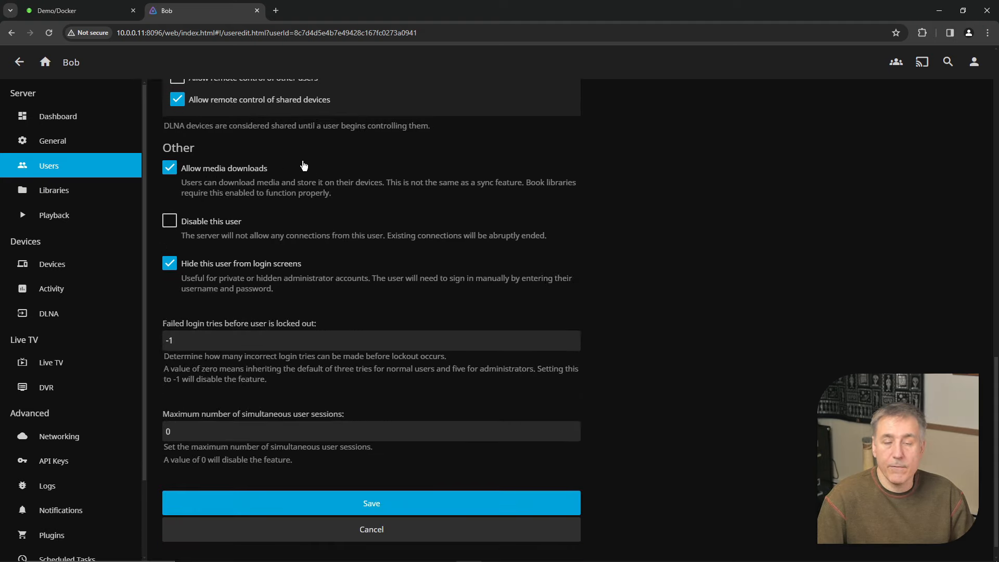
pyautogui.moveTo(311, 200)
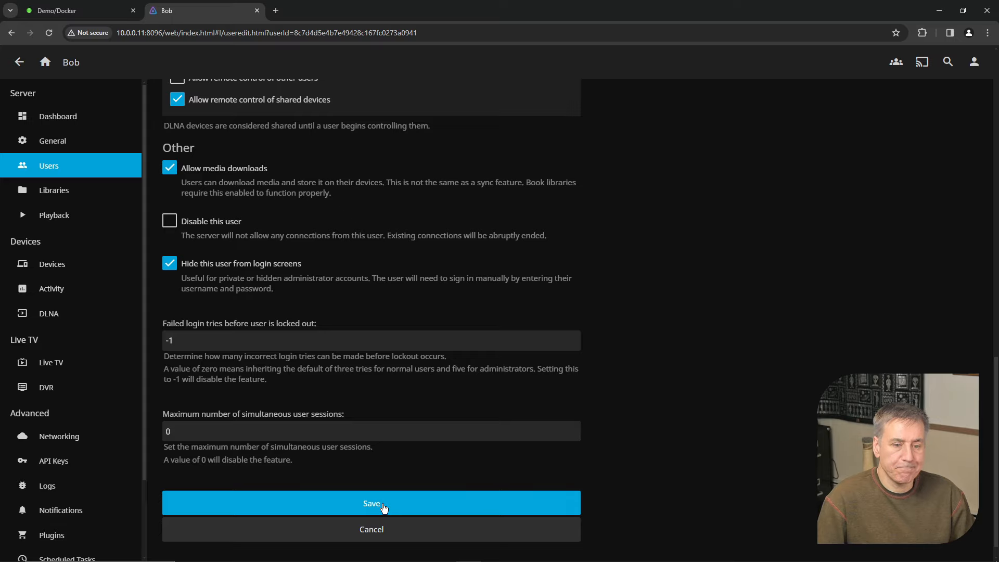
pyautogui.click(372, 502)
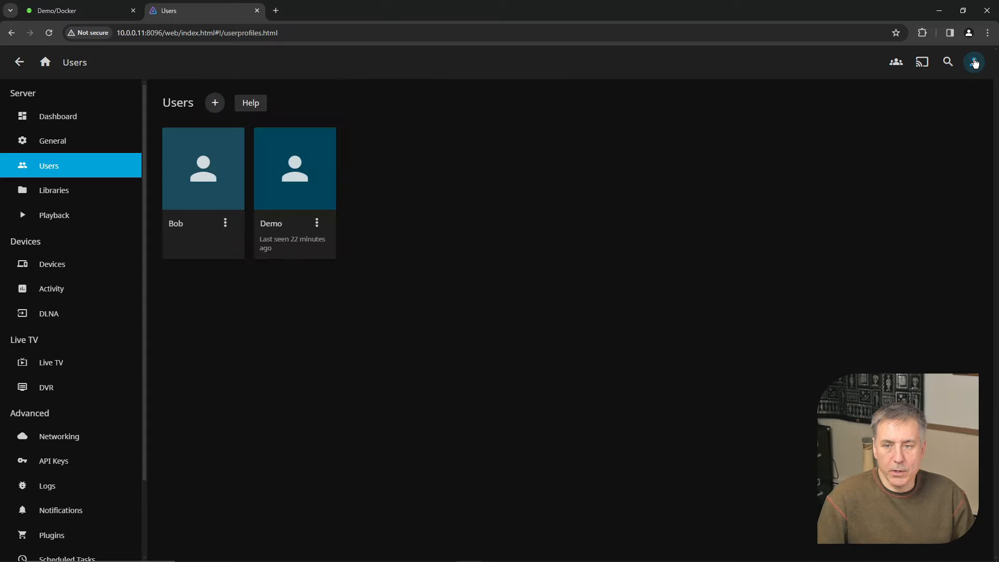
# Sign out of the admin account, sign in as Bob to check his home page, then sign out again
pyautogui.click(974, 62)
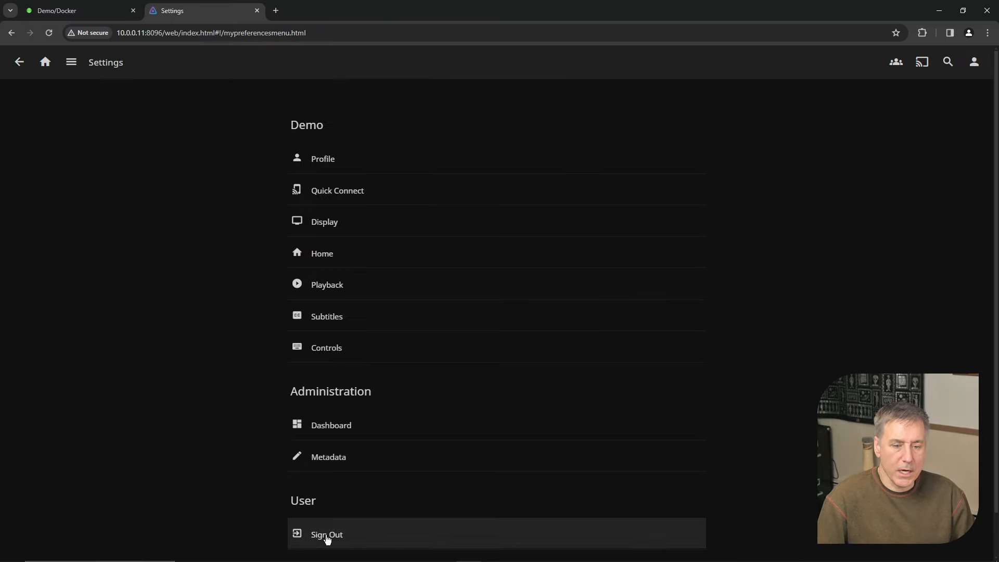
pyautogui.click(326, 534)
pyautogui.write('bob')
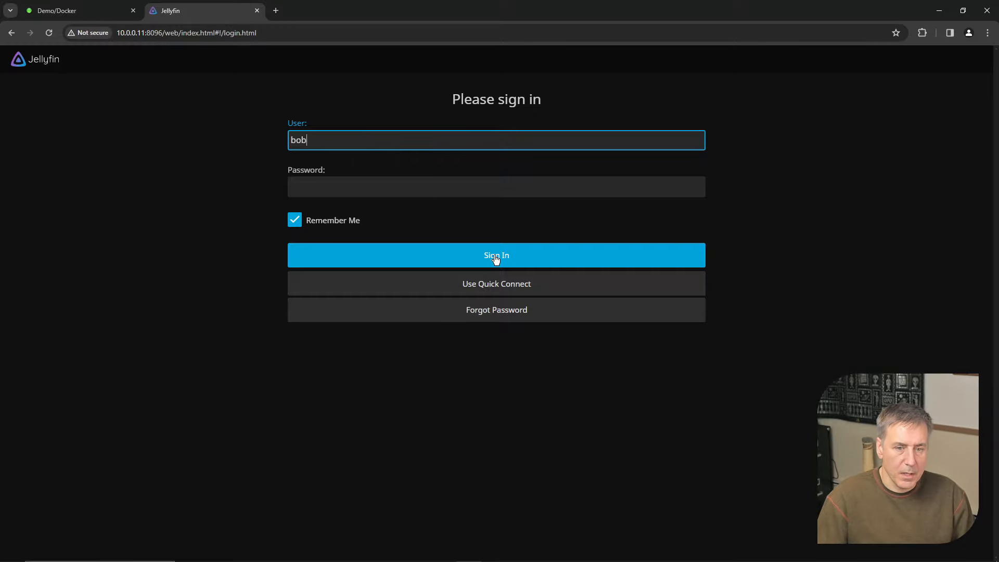
pyautogui.click(496, 256)
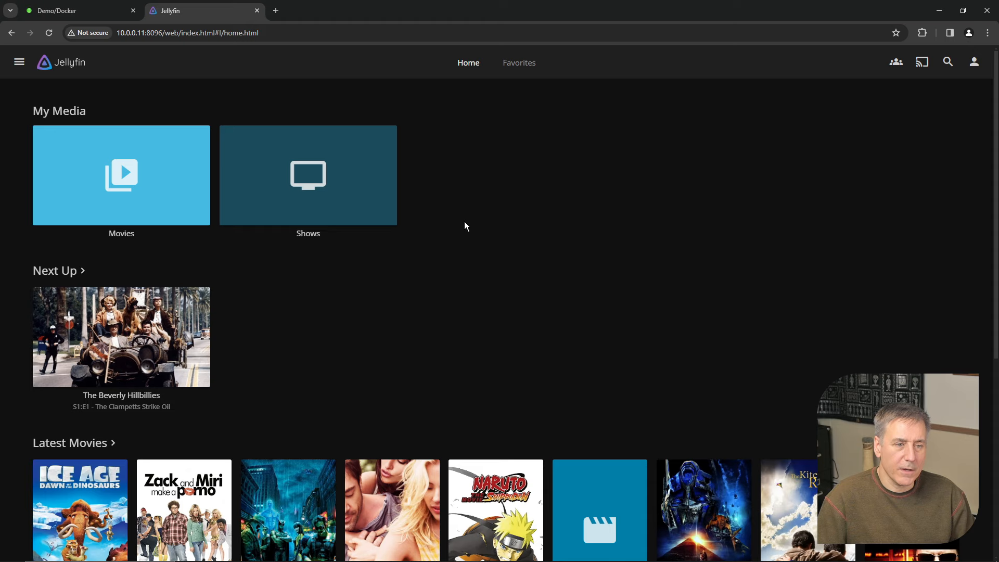
pyautogui.moveTo(121, 178)
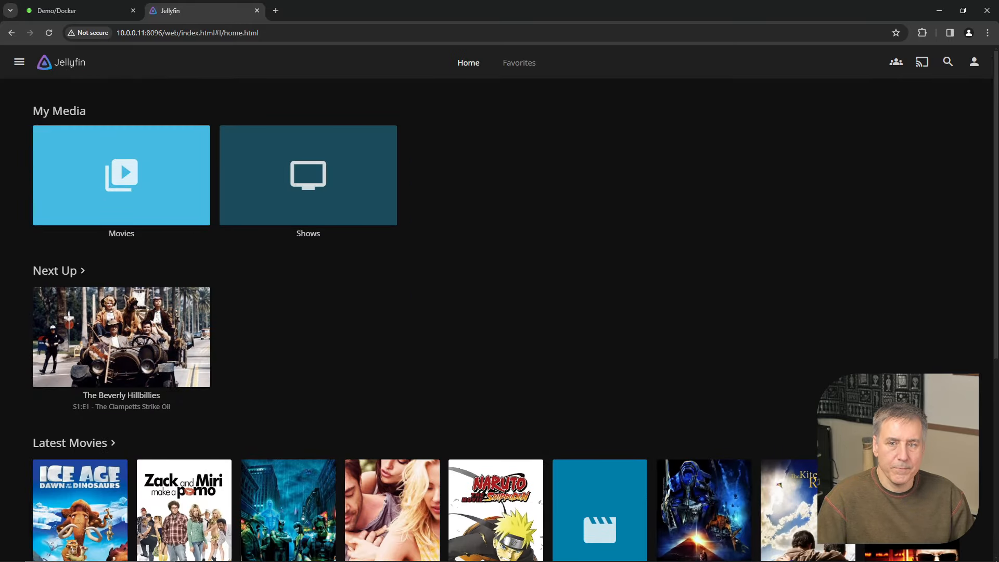
pyautogui.click(975, 61)
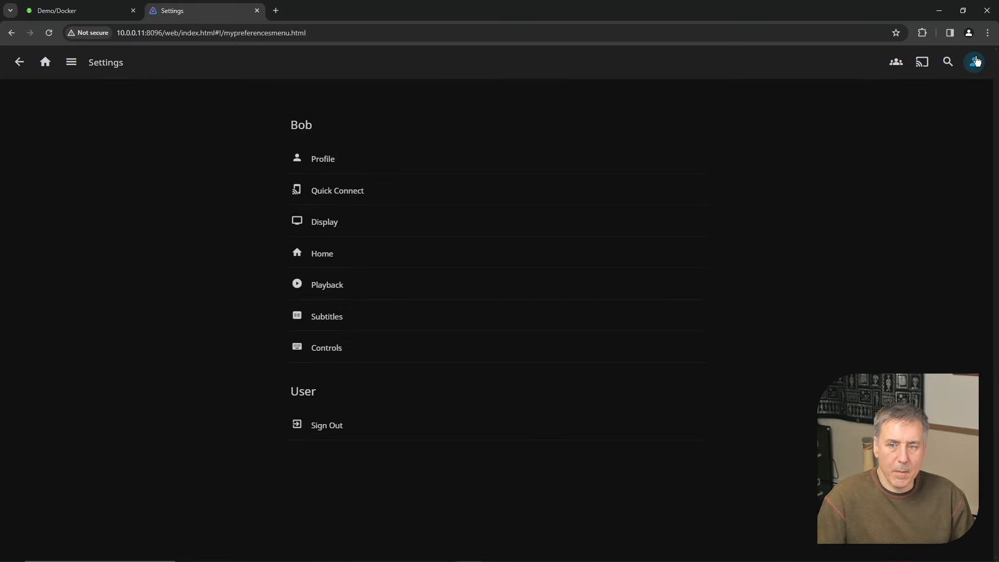
pyautogui.click(325, 424)
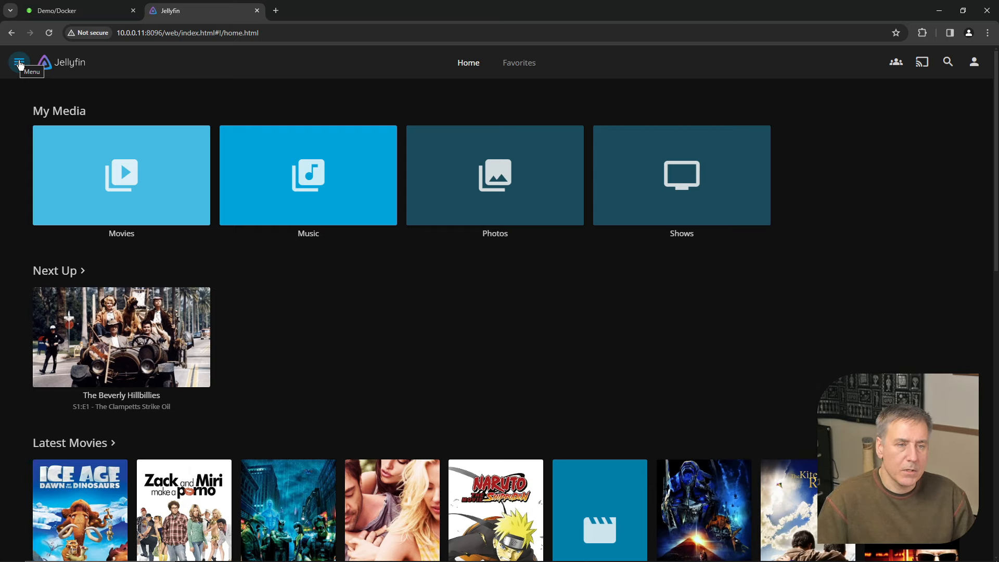
pyautogui.click(18, 63)
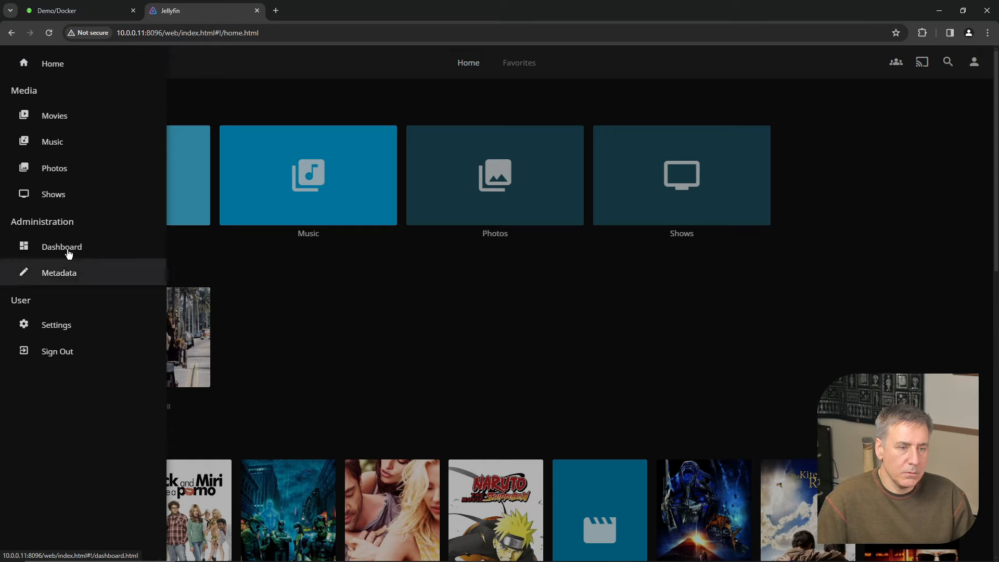
pyautogui.click(61, 247)
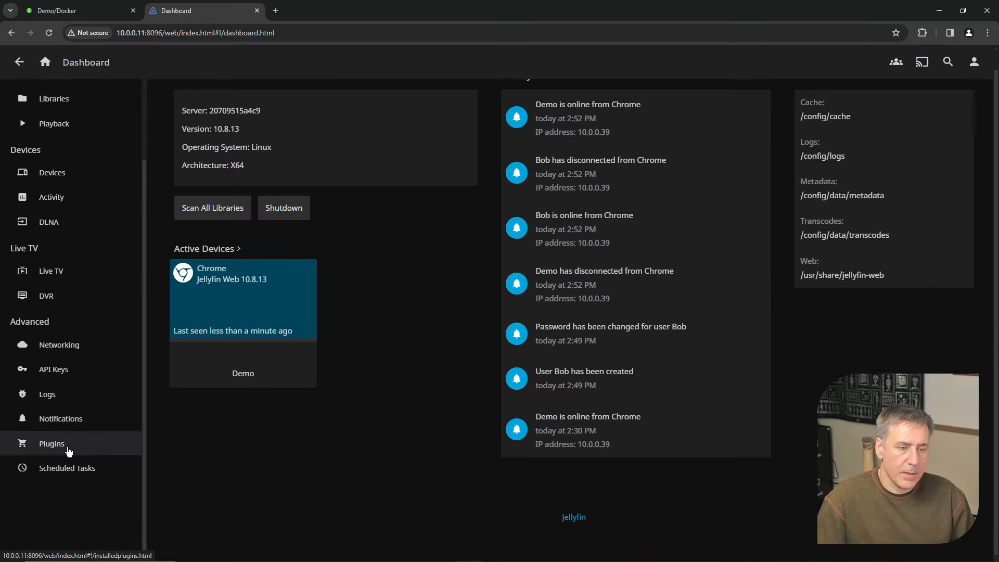
pyautogui.click(52, 443)
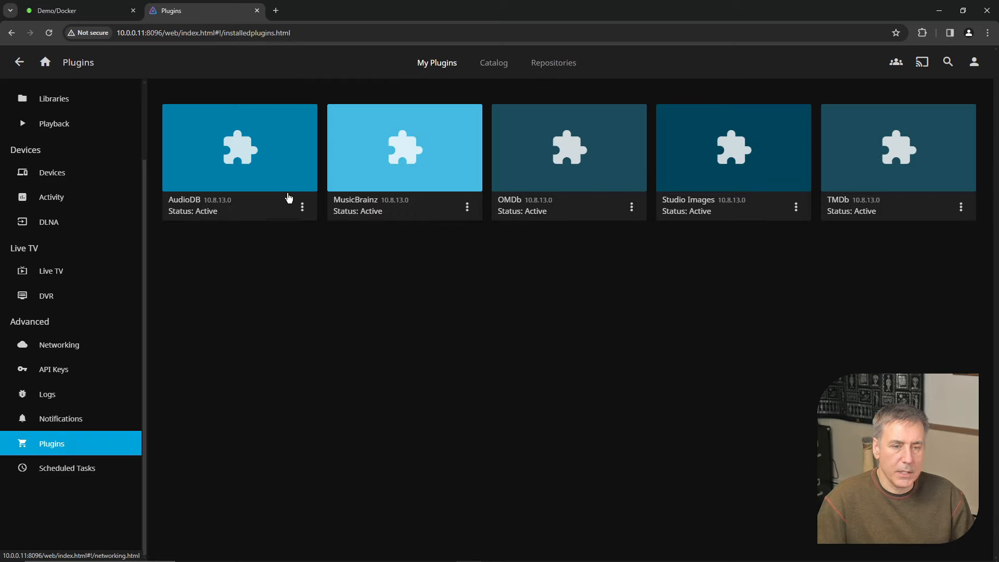
pyautogui.moveTo(489, 86)
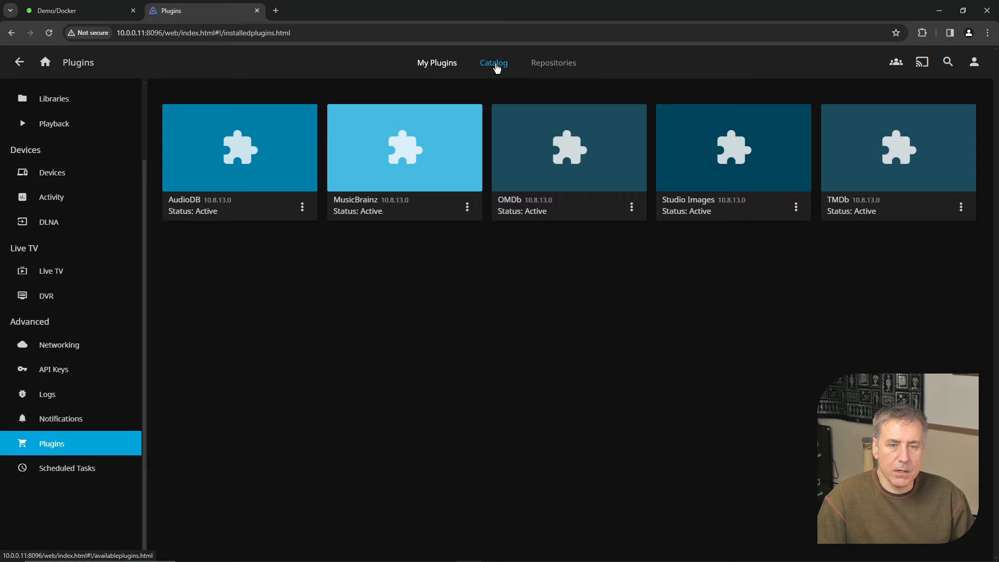
pyautogui.click(493, 63)
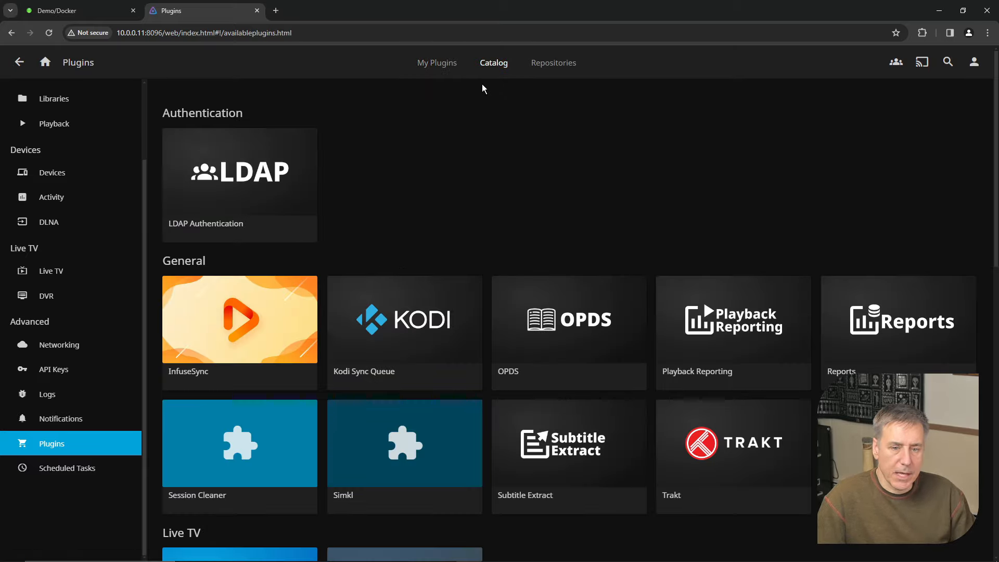
pyautogui.moveTo(489, 188)
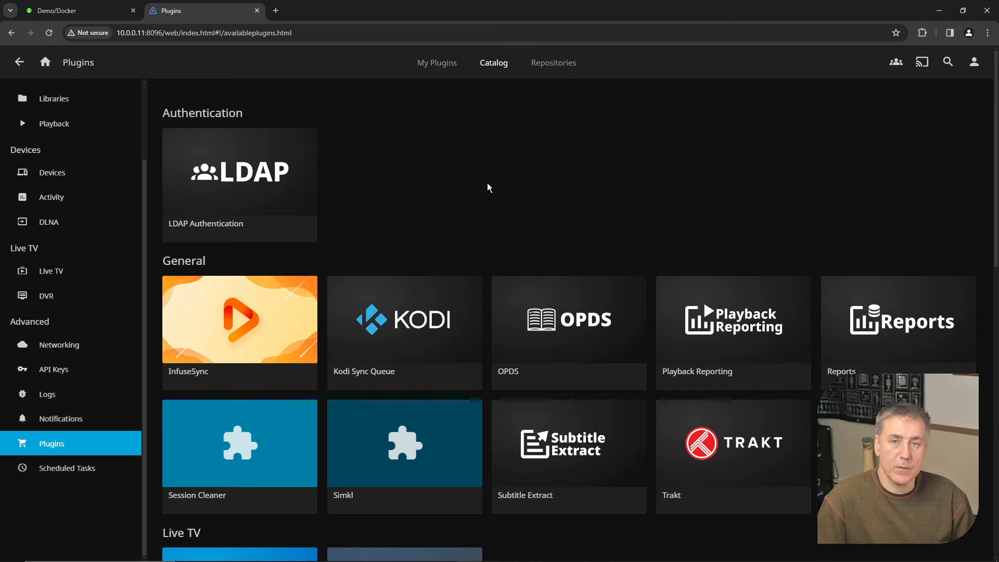
pyautogui.moveTo(460, 193)
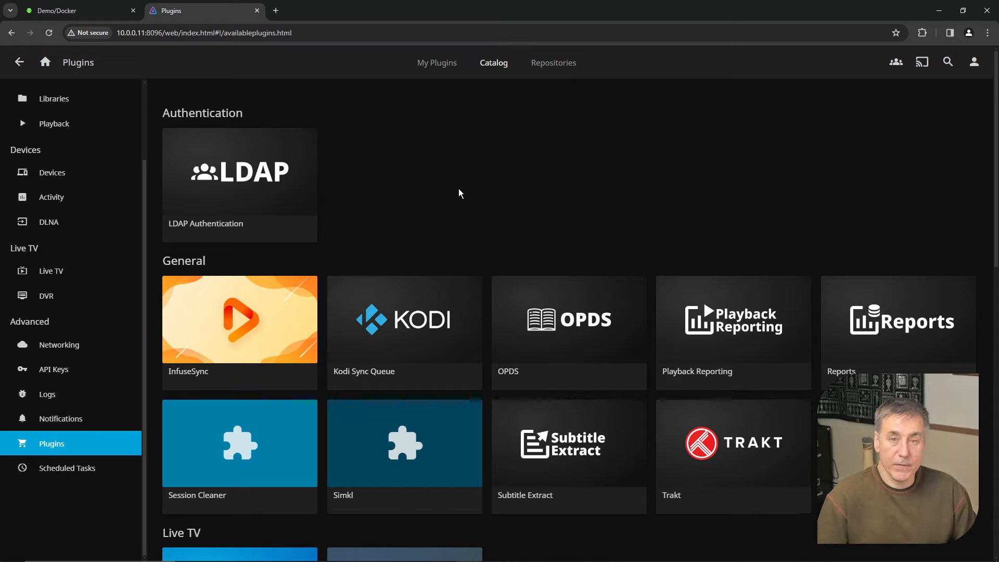
pyautogui.scroll(-3)
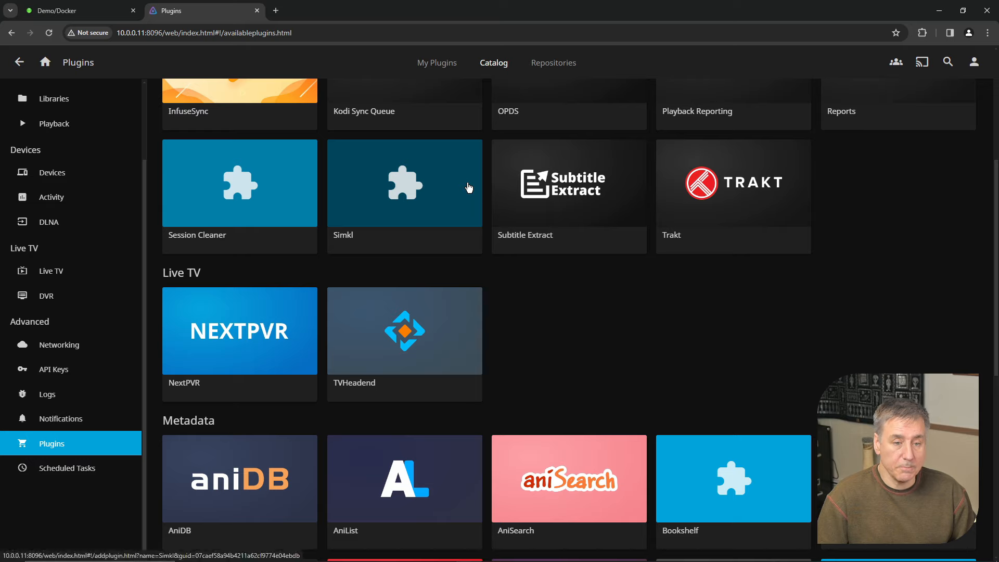
pyautogui.scroll(3)
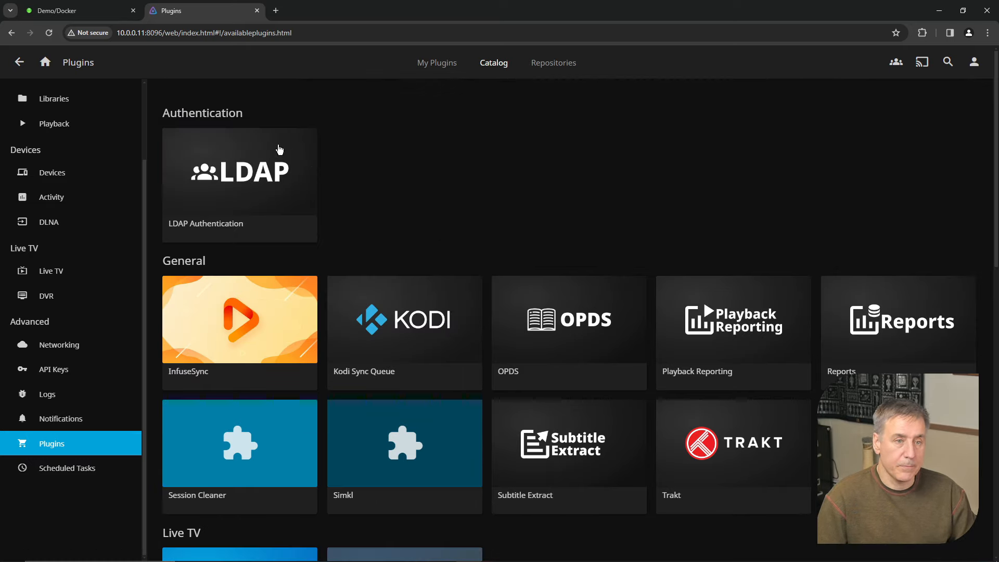
pyautogui.moveTo(324, 189)
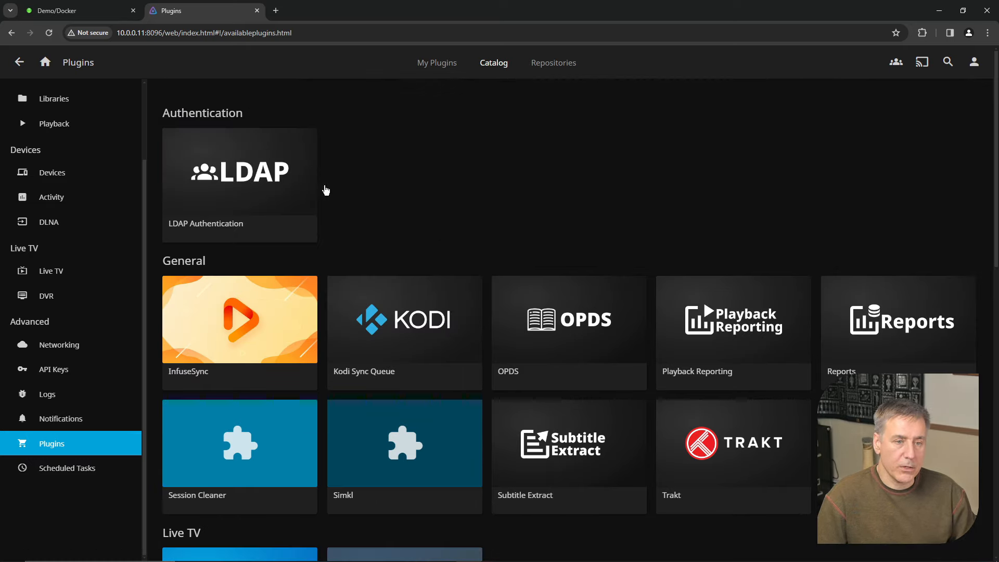
pyautogui.moveTo(662, 476)
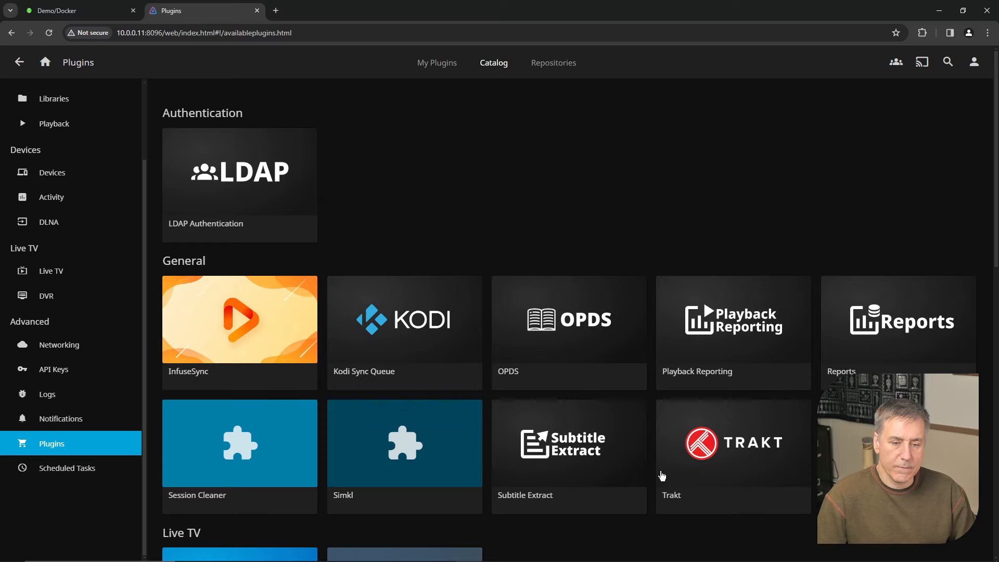
pyautogui.scroll(-3)
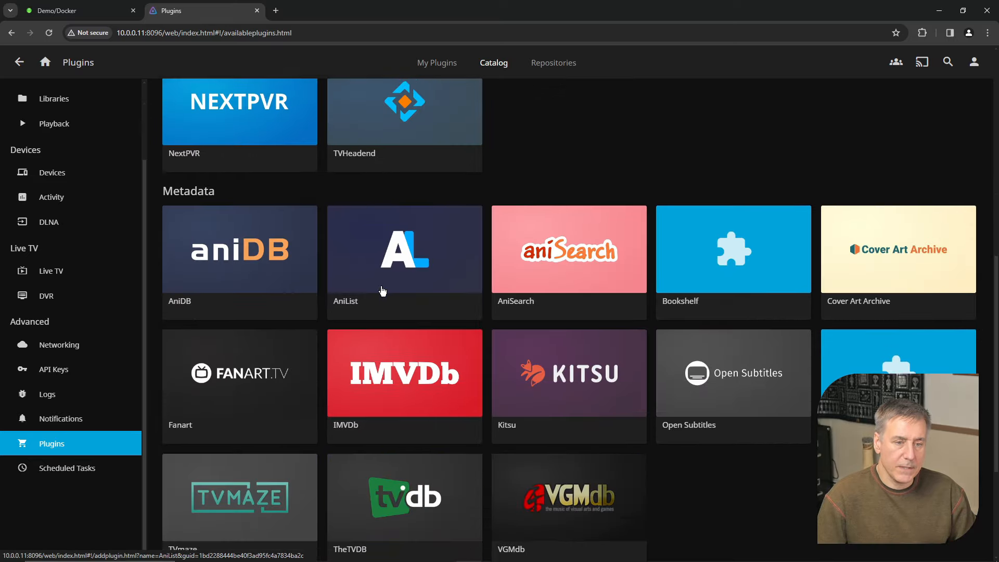
pyautogui.scroll(-3)
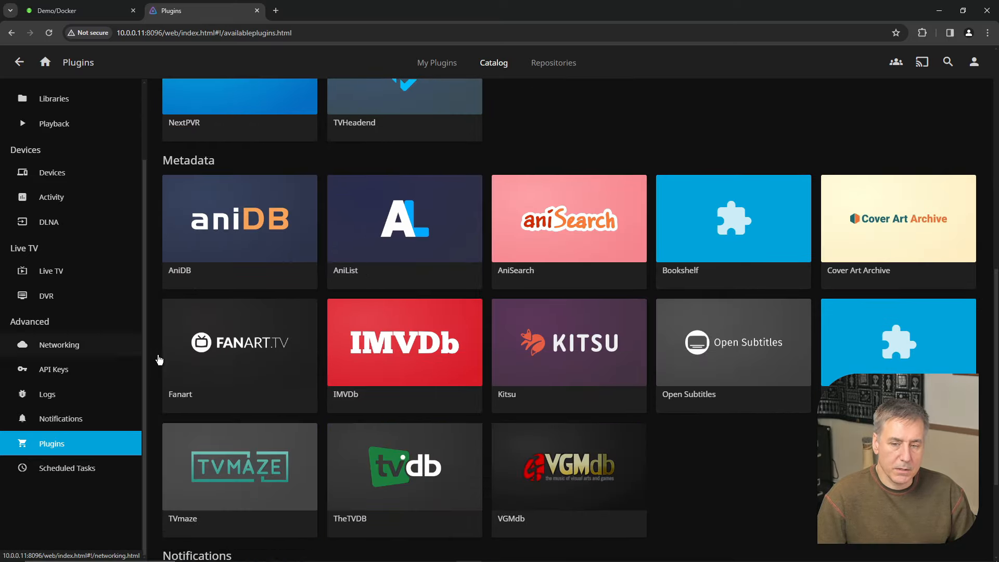
pyautogui.scroll(-3)
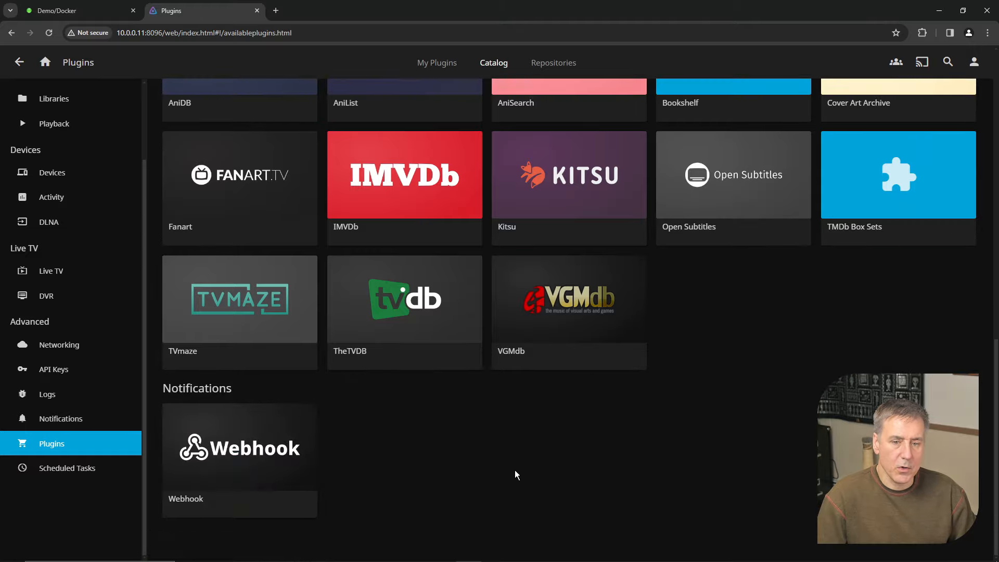
pyautogui.scroll(3)
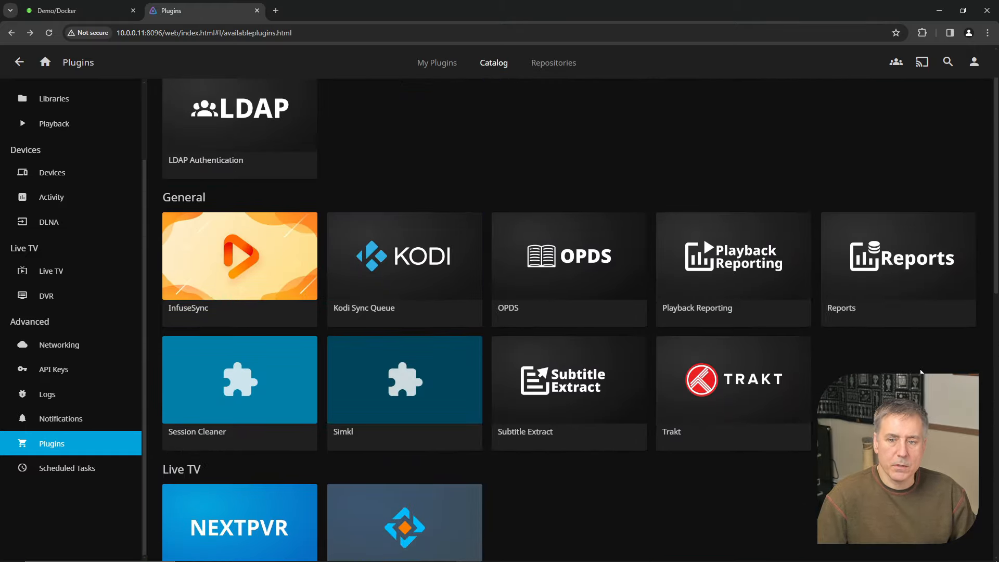
# View the Reports plugin's install page, then switch to the Unraid Docker containers tab
pyautogui.click(898, 256)
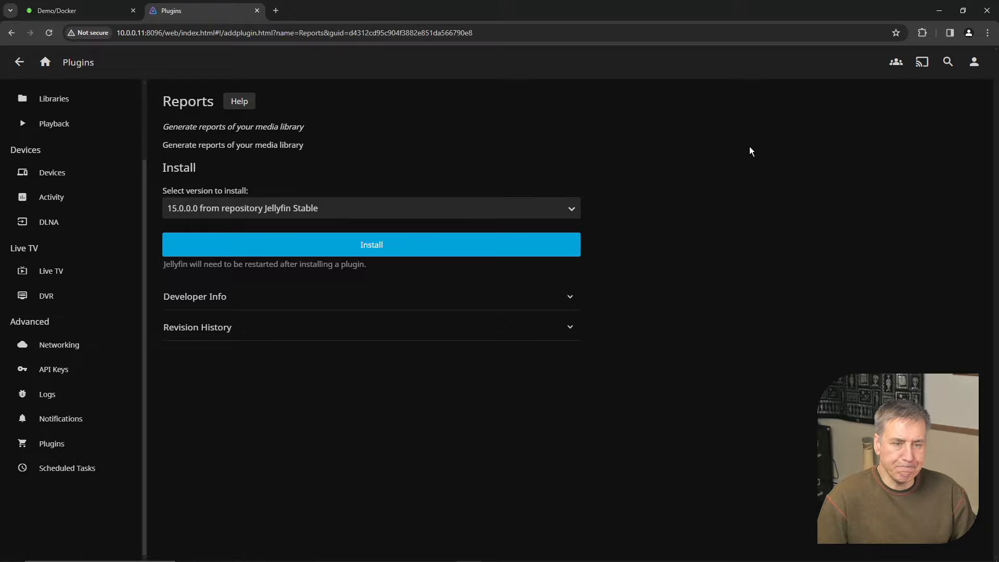
pyautogui.moveTo(372, 245)
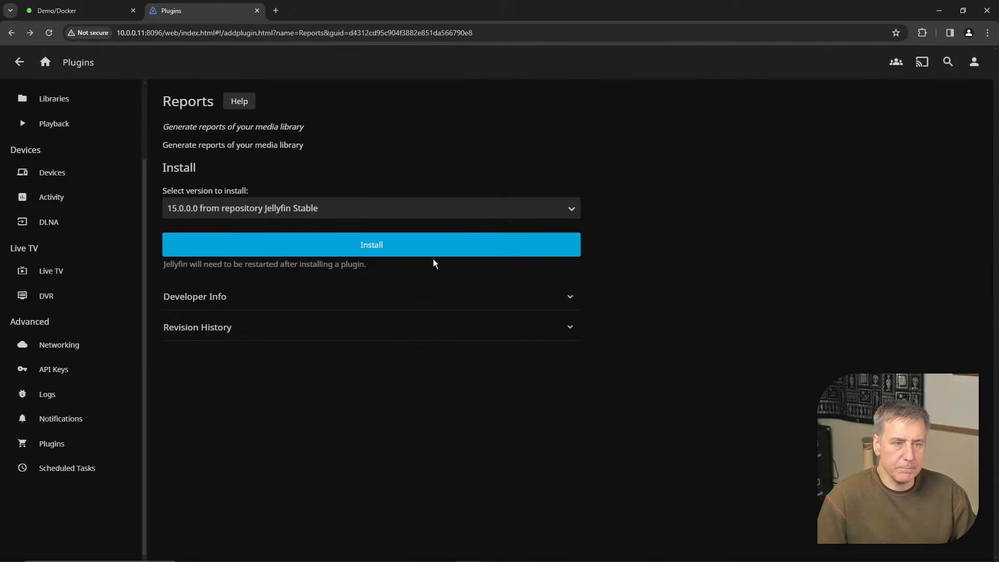
pyautogui.moveTo(652, 297)
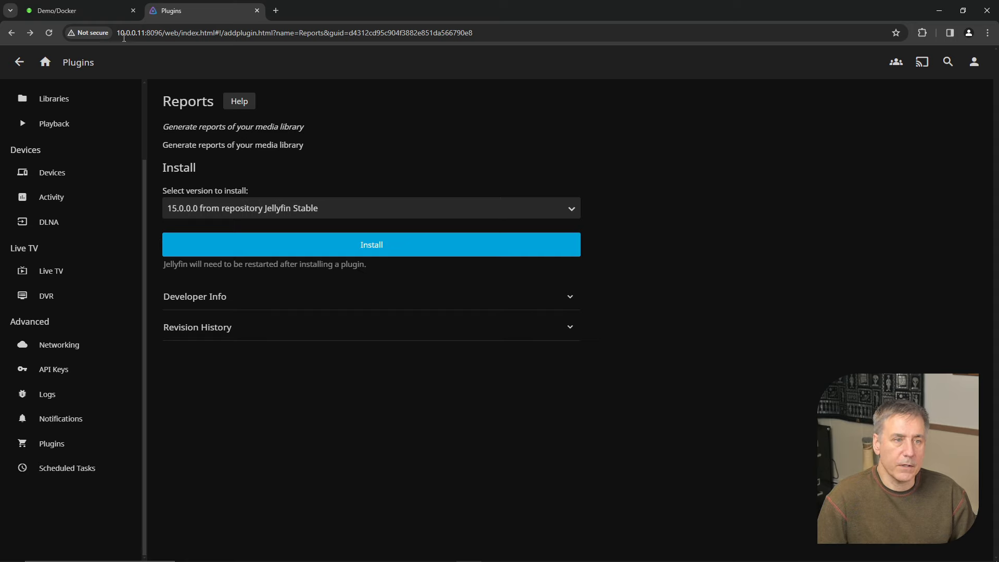
pyautogui.click(76, 11)
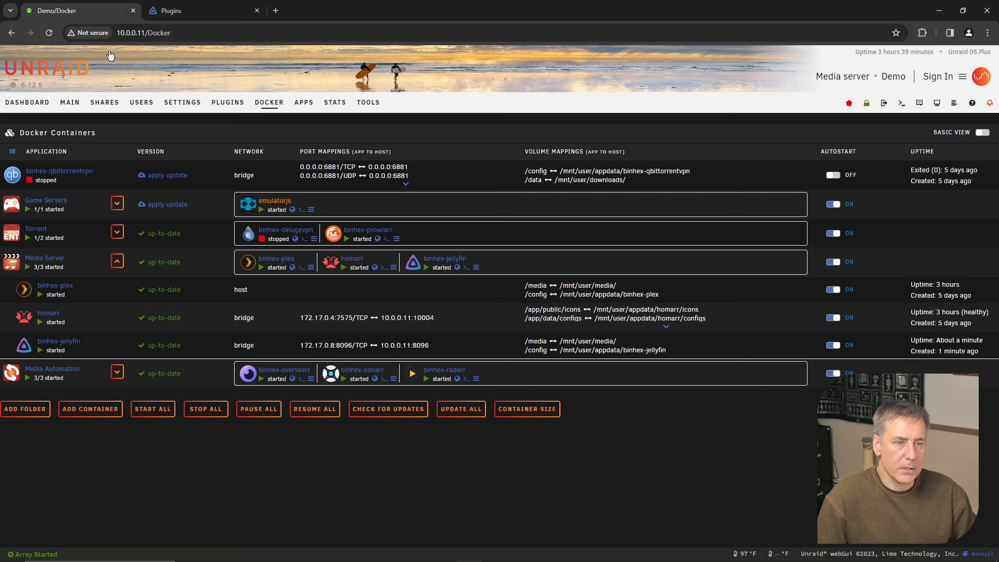
pyautogui.moveTo(282, 111)
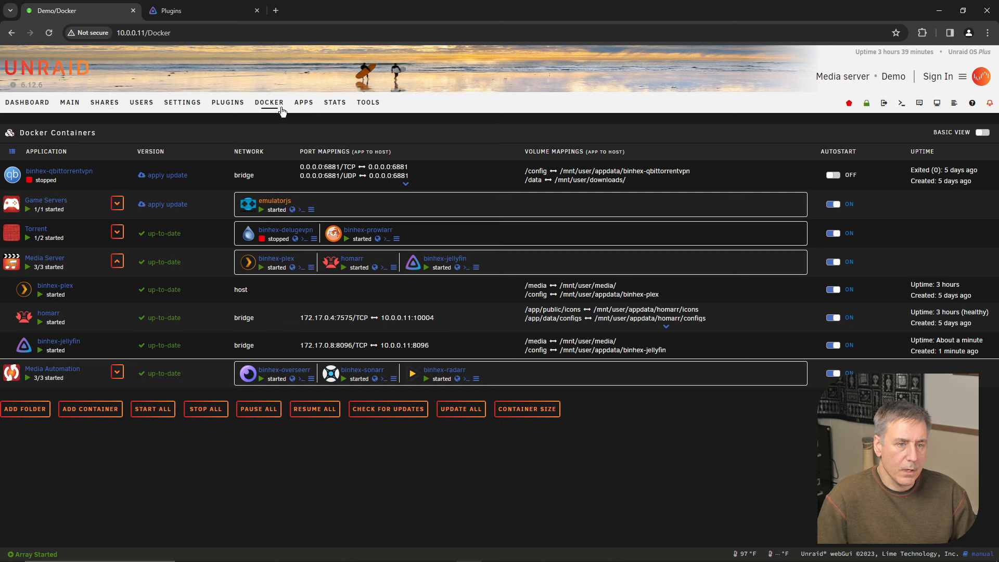
pyautogui.moveTo(37, 351)
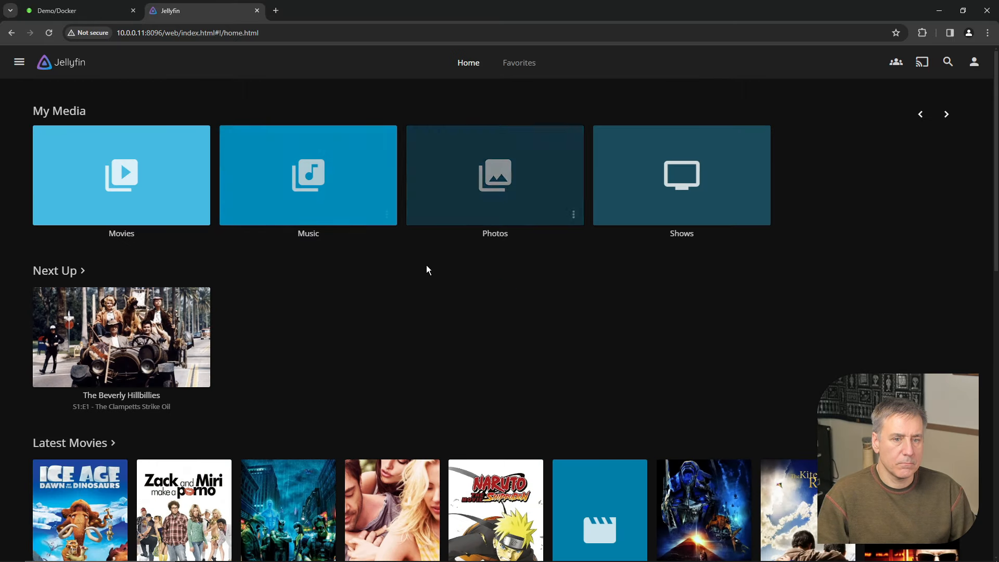
pyautogui.moveTo(441, 336)
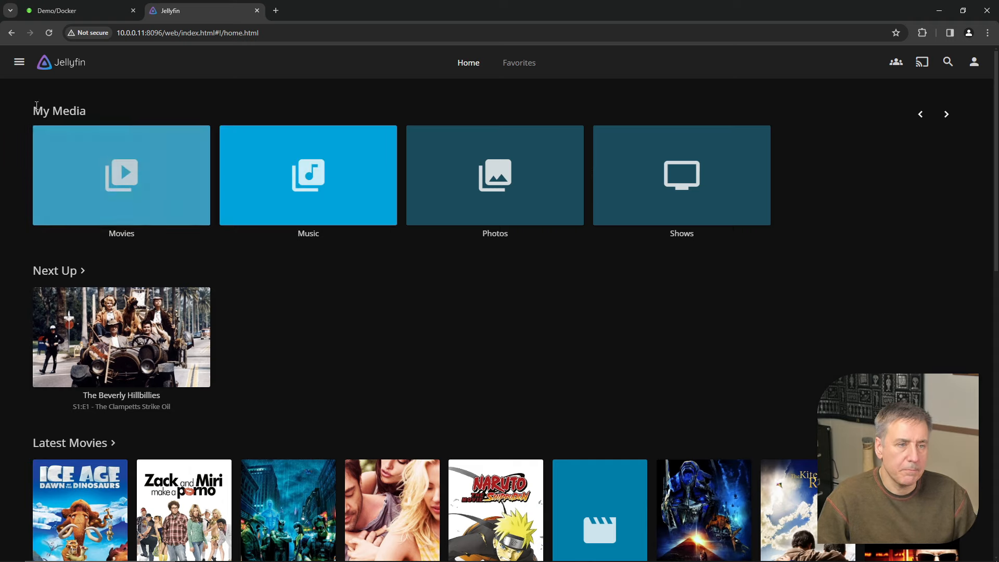
pyautogui.moveTo(19, 62)
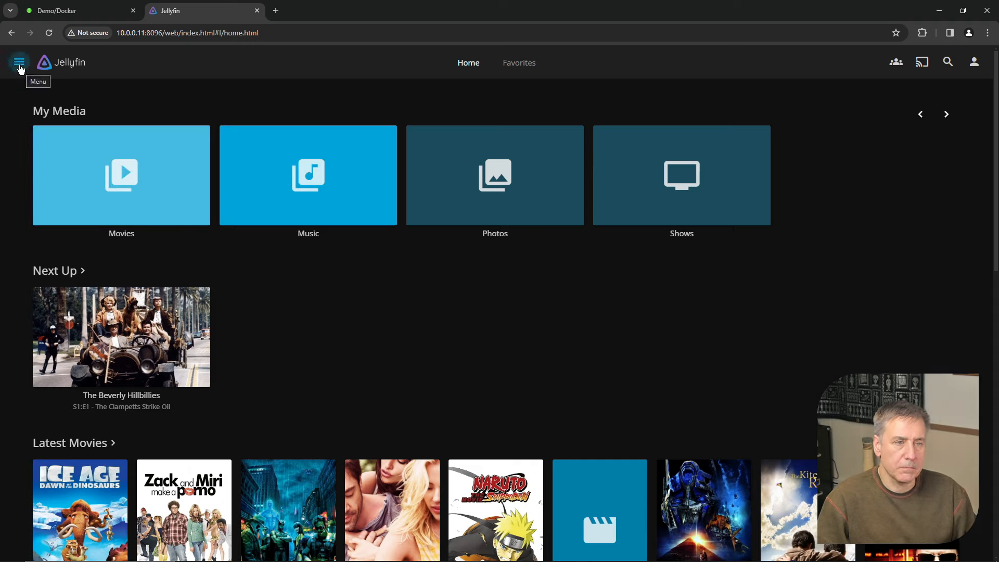
# Go to the dashboard and bring up the Reports plugin page listing the Movies library
pyautogui.click(19, 62)
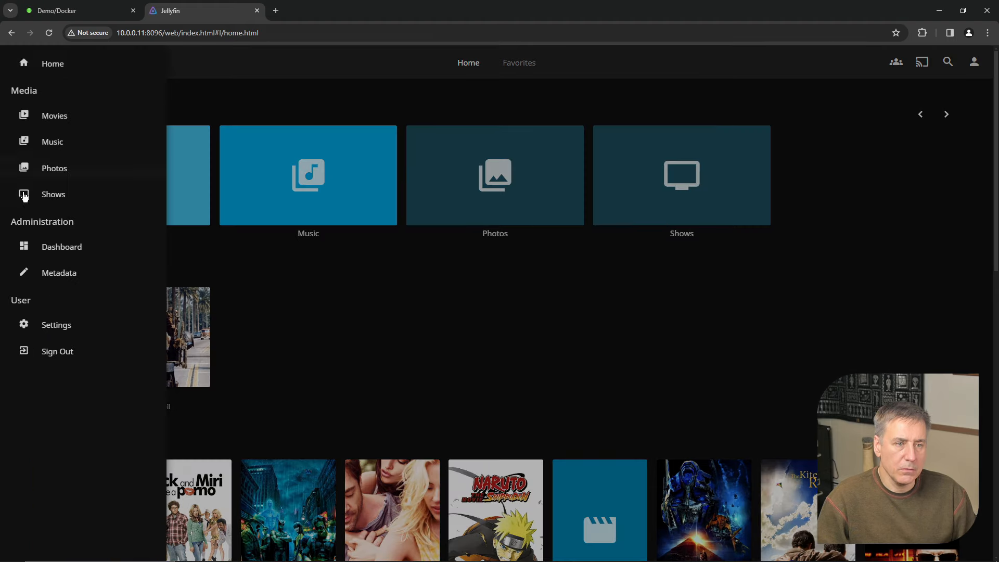
pyautogui.click(61, 246)
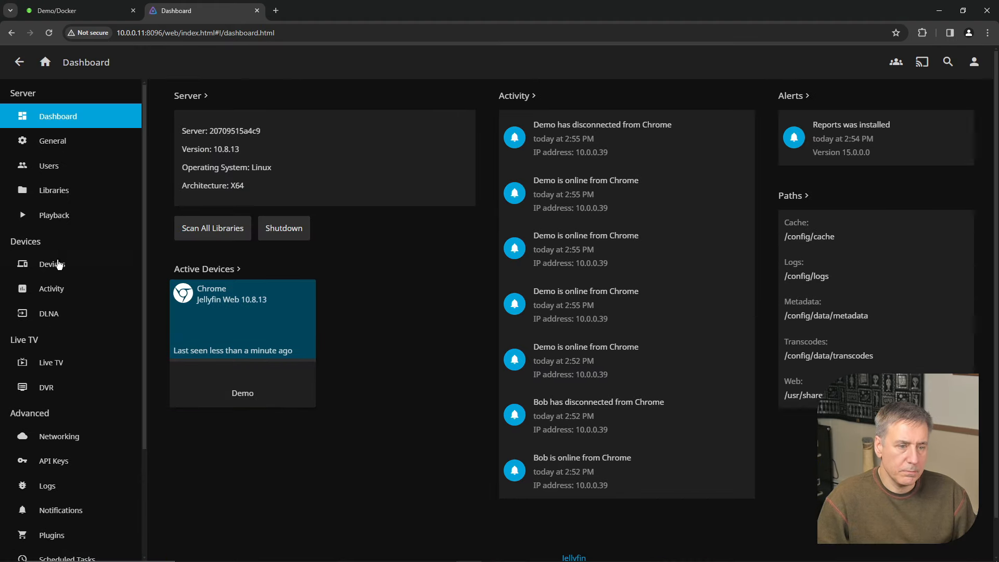
pyautogui.scroll(-3)
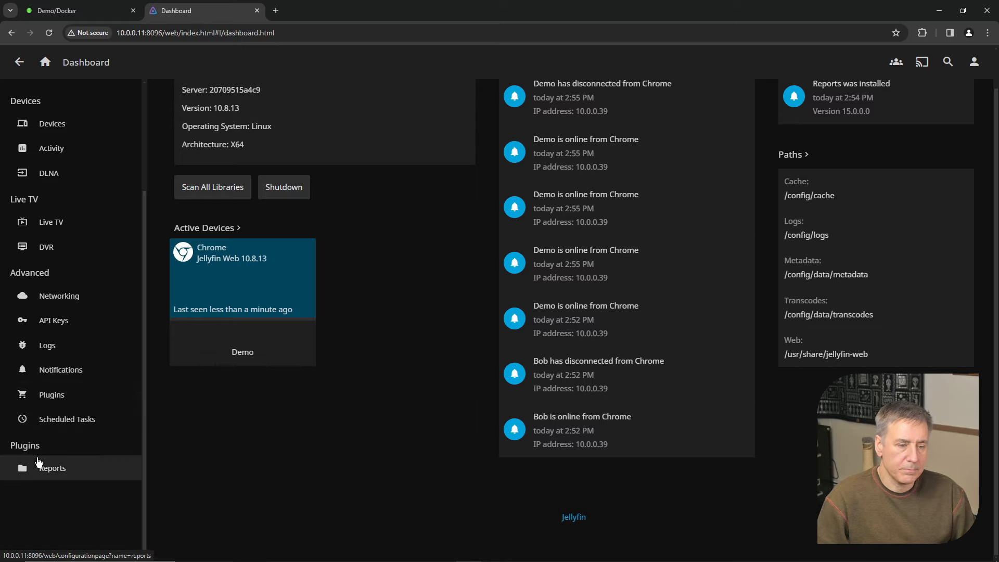
pyautogui.moveTo(53, 475)
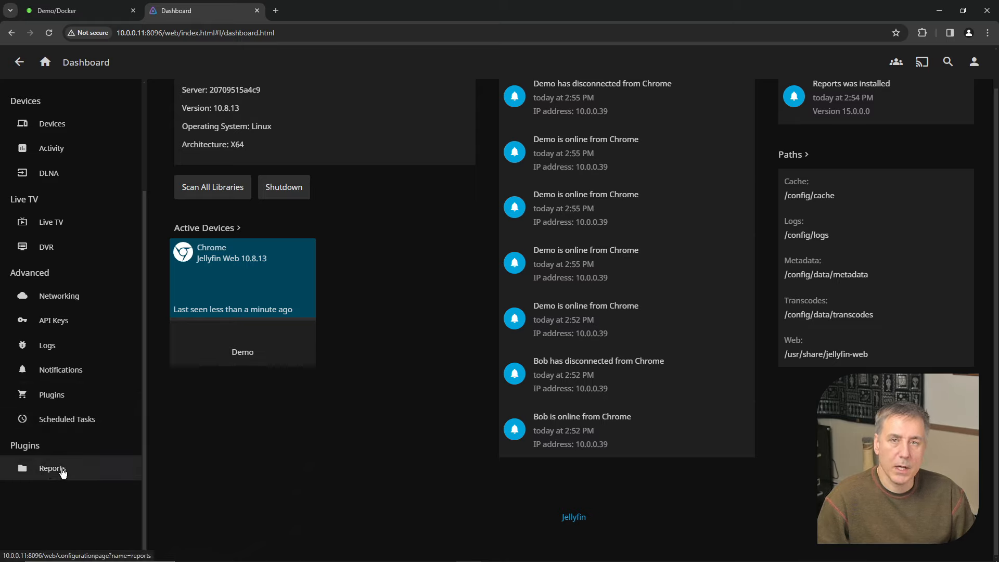
pyautogui.click(52, 468)
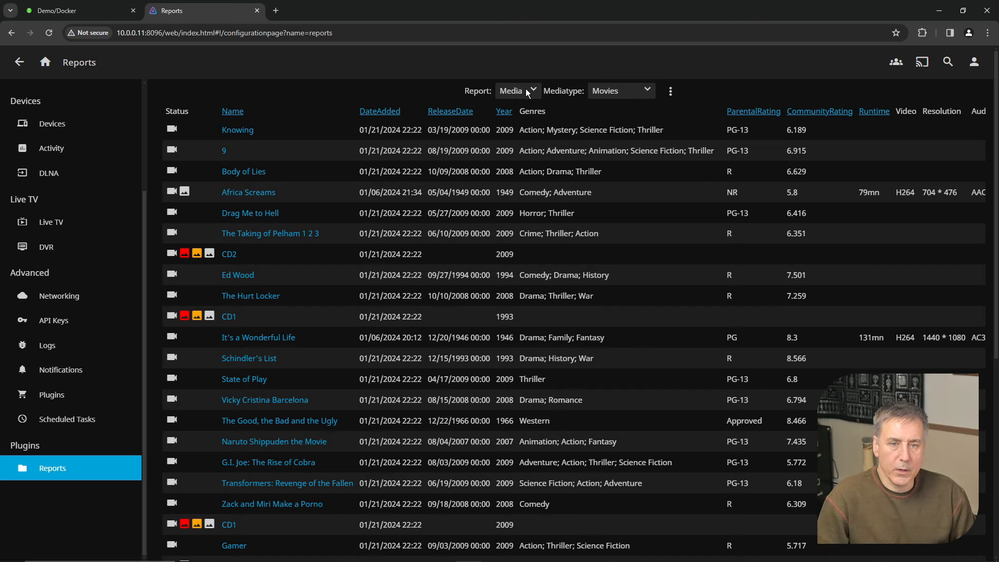
# Try the Activity report of user sessions, then set the report back to Media
pyautogui.click(515, 90)
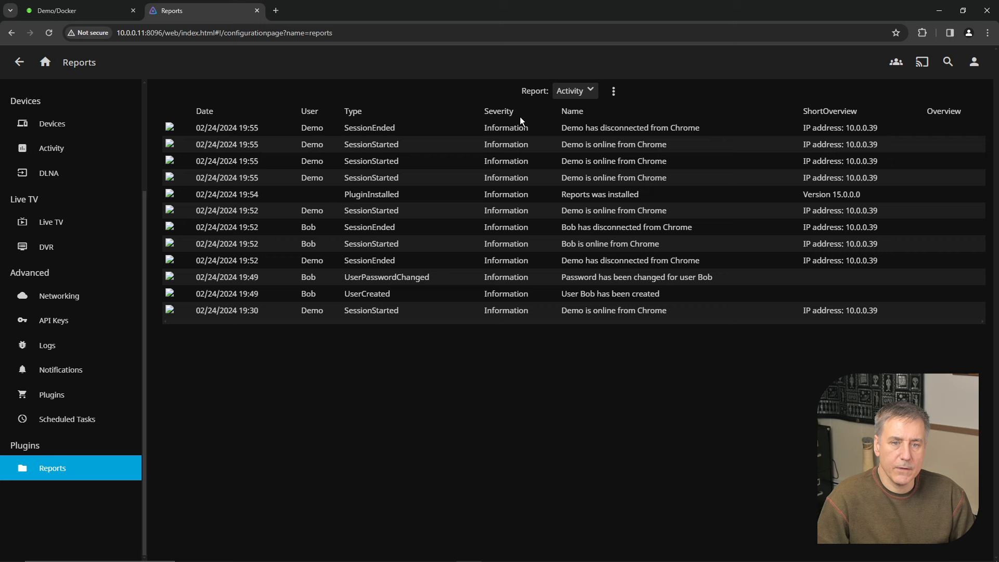
pyautogui.click(573, 90)
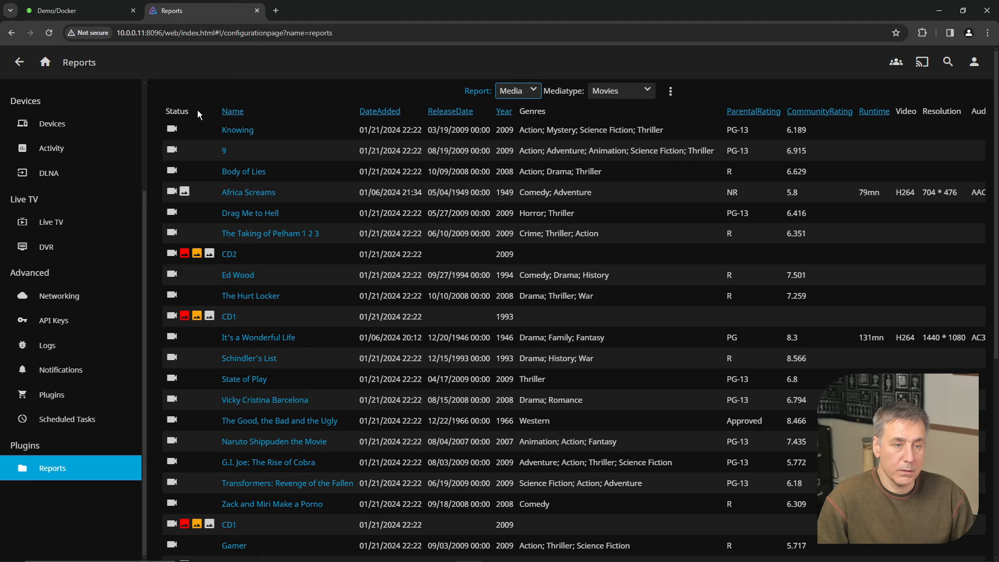
pyautogui.moveTo(170, 149)
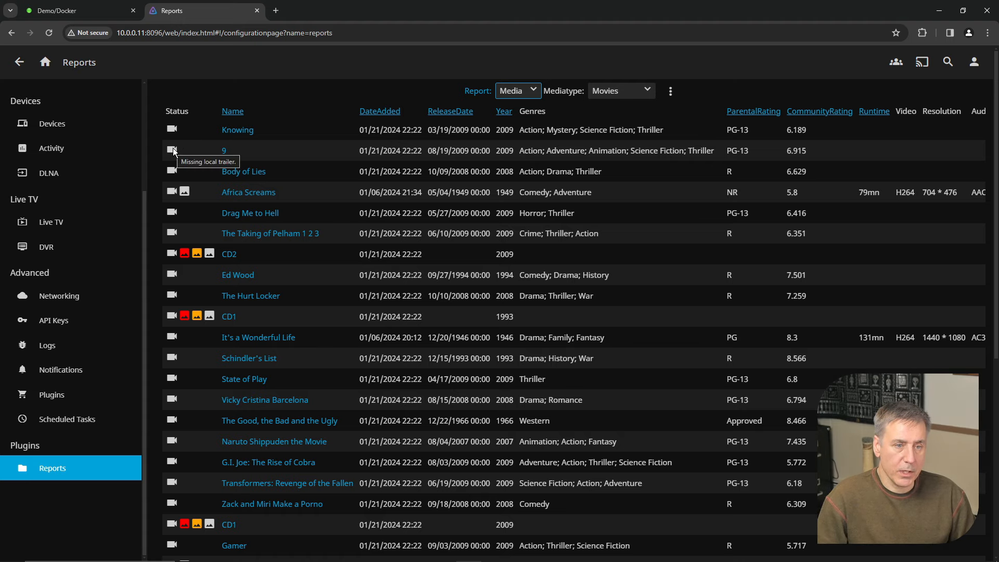
pyautogui.scroll(-3)
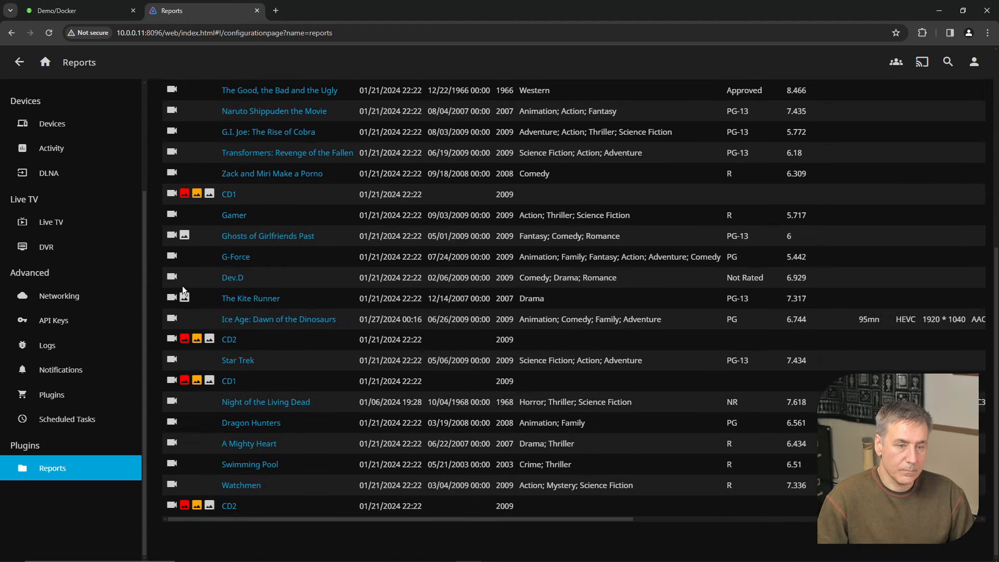
pyautogui.moveTo(195, 299)
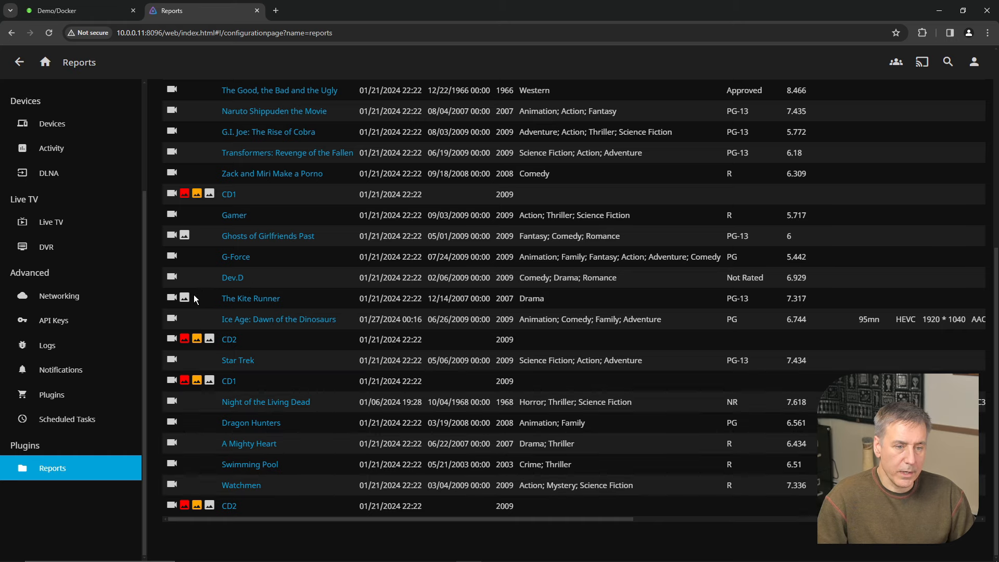
pyautogui.moveTo(185, 298)
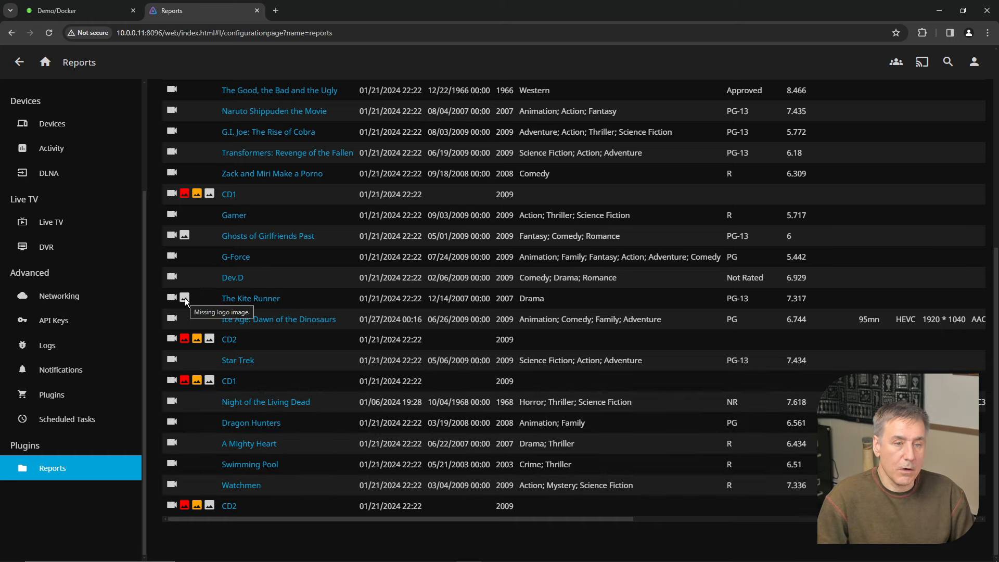
pyautogui.scroll(3)
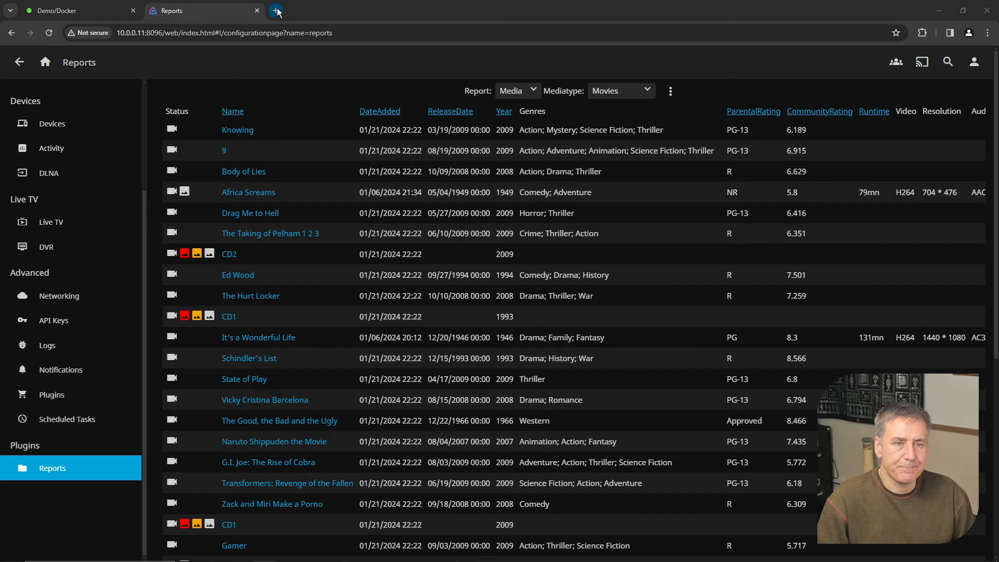
# Find the third-party Skin Manager entry in the Jellyfin plugins docs and go to its GitHub page
pyautogui.click(276, 10)
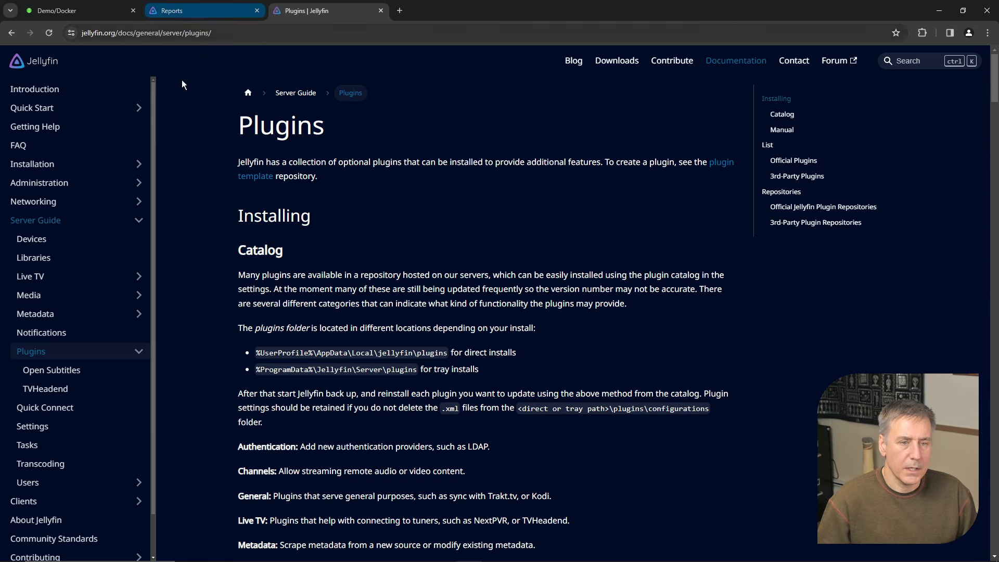
pyautogui.scroll(-3)
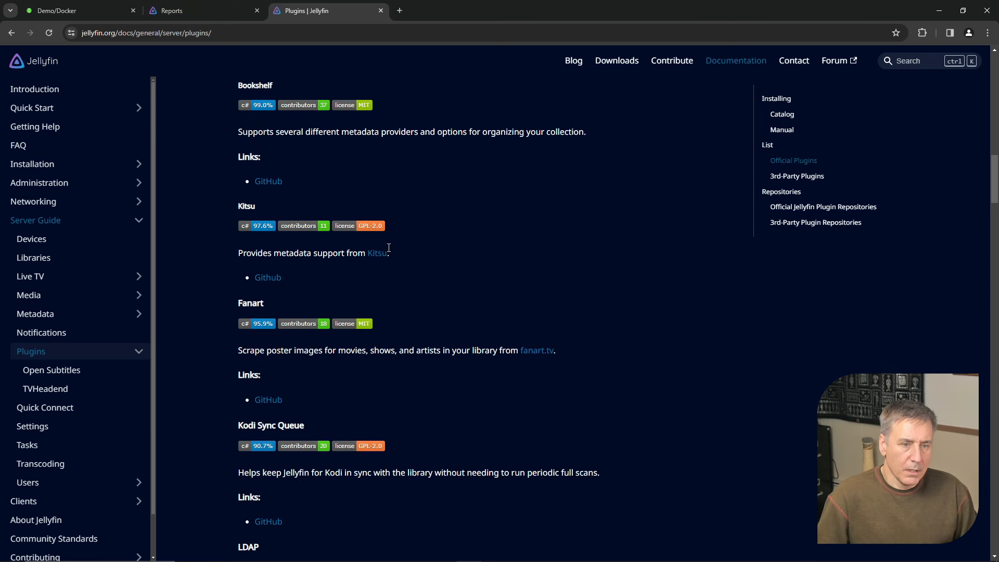
pyautogui.scroll(-3)
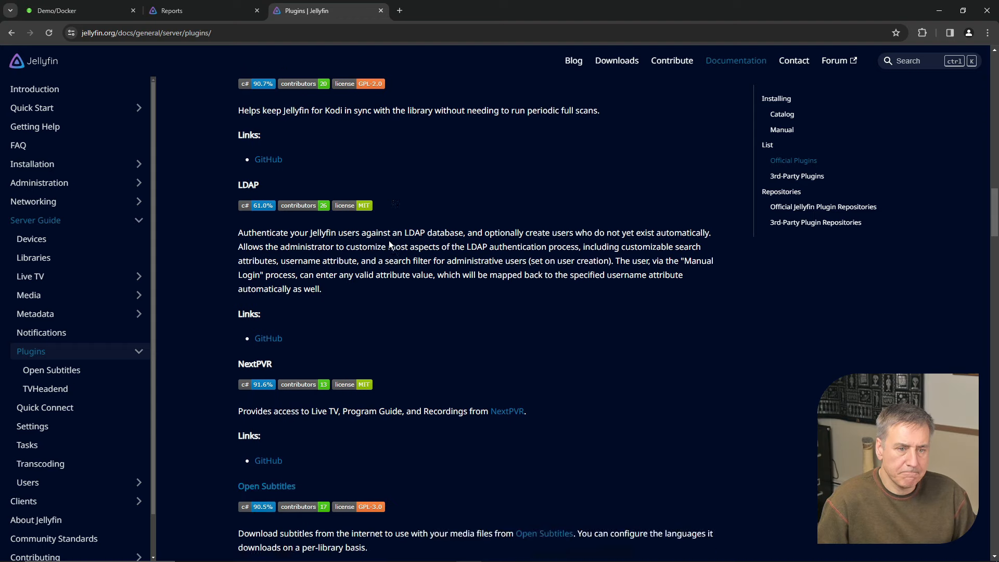
pyautogui.scroll(-3)
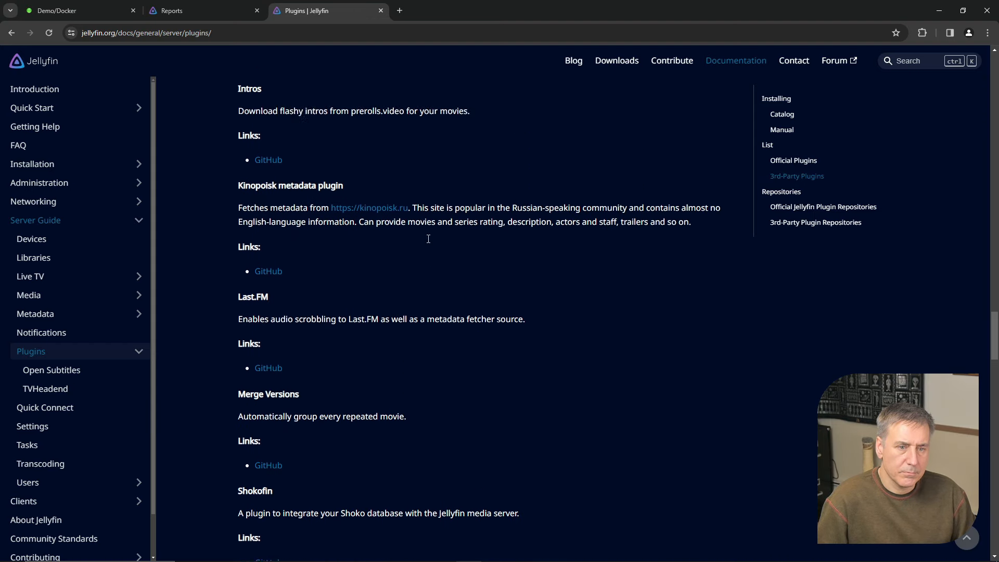
pyautogui.scroll(3)
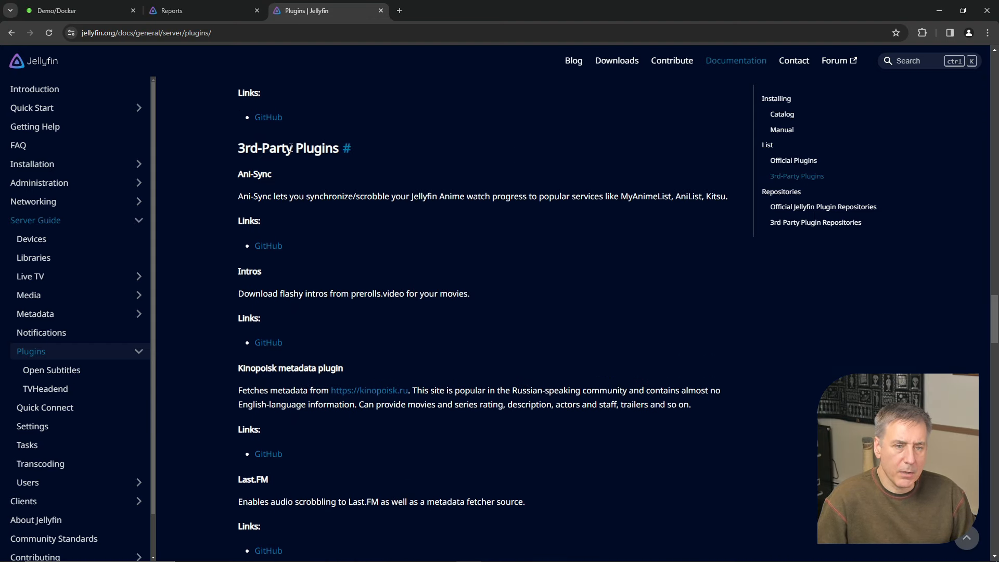
pyautogui.scroll(-3)
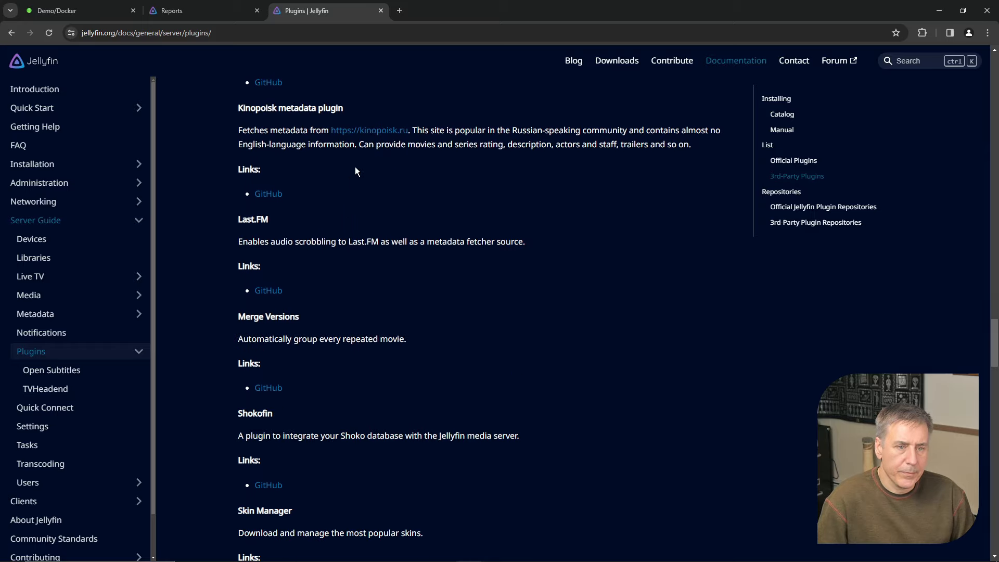
pyautogui.scroll(-3)
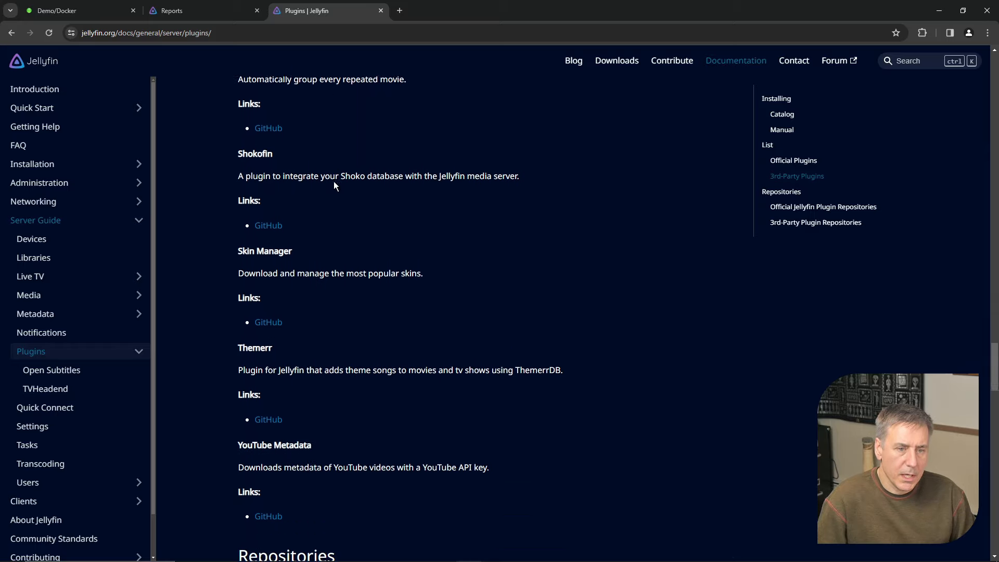
pyautogui.scroll(-3)
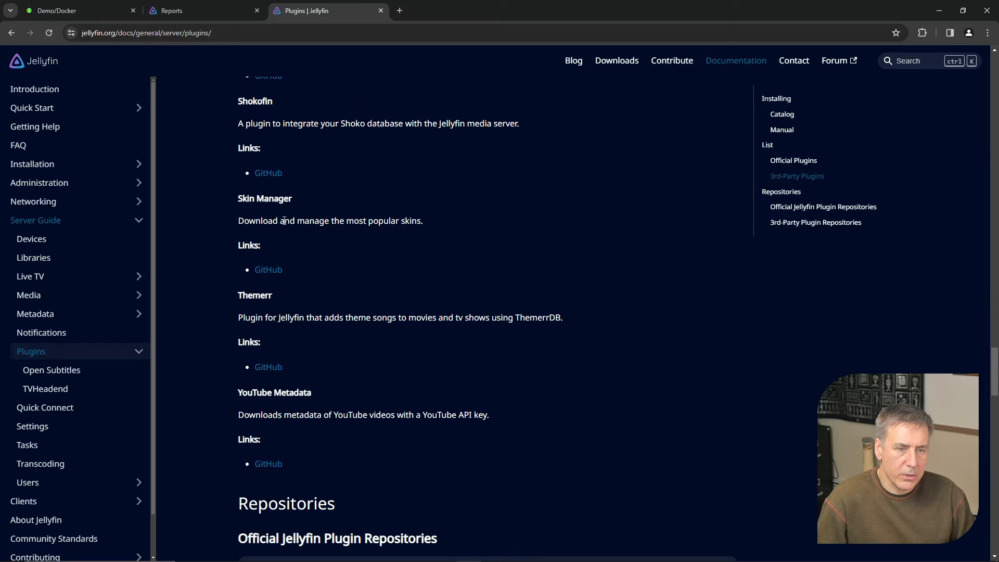
pyautogui.click(268, 269)
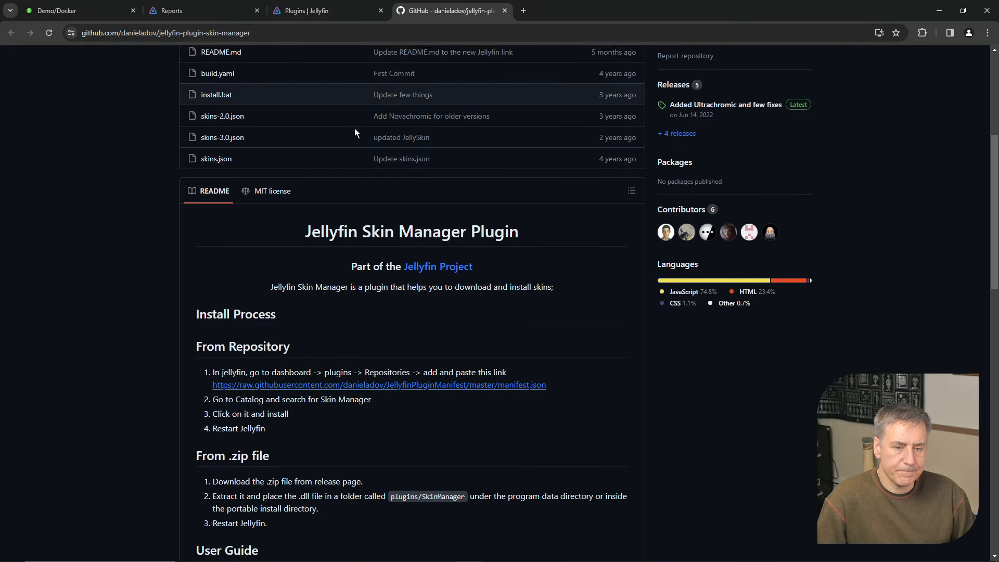
# Pick up the manifest.json link from the Skin Manager README's install steps and return to the Jellyfin tab
pyautogui.scroll(-3)
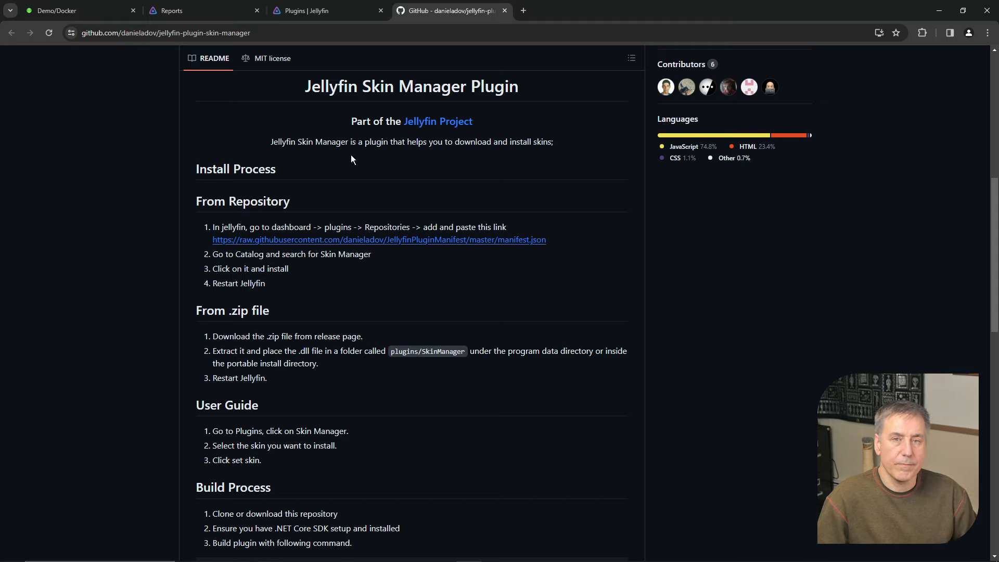
pyautogui.moveTo(203, 228)
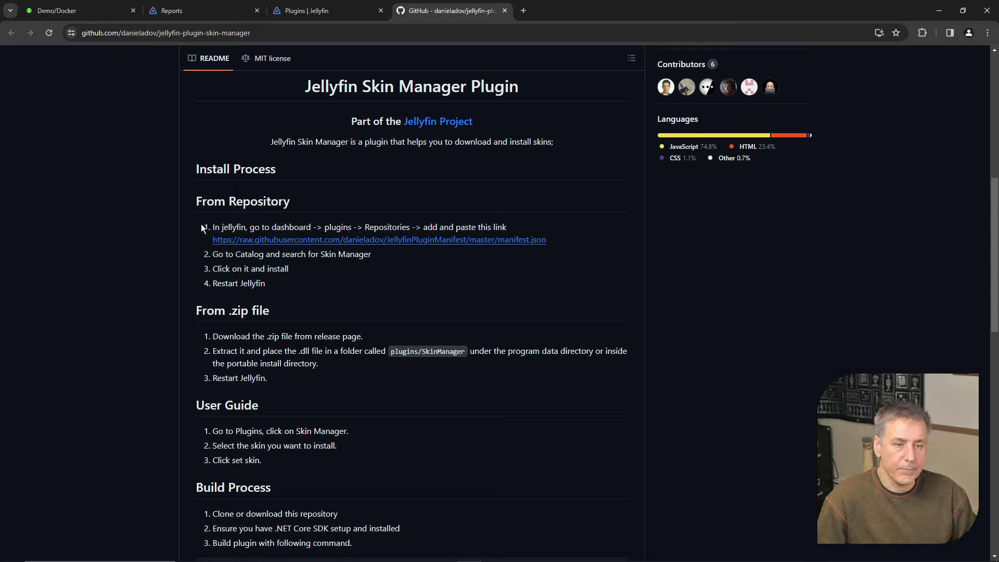
pyautogui.moveTo(237, 244)
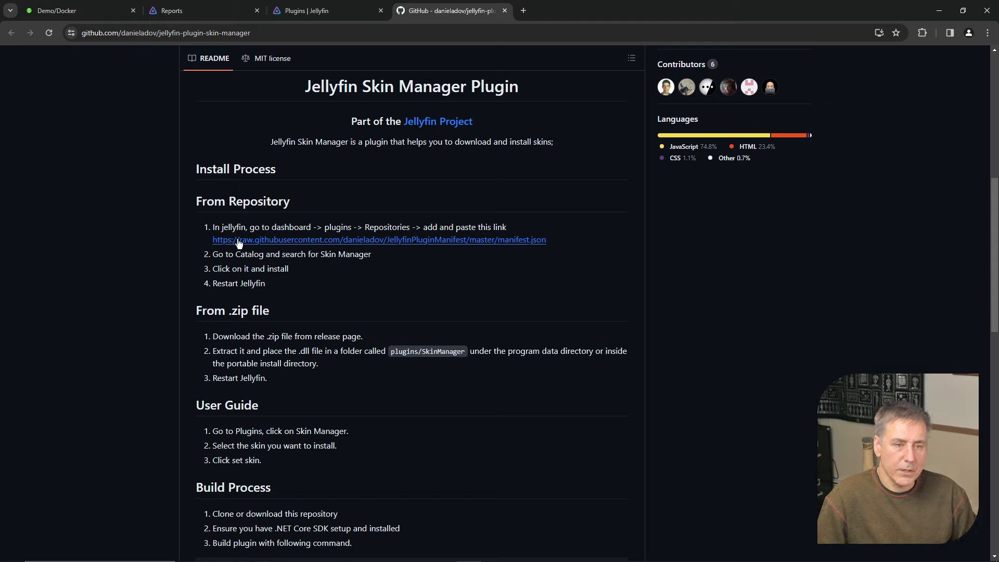
pyautogui.moveTo(479, 237)
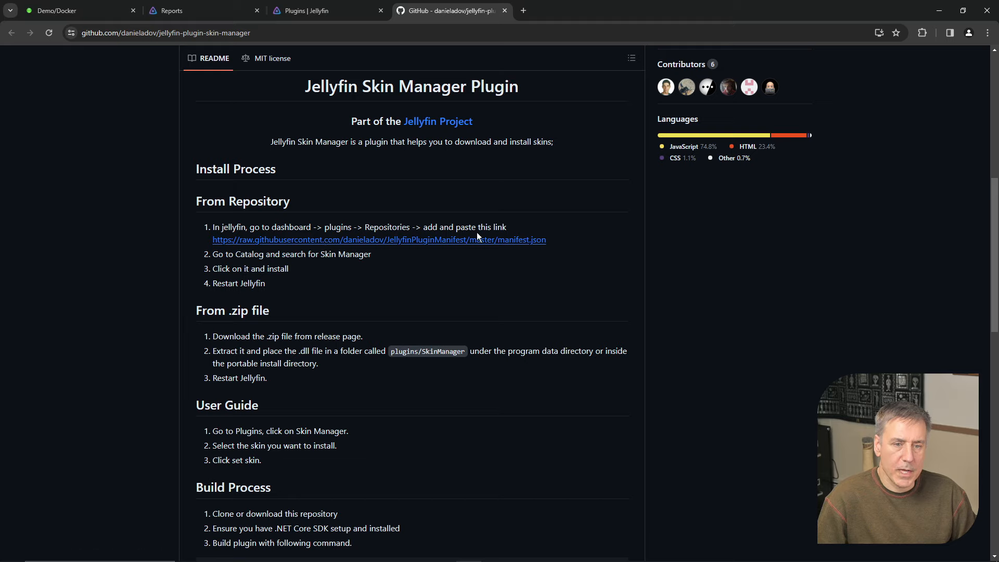
pyautogui.moveTo(567, 250)
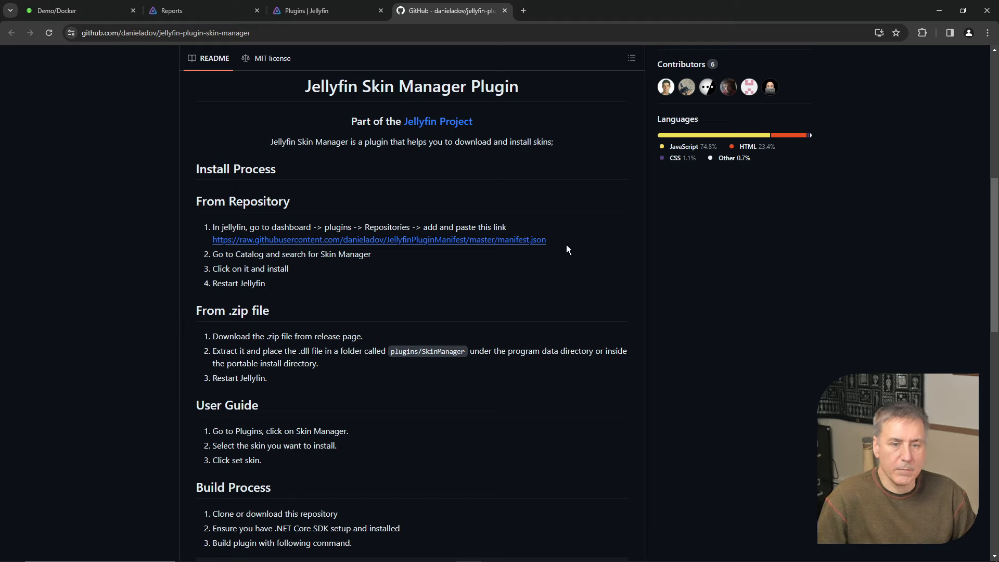
pyautogui.doubleClick(379, 239)
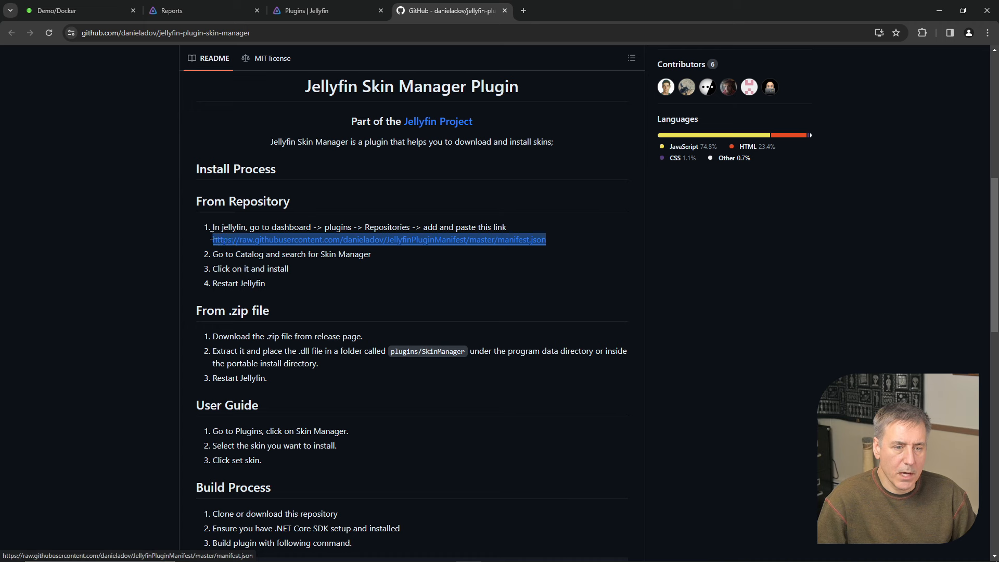
pyautogui.click(185, 10)
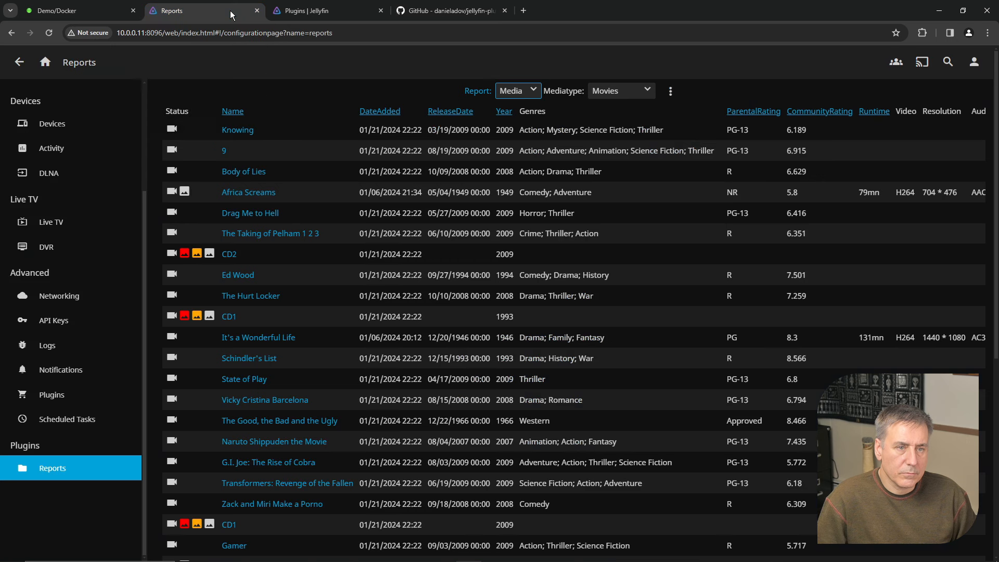
pyautogui.moveTo(177, 18)
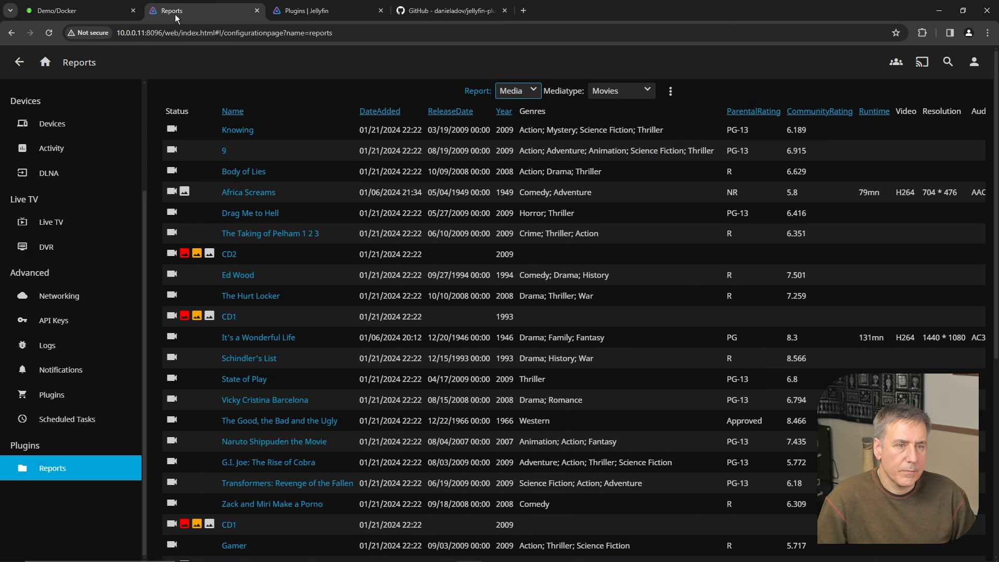
pyautogui.moveTo(60, 66)
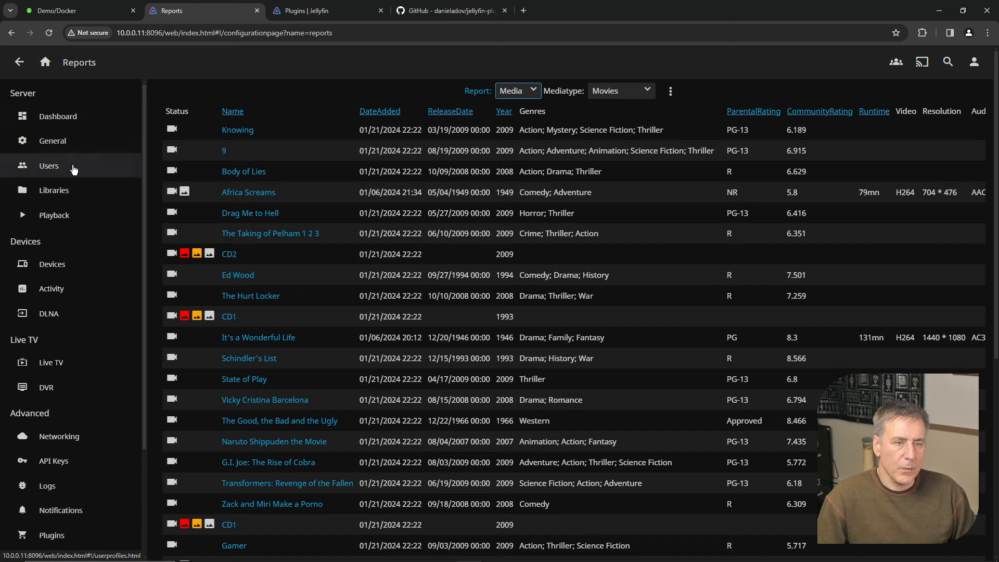
pyautogui.moveTo(45, 61)
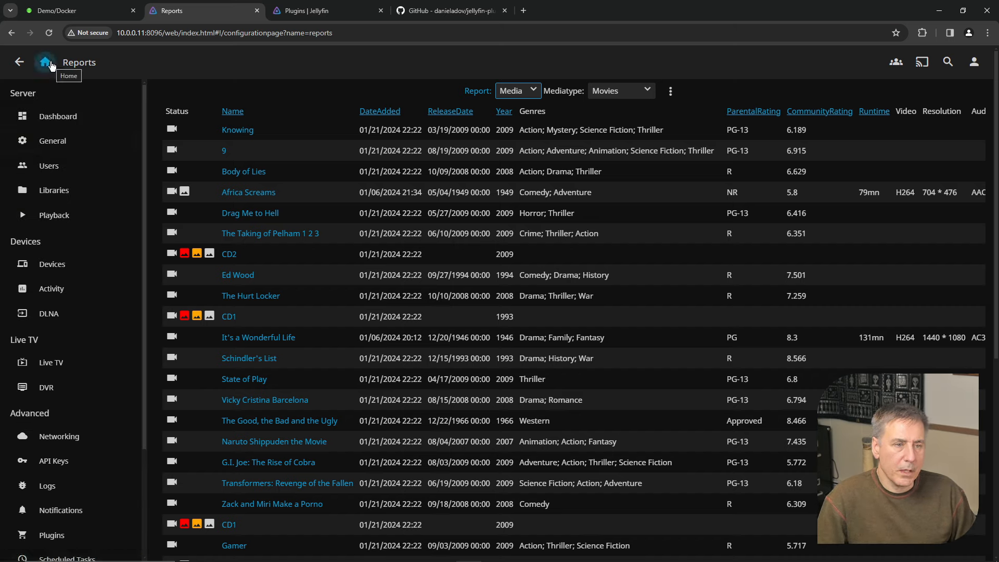
# Navigate from Home through the dashboard to the plugin Repositories list
pyautogui.click(45, 61)
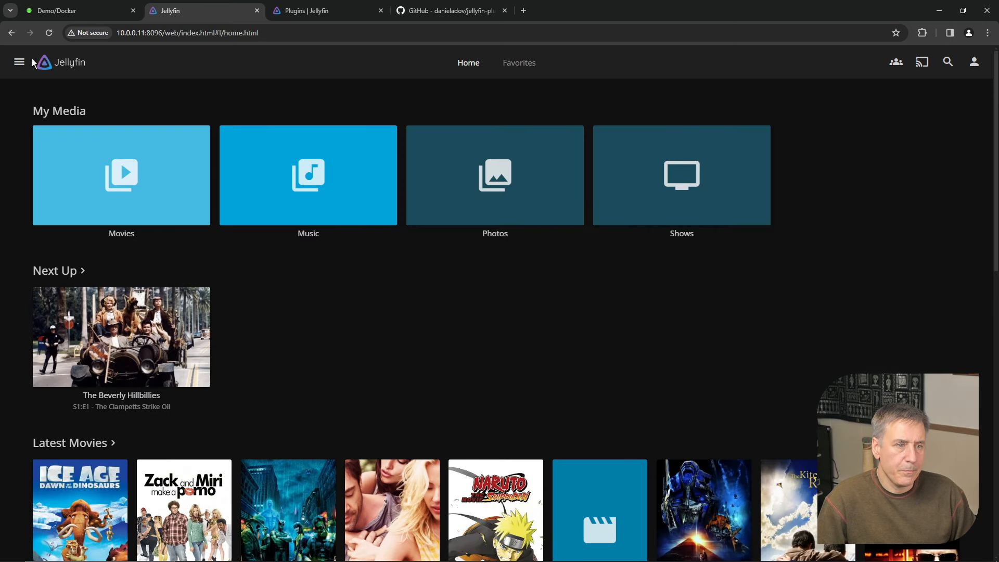
pyautogui.click(18, 62)
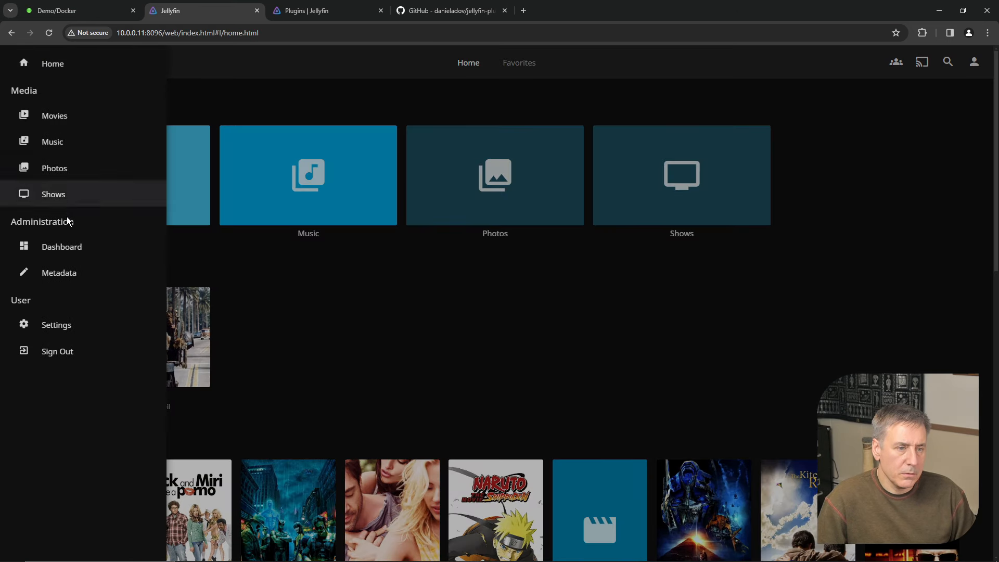
pyautogui.click(62, 246)
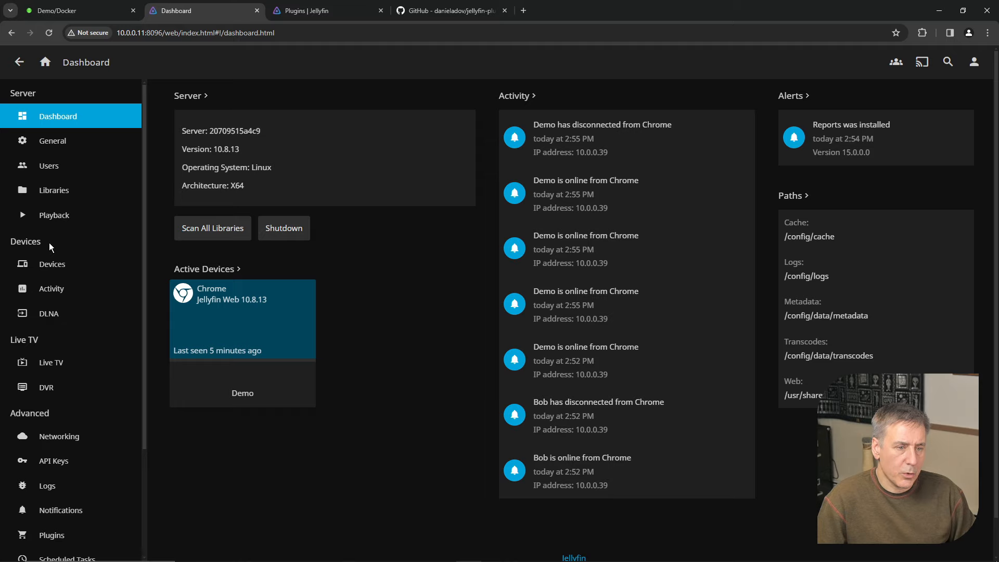
pyautogui.scroll(-3)
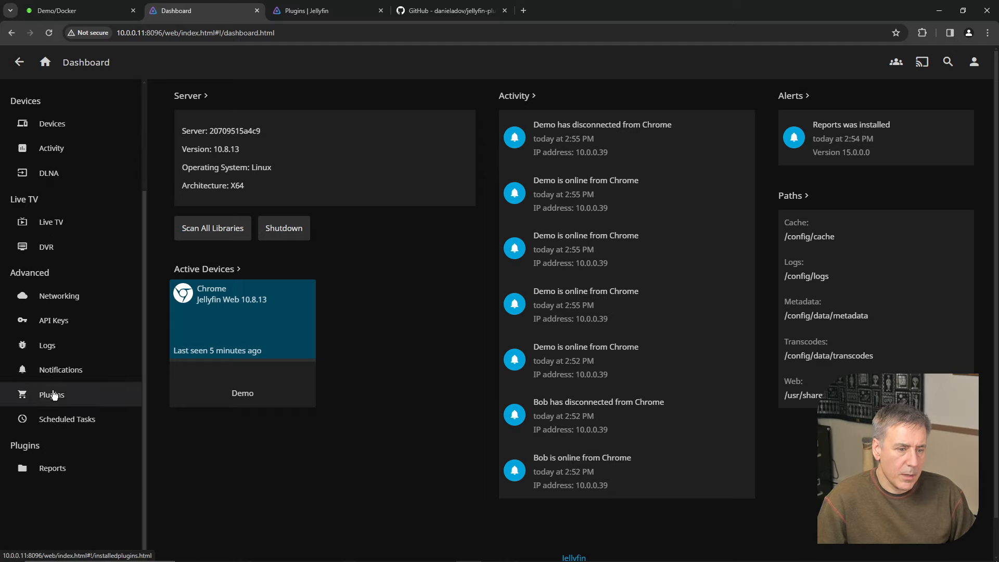
pyautogui.click(52, 395)
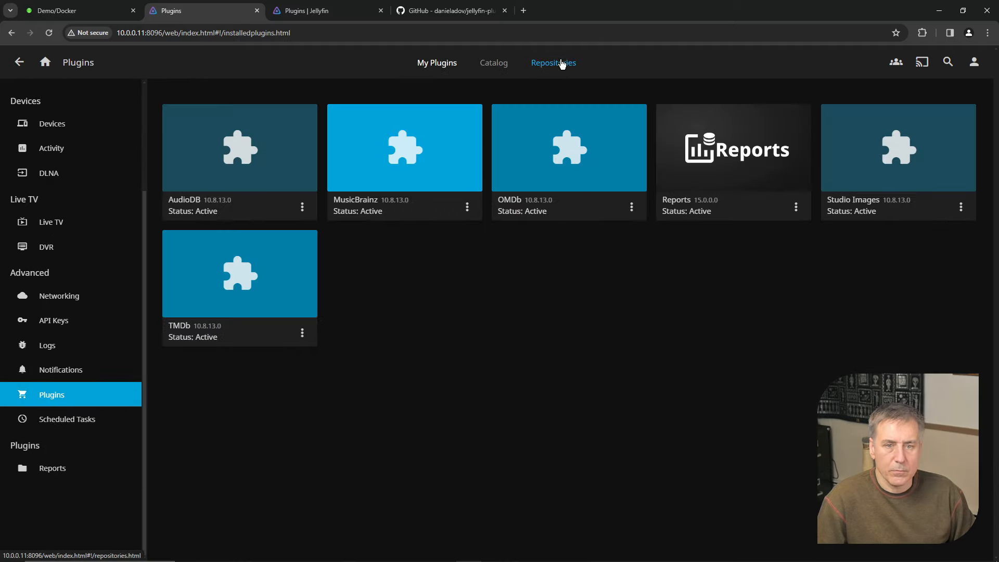
pyautogui.click(552, 62)
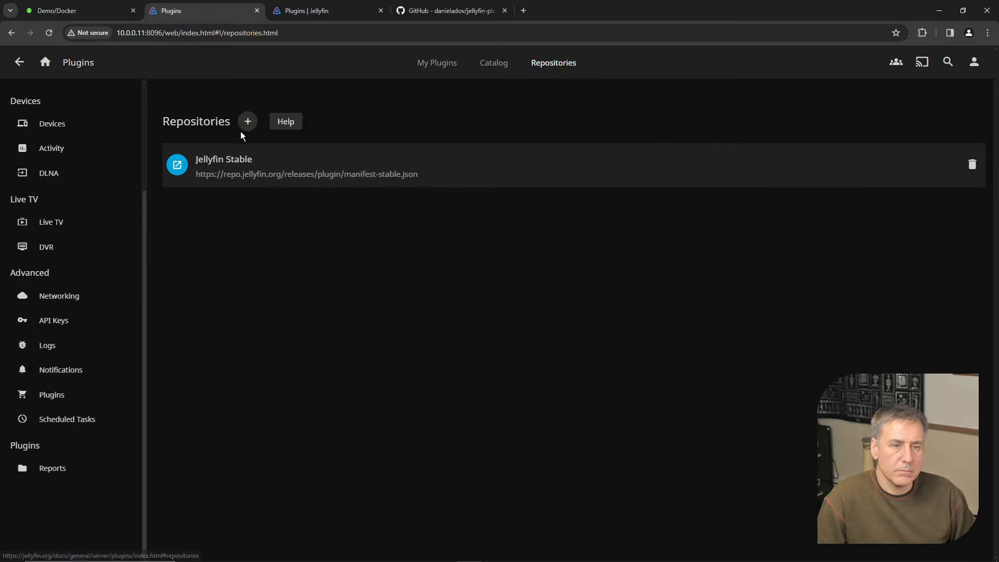
# Add a Skin Manager repository pointing at the raw.githubusercontent manifest URL and confirm it
pyautogui.click(247, 121)
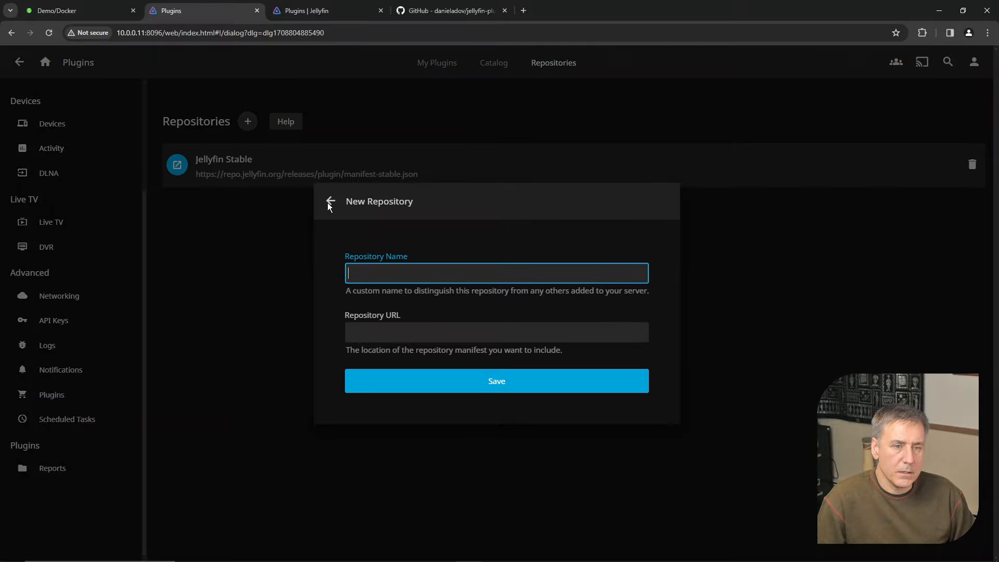
pyautogui.write('https://raw.githubusercontent.com/danieladov/JellyfinPluginManifest/master/manifest.json')
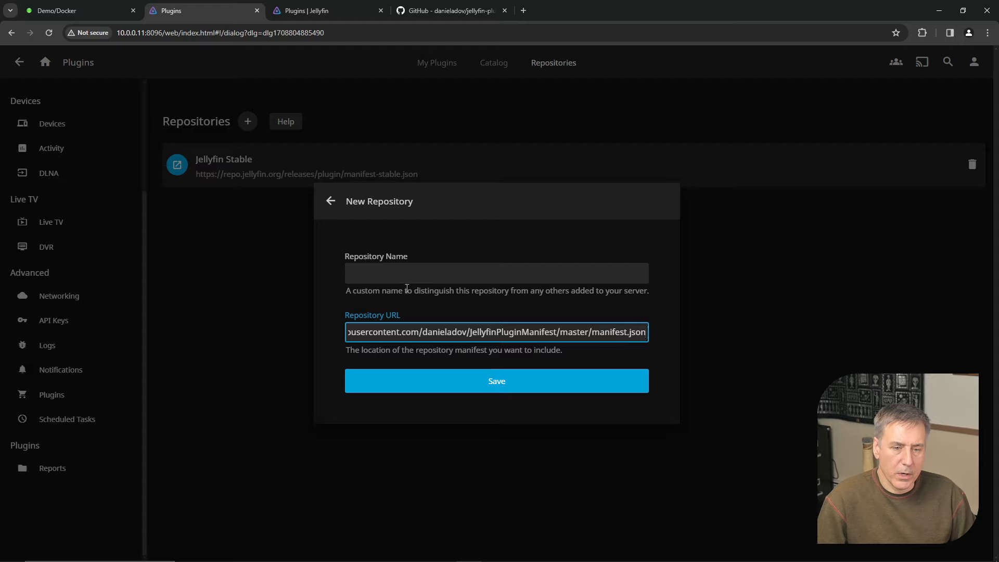
pyautogui.click(497, 273)
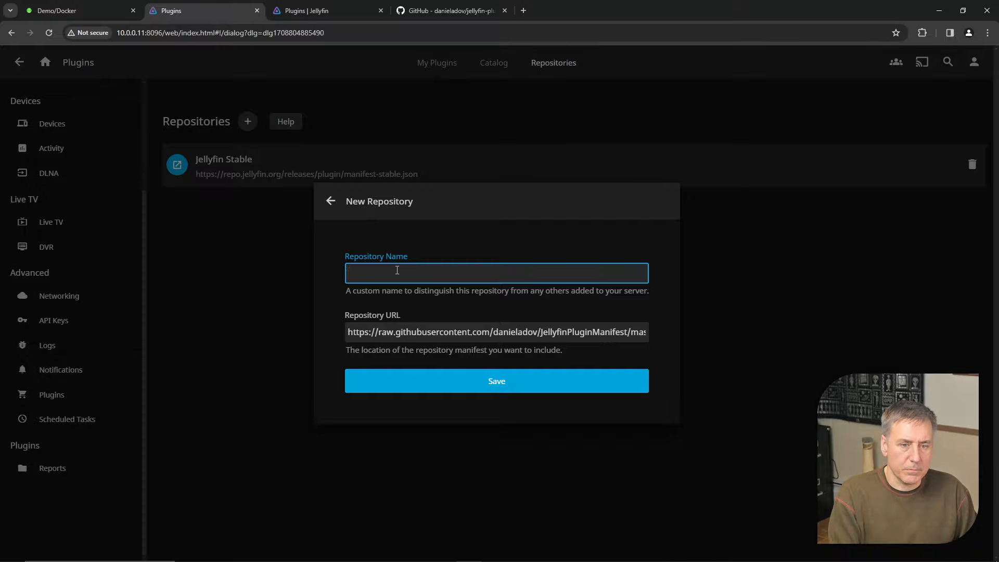
pyautogui.write('Skin Manag')
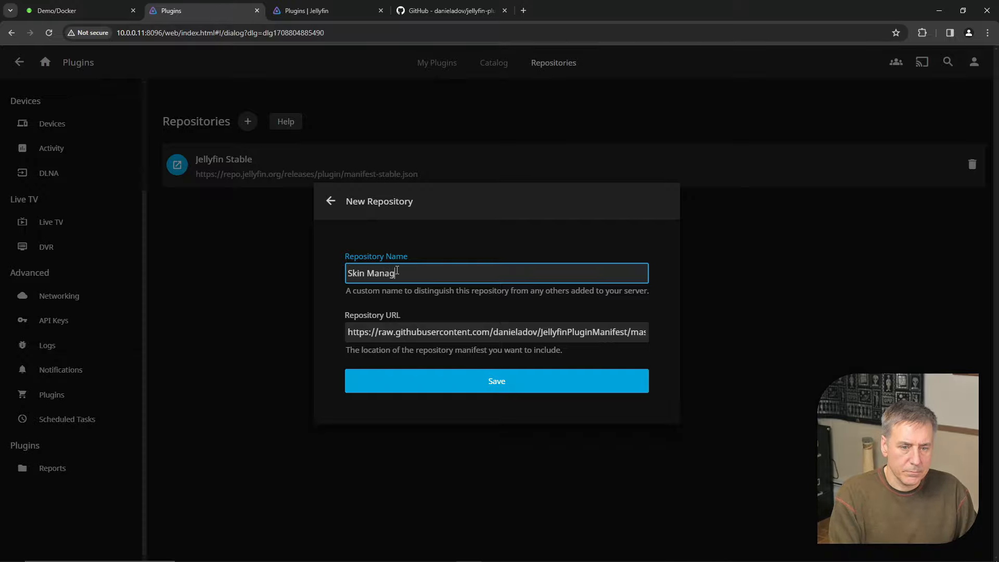
pyautogui.click(496, 380)
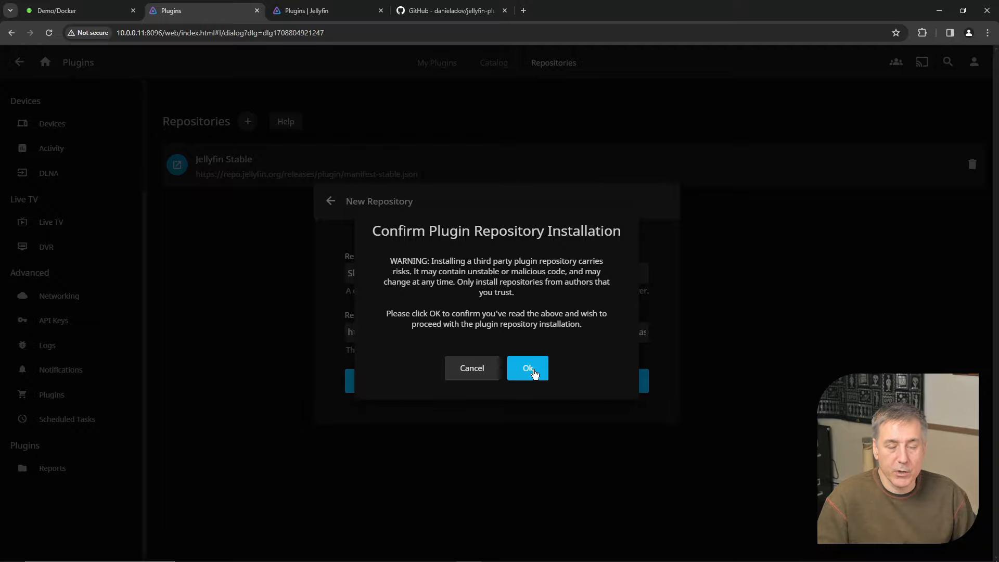
pyautogui.click(527, 368)
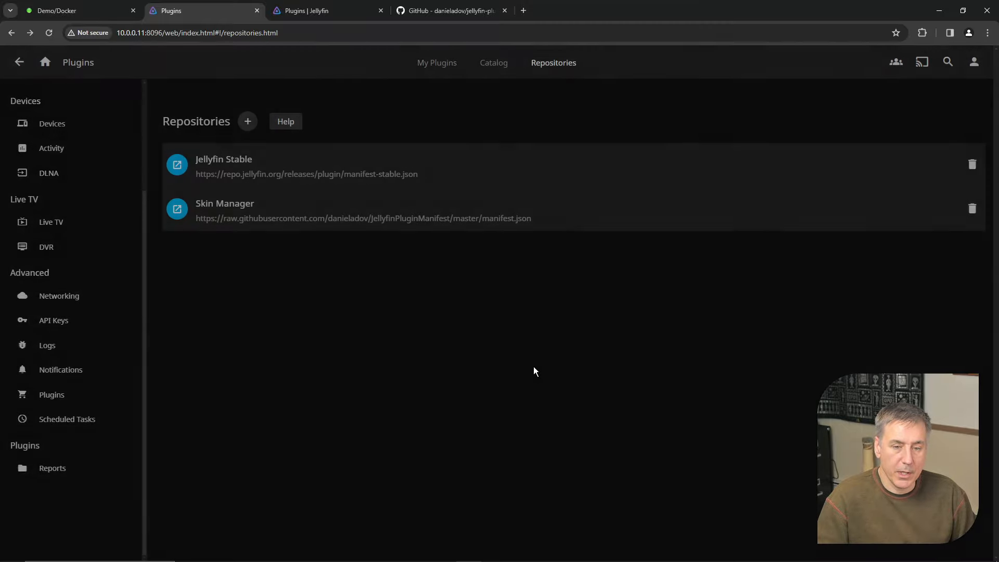
pyautogui.click(493, 63)
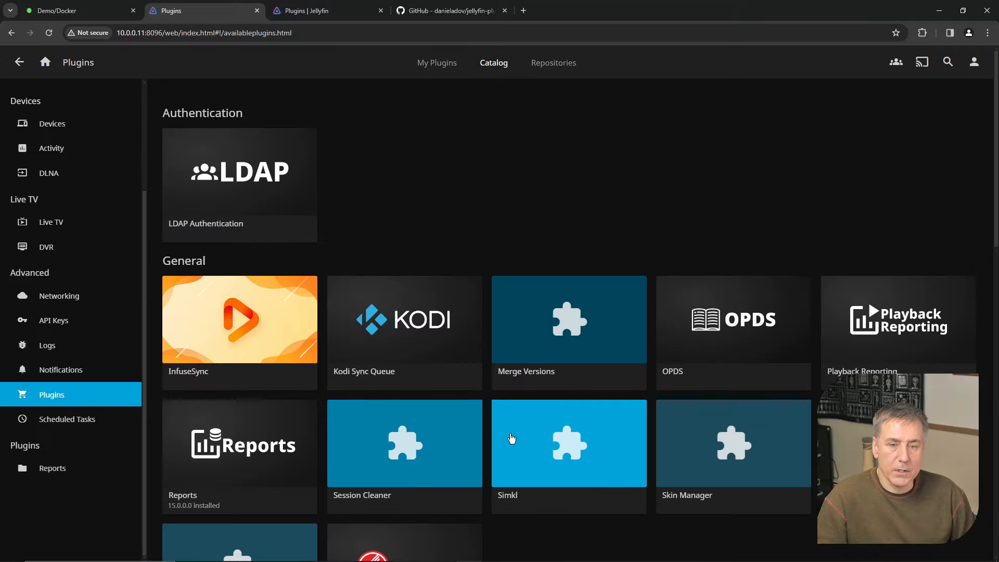
pyautogui.moveTo(738, 448)
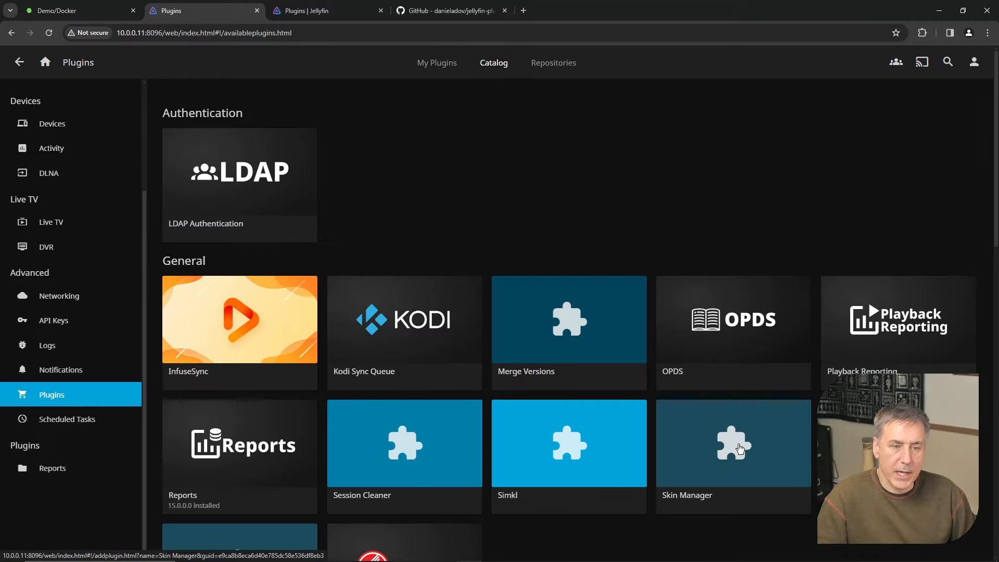
pyautogui.moveTo(730, 459)
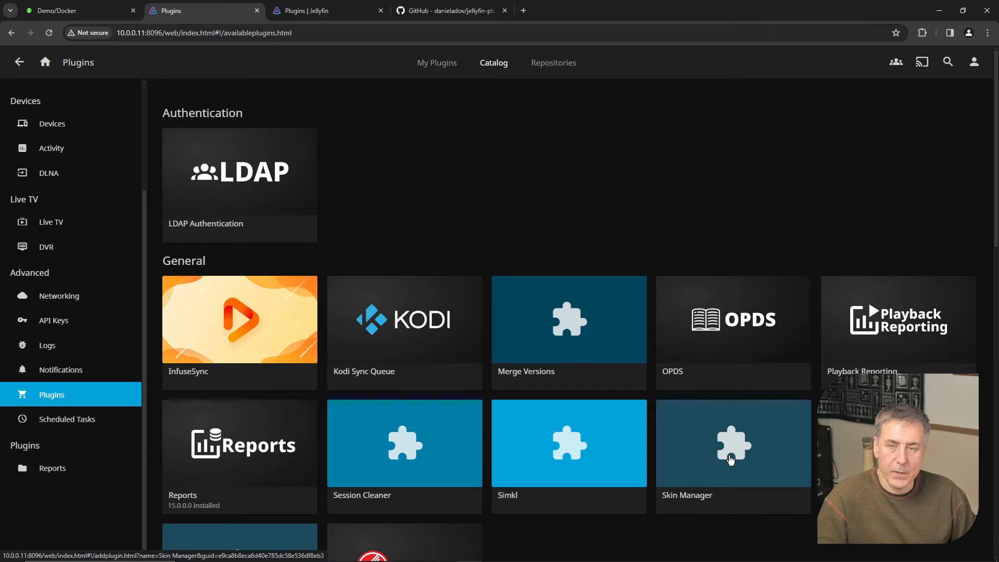
# Install Skin Manager 2.0.1, confirm the third-party warning and dismiss the success notice
pyautogui.click(733, 444)
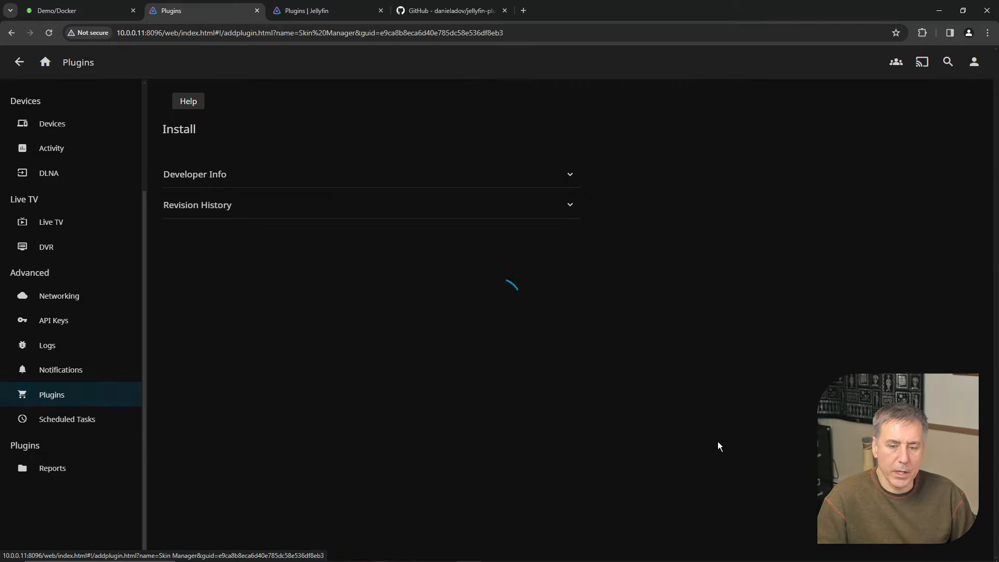
pyautogui.click(264, 243)
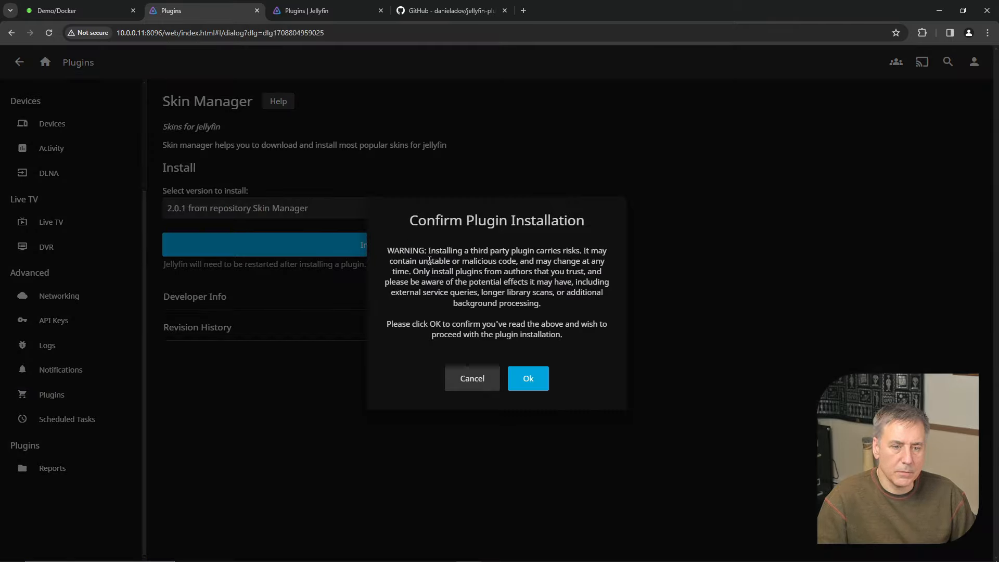
pyautogui.click(528, 378)
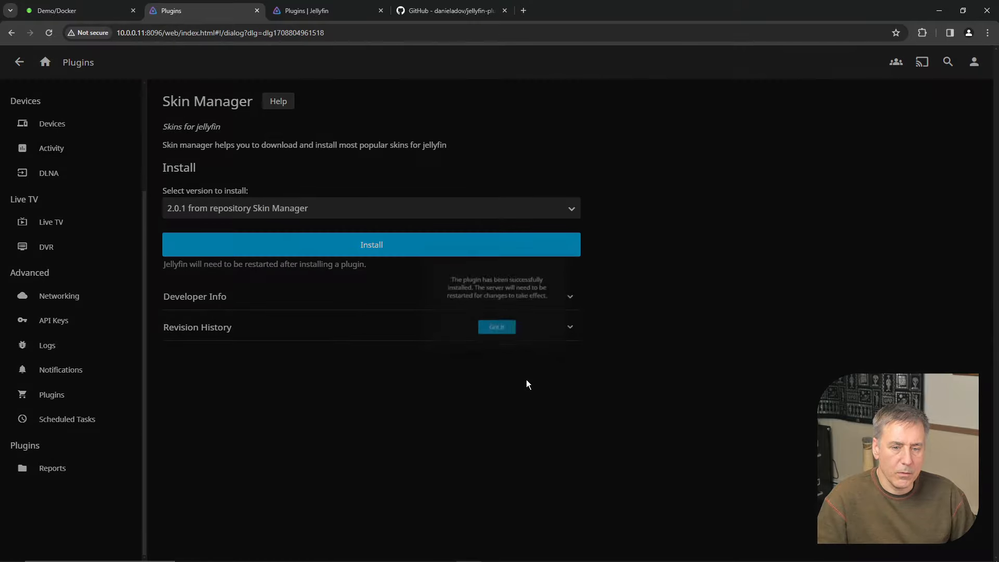
pyautogui.click(496, 326)
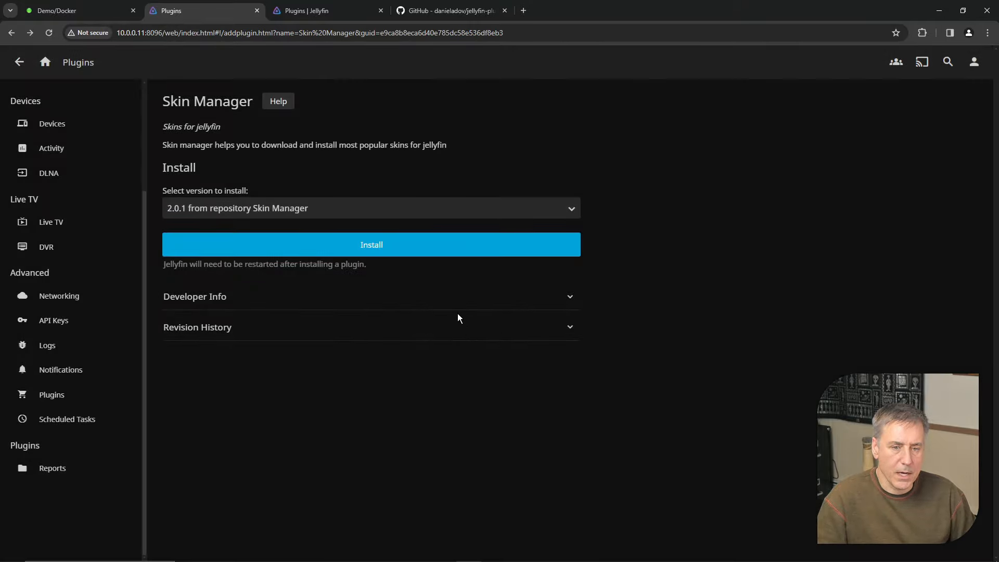
pyautogui.moveTo(447, 315)
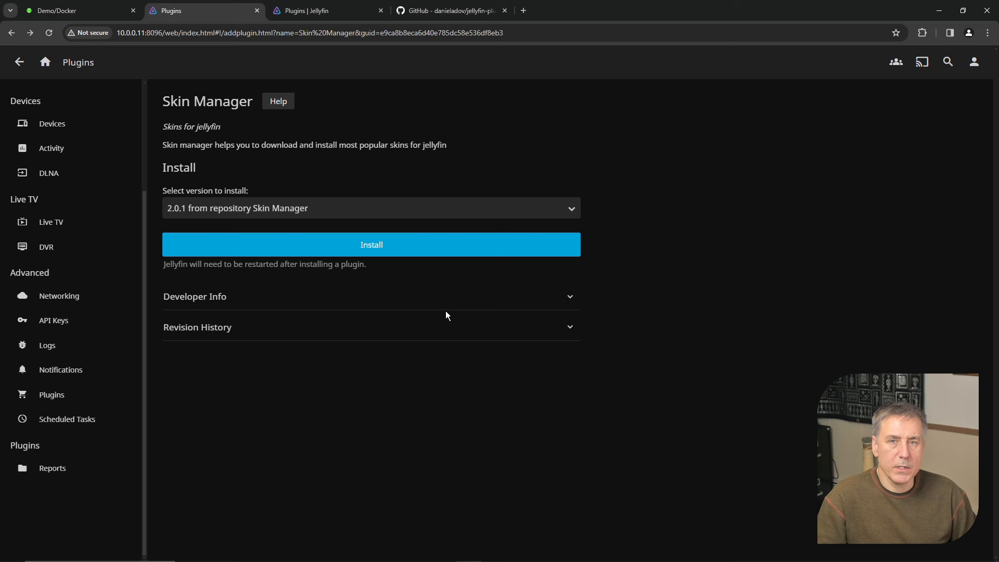
pyautogui.click(63, 10)
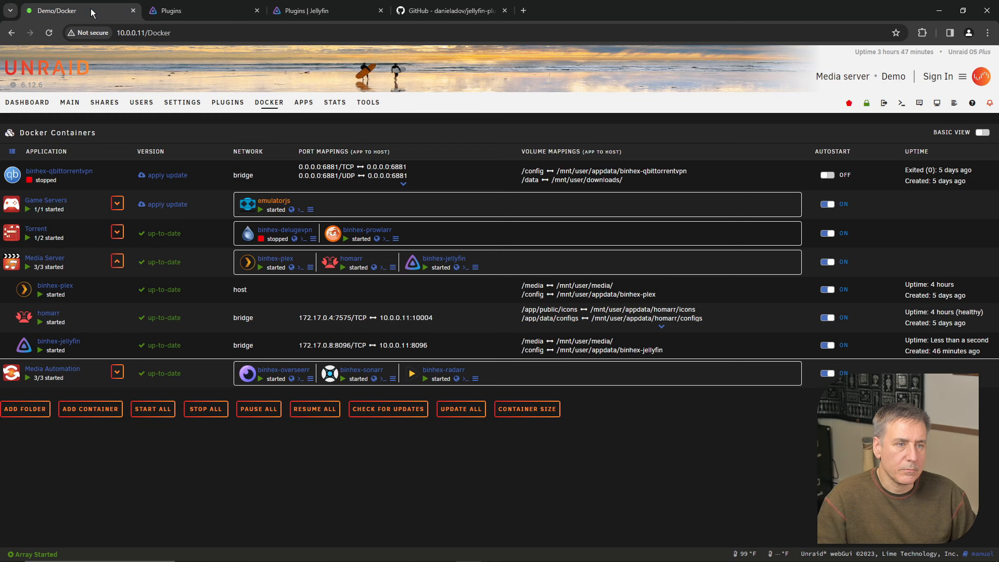
pyautogui.moveTo(29, 347)
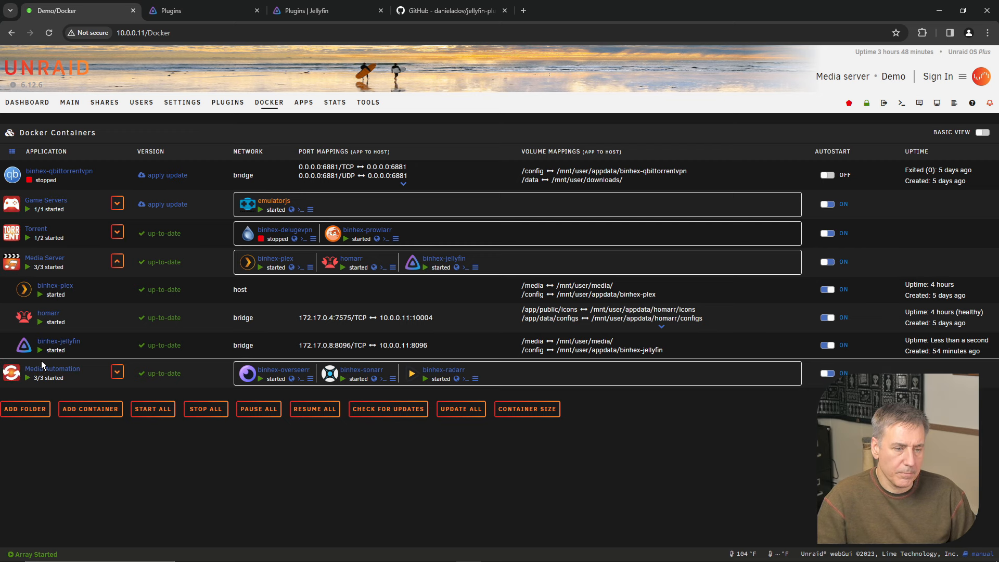
pyautogui.moveTo(50, 241)
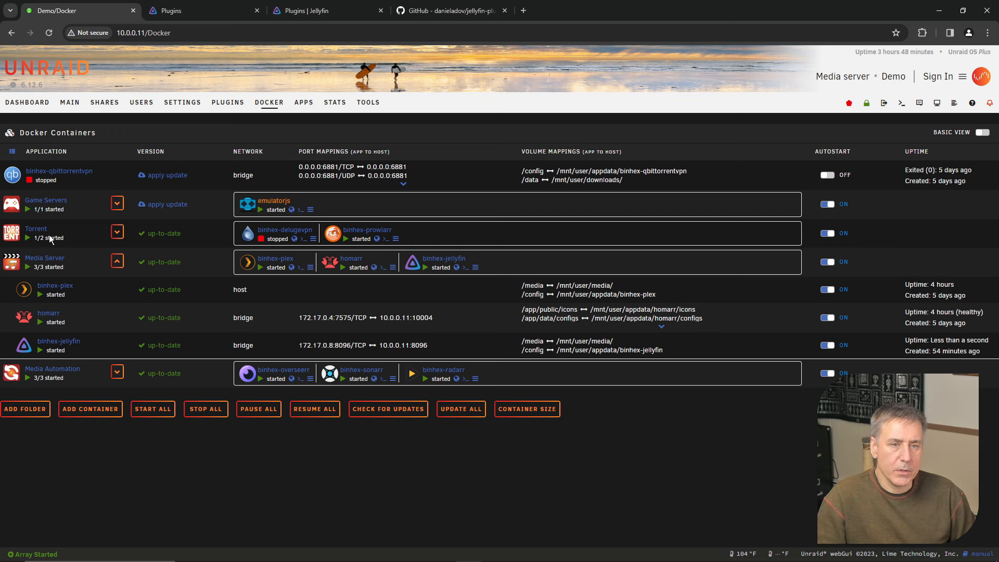
# Show My Plugins from the Dashboard, listing Reports and SkinManager as active
pyautogui.click(178, 10)
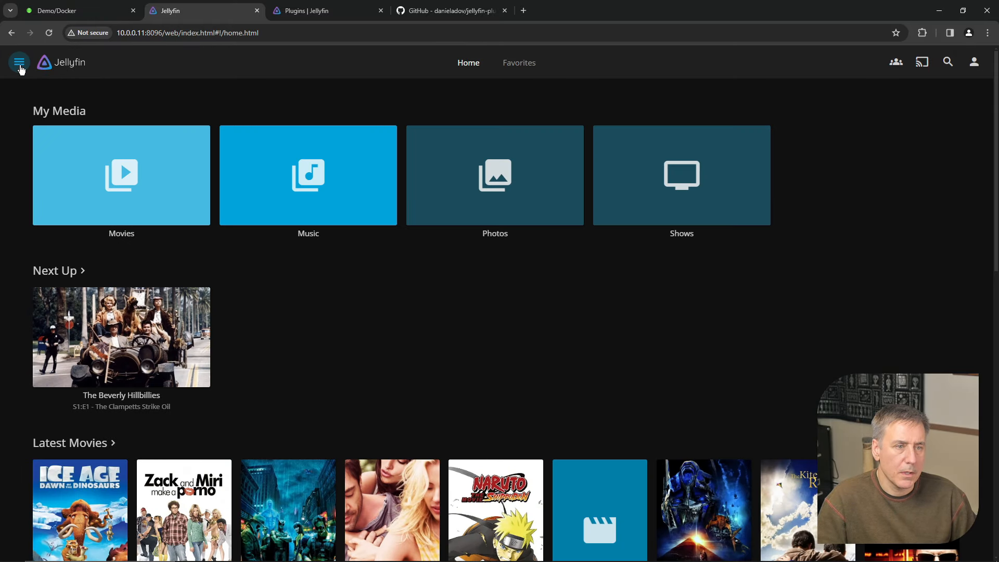
pyautogui.moveTo(35, 29)
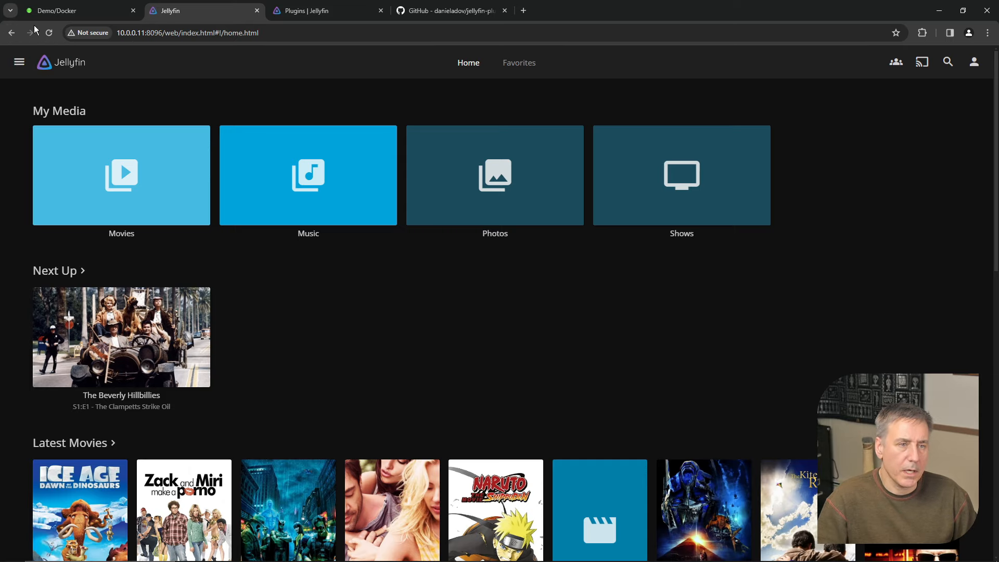
pyautogui.click(19, 62)
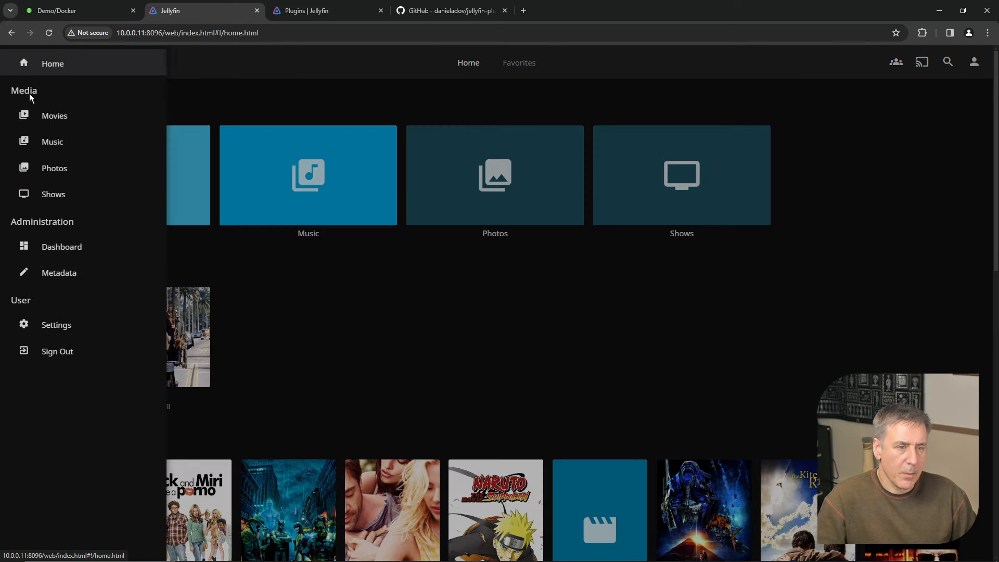
pyautogui.click(61, 247)
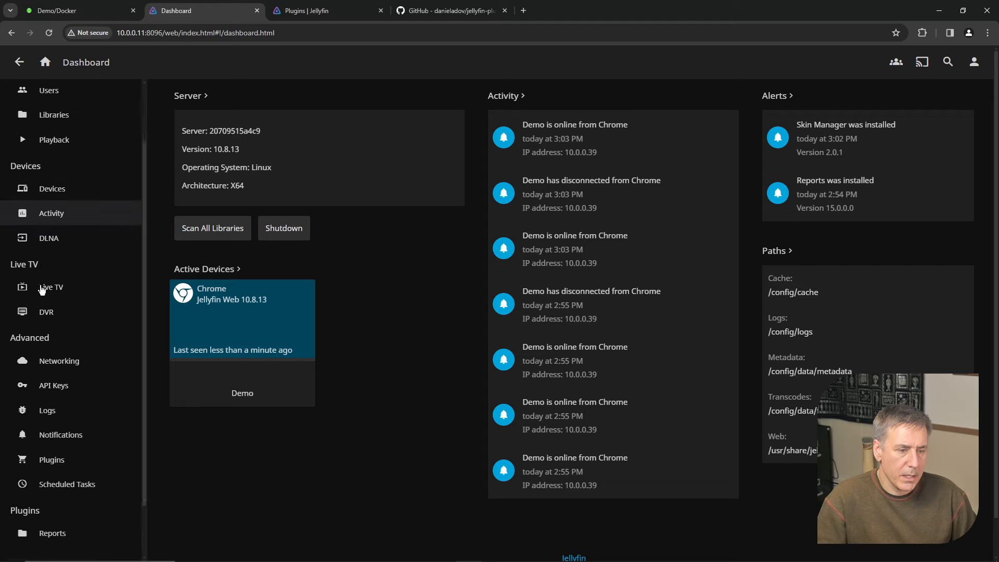
pyautogui.click(52, 459)
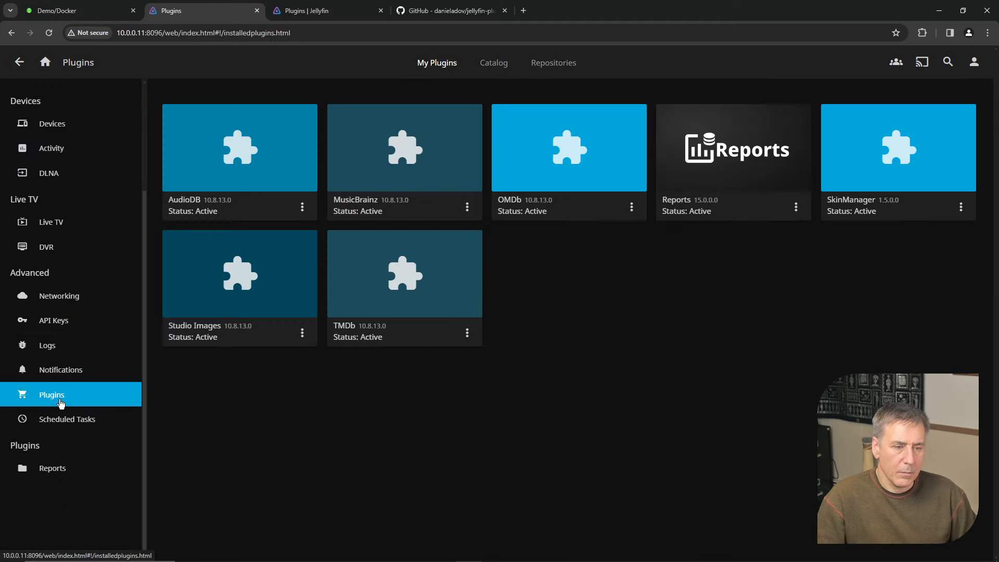
pyautogui.moveTo(838, 177)
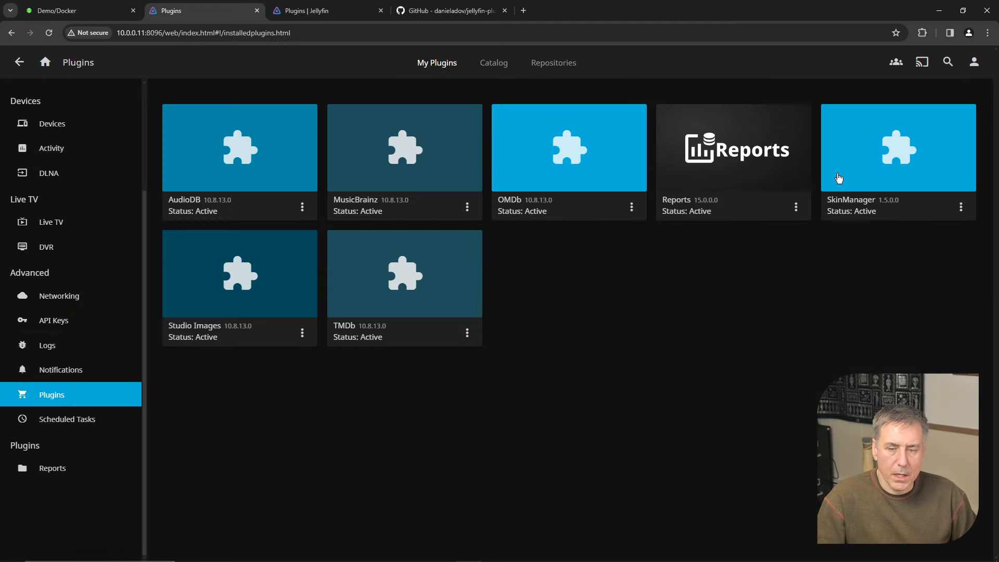
pyautogui.moveTo(461, 84)
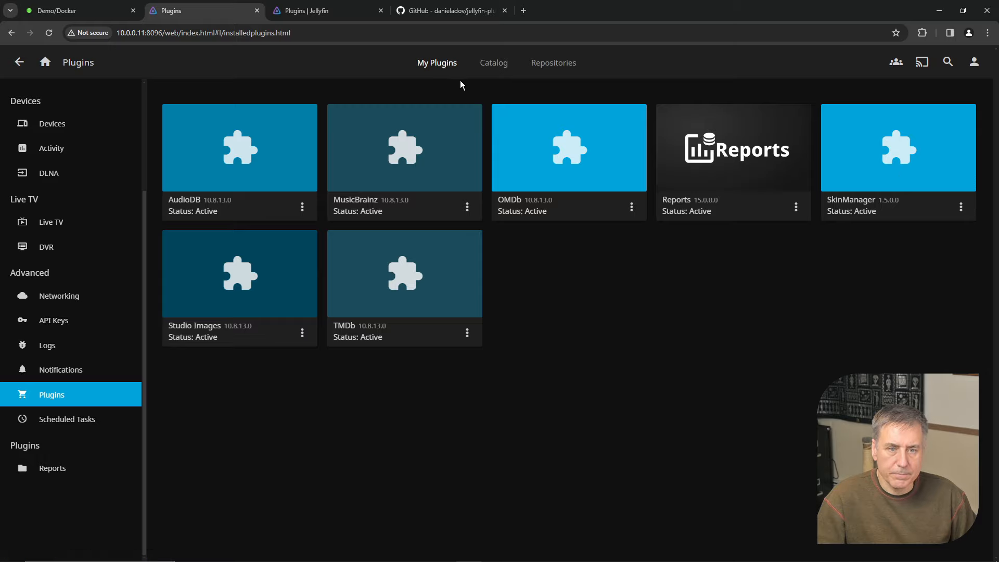
# Browse the Default skin's login, home, library and title previews in Skin Manager settings
pyautogui.click(897, 147)
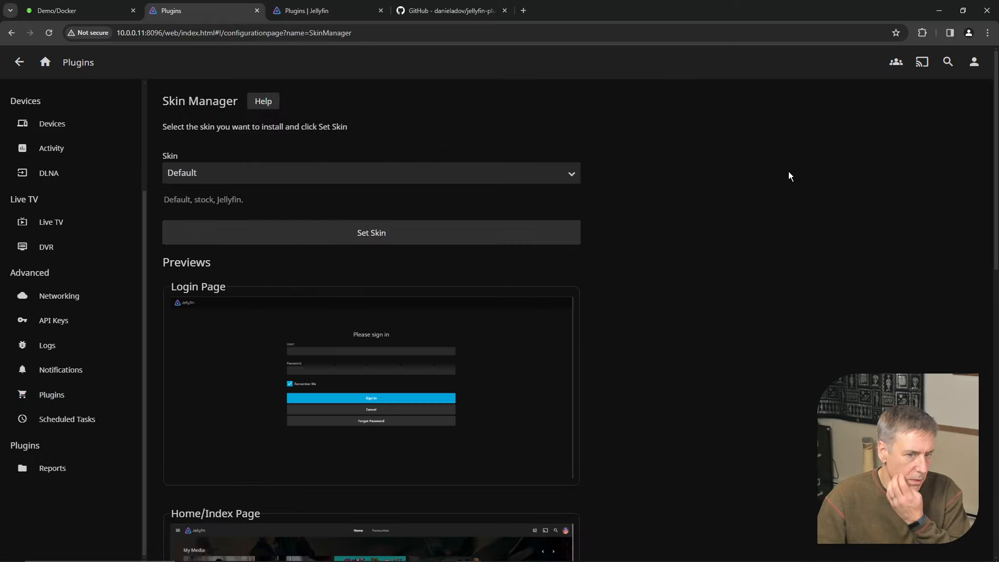
pyautogui.moveTo(426, 168)
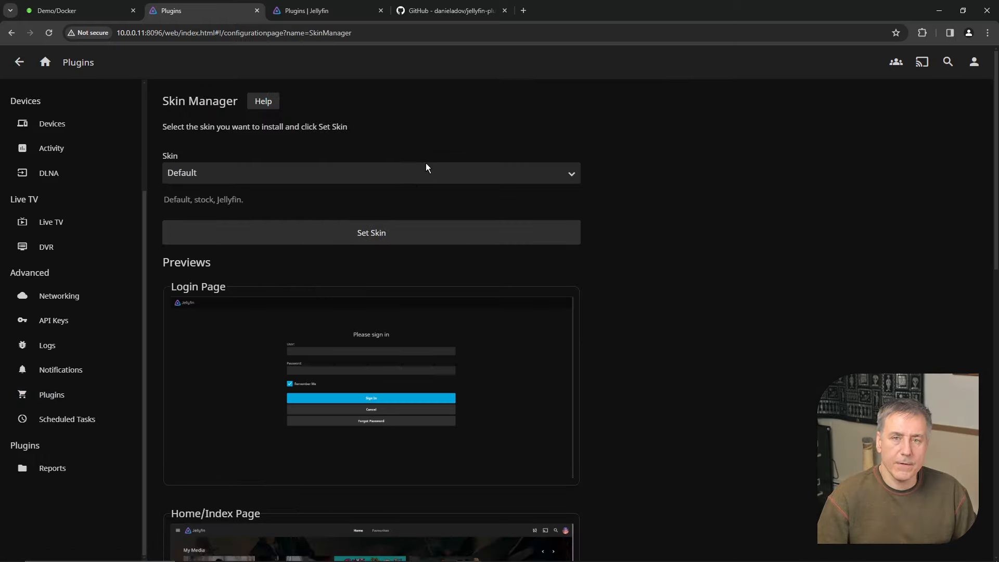
pyautogui.moveTo(418, 363)
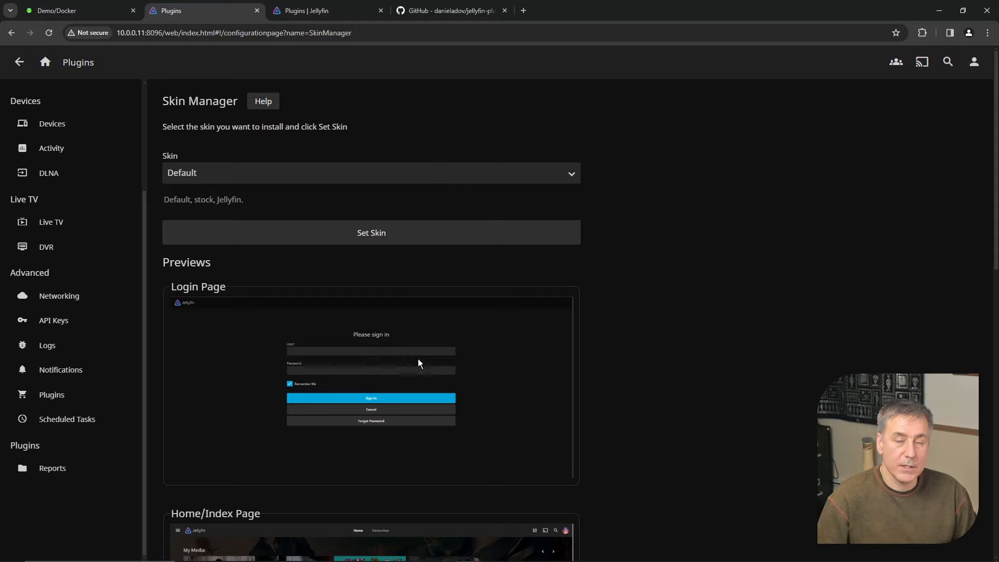
pyautogui.moveTo(339, 252)
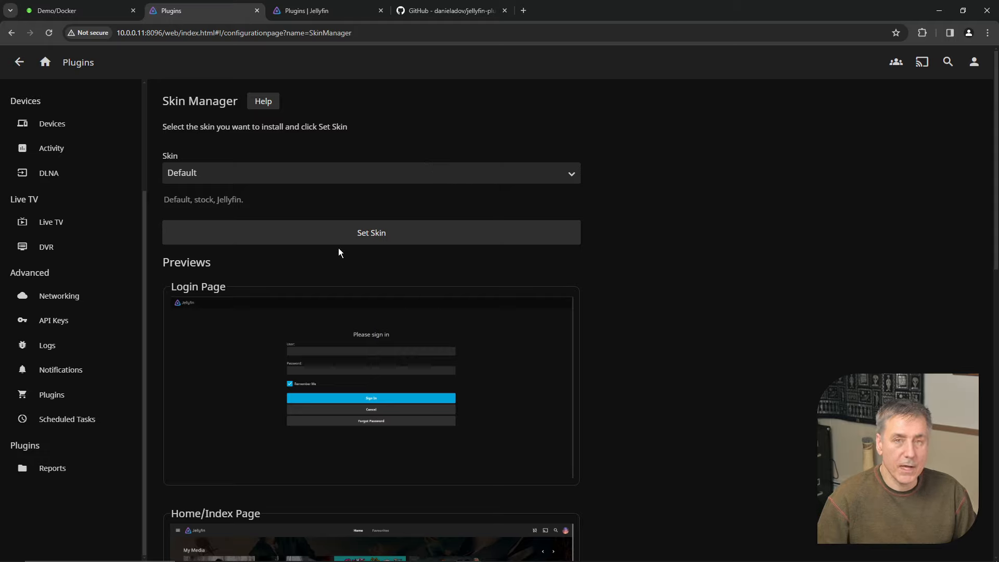
pyautogui.scroll(-3)
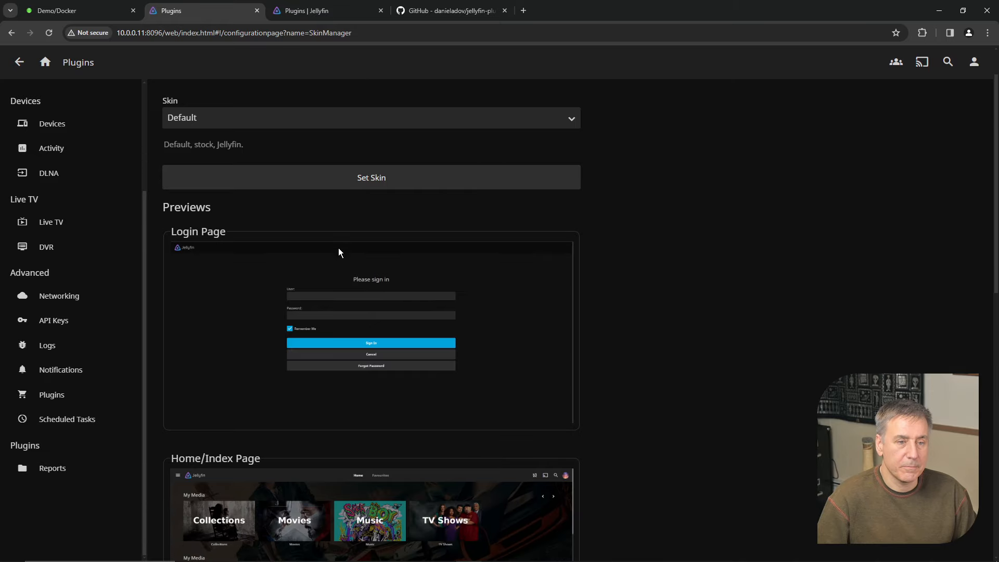
pyautogui.scroll(-3)
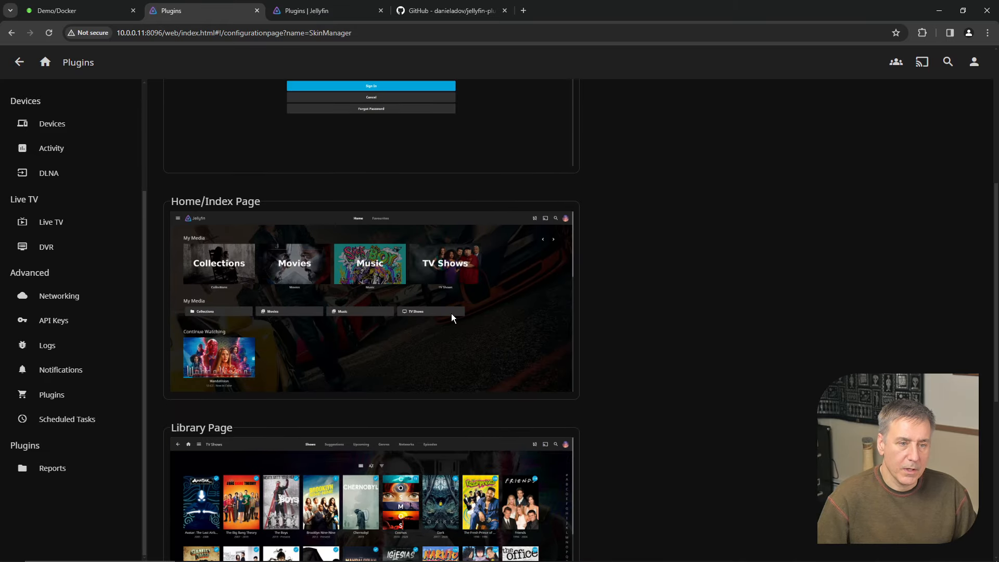
pyautogui.scroll(-3)
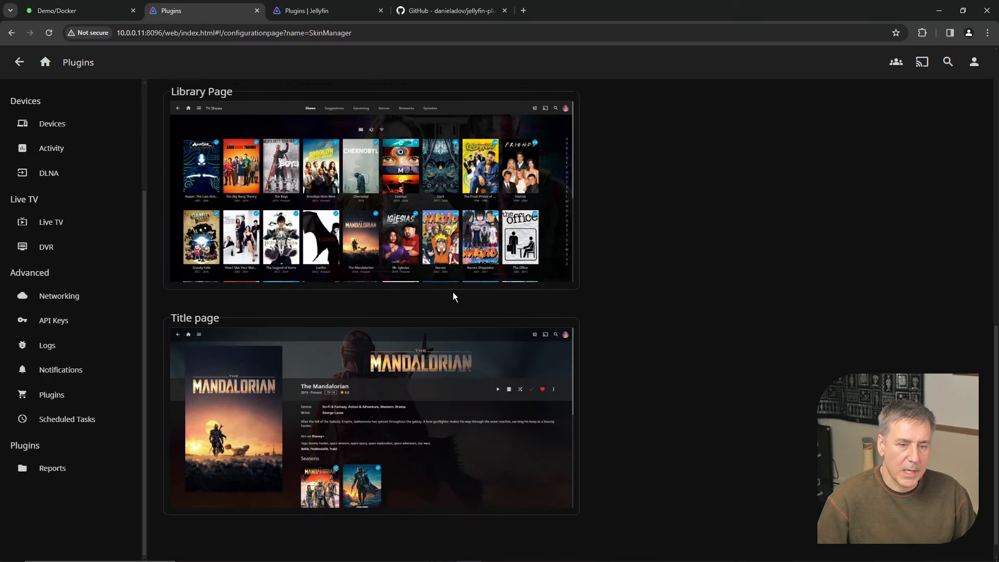
pyautogui.scroll(-3)
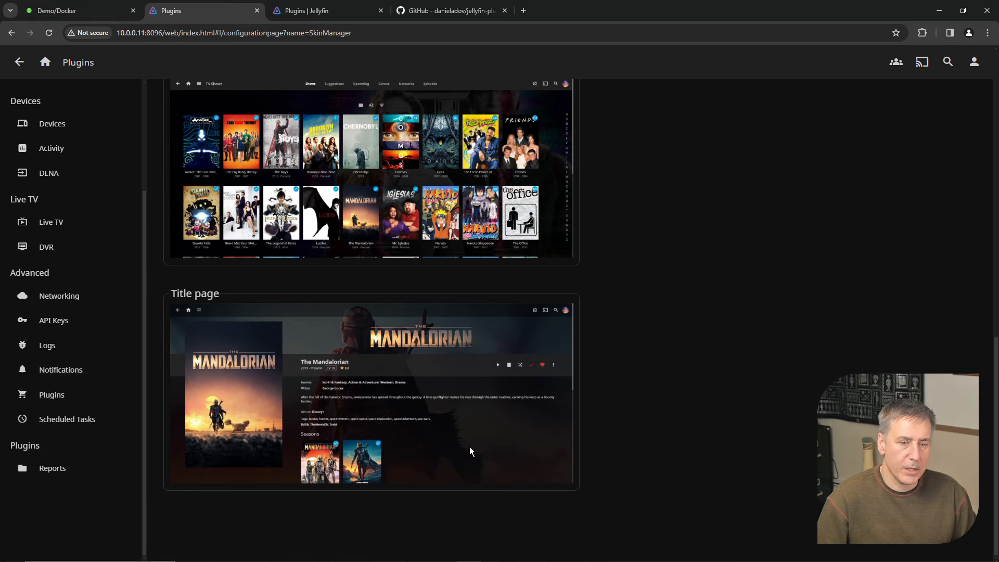
pyautogui.scroll(3)
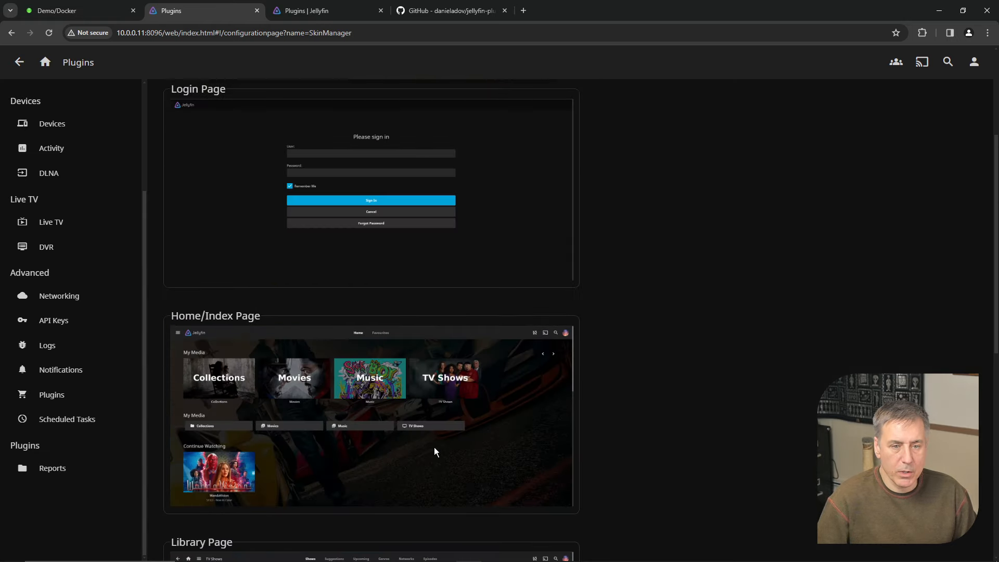
pyautogui.scroll(3)
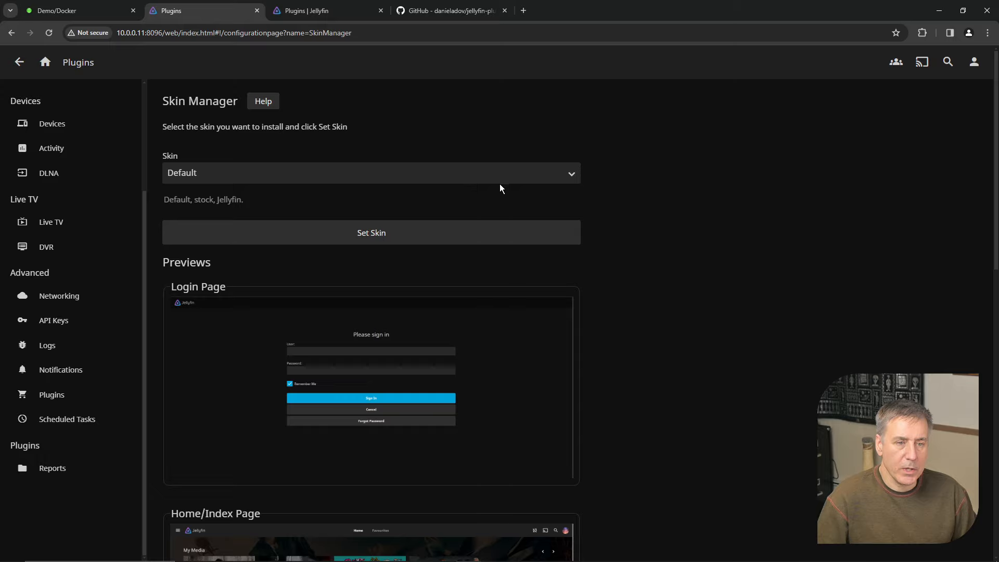
pyautogui.moveTo(569, 174)
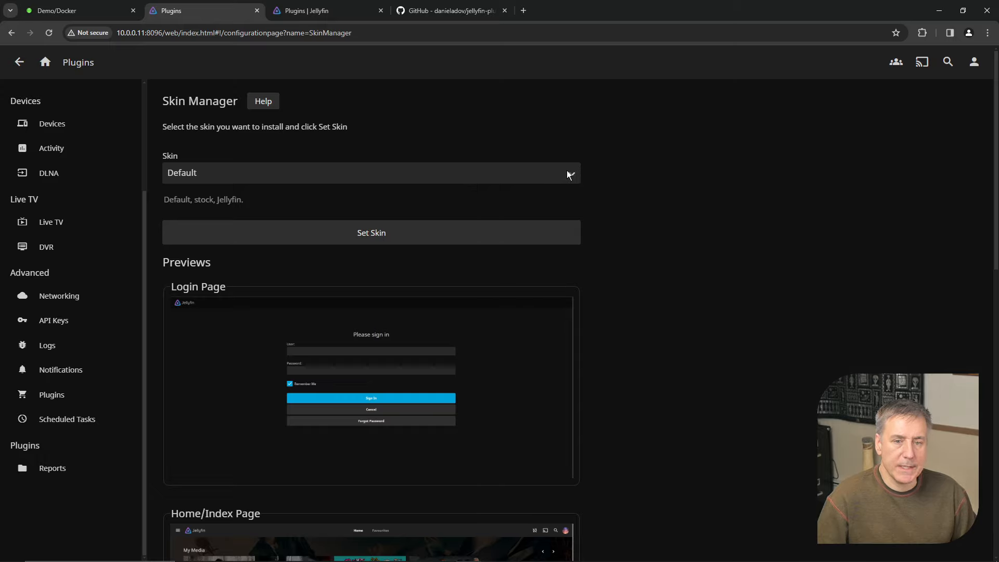
pyautogui.click(371, 173)
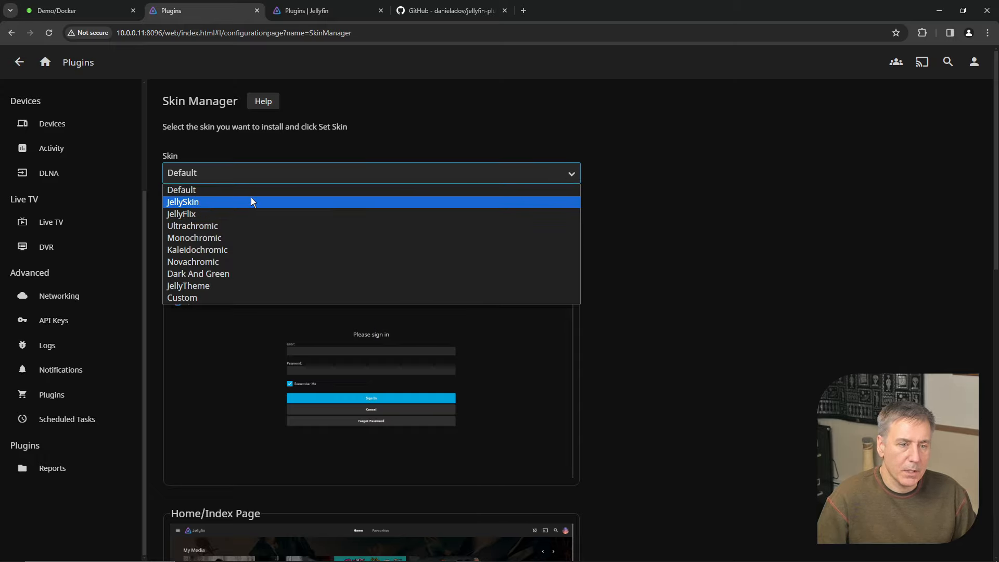
pyautogui.click(183, 201)
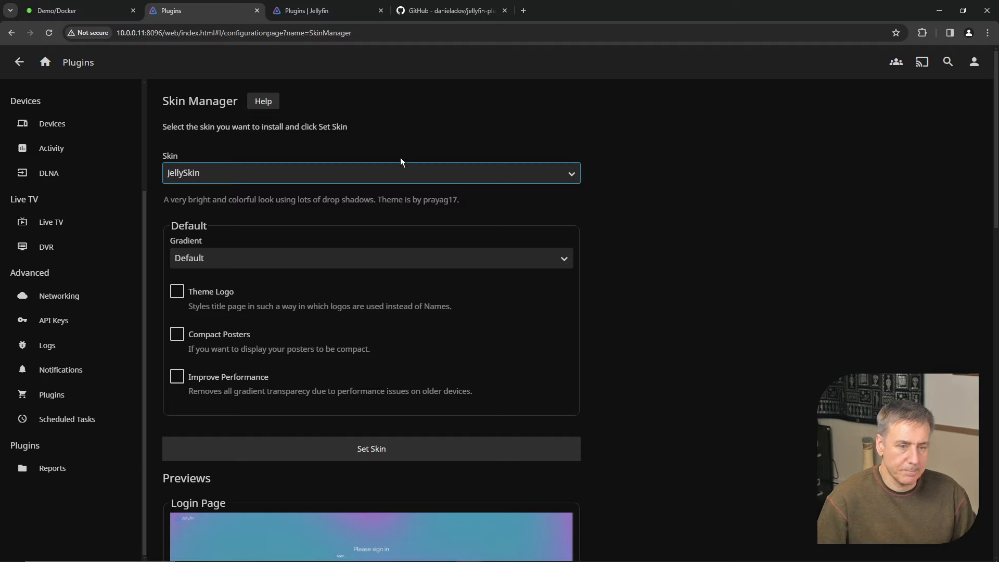
pyautogui.moveTo(271, 216)
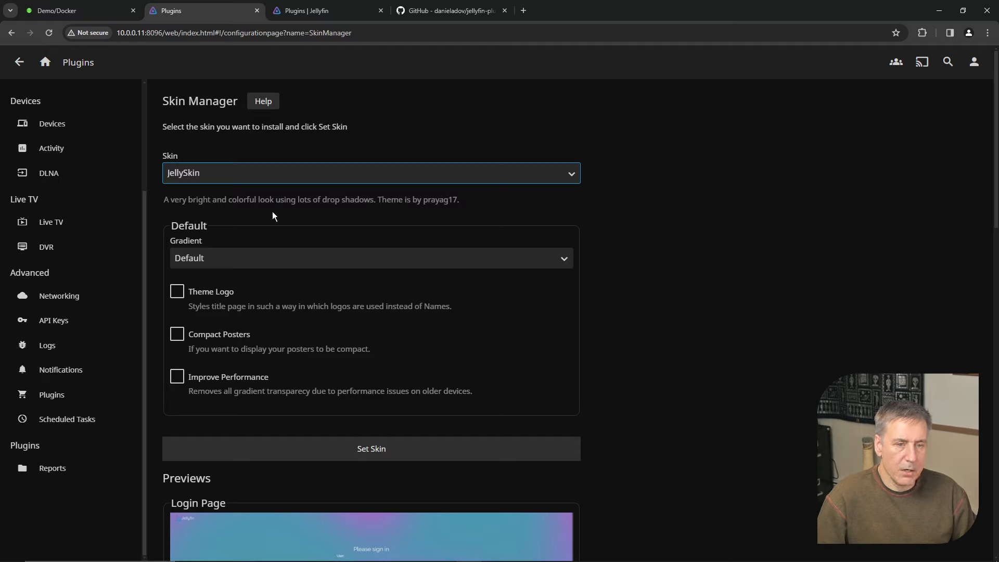
pyautogui.moveTo(420, 223)
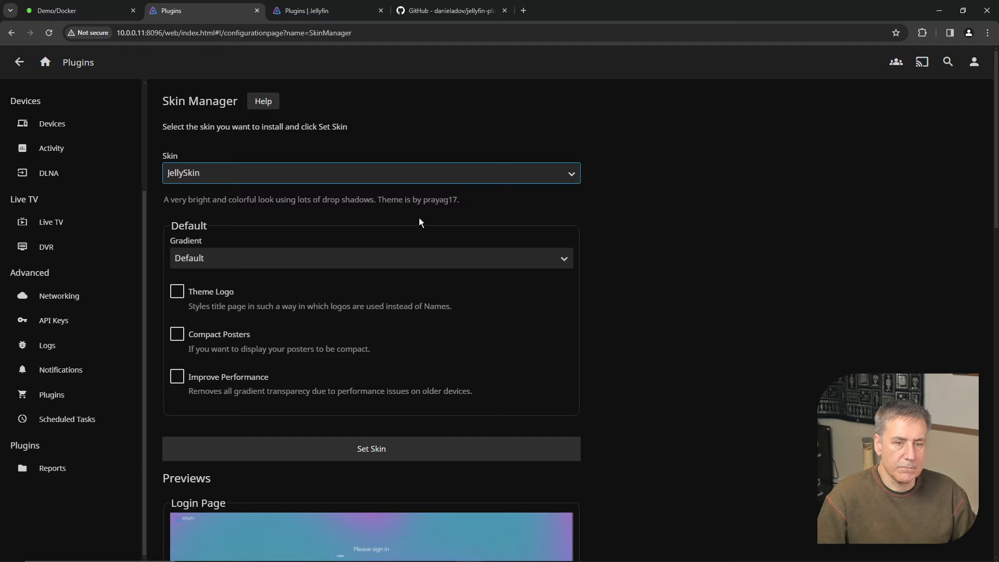
pyautogui.moveTo(314, 248)
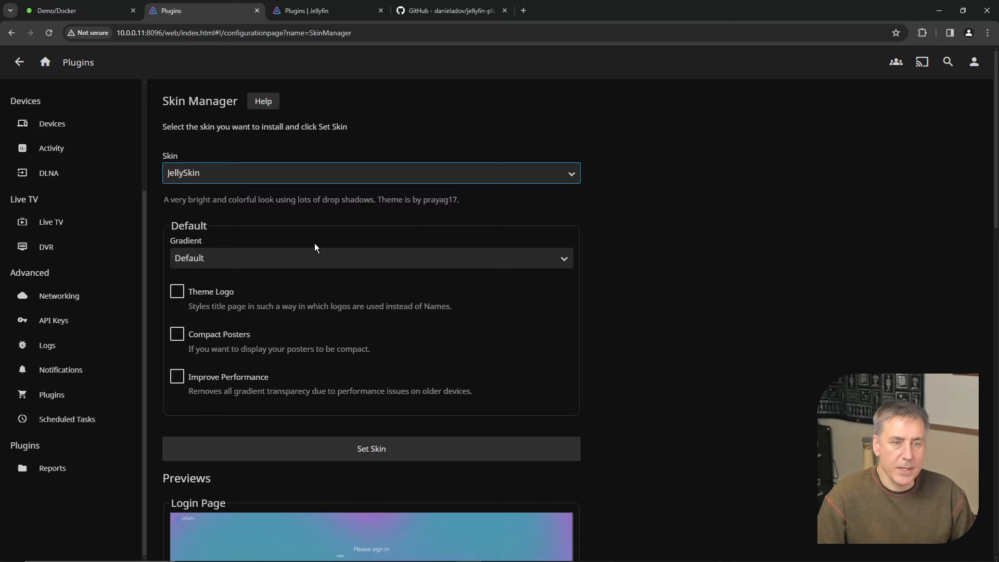
pyautogui.moveTo(232, 254)
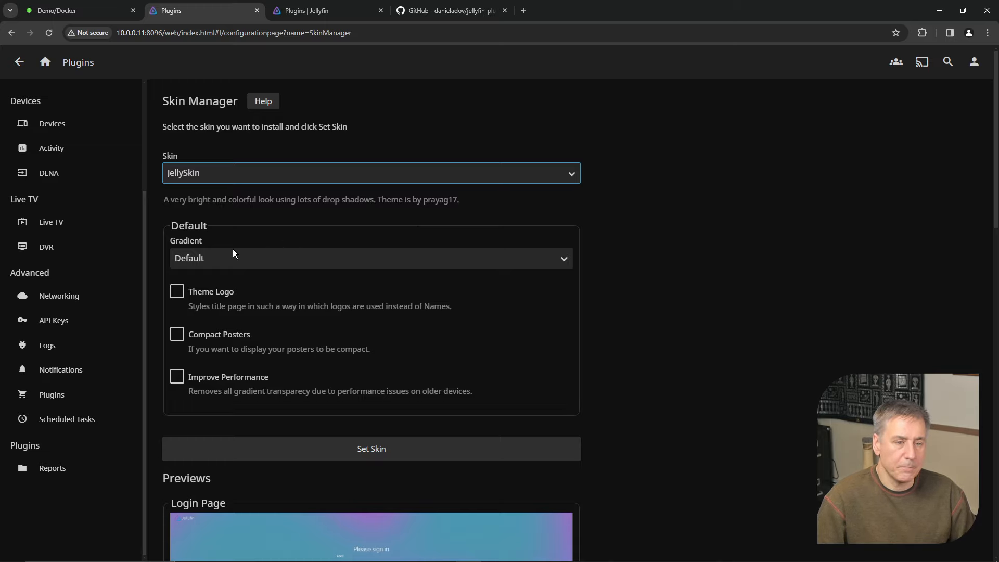
pyautogui.click(371, 257)
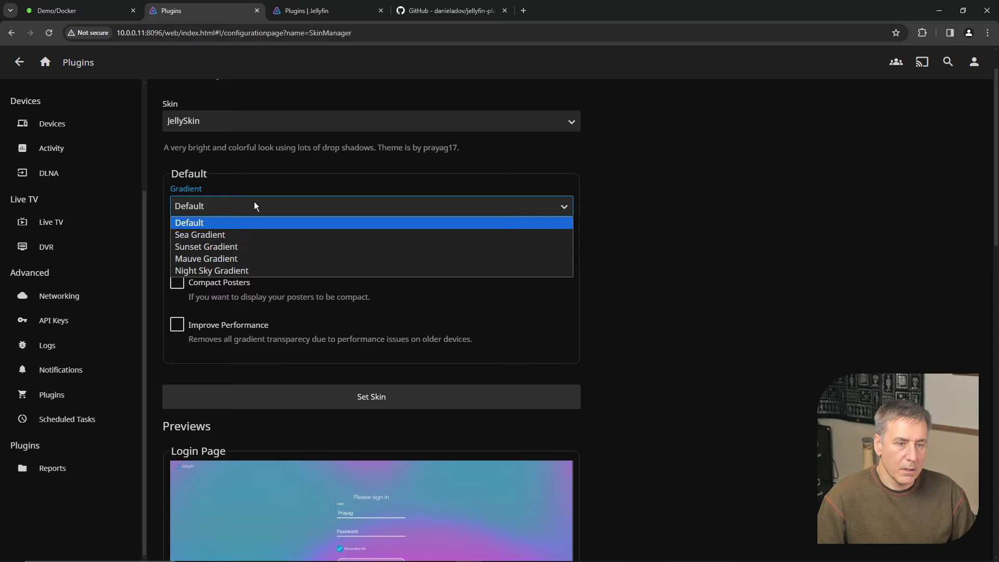
pyautogui.moveTo(267, 258)
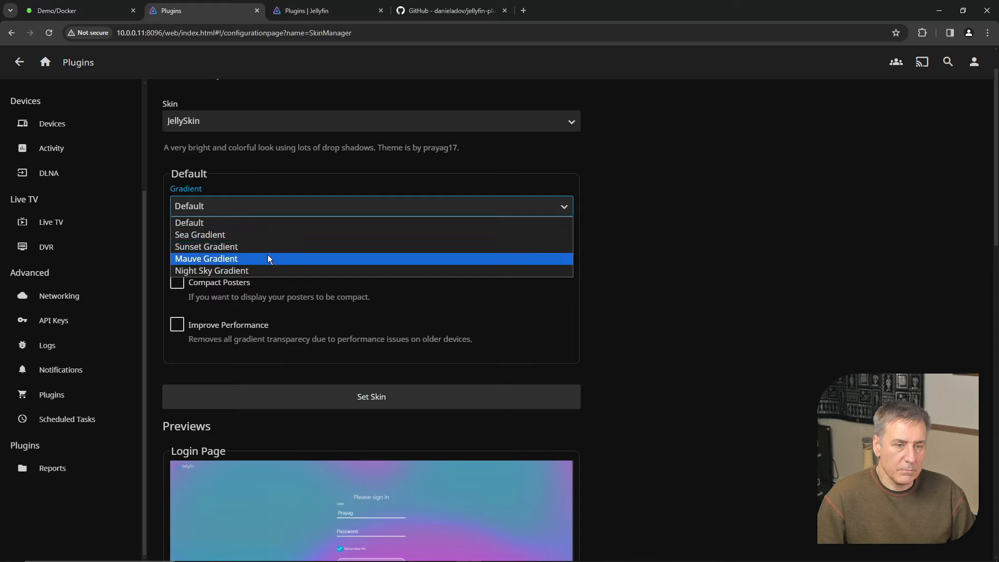
pyautogui.click(206, 246)
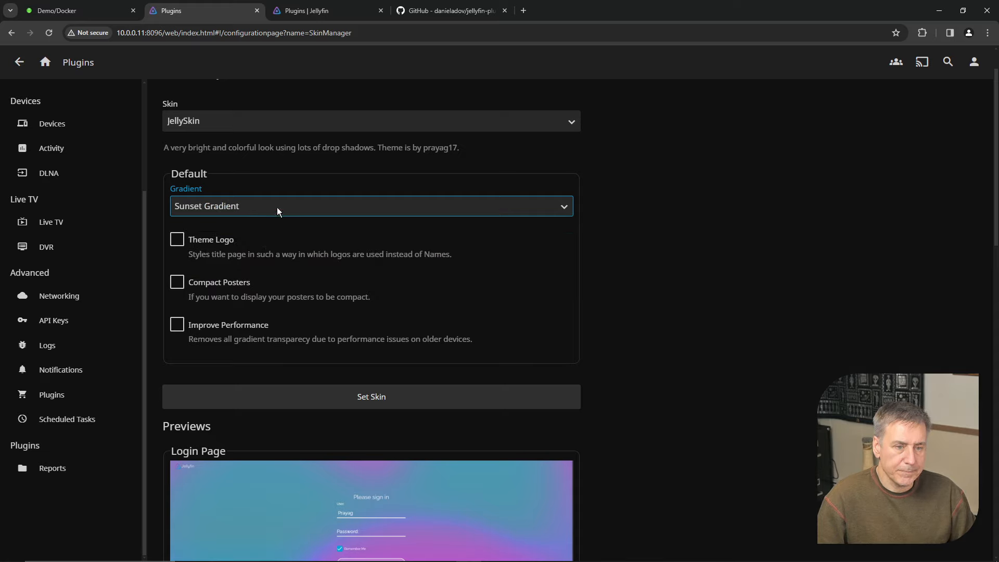
pyautogui.click(370, 206)
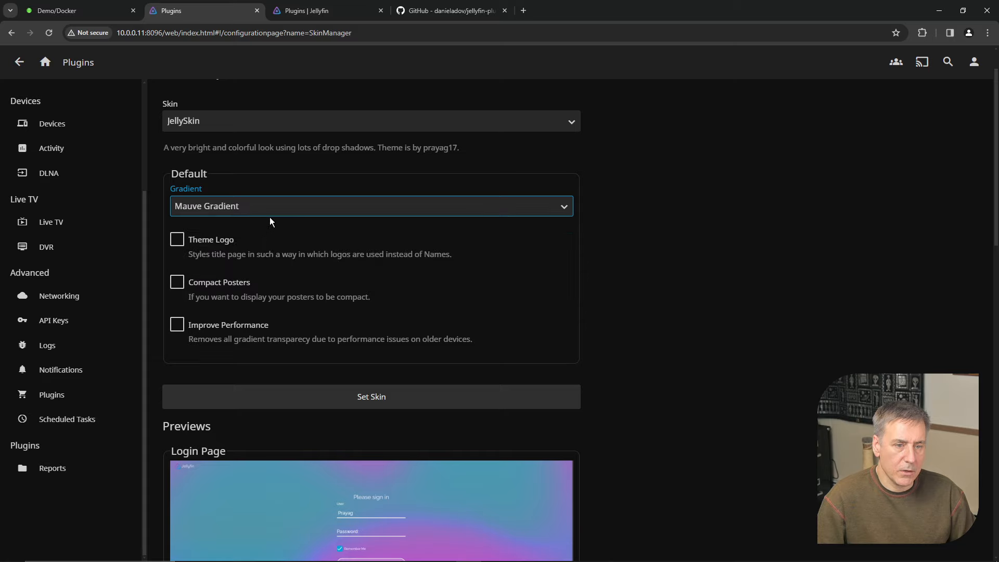
pyautogui.click(371, 206)
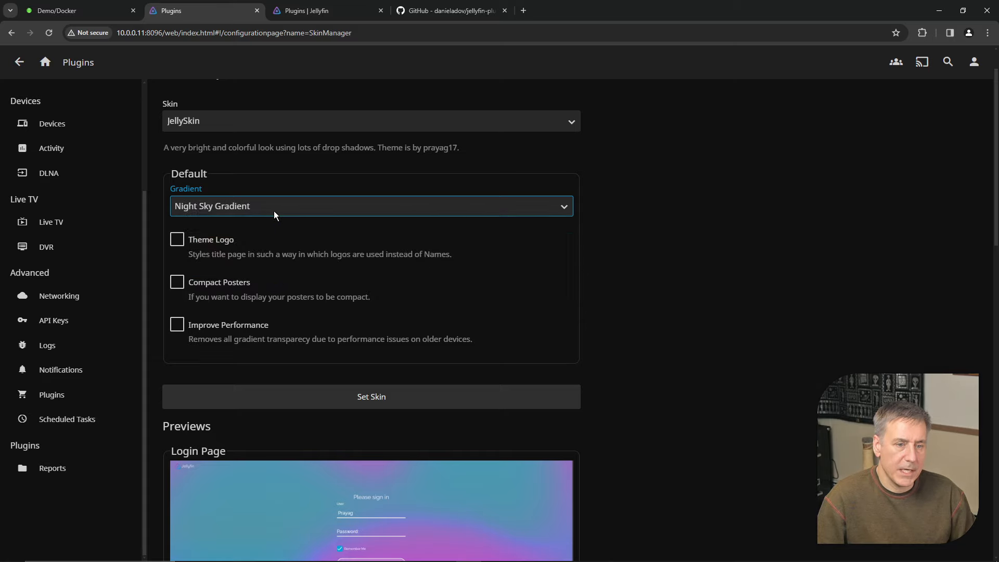
pyautogui.click(371, 206)
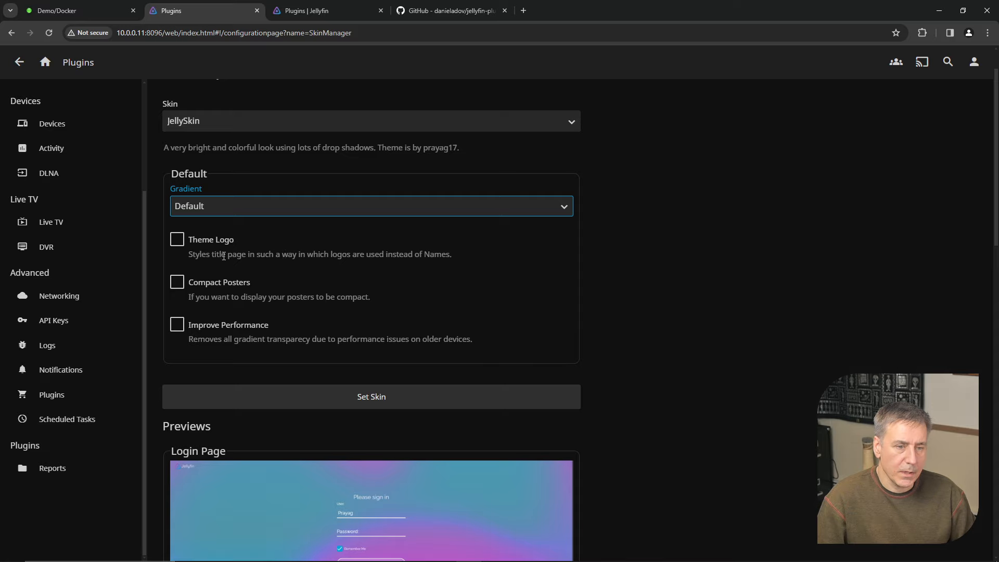
pyautogui.moveTo(212, 270)
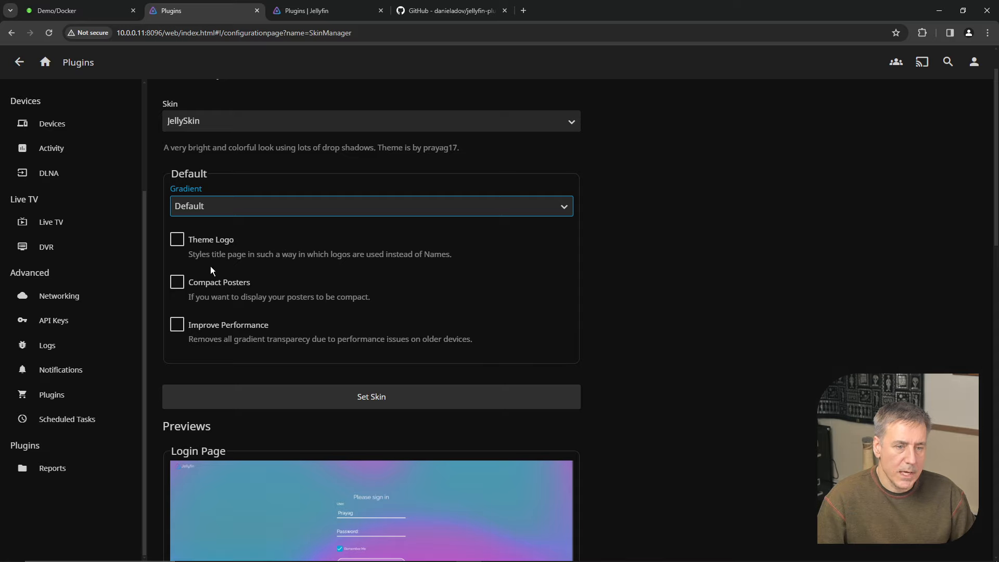
pyautogui.moveTo(347, 273)
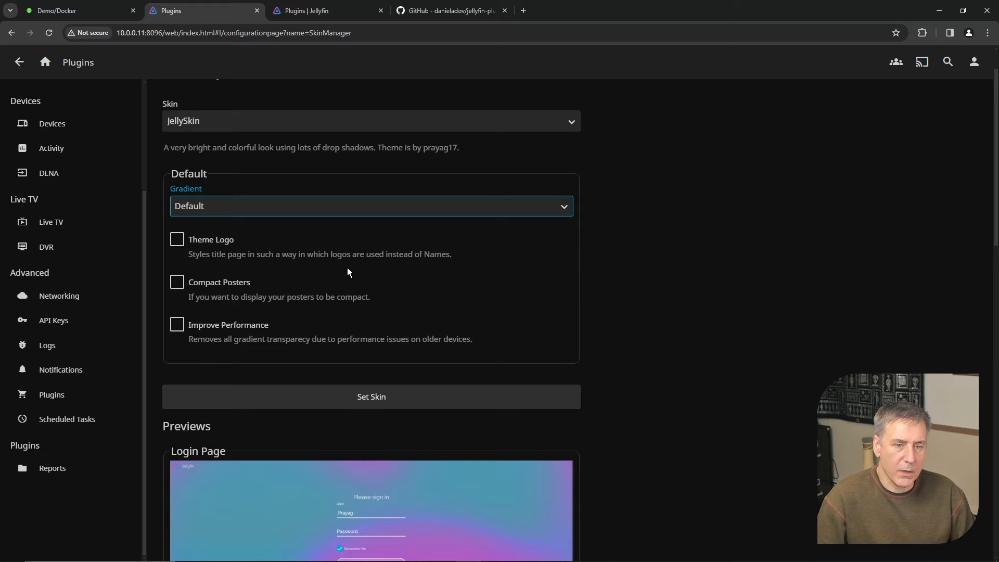
pyautogui.moveTo(340, 271)
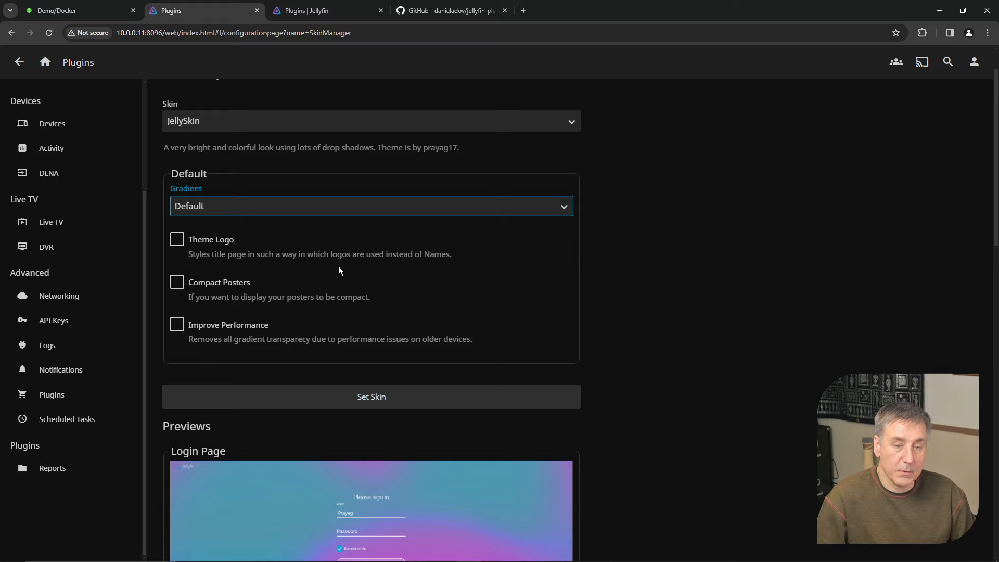
pyautogui.moveTo(322, 318)
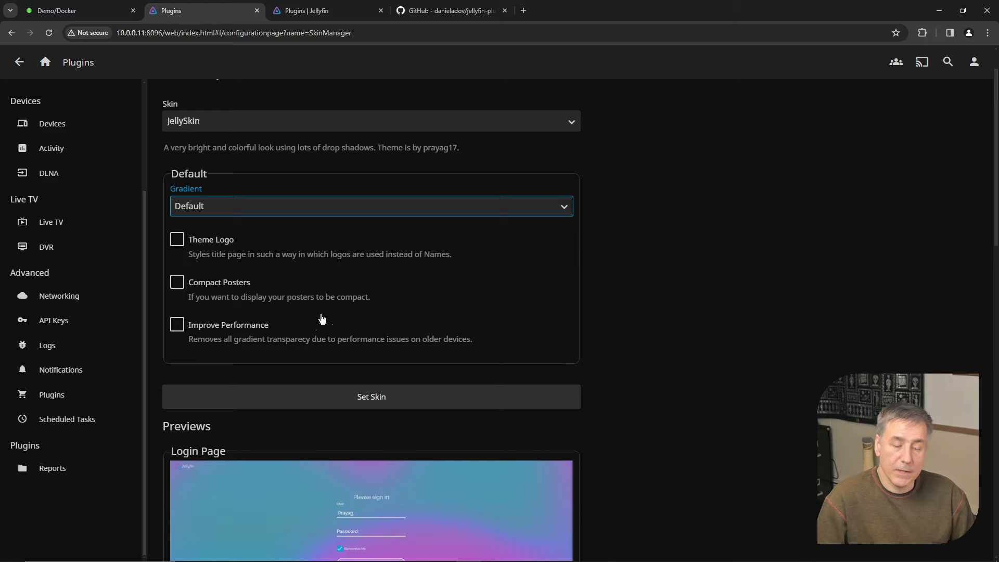
# Scroll through JellySkin's login, home, library and title page previews
pyautogui.scroll(-3)
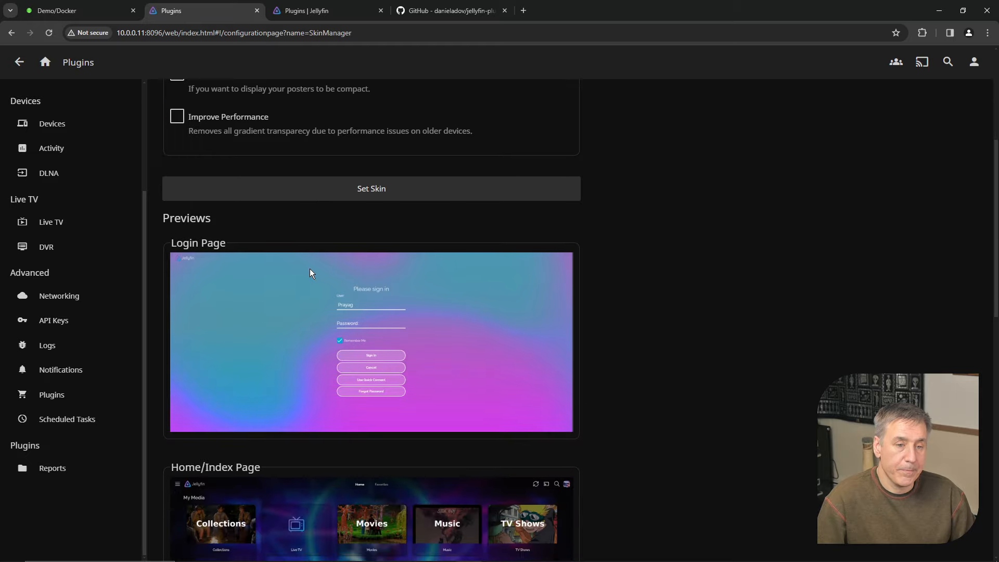
pyautogui.moveTo(432, 260)
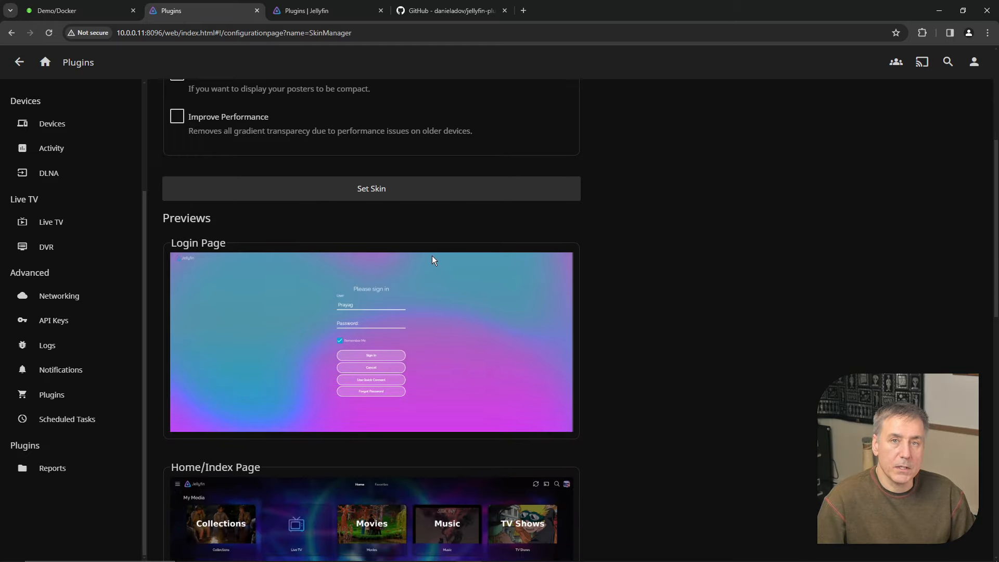
pyautogui.scroll(-3)
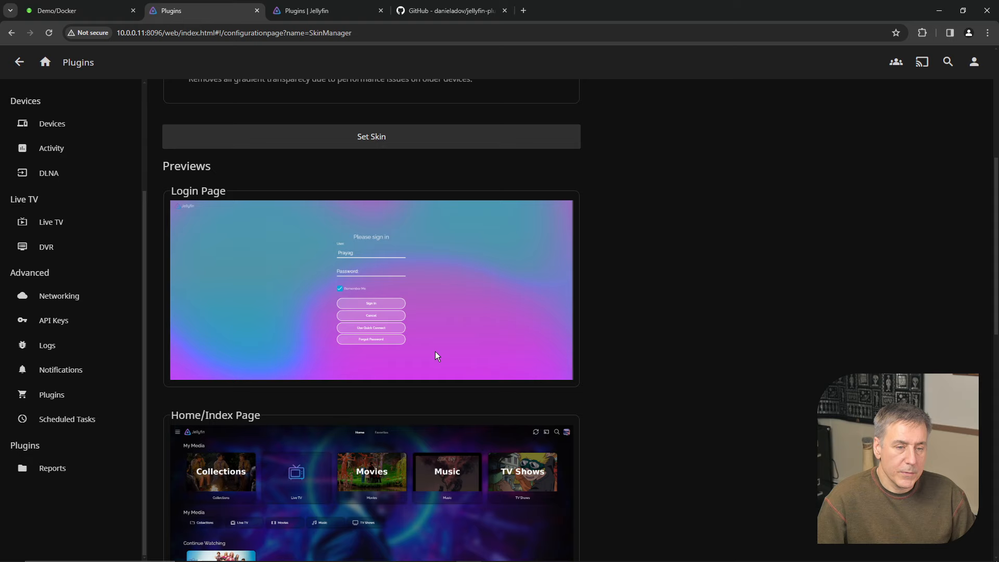
pyautogui.scroll(-3)
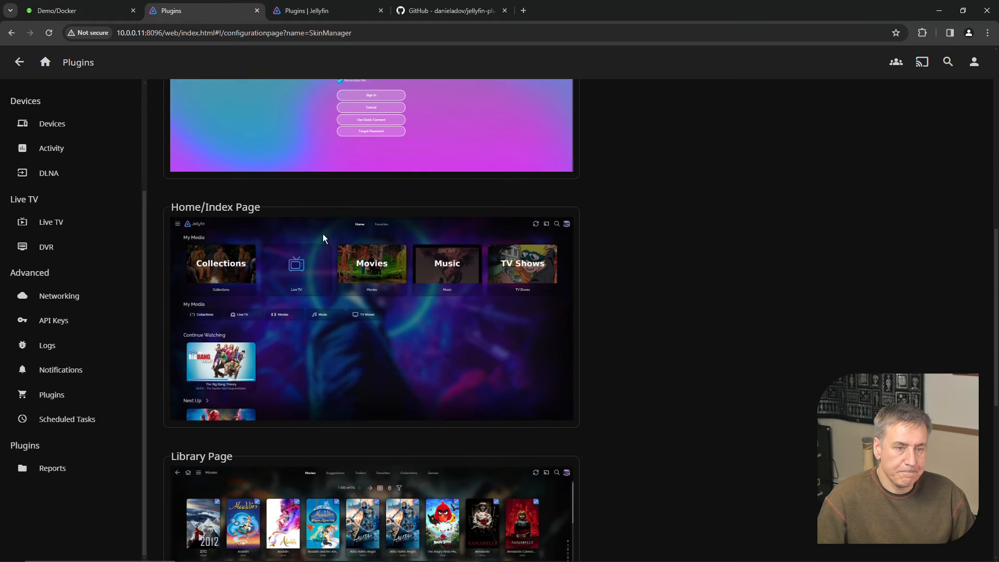
pyautogui.scroll(-3)
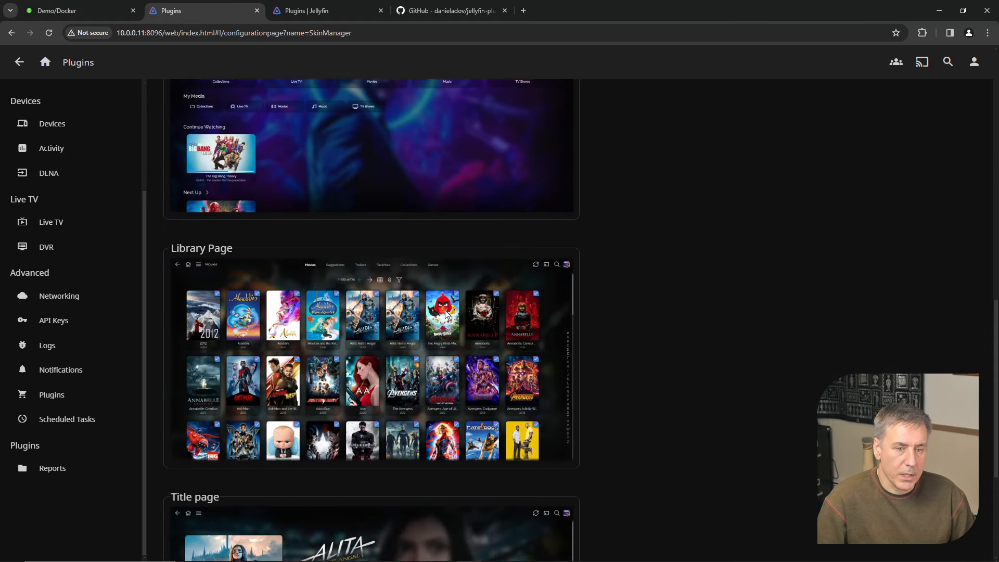
pyautogui.scroll(-3)
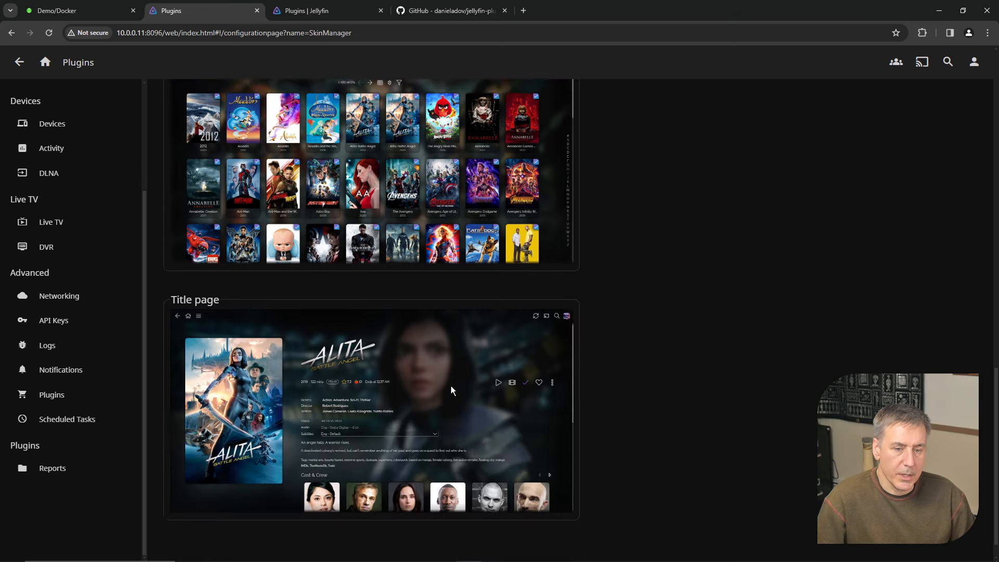
pyautogui.scroll(3)
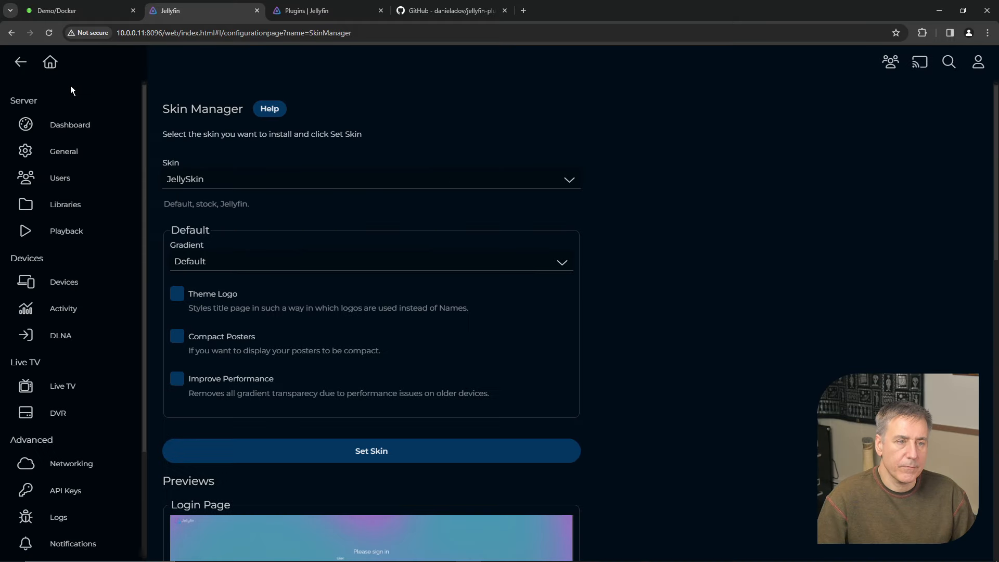
# Return to the Jellyfin home page showing Movies, Music, Photos and Shows tiles
pyautogui.click(21, 61)
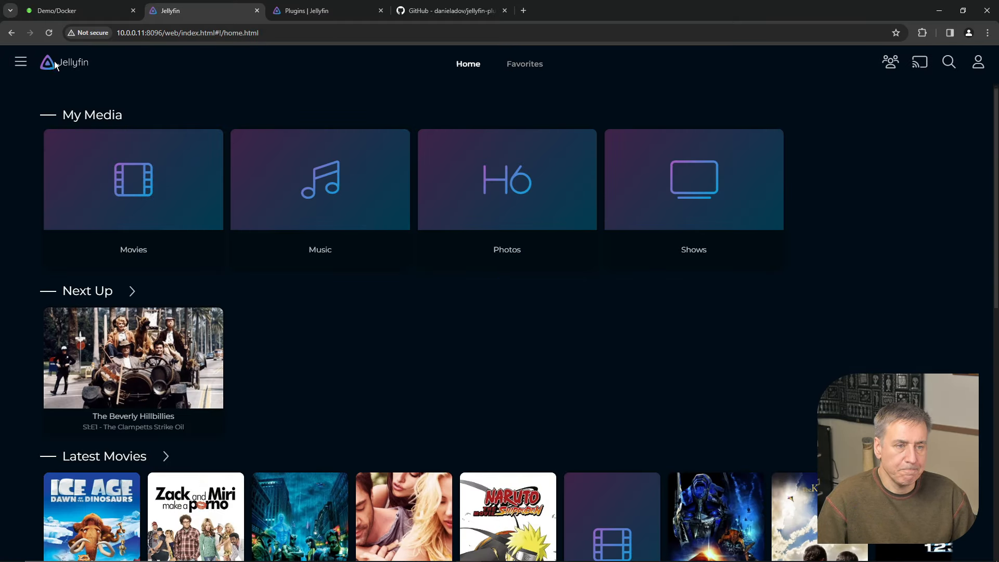
pyautogui.moveTo(657, 263)
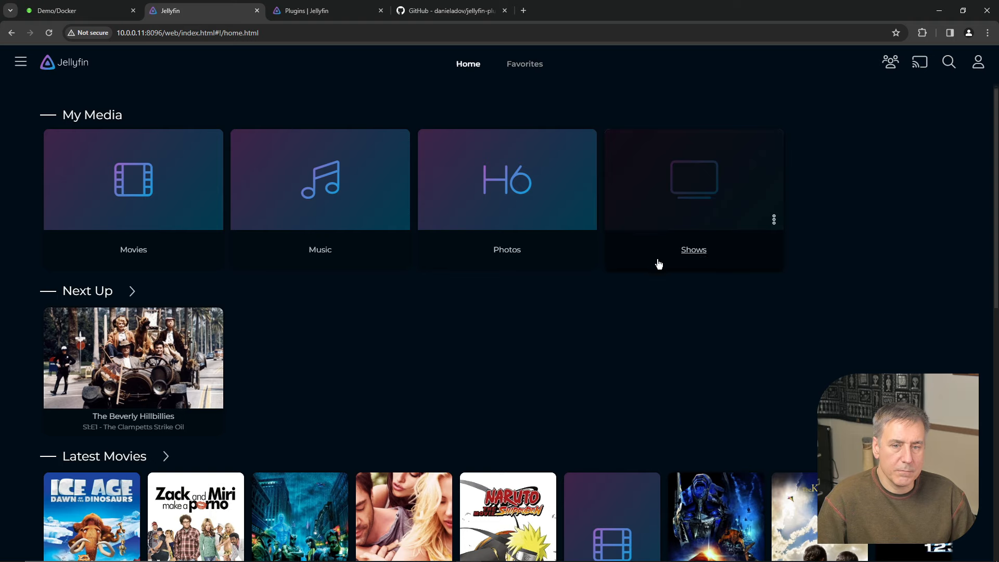
pyautogui.moveTo(605, 280)
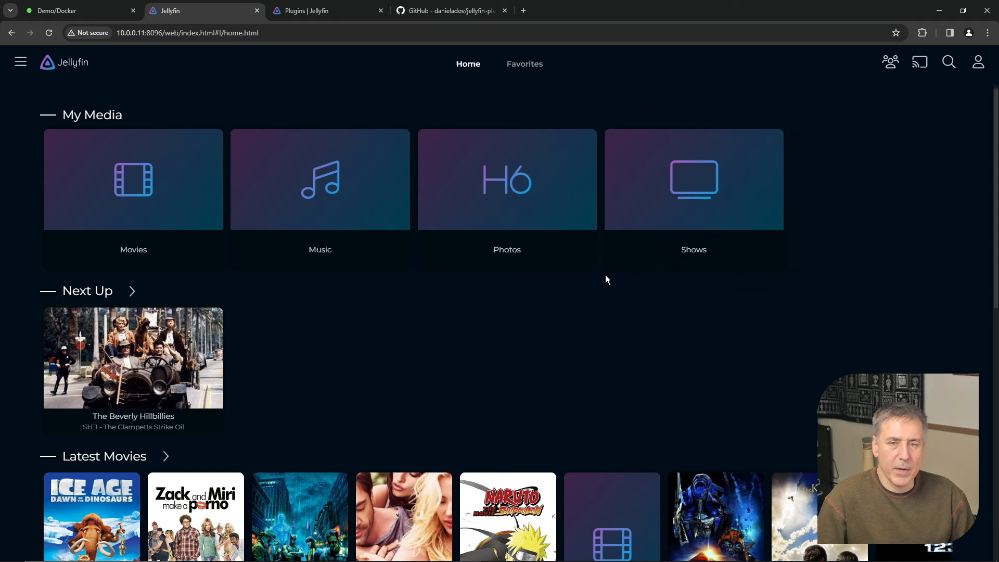
pyautogui.moveTo(600, 278)
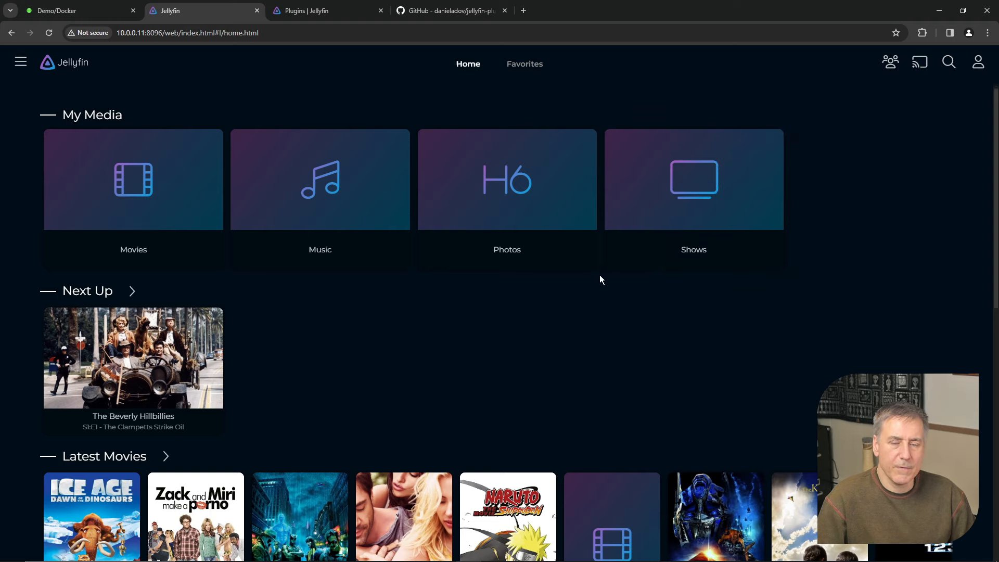